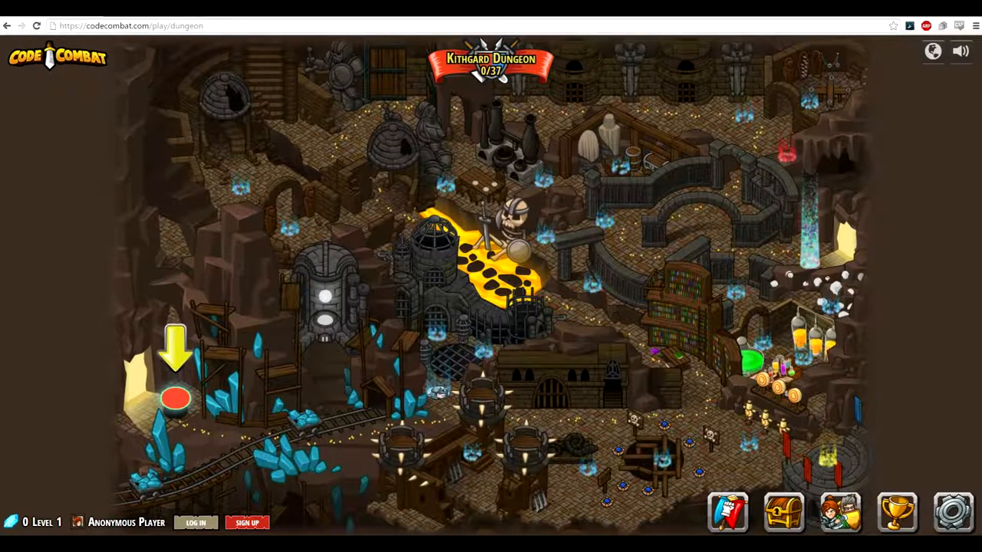
Open the Dungeons of Kithgard level and try selecting Clojure as the language.
click(174, 399)
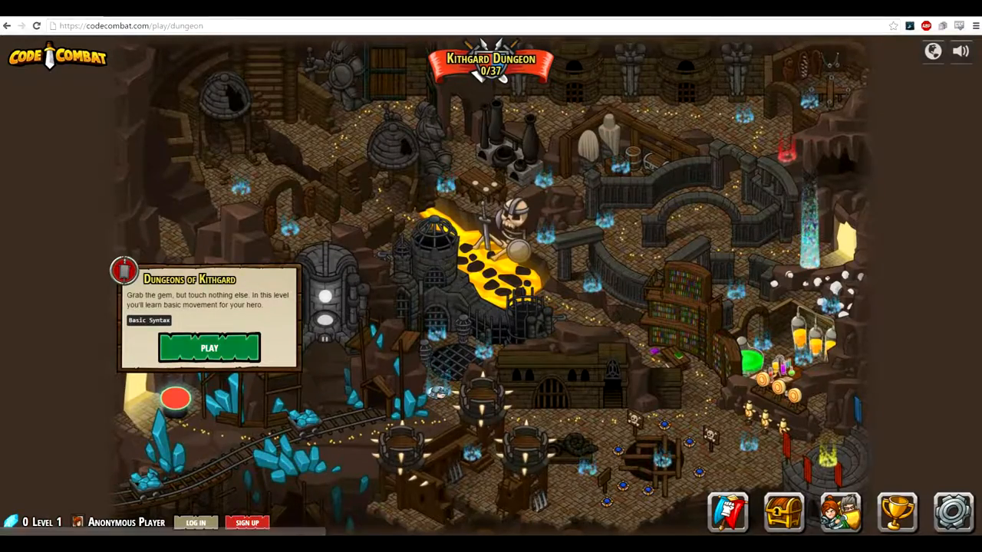
click(209, 348)
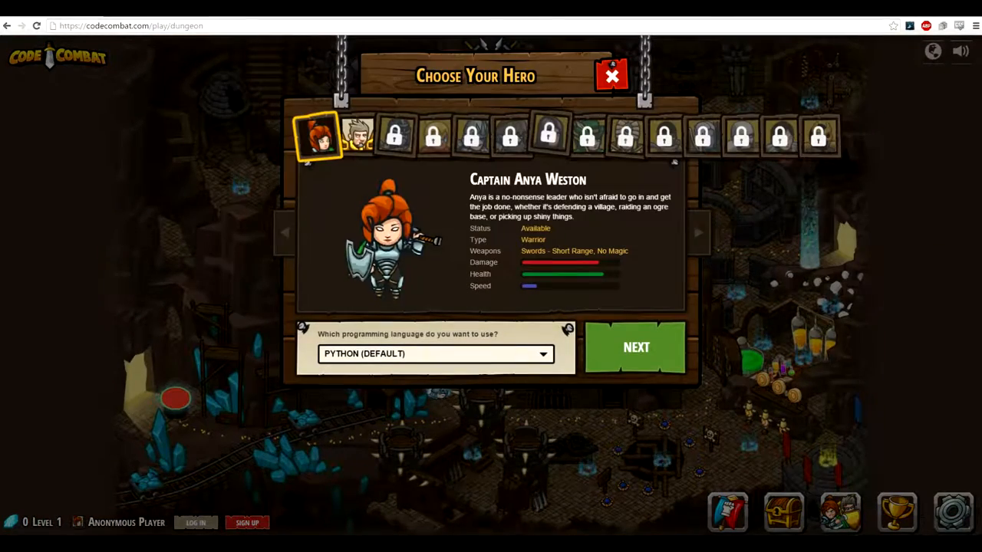
click(435, 353)
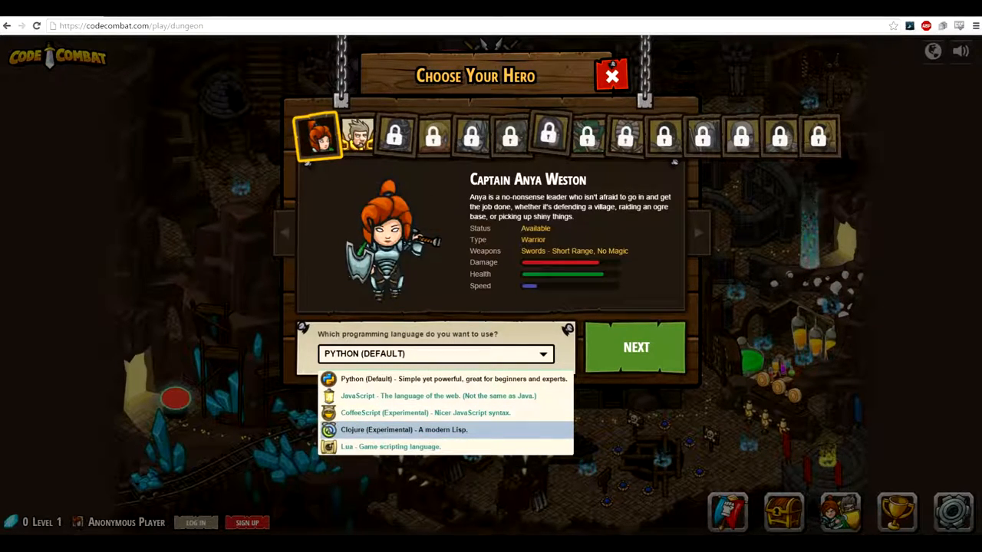
click(404, 429)
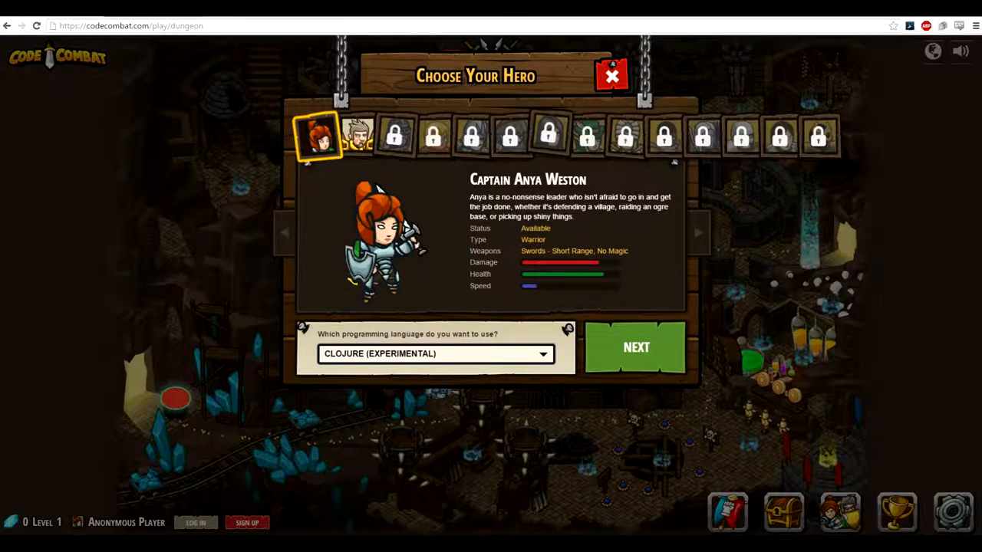
Choose Sir Tharin Thunderfist as the hero and launch the level.
click(355, 136)
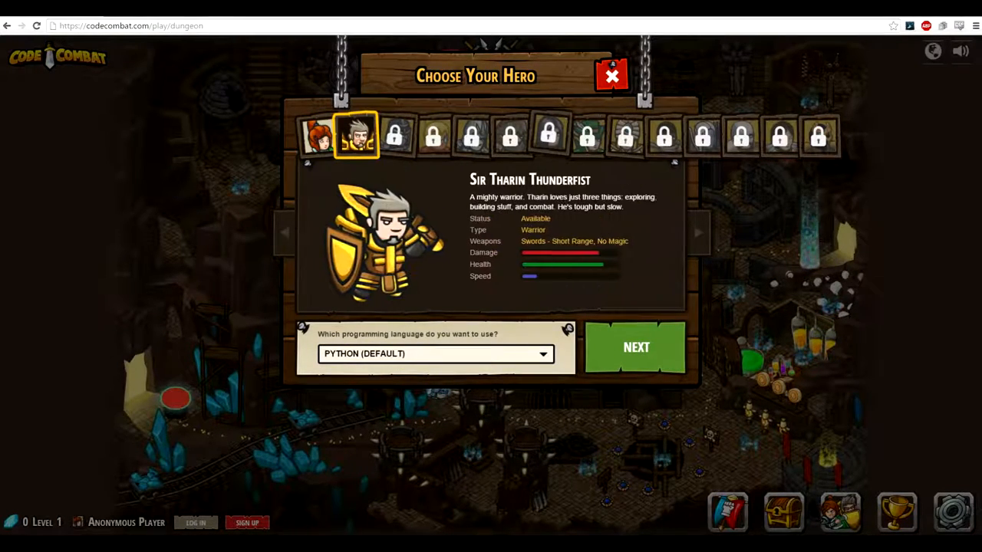
click(635, 346)
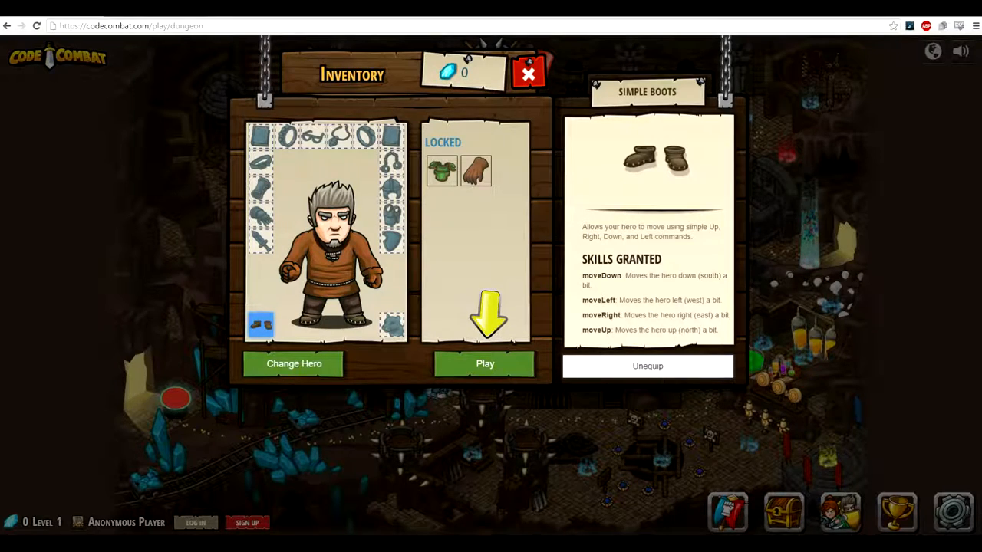
click(485, 364)
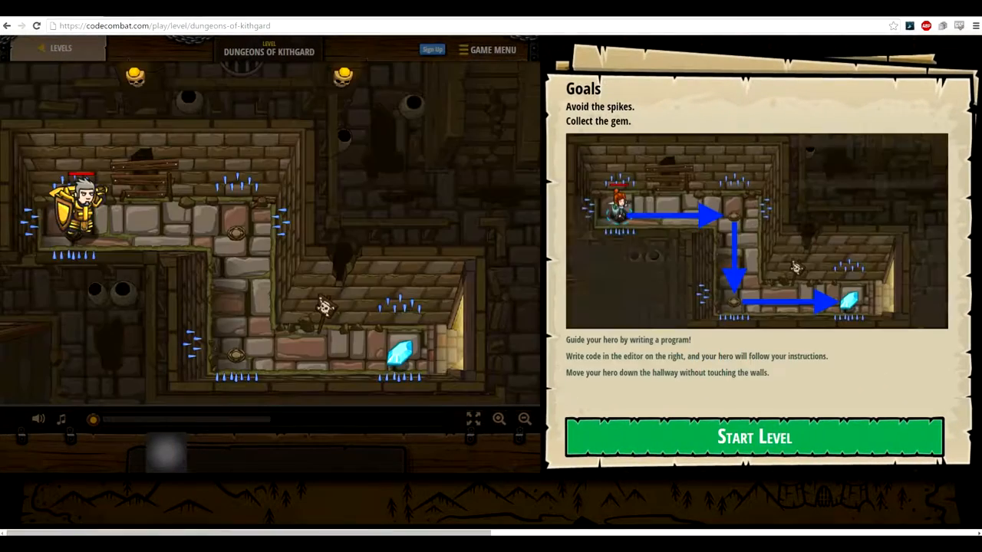
Return to the map, reopen Dungeons of Kithgard, and switch the language to Clojure (Experimental).
click(754, 437)
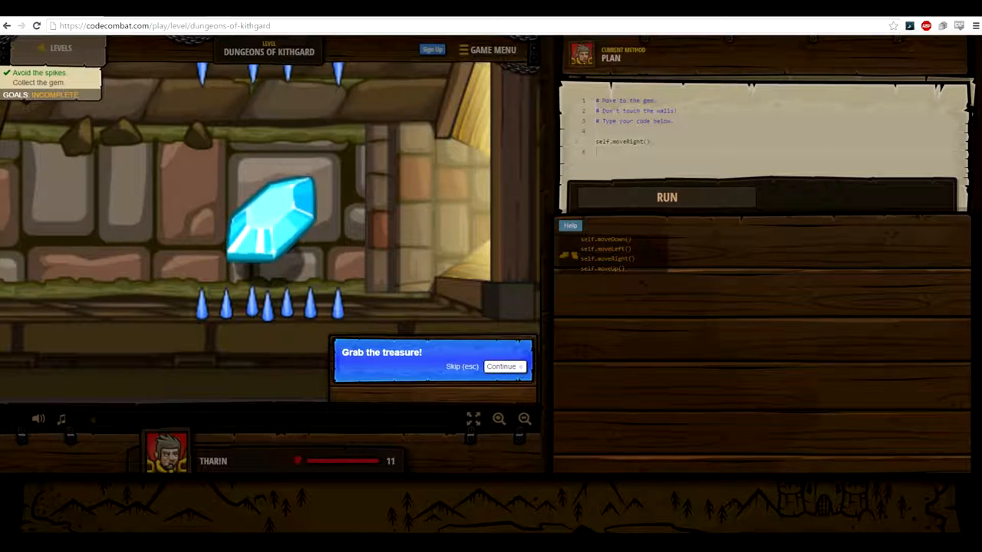
click(501, 366)
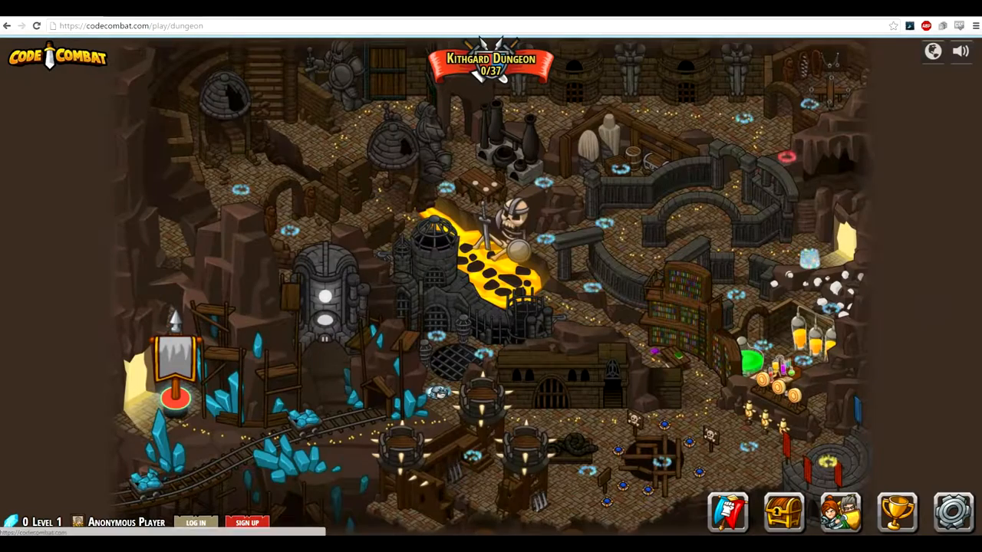
click(175, 398)
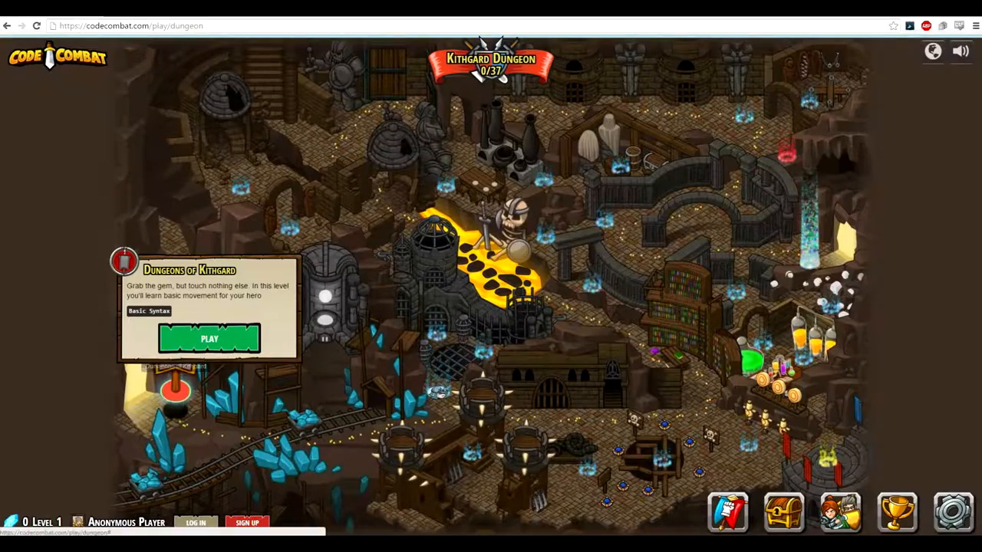
click(210, 338)
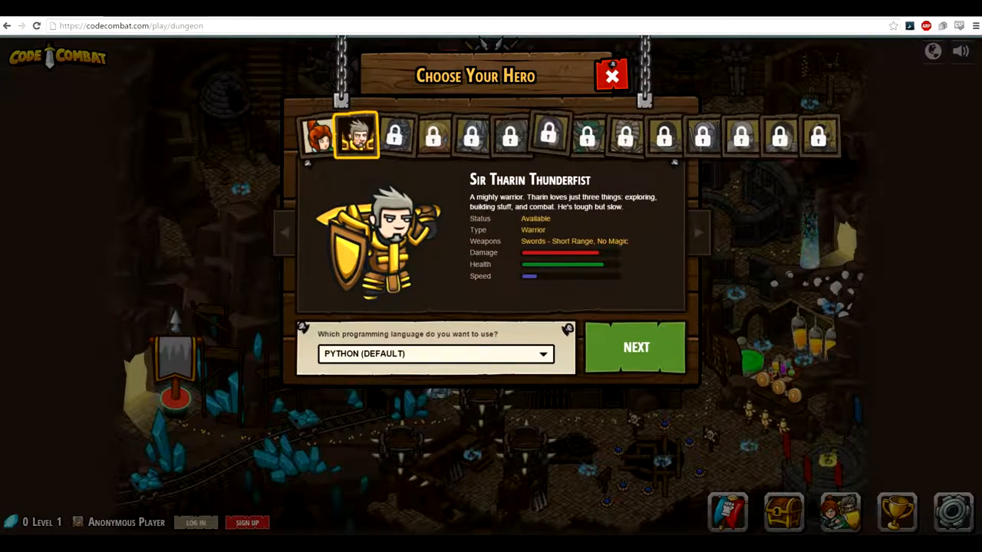
click(435, 353)
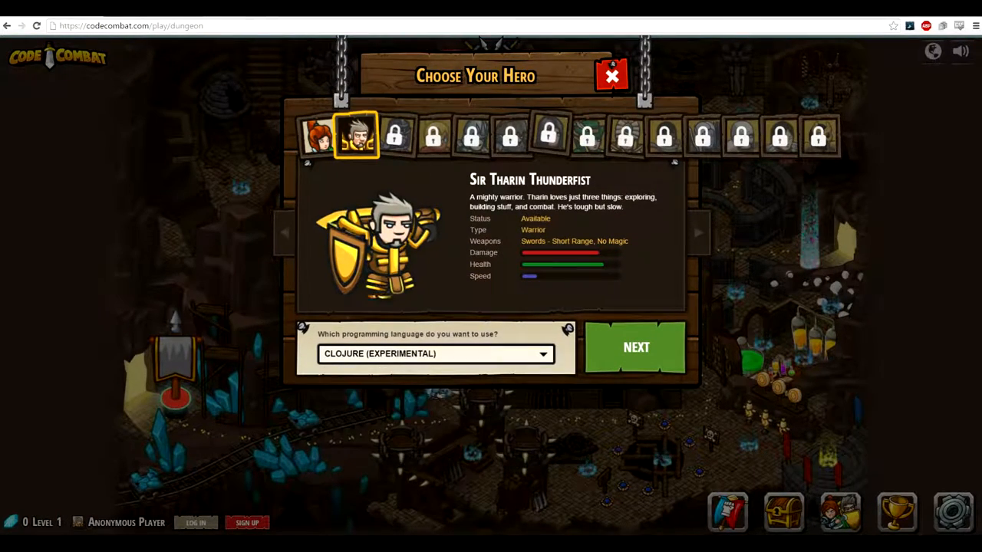
click(635, 347)
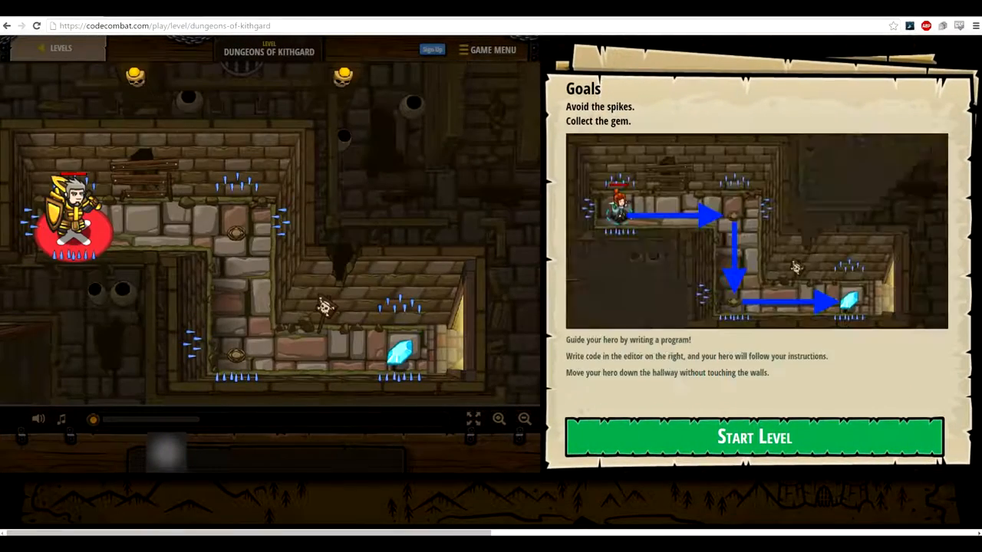
Start the level, dismiss the Clojure parse error, run the code, and request a full code reload.
click(753, 436)
text(self.moveRight())
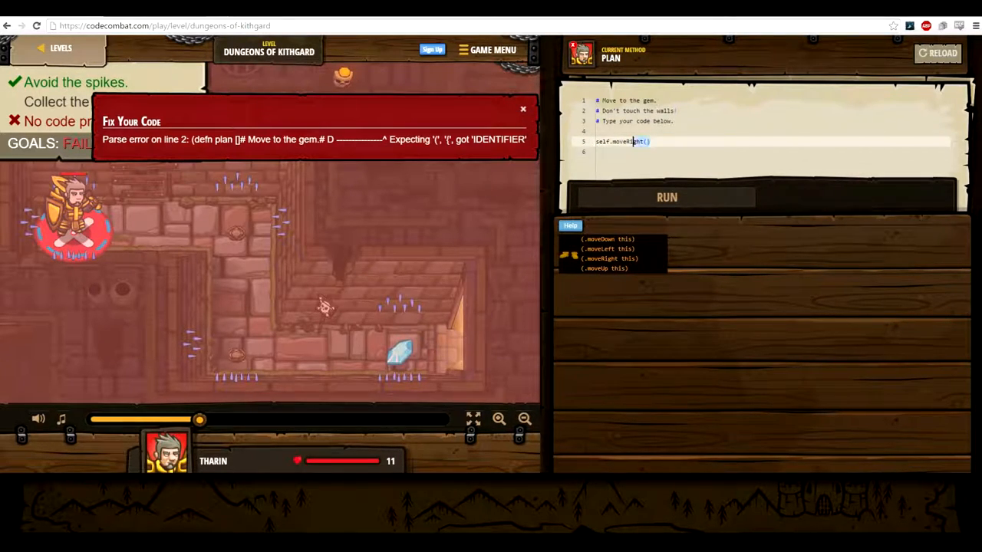
click(522, 109)
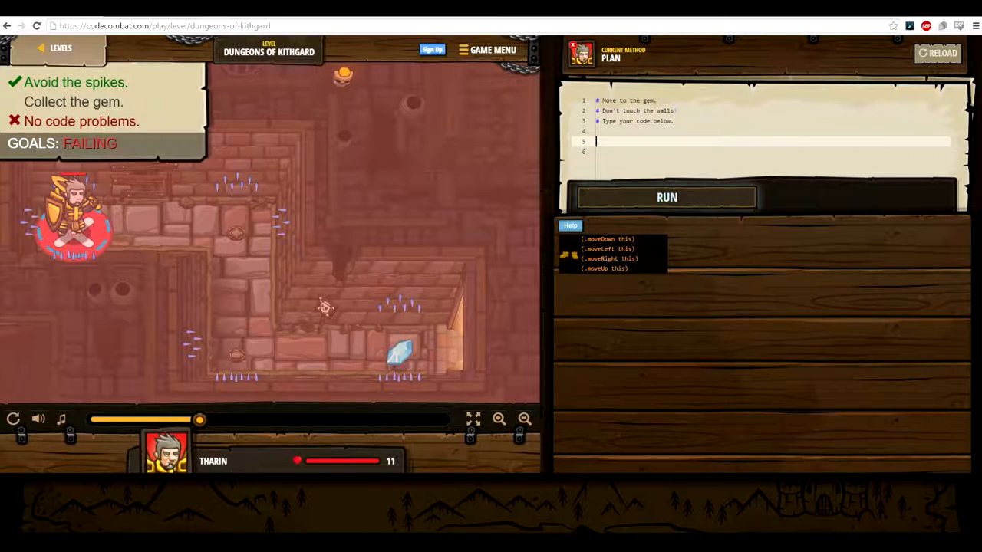
click(665, 197)
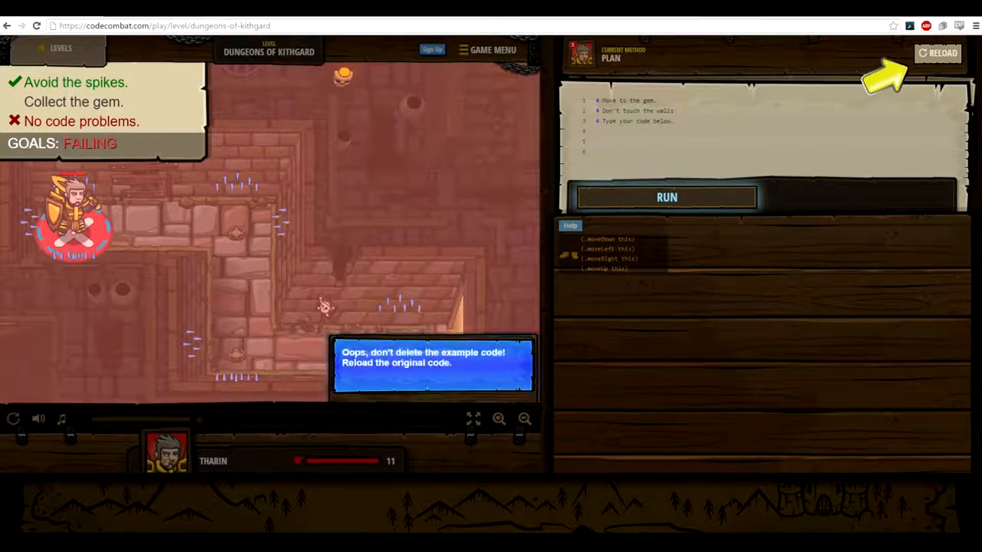
click(937, 53)
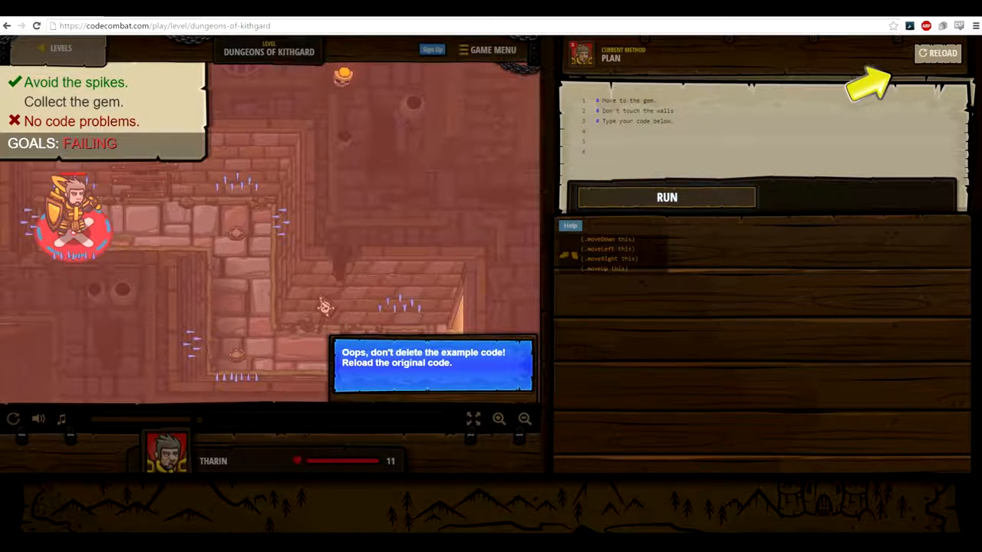
click(937, 53)
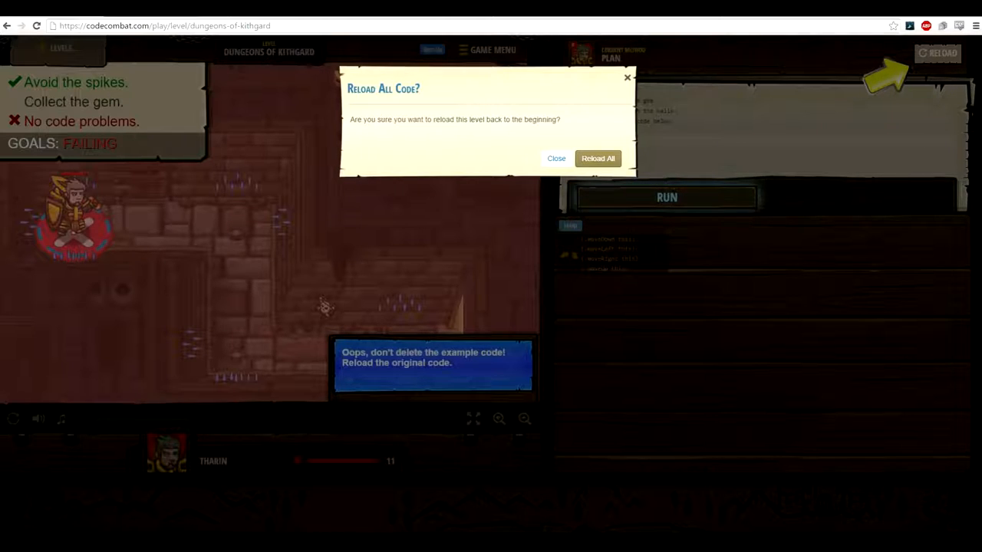
Reset to starter code, add (.moveDown this) and (.moveRight this), and run to win.
click(597, 158)
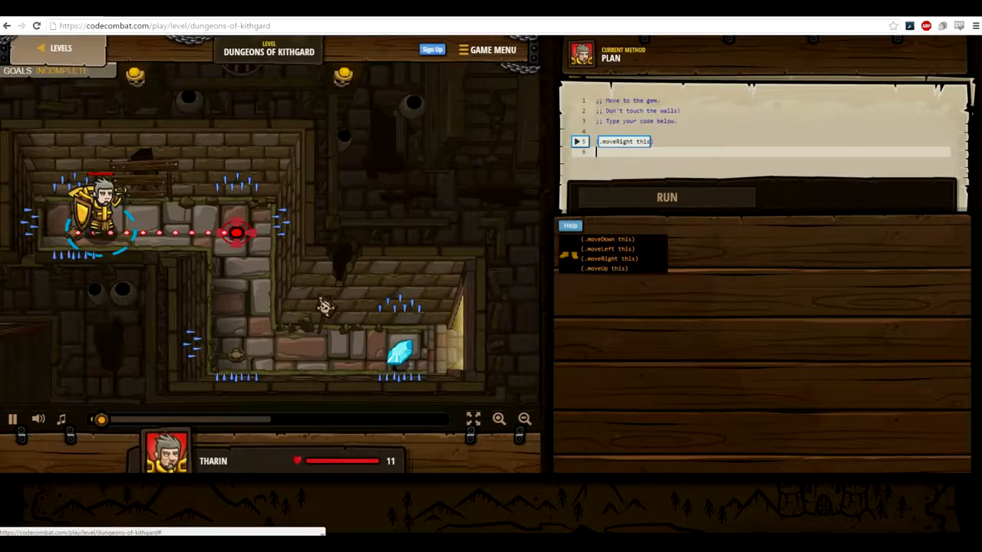
click(666, 197)
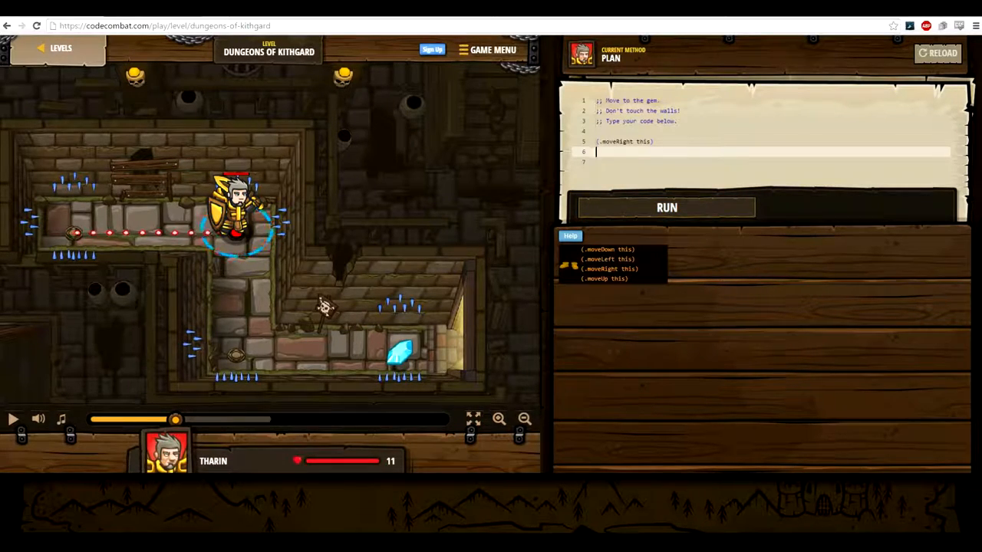
text((.moveDown this))
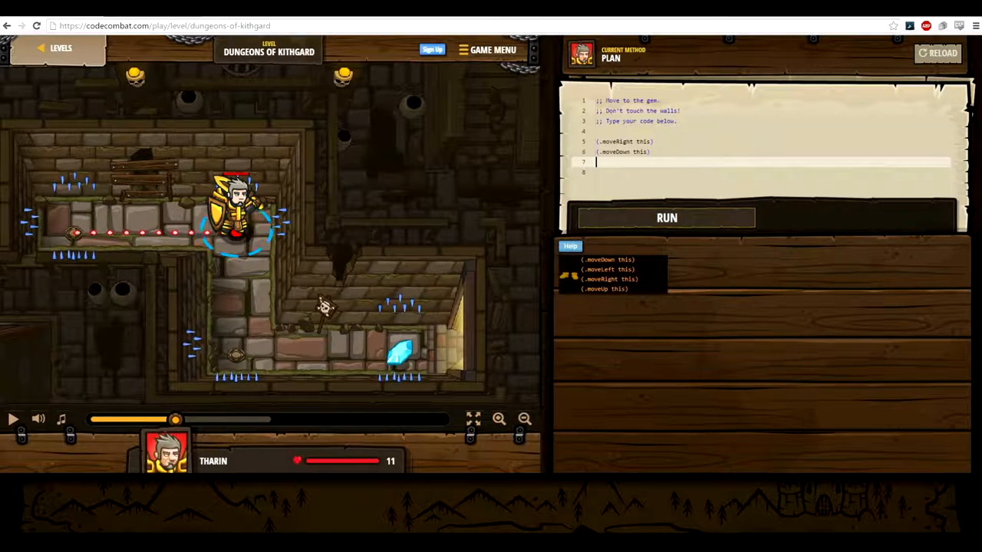
click(666, 217)
text(()
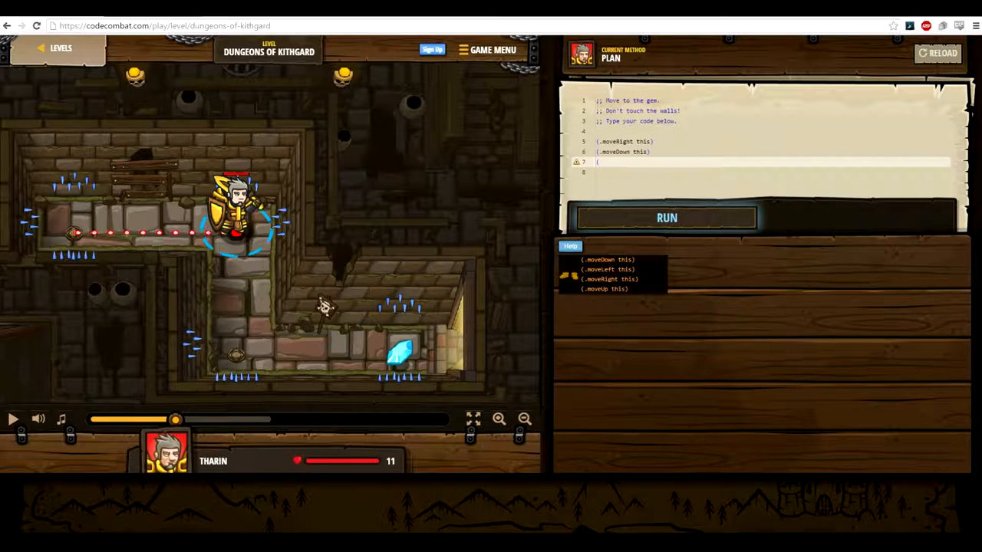
text(.moveRig)
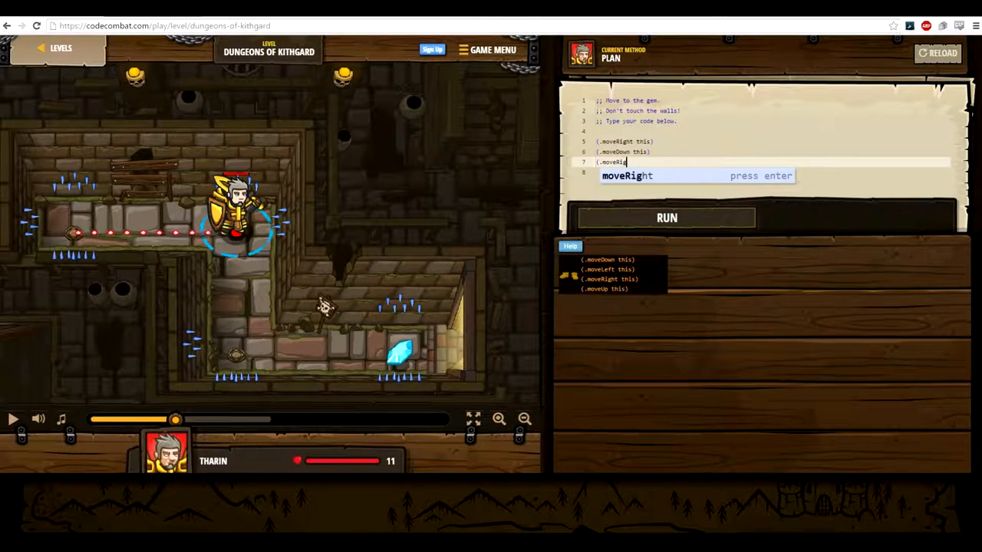
key(enter)
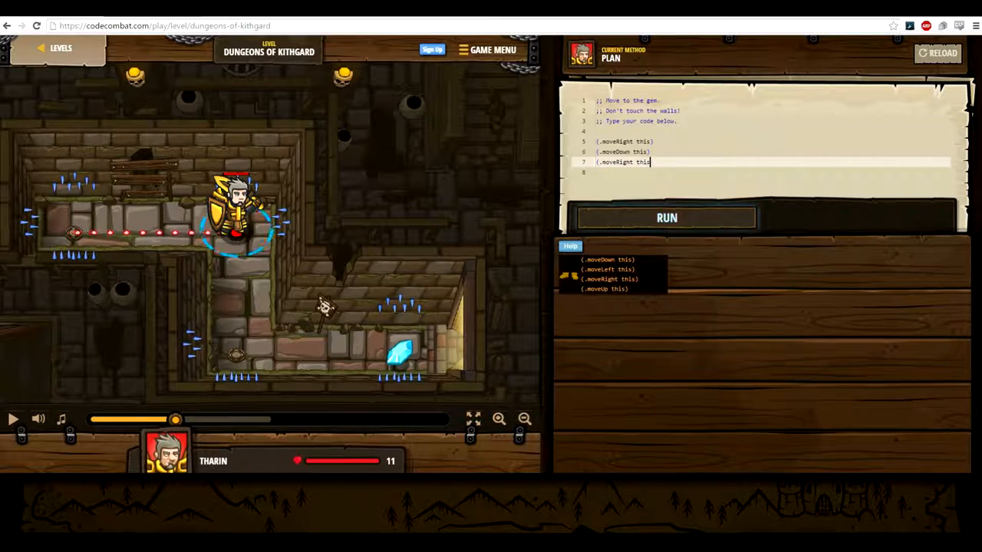
click(666, 217)
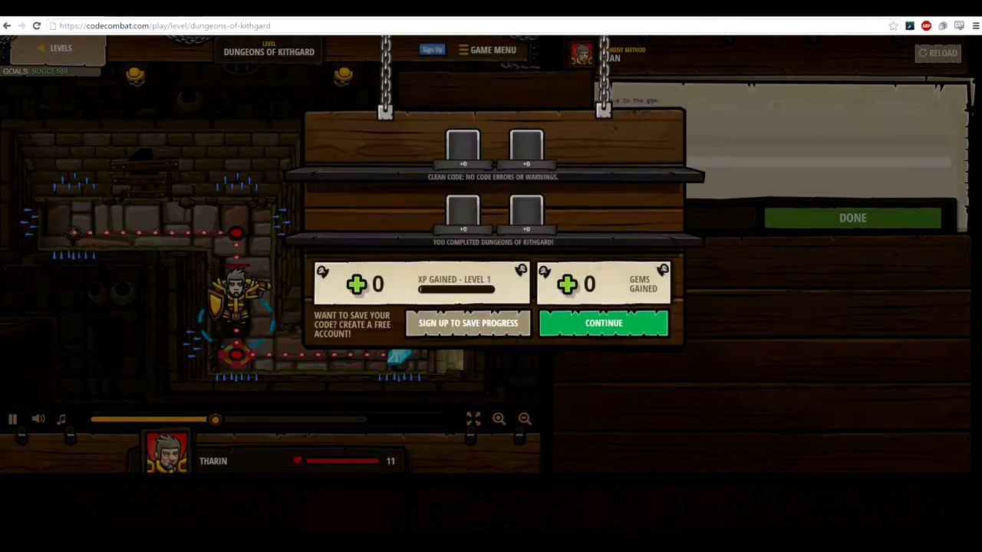
Continue past the victory results and start the Gems in the Deep level.
click(603, 323)
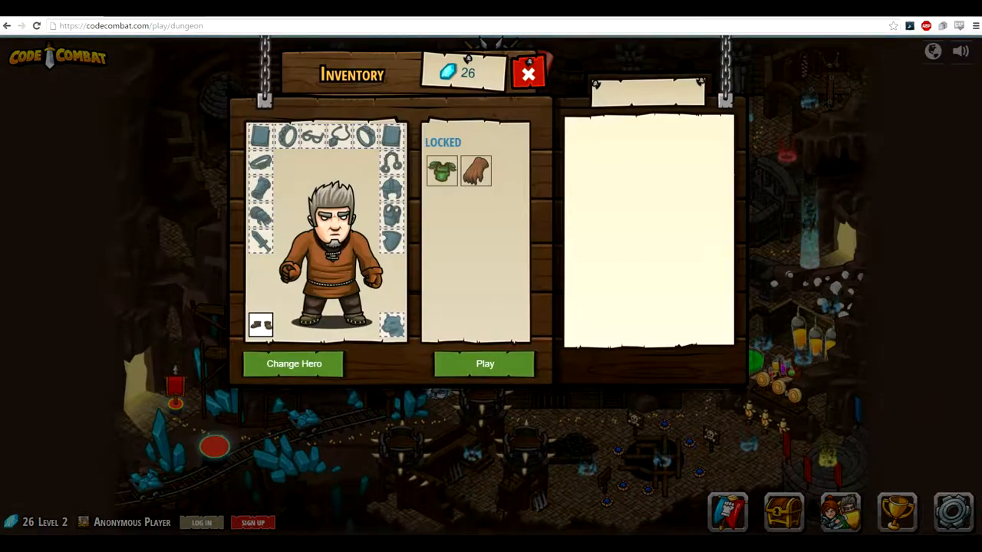
click(484, 364)
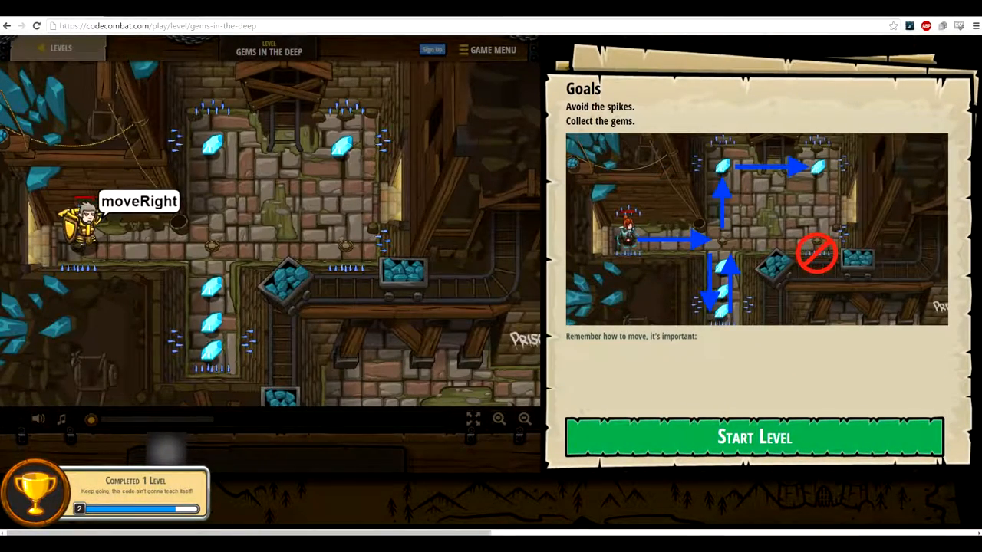
click(754, 437)
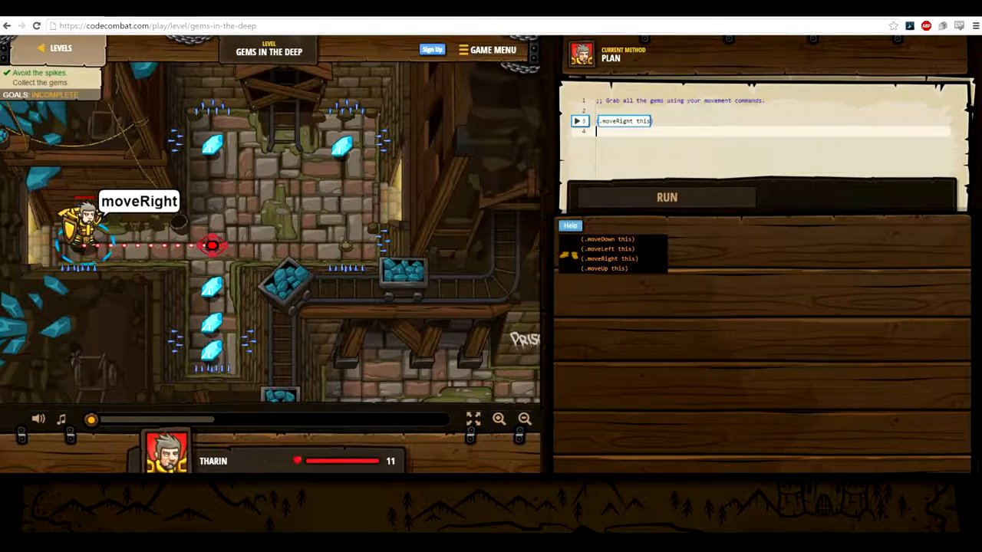
Add move commands going up twice and then right, then run and finish the level.
text((.)
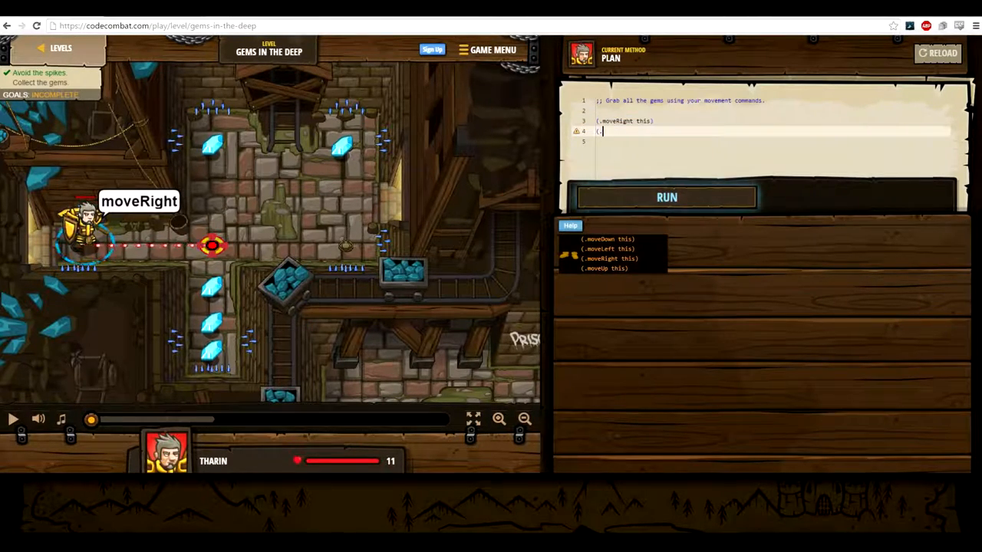
text(move)
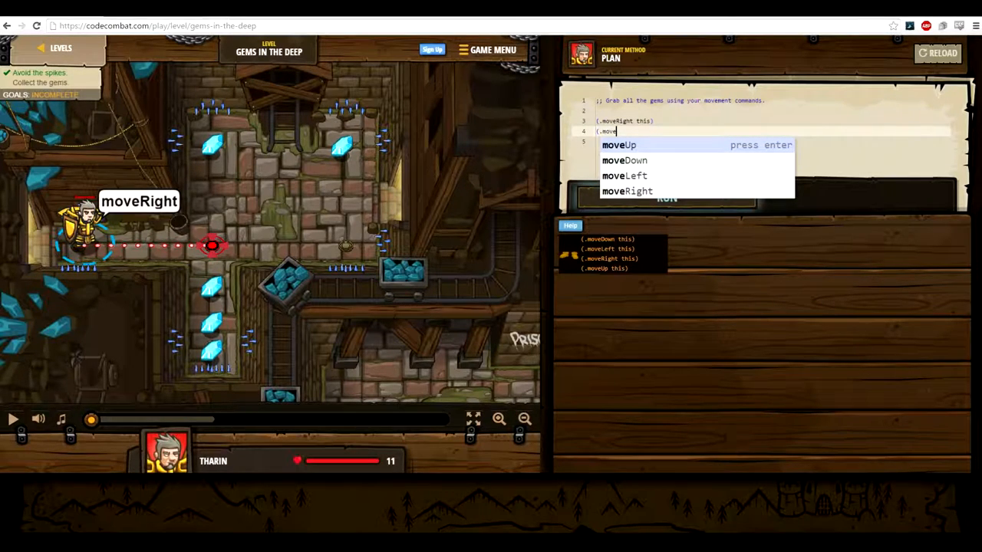
text(Down t)
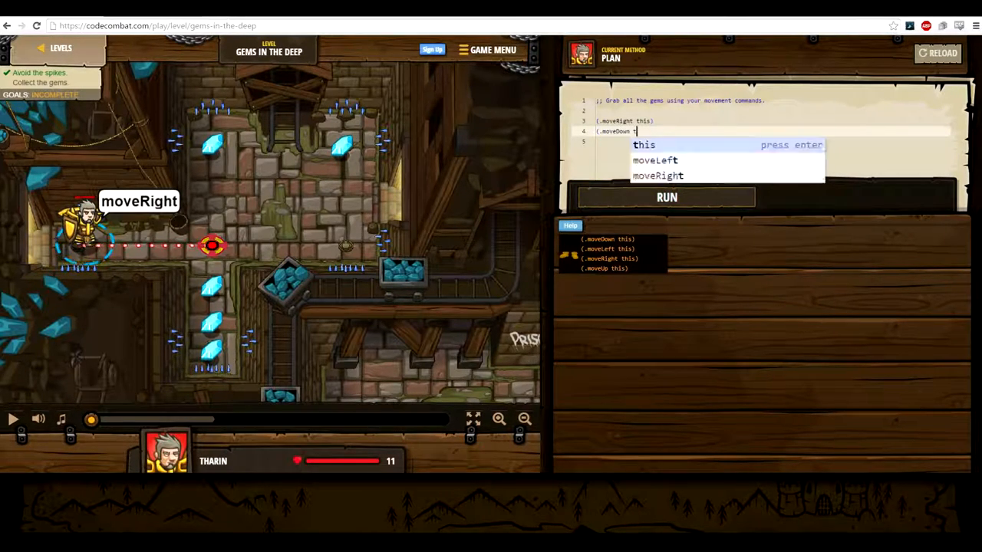
key(enter)
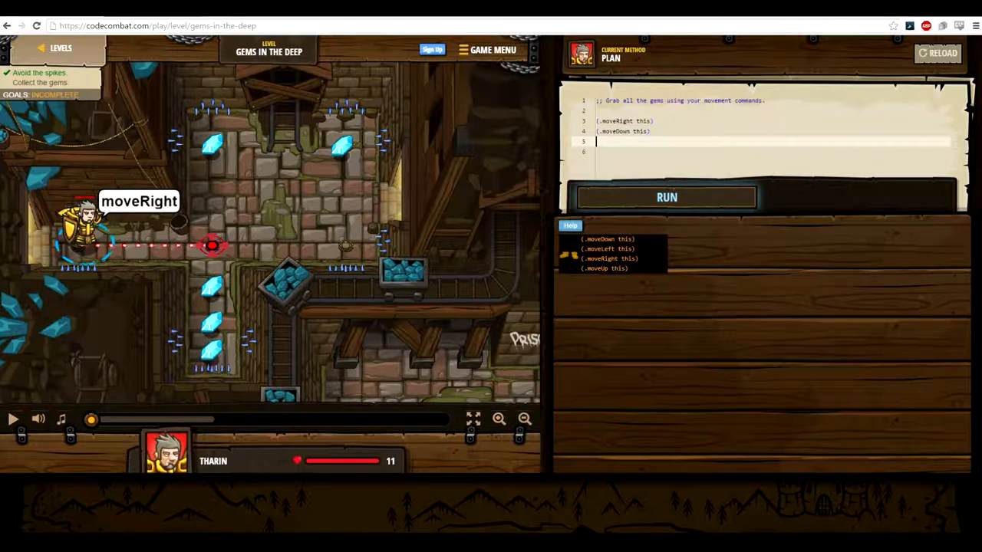
text((.)
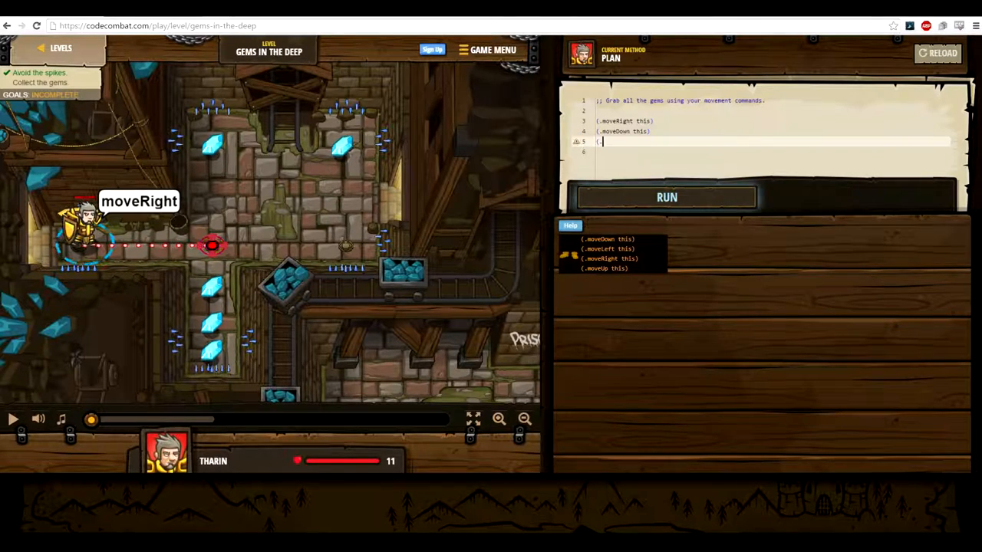
text(moveUp)
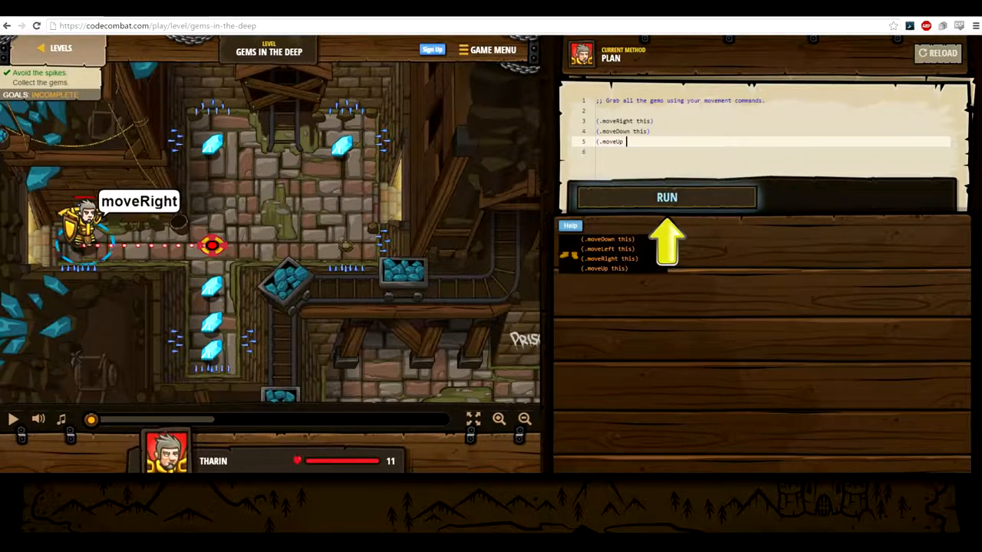
text(this))
text((.)
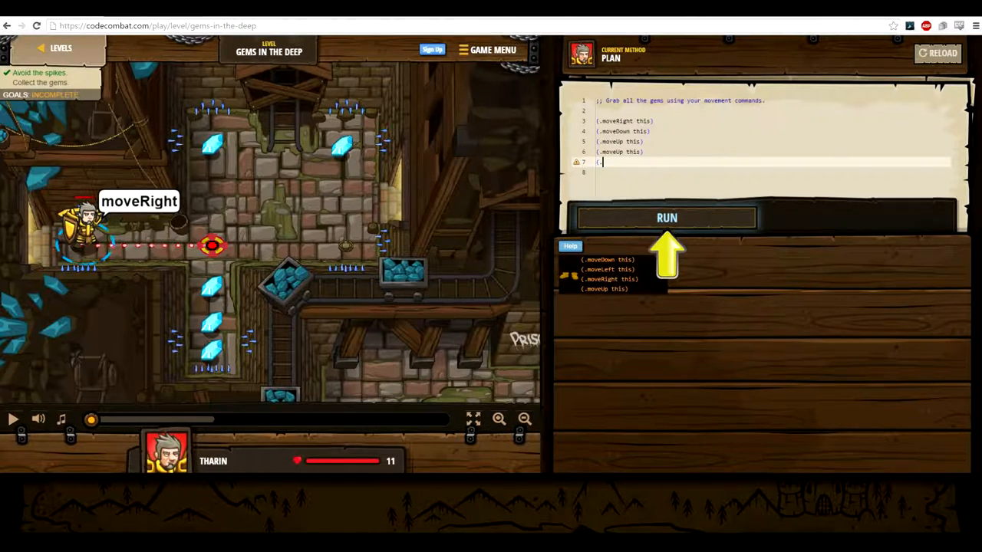
text(moveRight th)
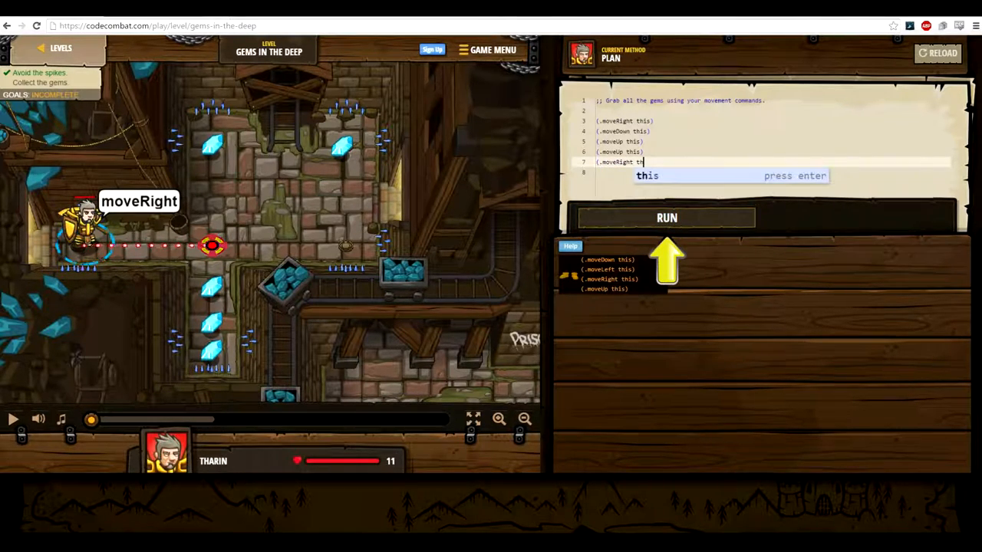
key(Enter)
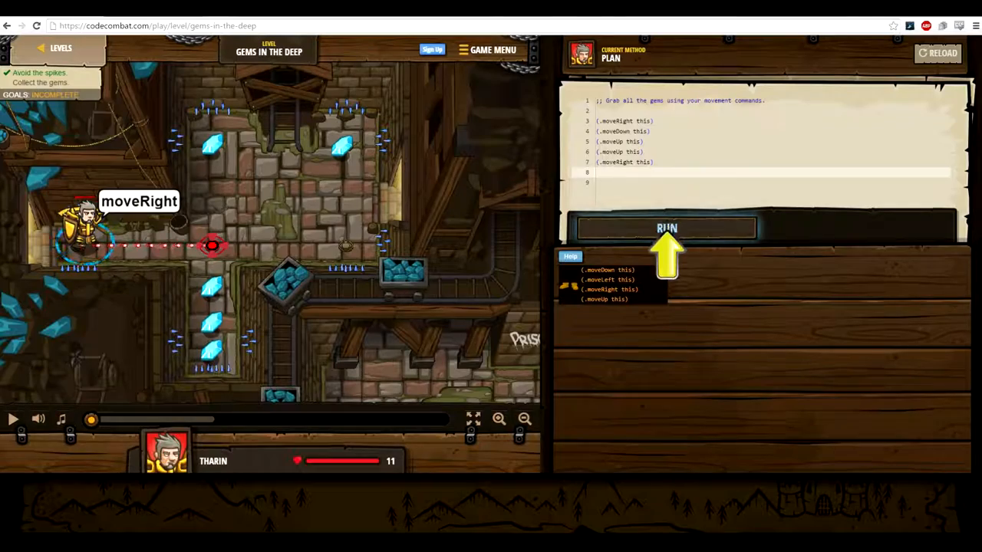
click(666, 228)
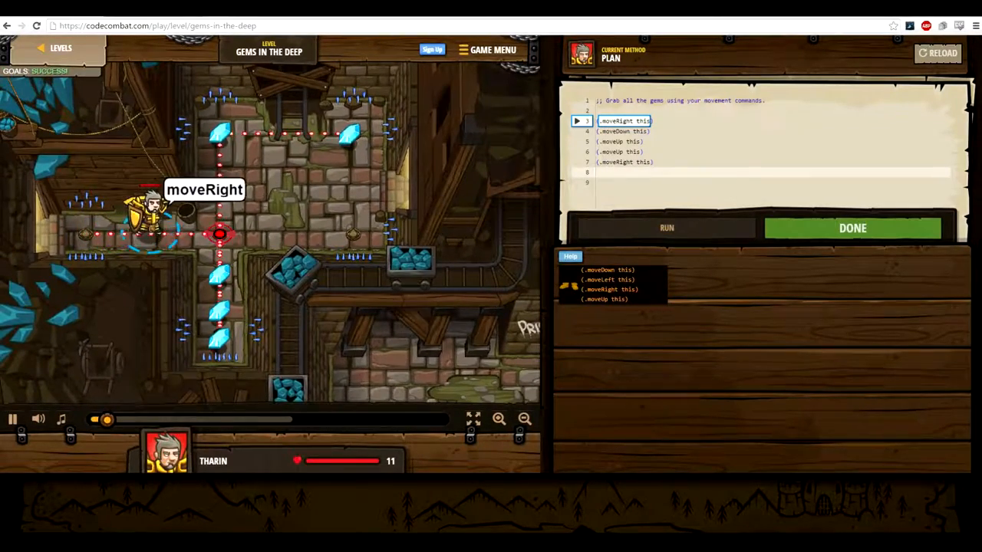
click(665, 227)
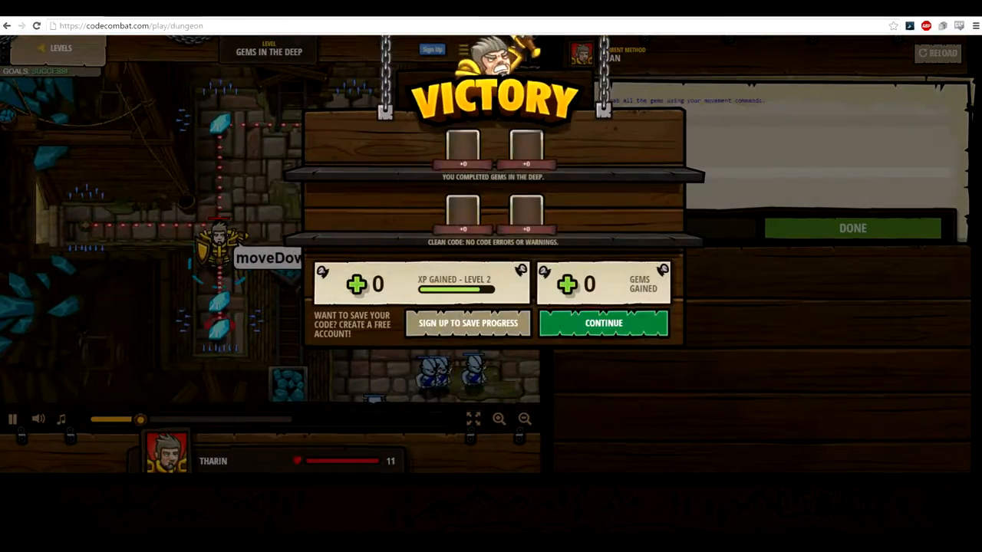
Continue from the victory results and start the Shadow Guard level.
click(603, 323)
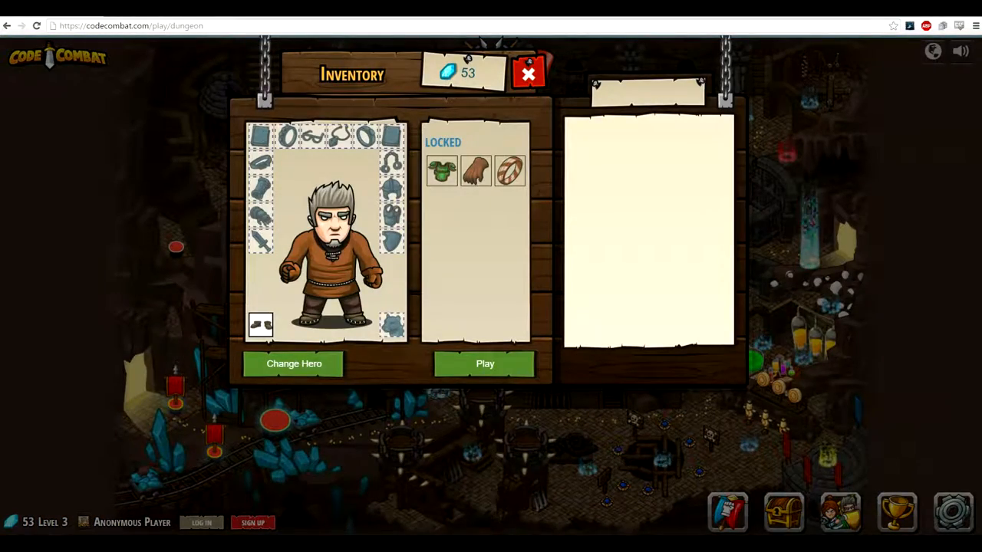
click(485, 364)
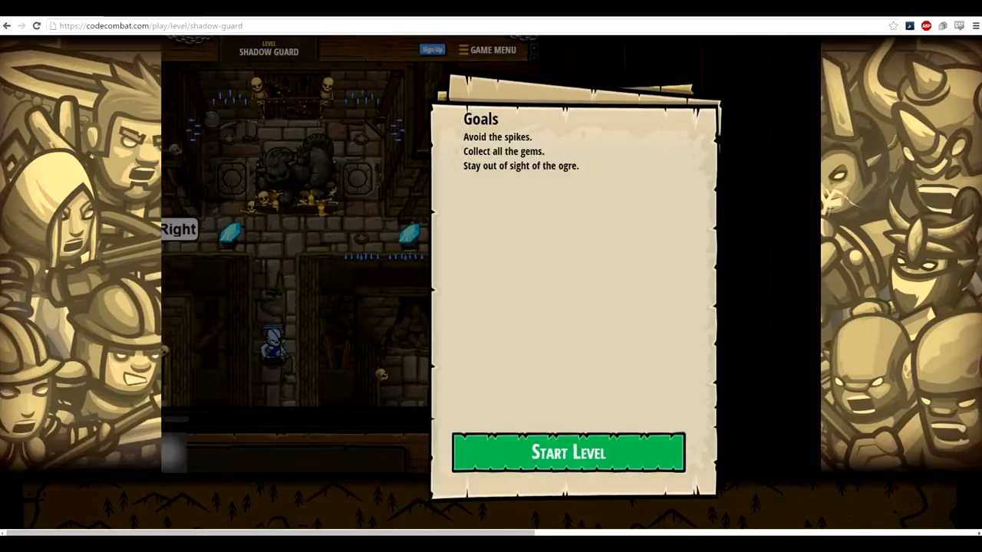
click(568, 452)
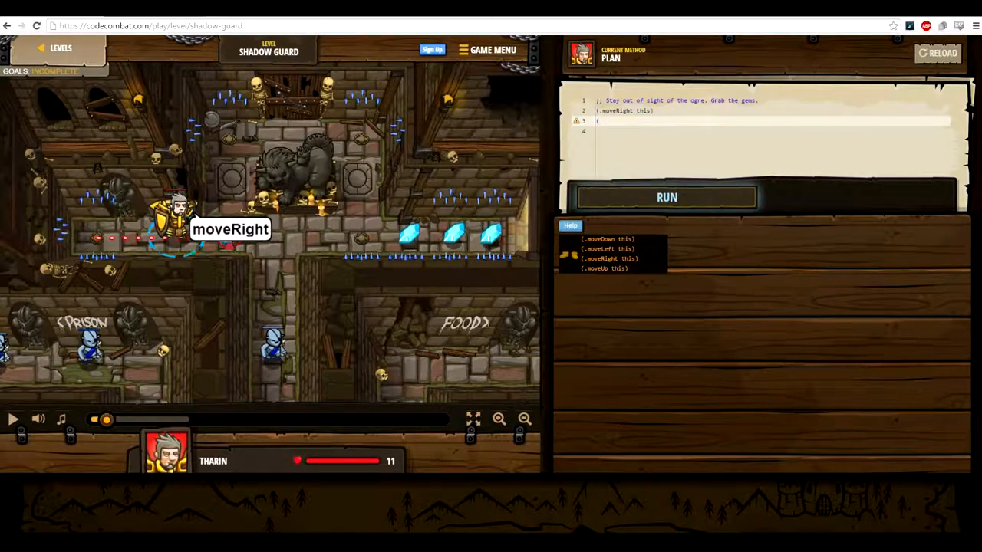
Code the right, up, right, down, right moves and run the Shadow Guard program.
text(.moveUp this)
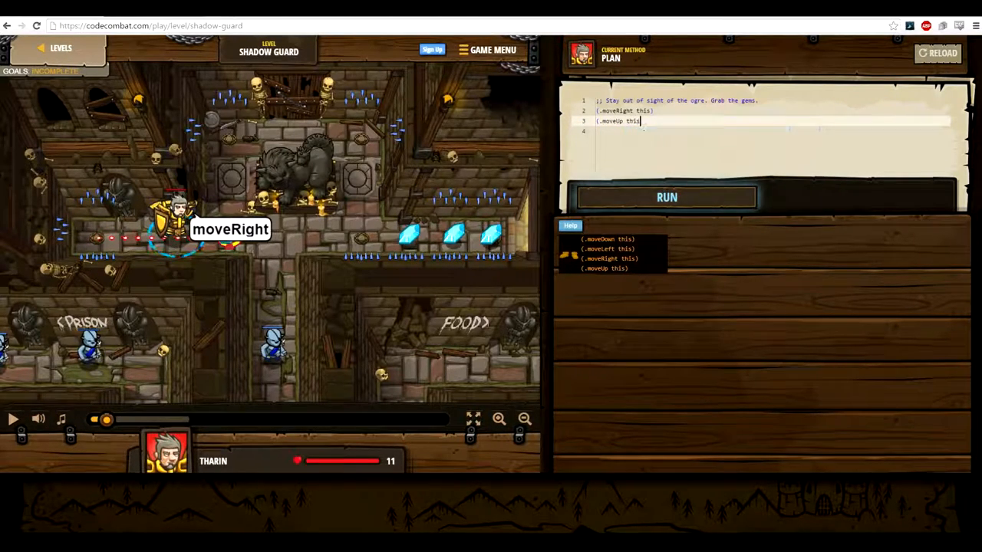
key(Enter)
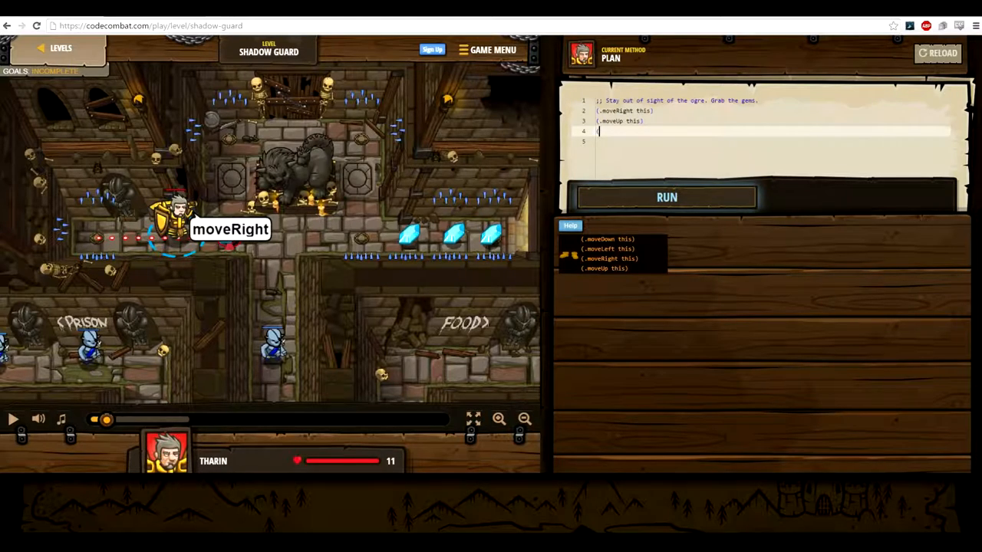
text((.moveRigh)
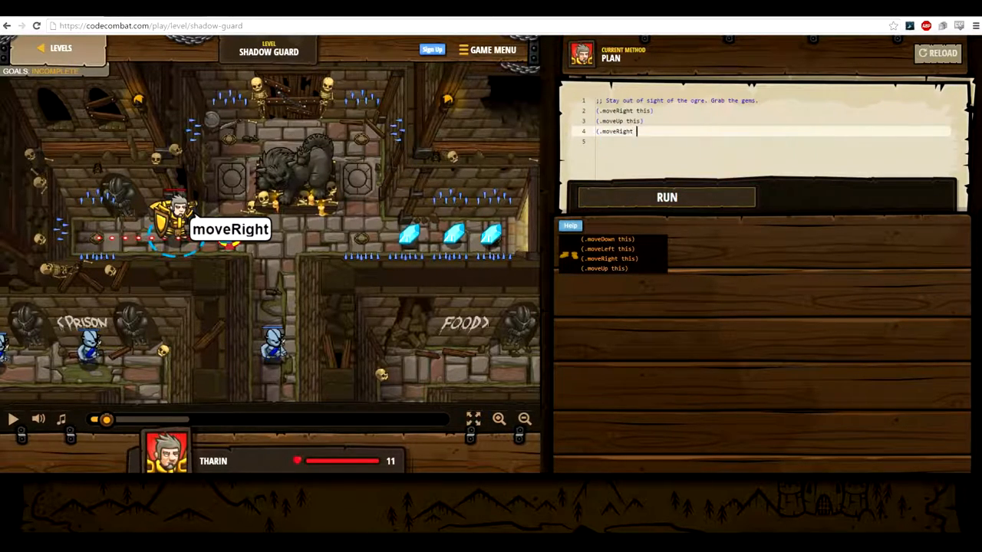
text(this)
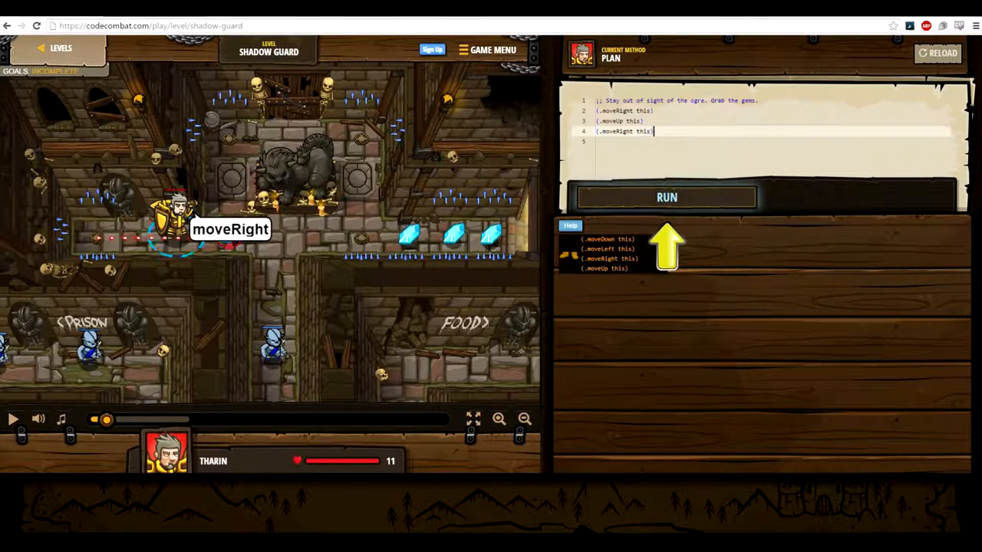
key(Enter)
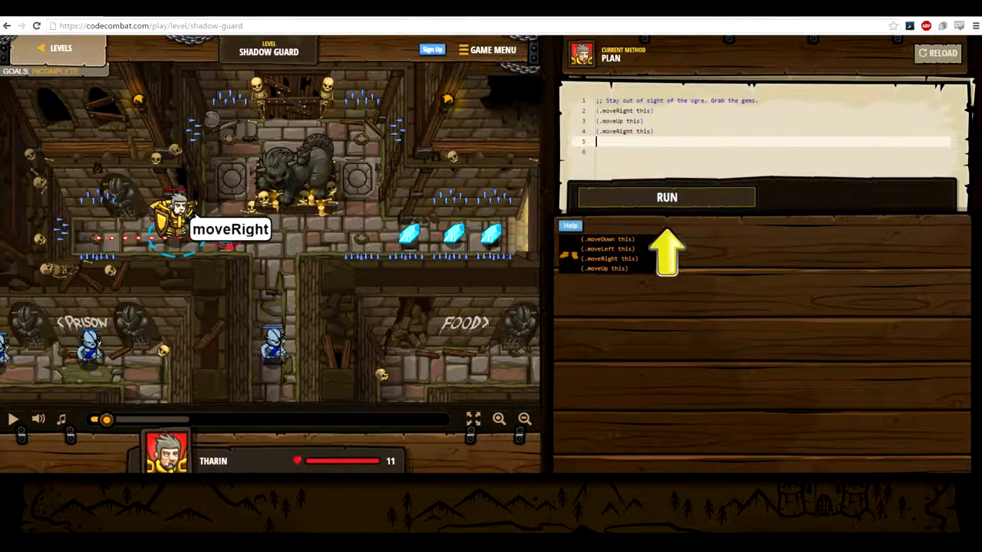
text(.moveDown this)
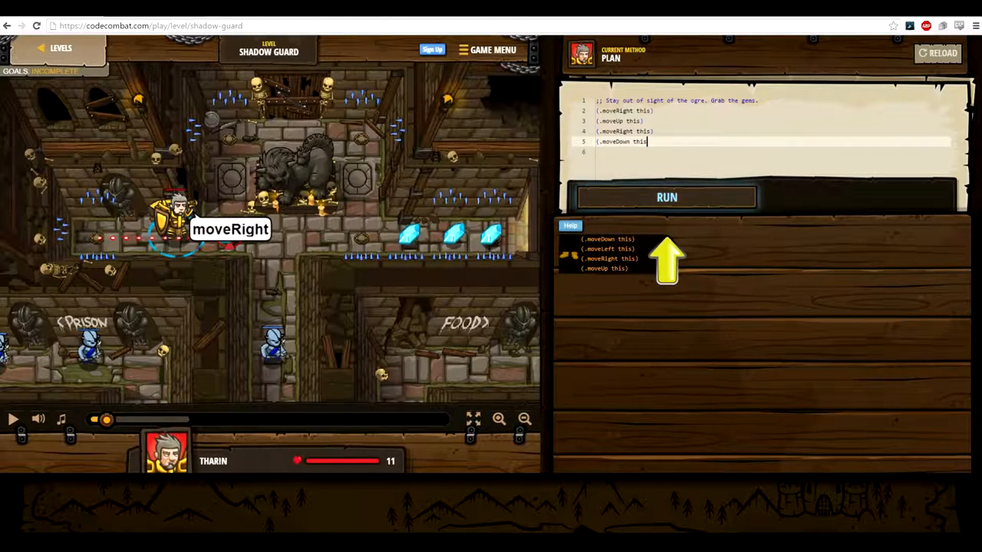
click(666, 197)
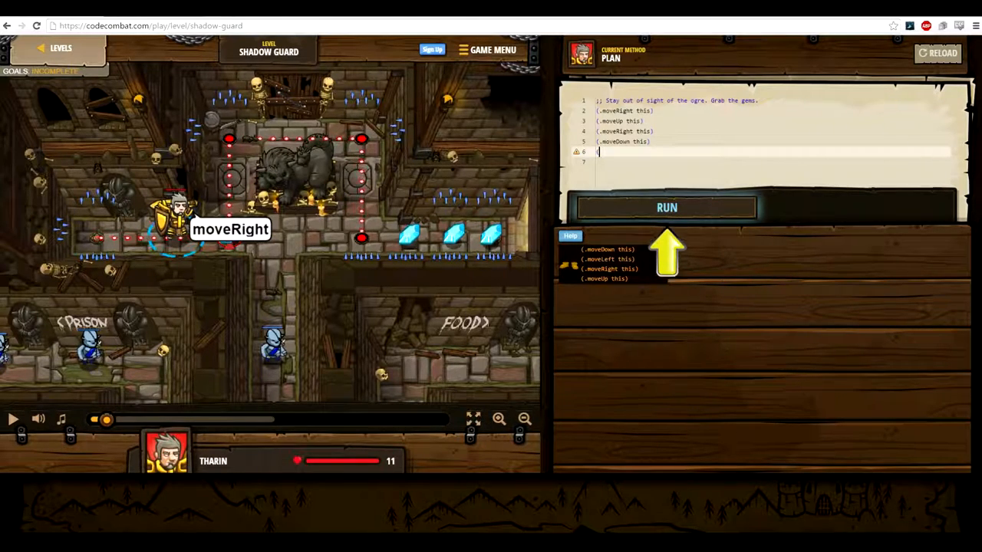
text((.moveRight th)
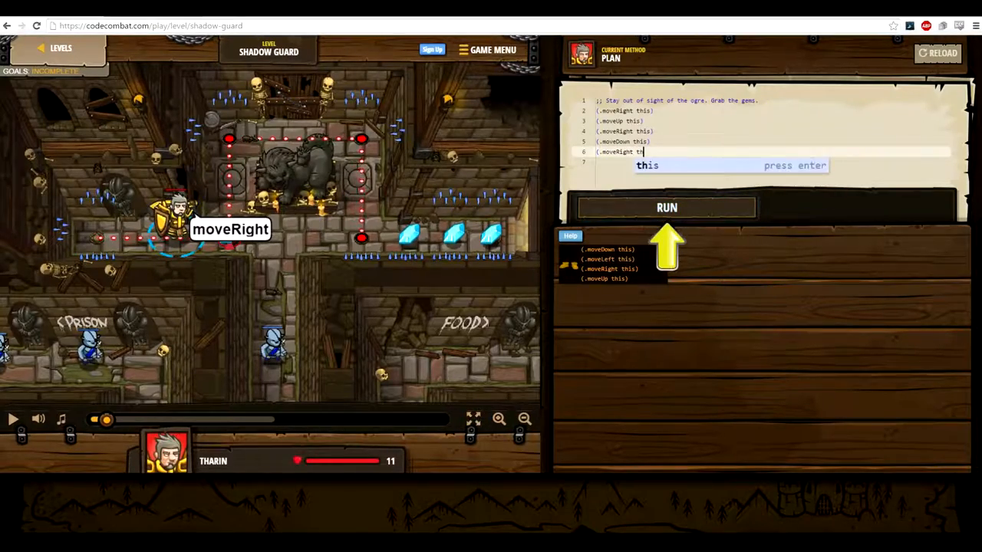
click(666, 207)
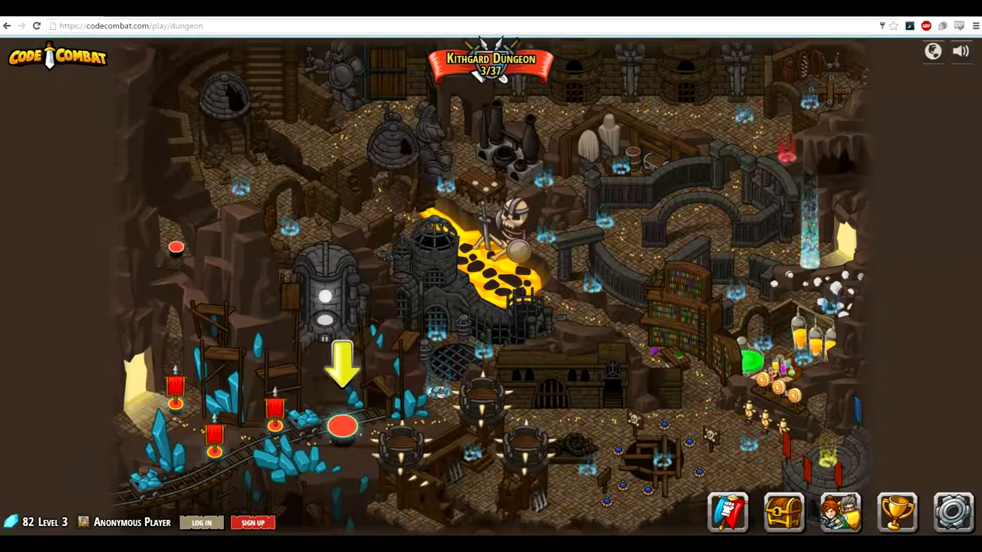
Select the Forgetful Gemsmith marker on the map, play it, and start the level.
click(840, 512)
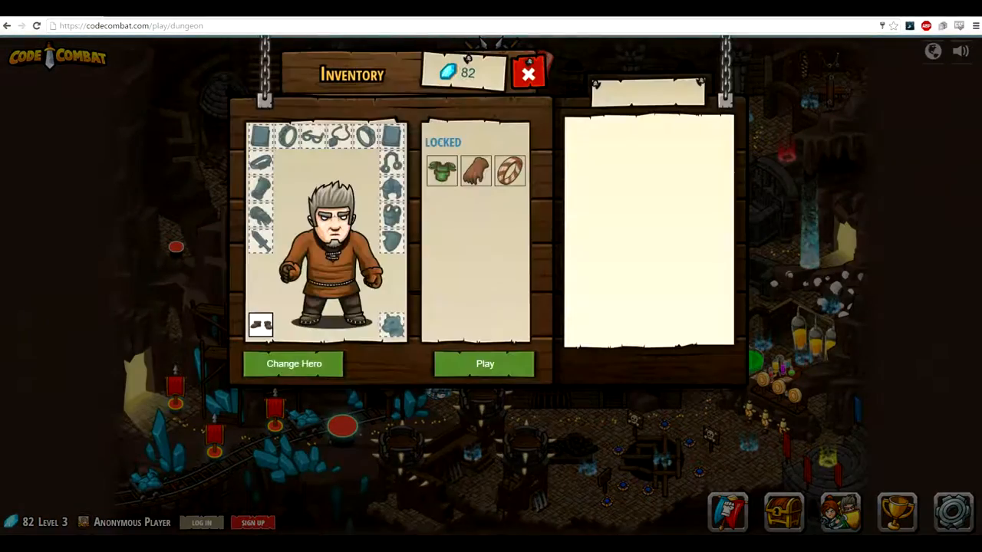
click(485, 364)
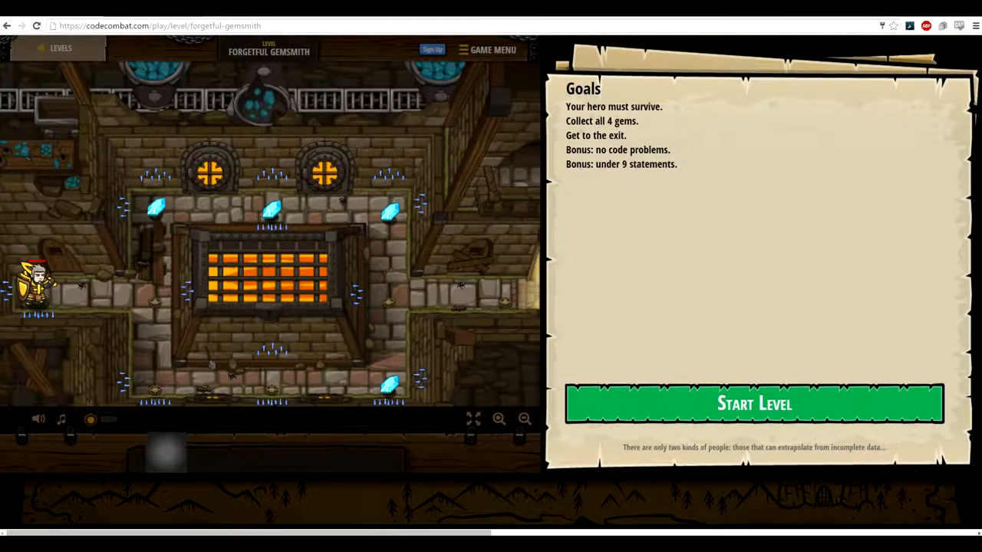
click(753, 404)
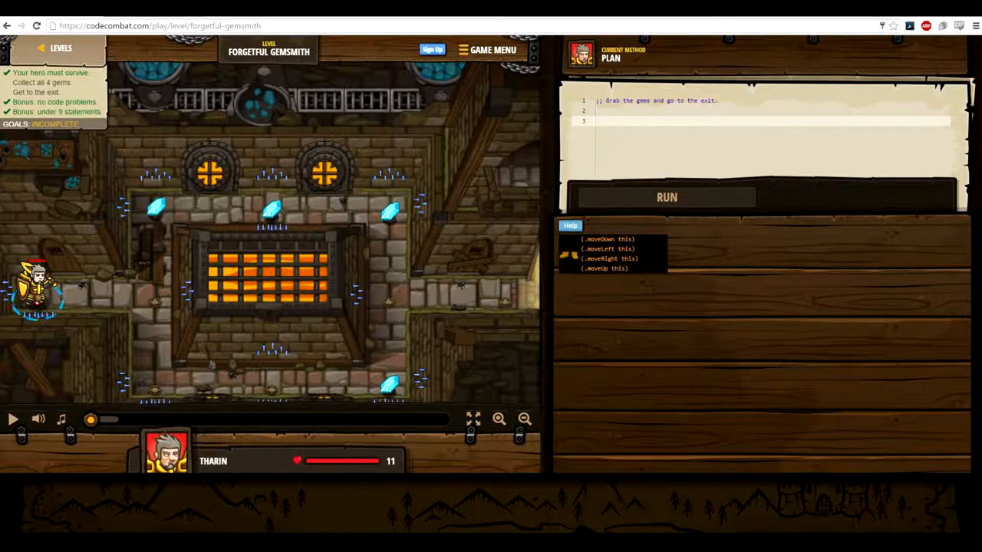
Add (.moveRight this) and (.moveUp this) lines to the Forgetful Gemsmith code.
text((.)
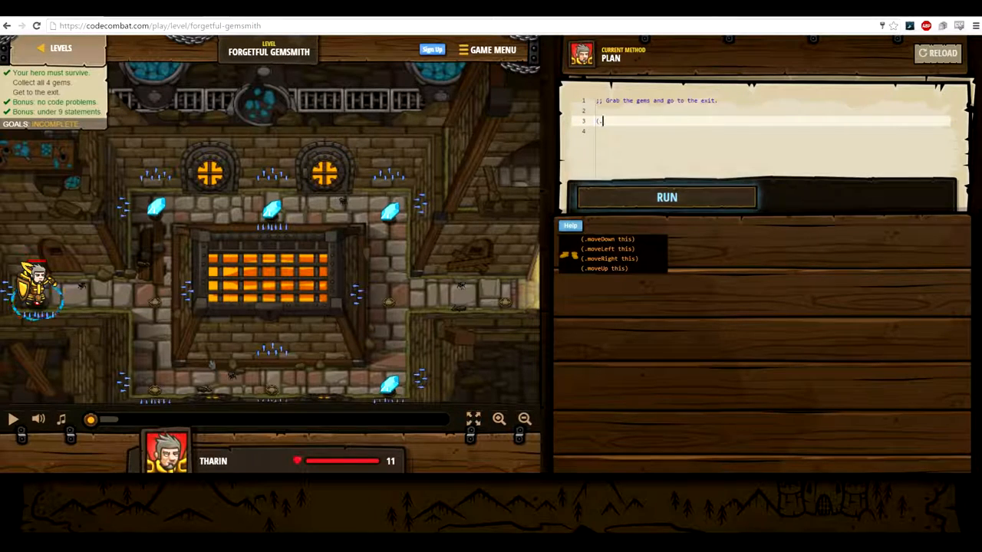
text(move)
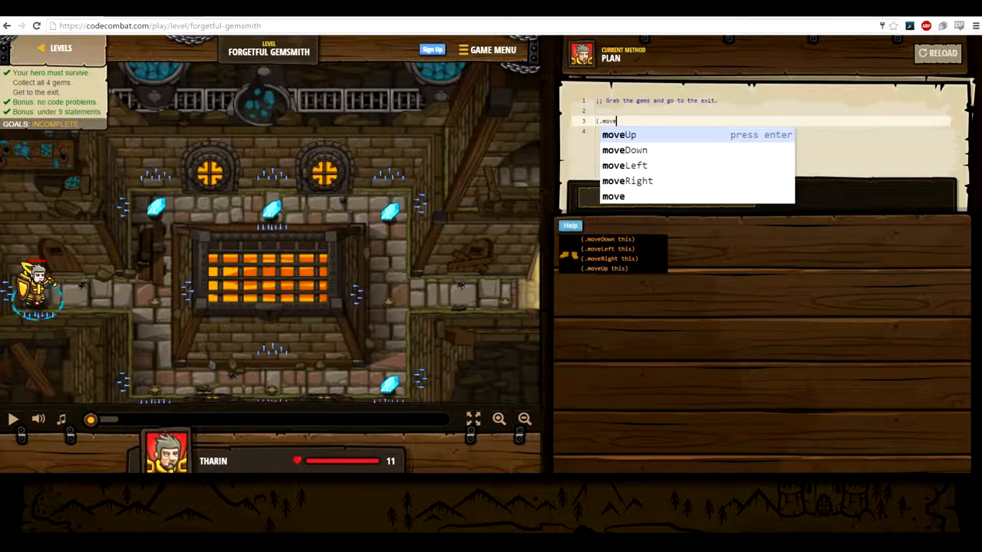
click(628, 181)
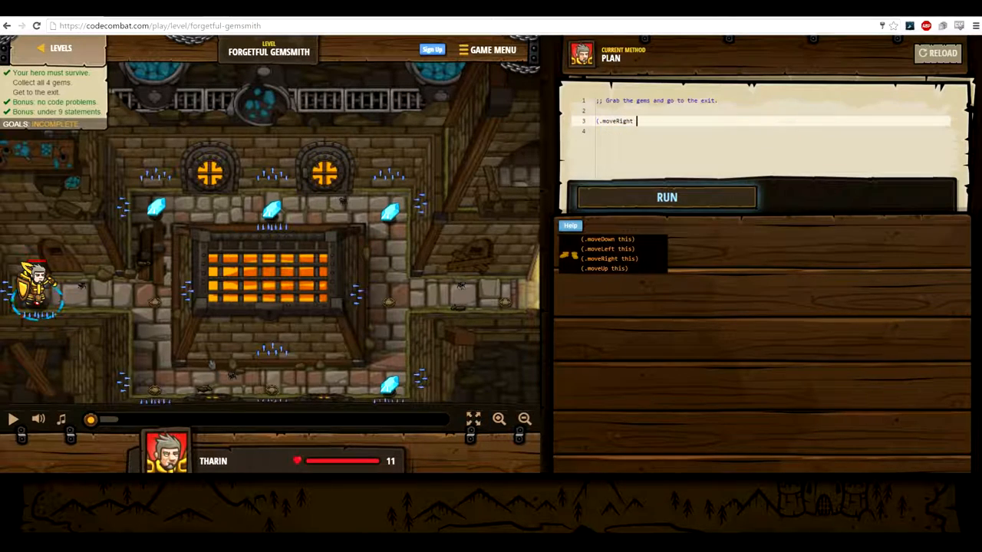
text(this))
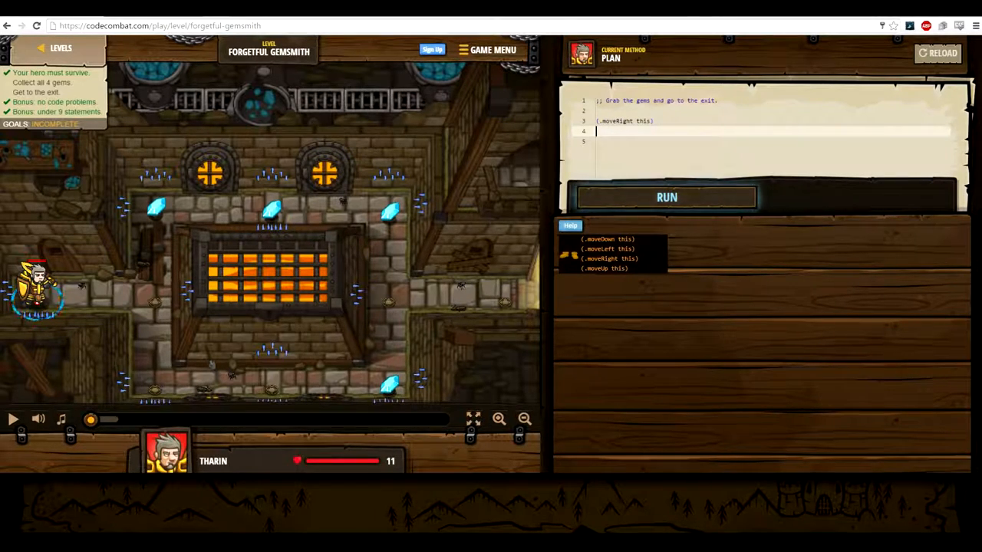
click(666, 197)
text((.)
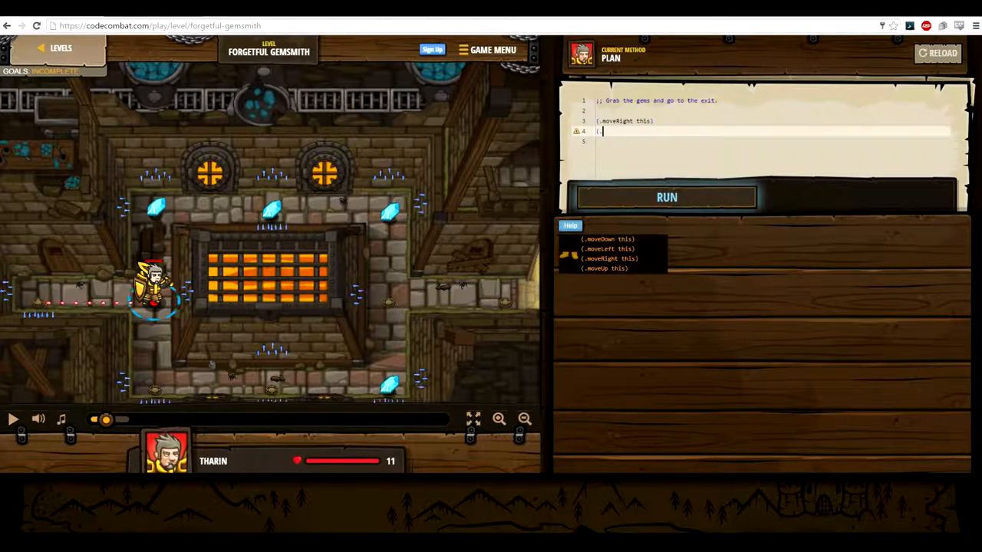
text(move)
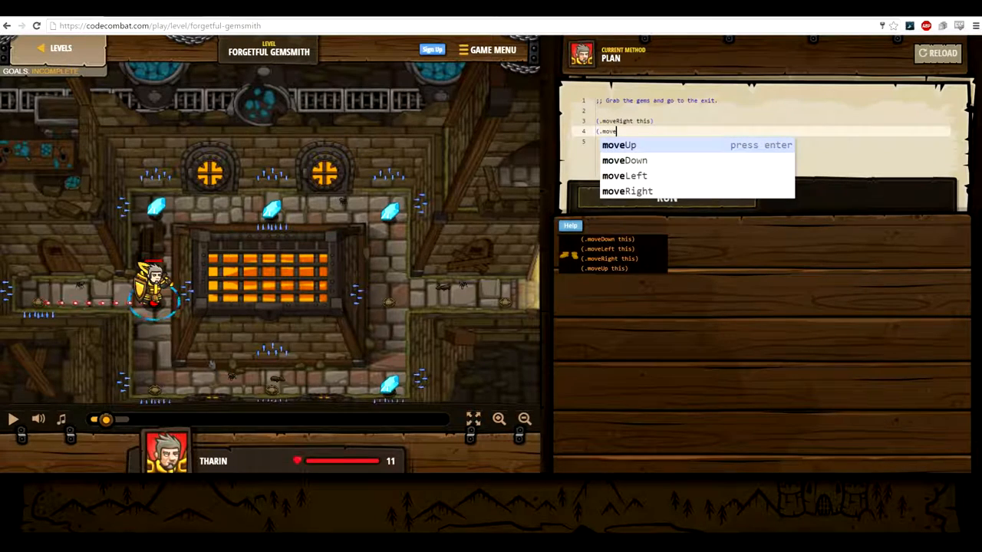
key(enter)
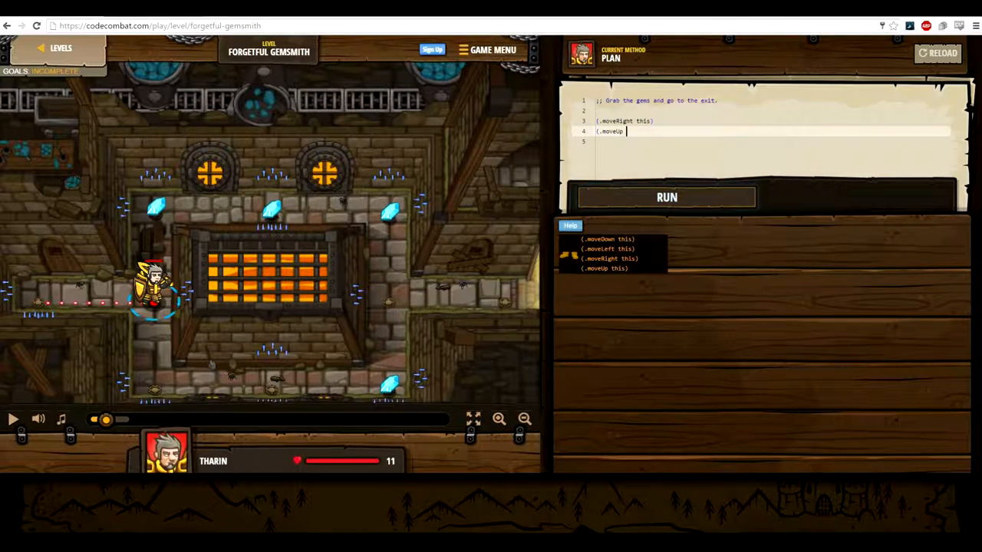
text(this))
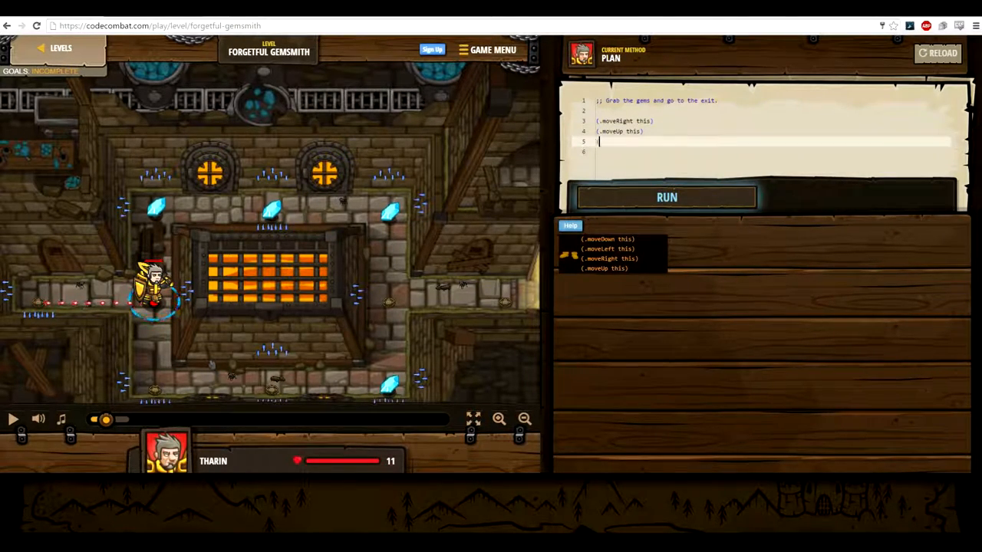
Add two more moveRight commands via autocomplete and start a fresh line.
text(.mov)
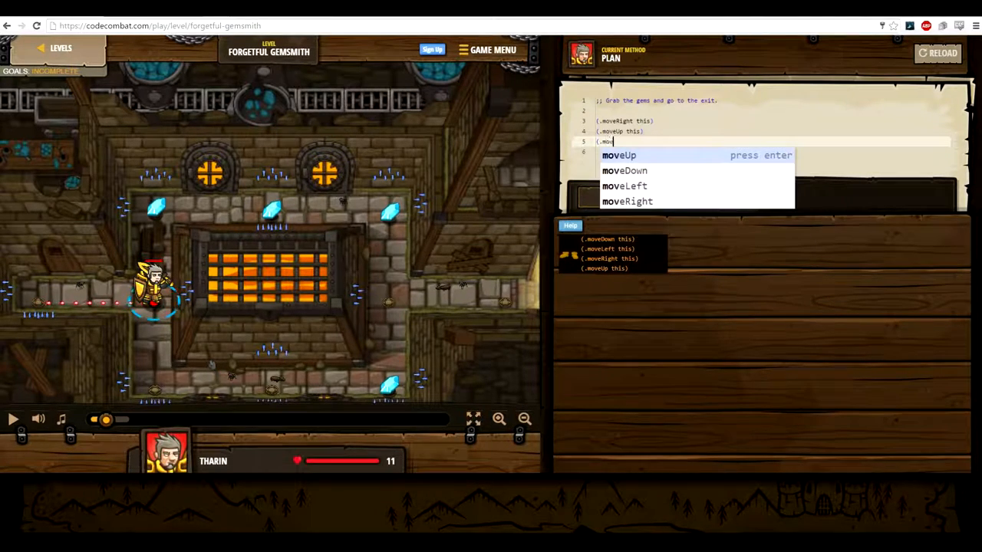
click(627, 201)
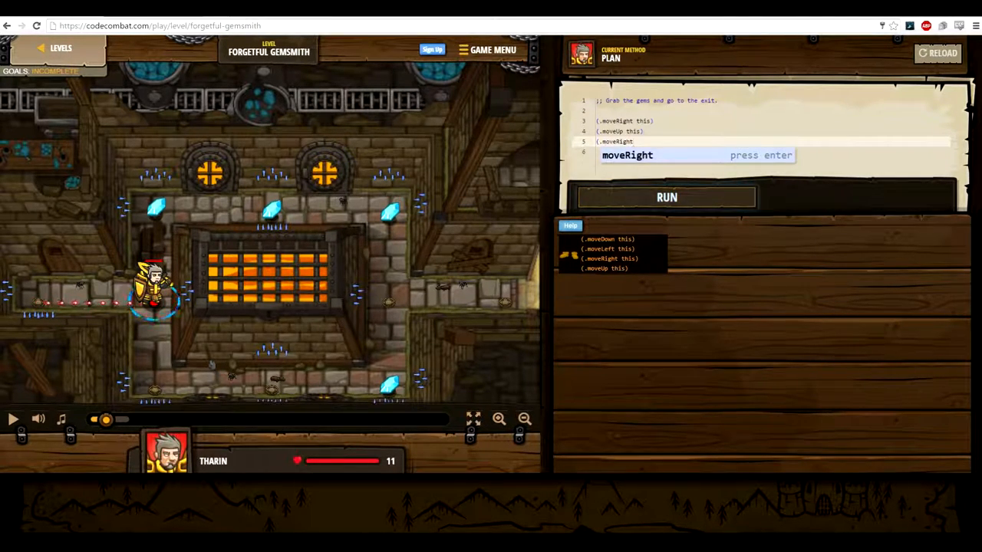
text(this)
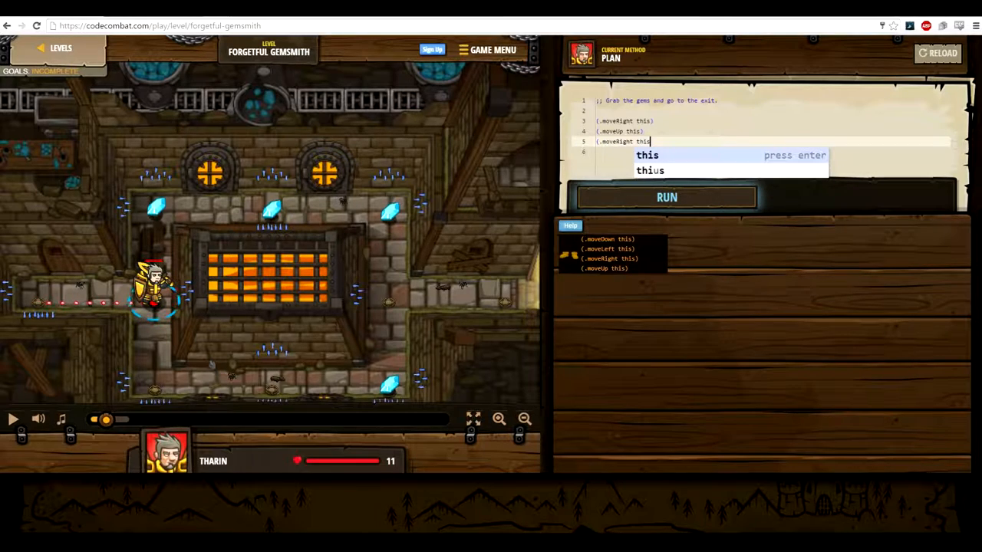
key(enter)
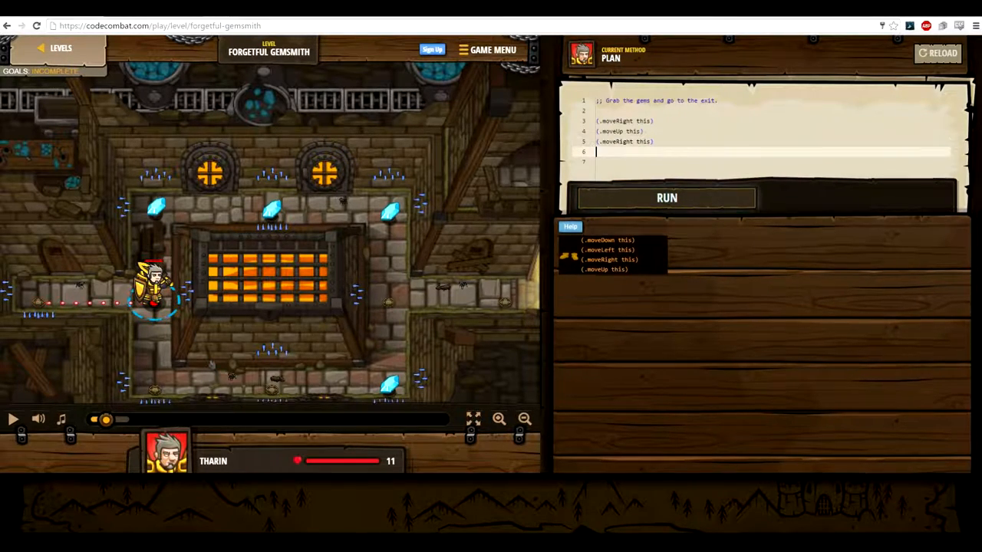
text((moveRig)
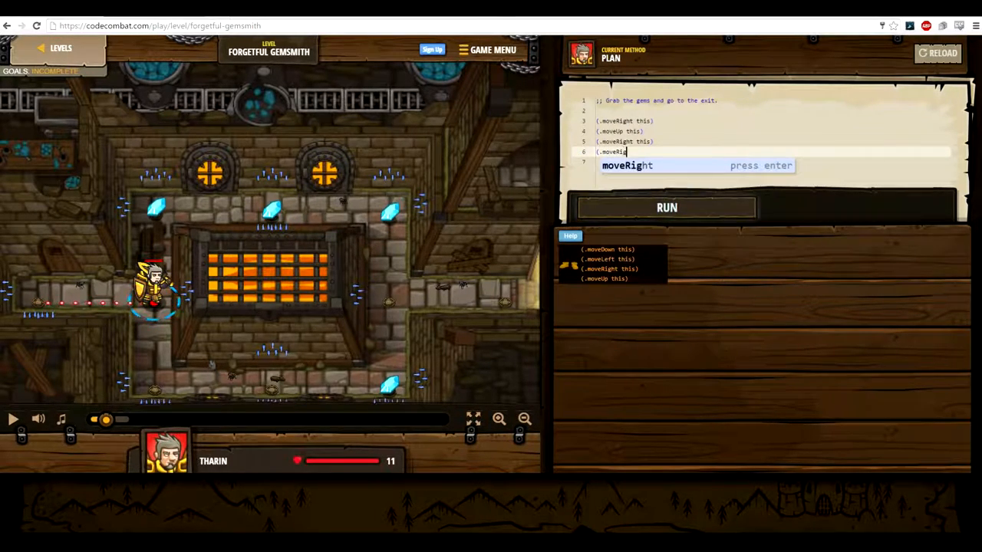
key(enter)
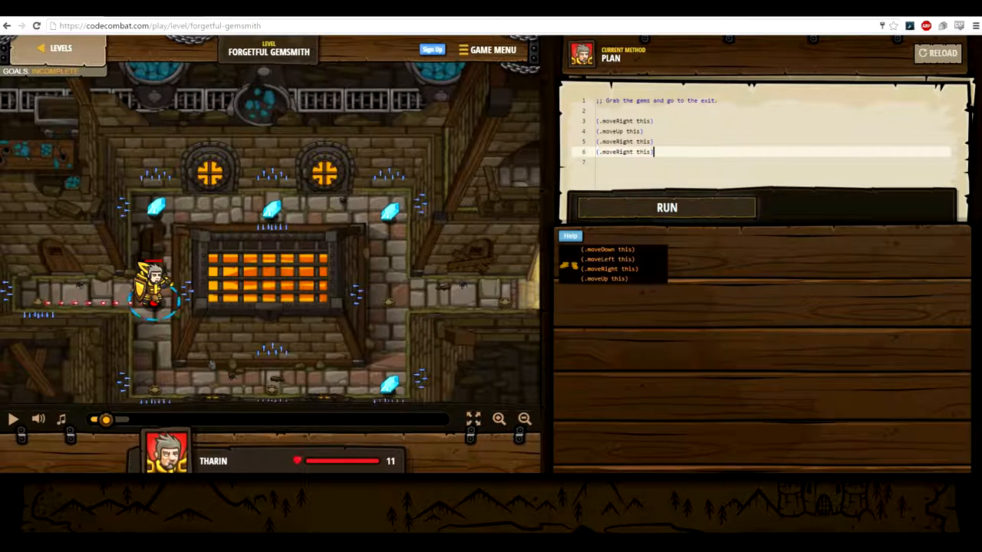
key(enter)
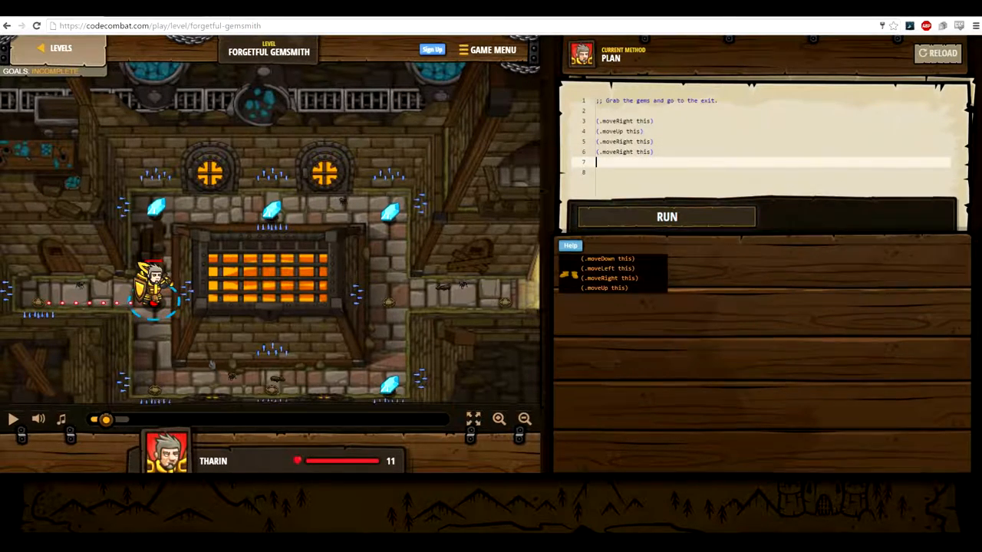
Add down, down, up and right move commands via autocomplete, then run the plan.
text((.moveD)
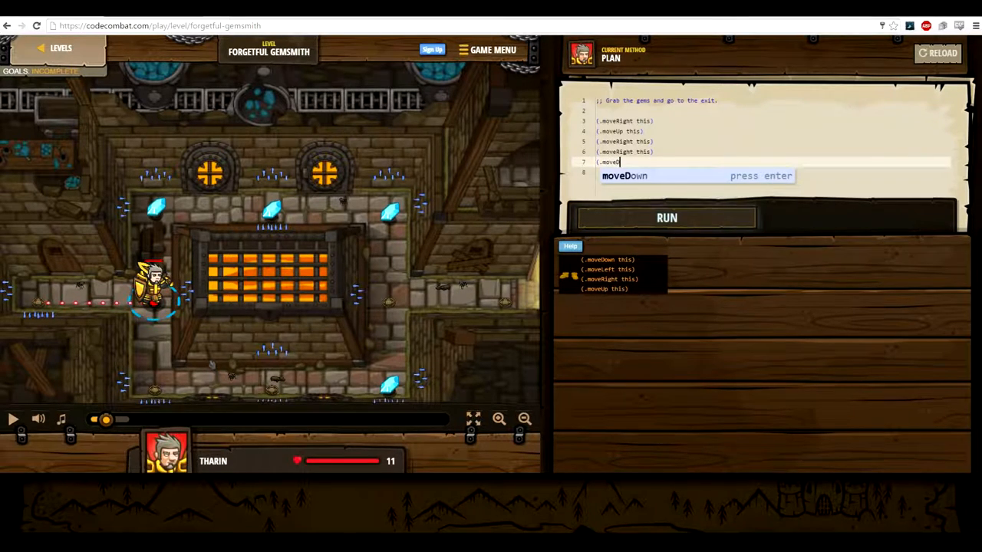
key(enter)
text((.)
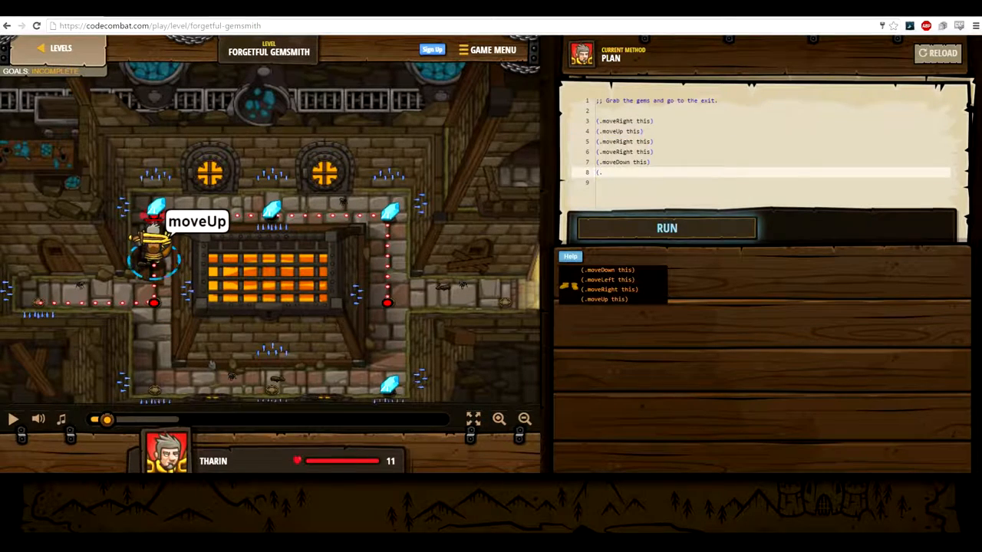
text(move)
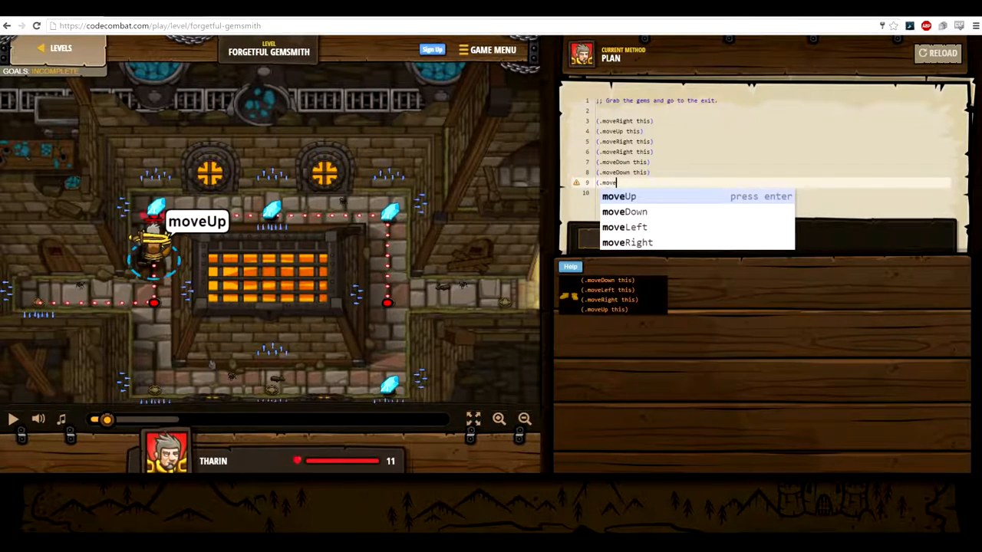
key(enter)
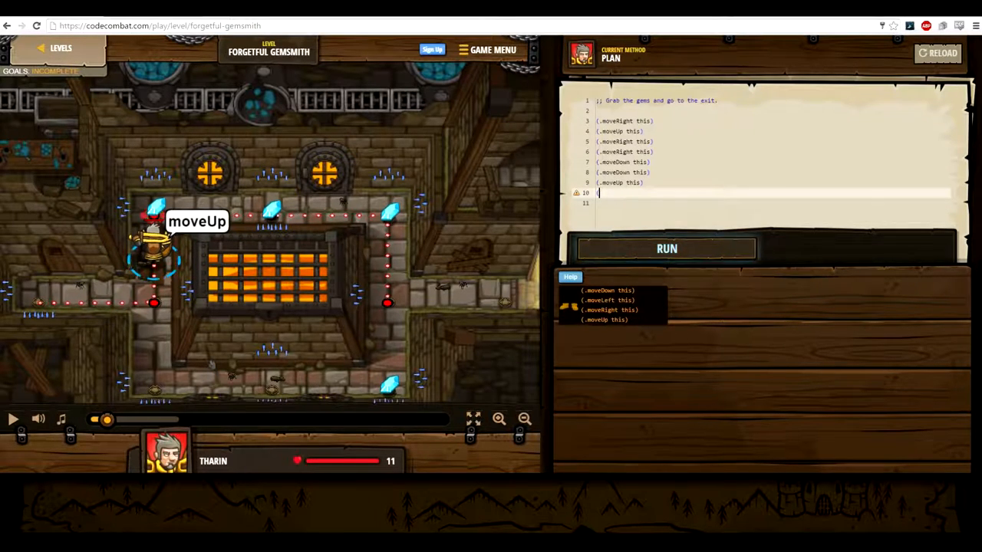
text((.)
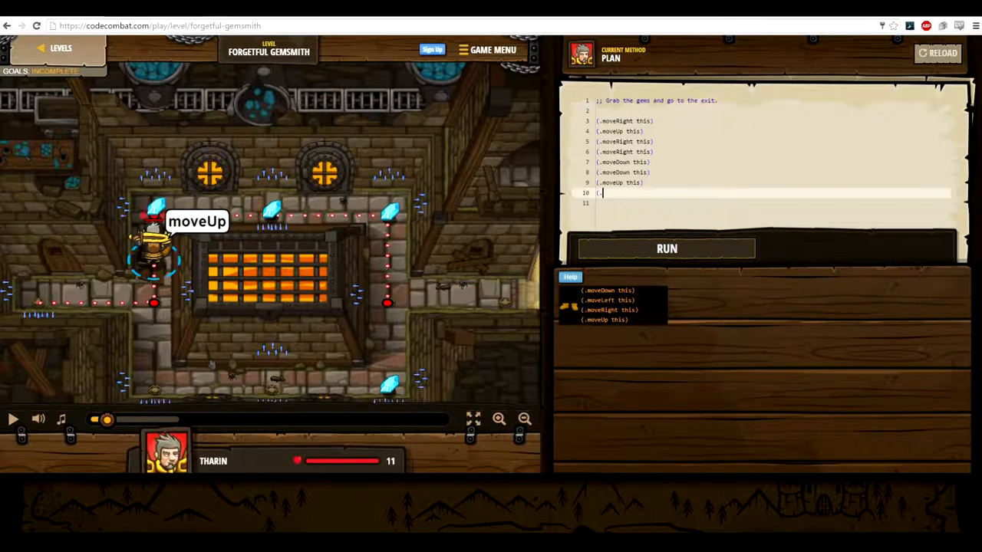
text(.moveR)
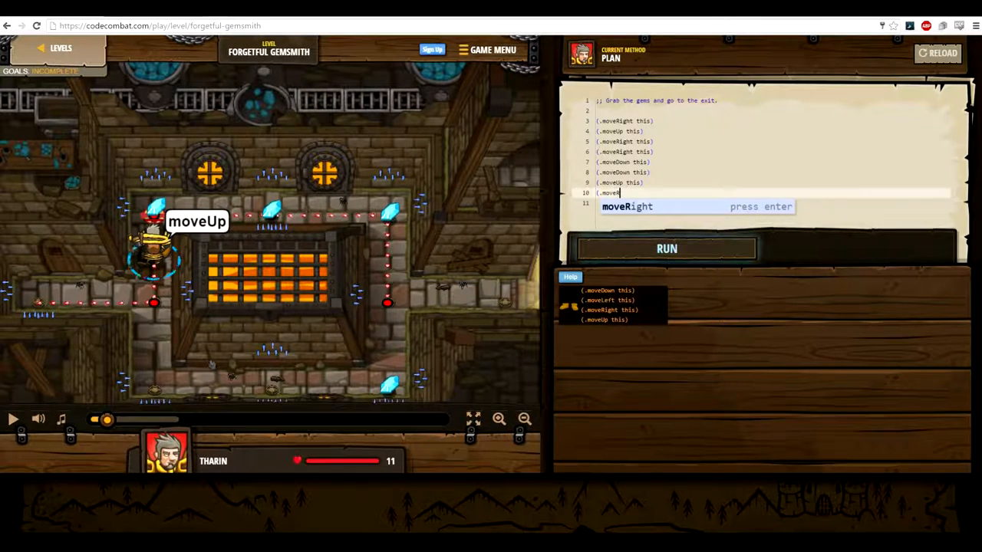
key(enter)
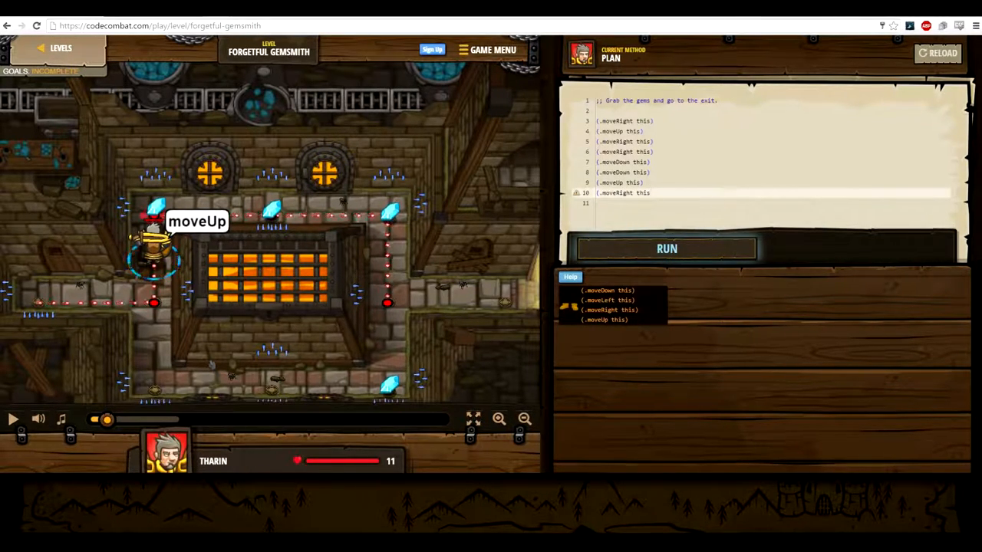
click(667, 248)
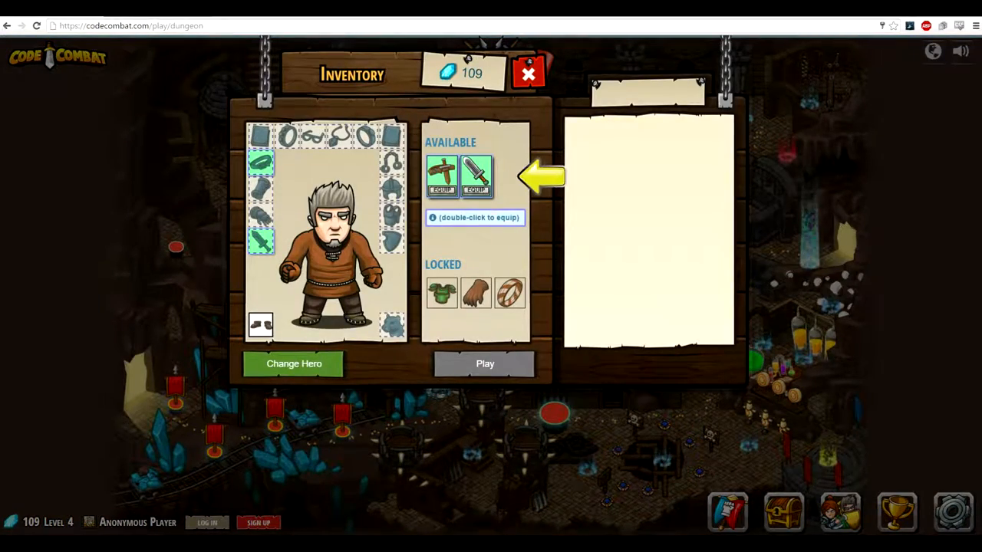
Equip the simple sword from Available items, then play and start True Names.
double_click(476, 176)
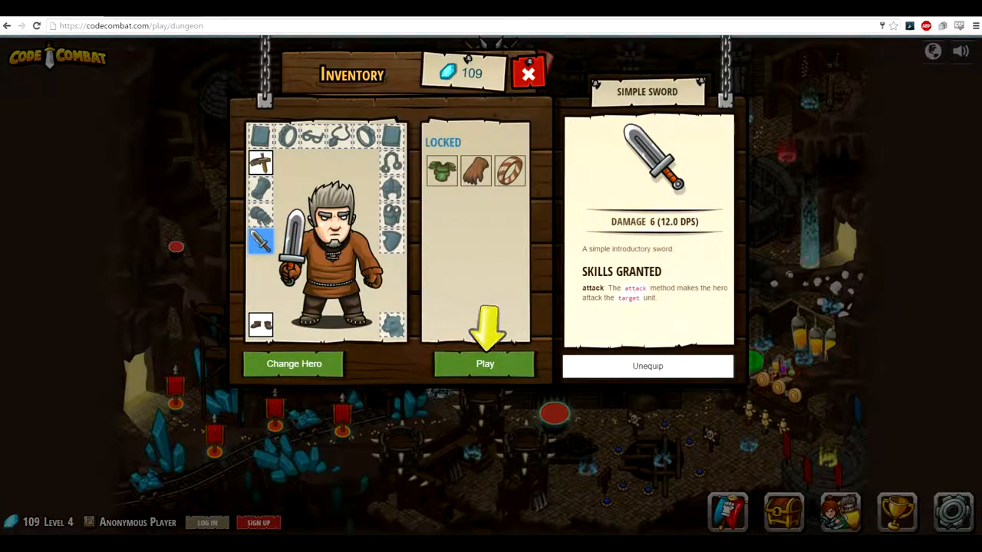
click(485, 364)
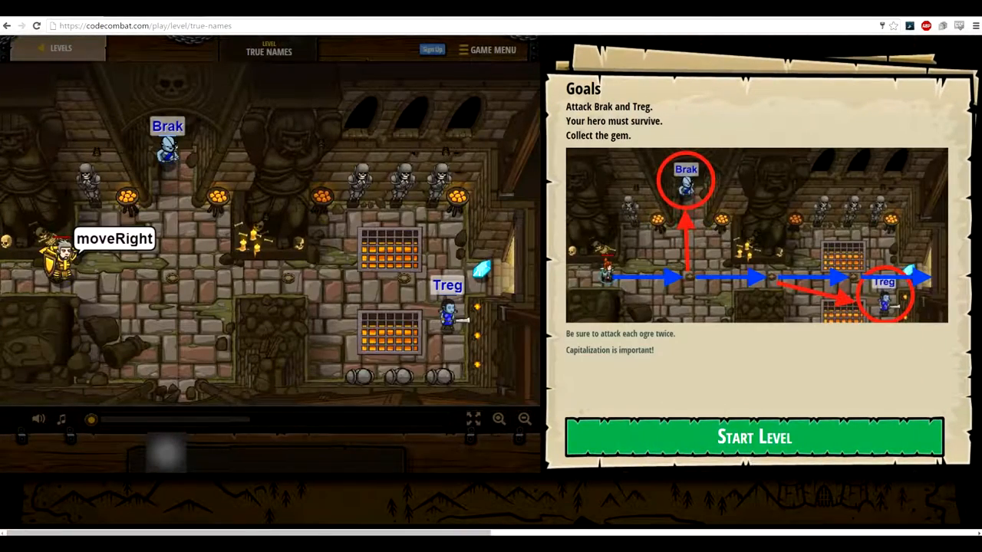
click(753, 436)
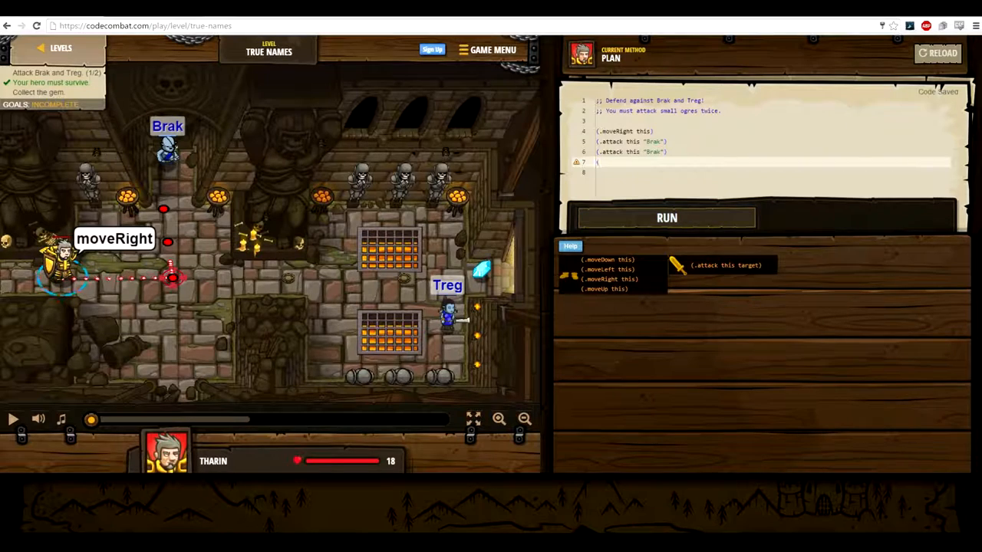
Add another right move and an attack on "Treg" to the True Names script.
click(666, 218)
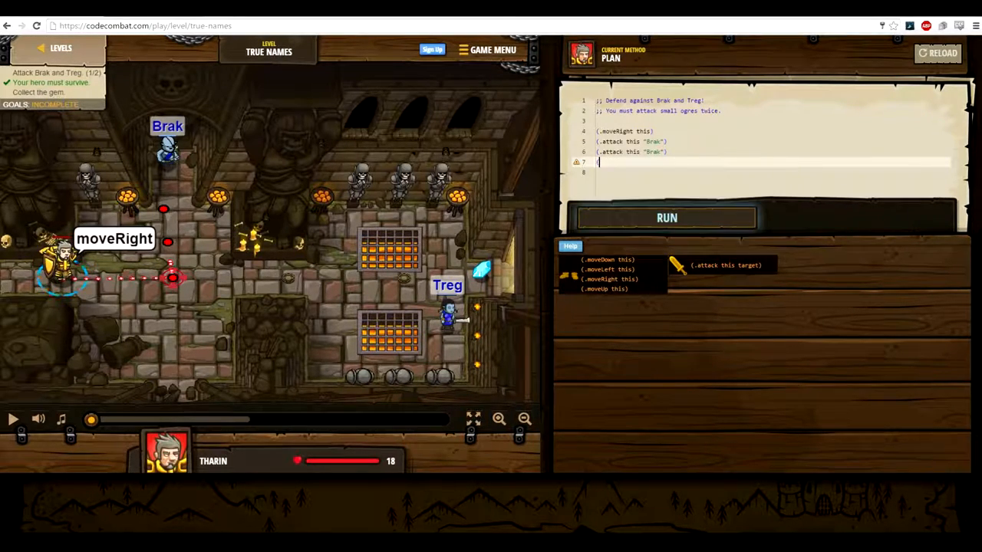
text(.moveRight this))
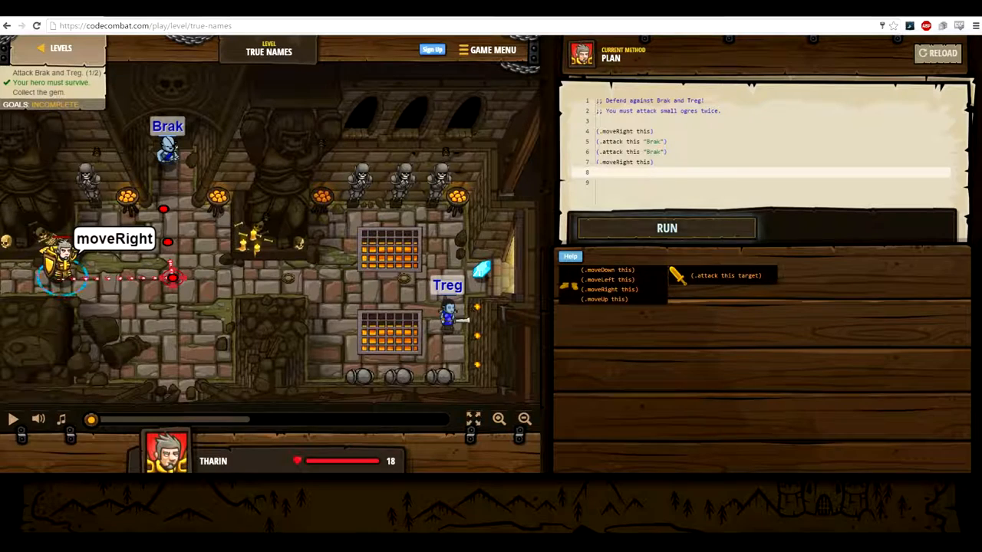
text((.)
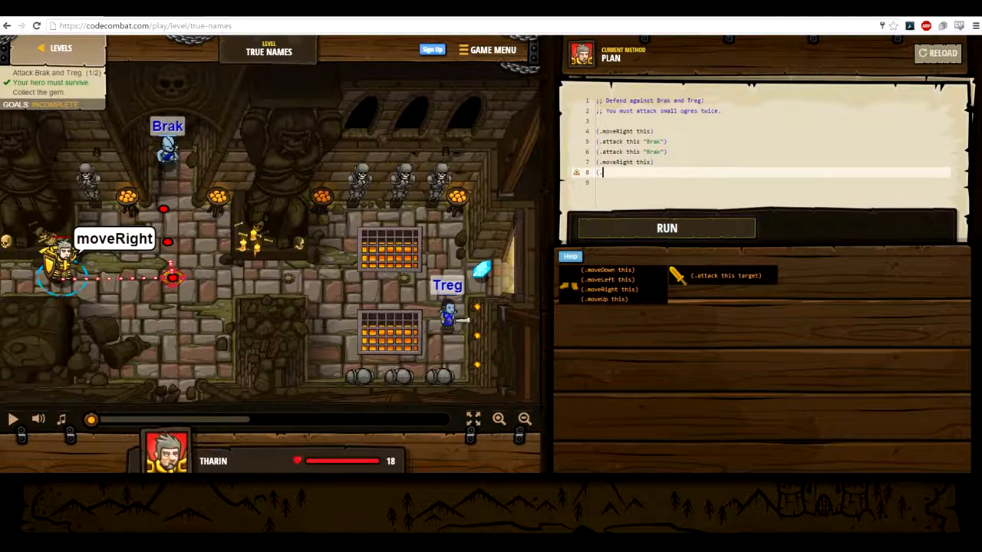
text(at)
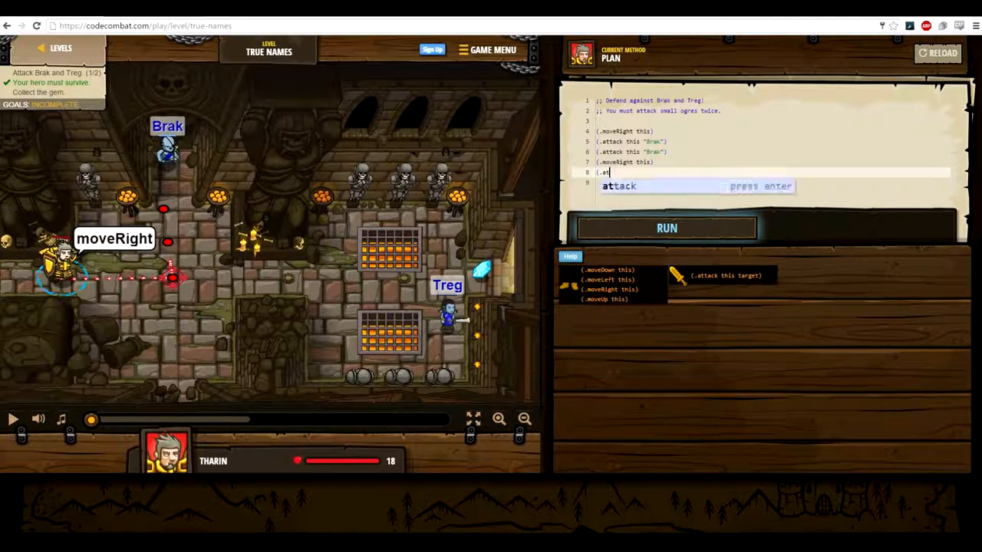
key(Enter)
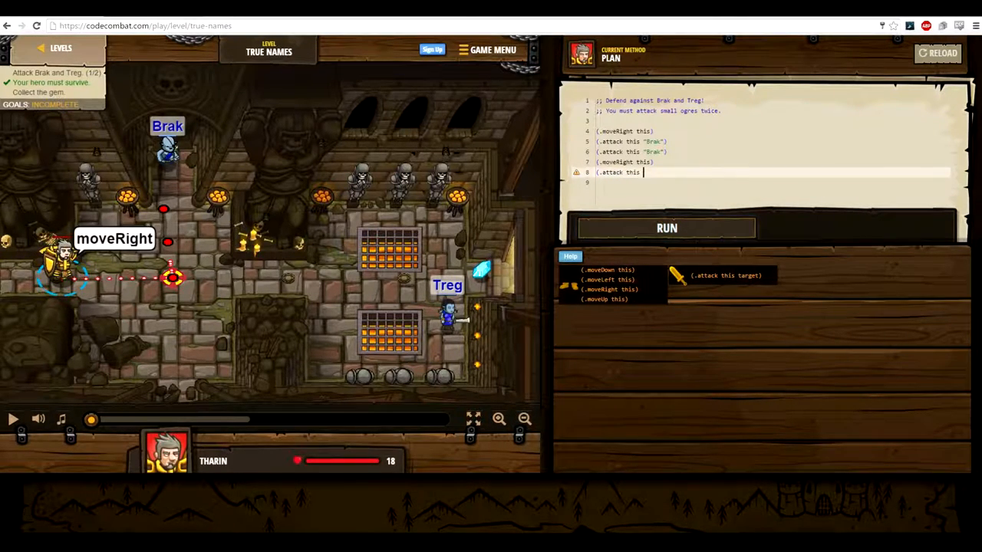
text(")
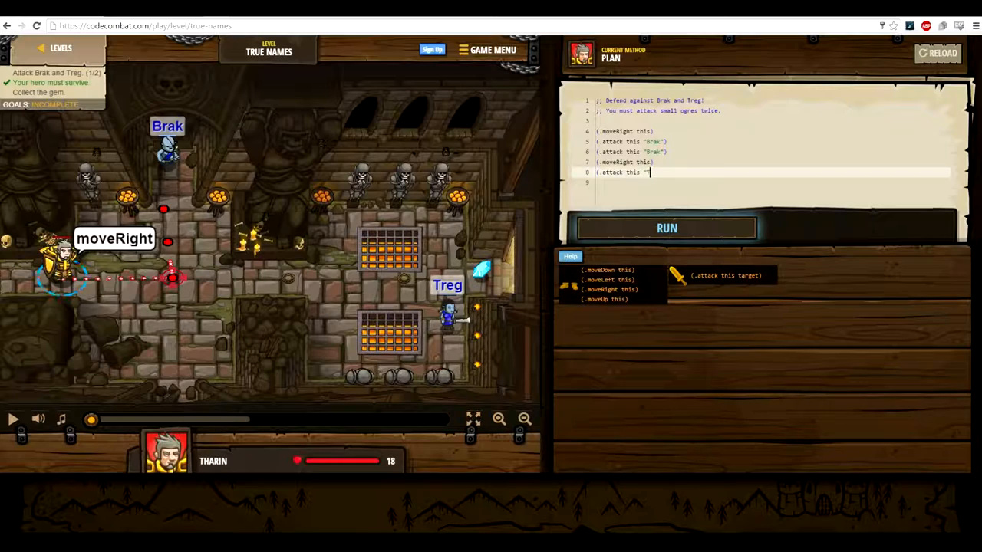
text(Treg"))
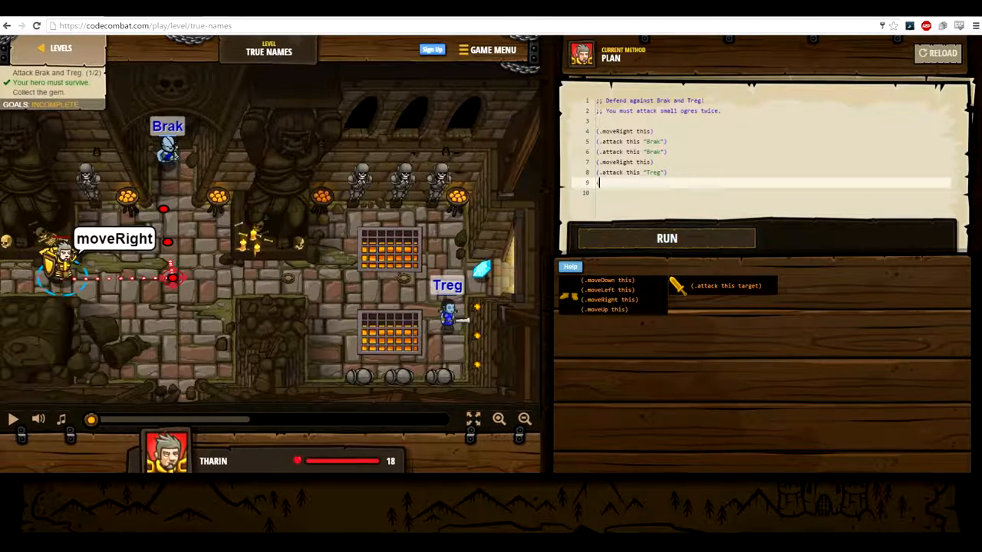
Add a second attack on Treg plus more (.moveRight this) lines, then run the script.
text((.attack this "Treg")
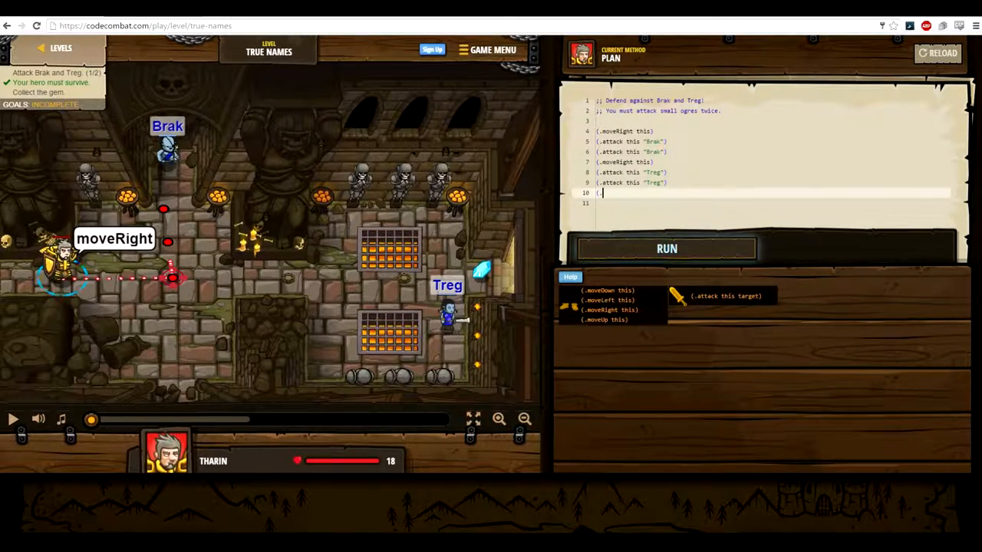
text(m)
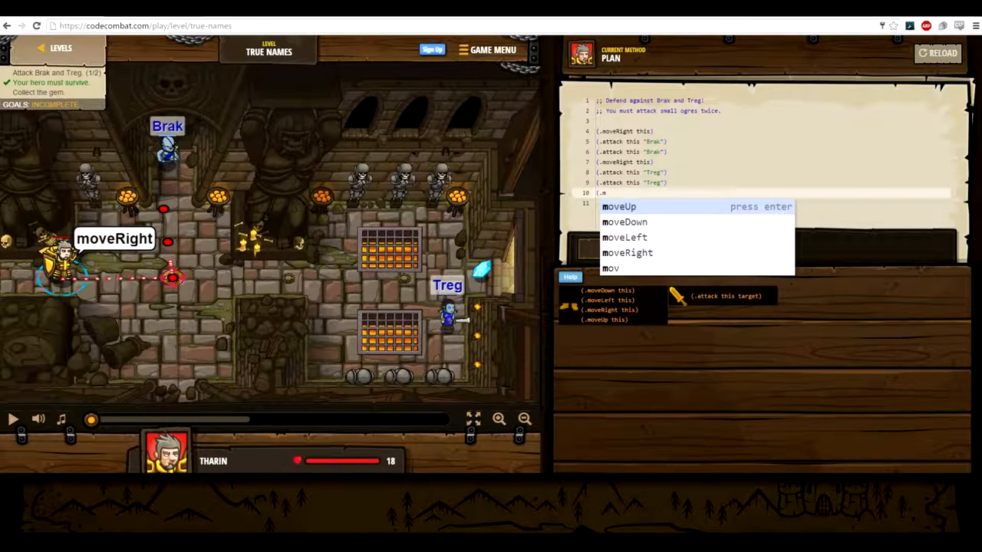
text(oveRigh)
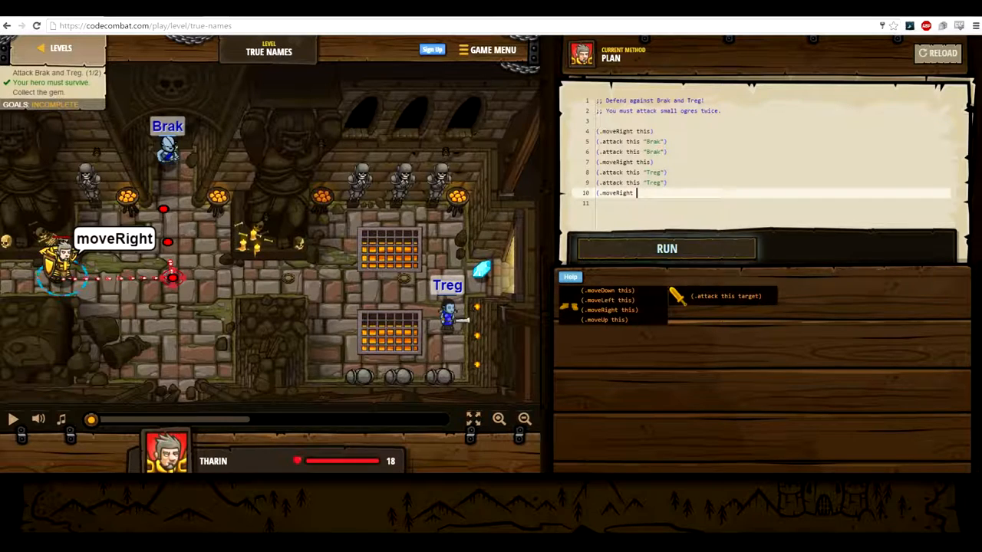
text(this))
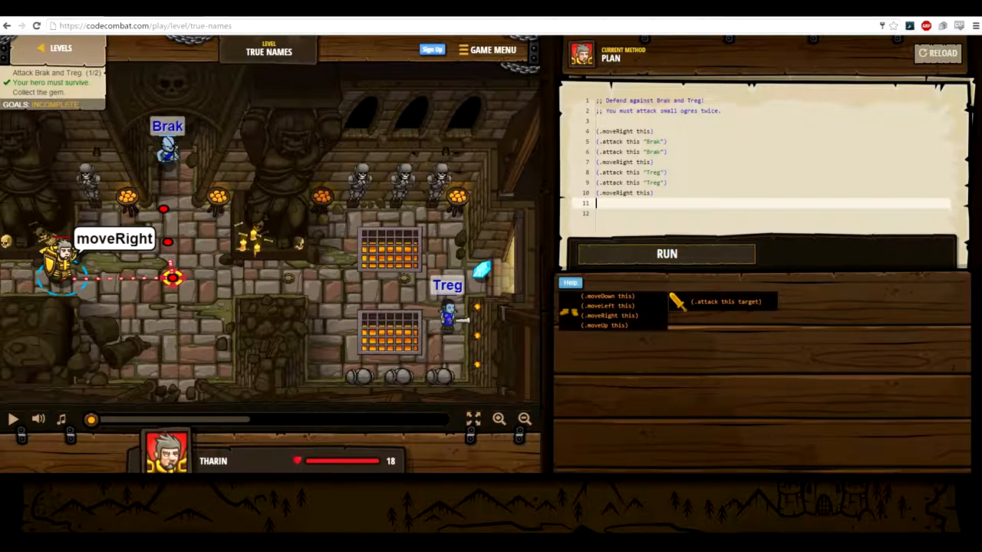
text((.moveRight th)
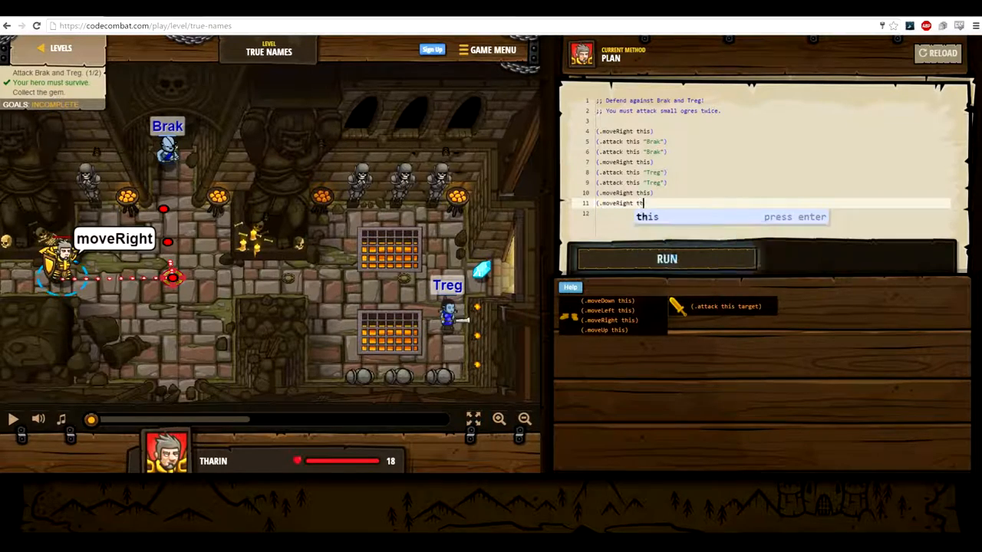
click(666, 259)
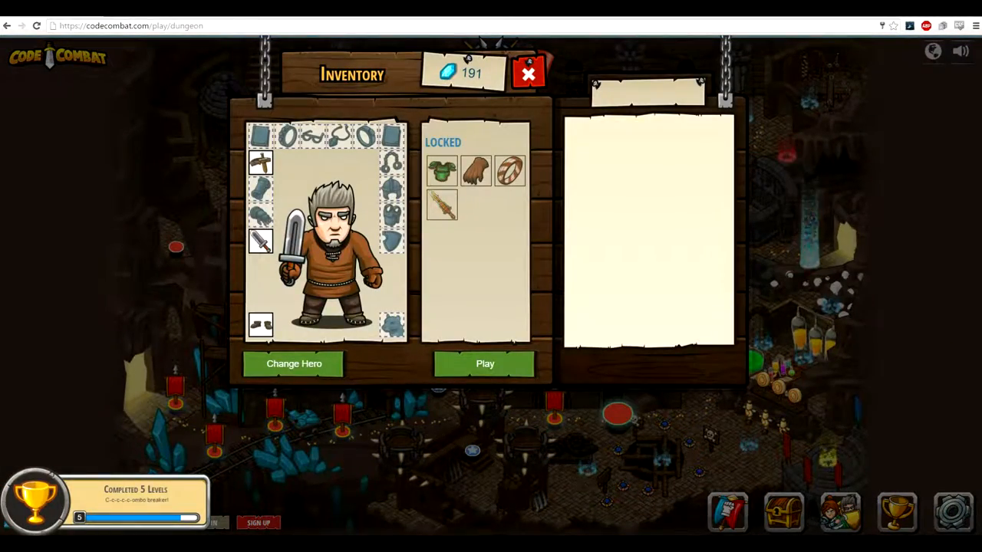
Start The Raised Sword level and begin typing an attack line.
click(485, 363)
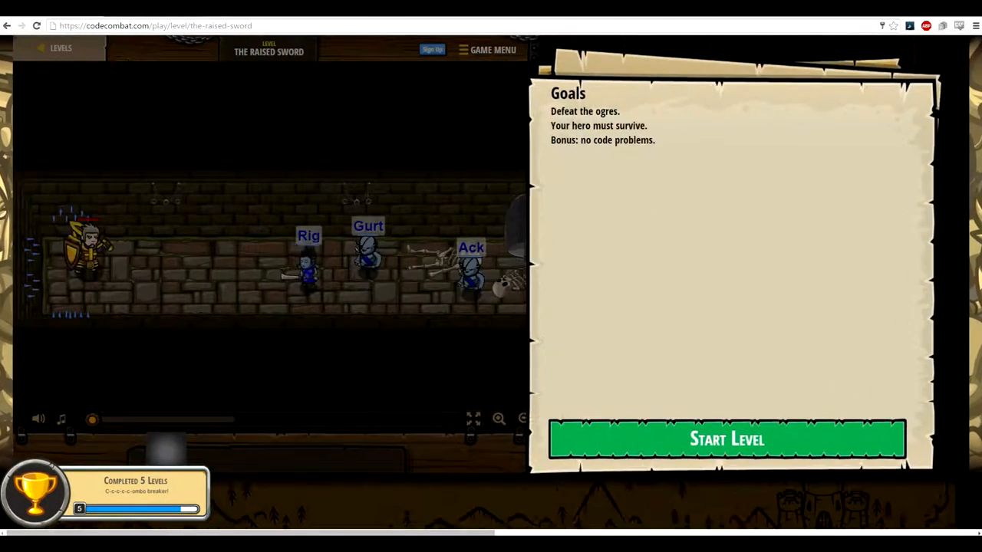
click(725, 439)
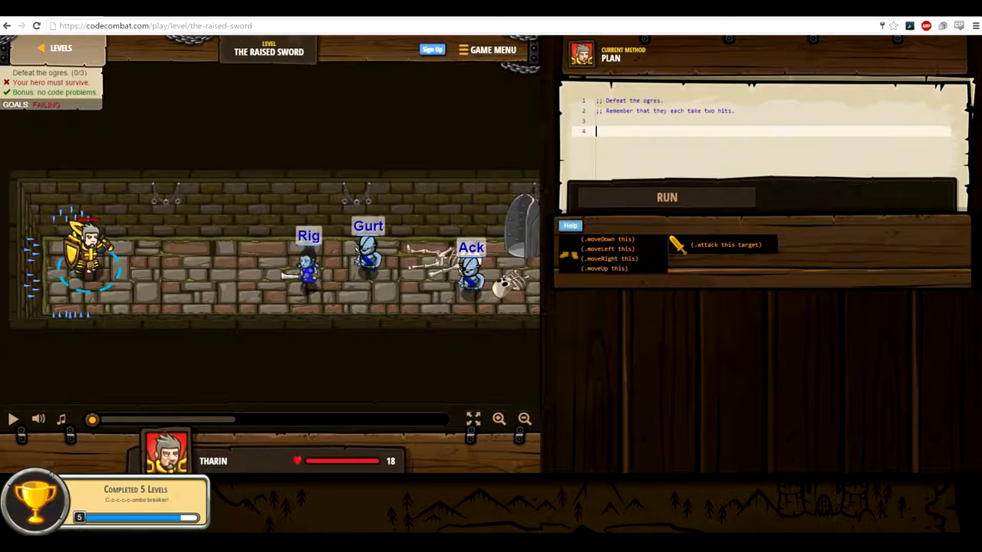
text((.attack this "Enemy Name)
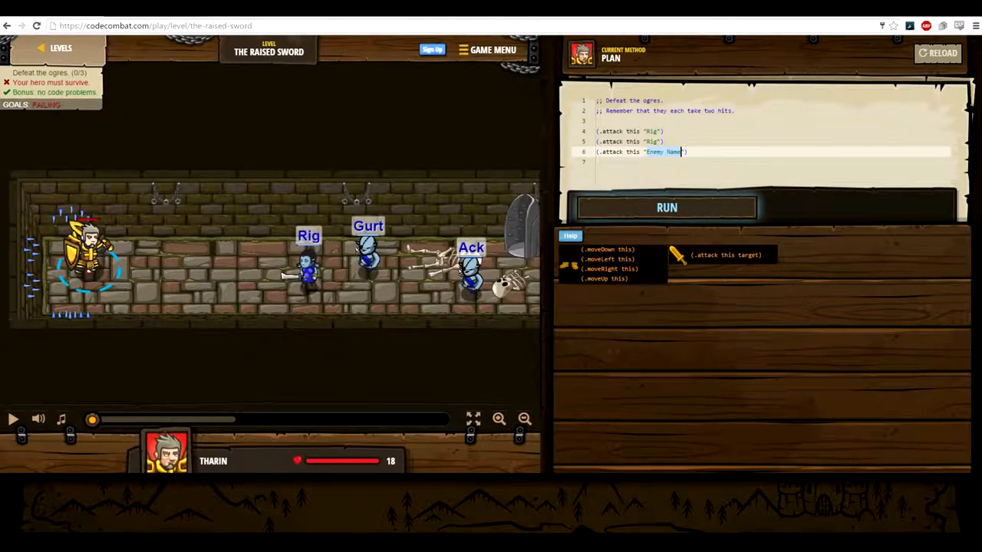
Replace the enemy placeholder with "Gurt" and add the further attack lines.
click(665, 207)
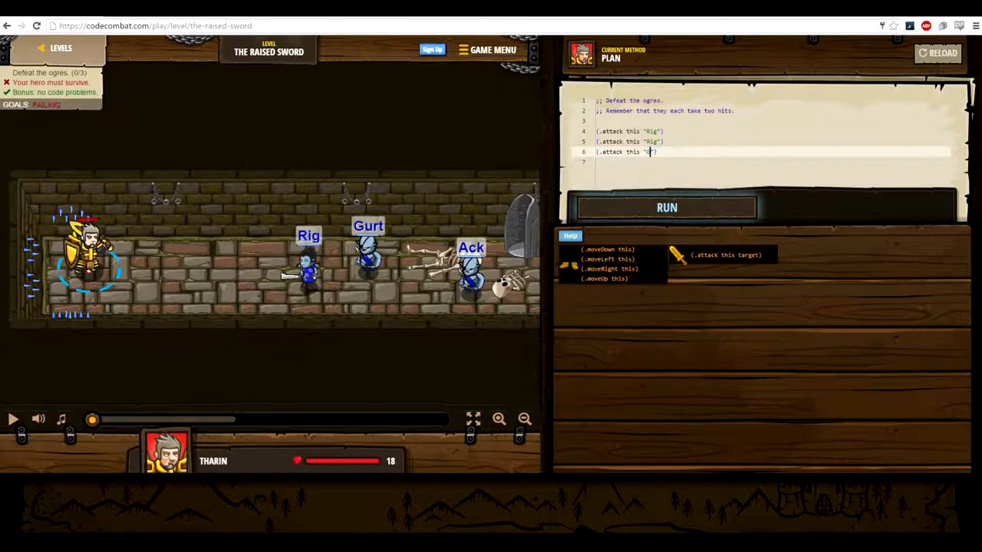
text(Gurt)
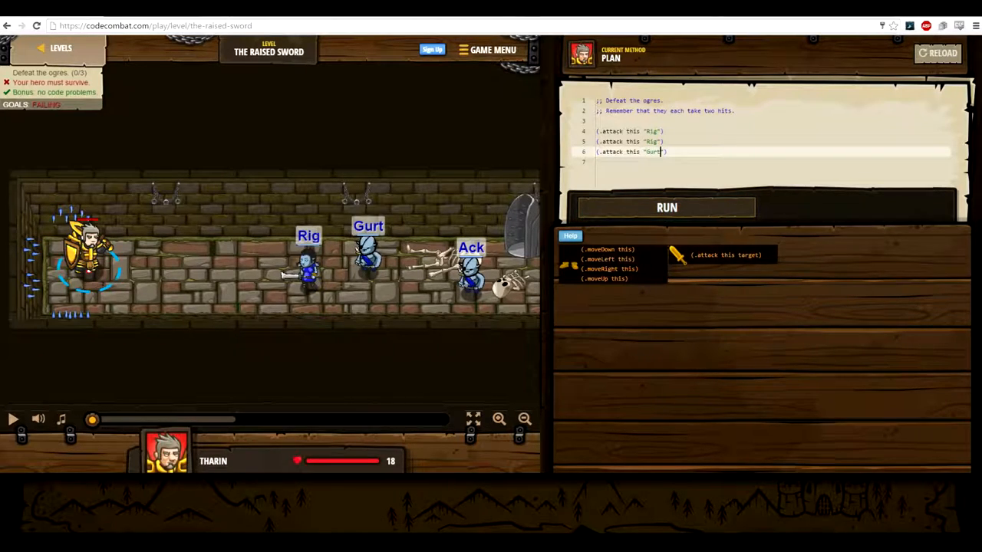
click(666, 207)
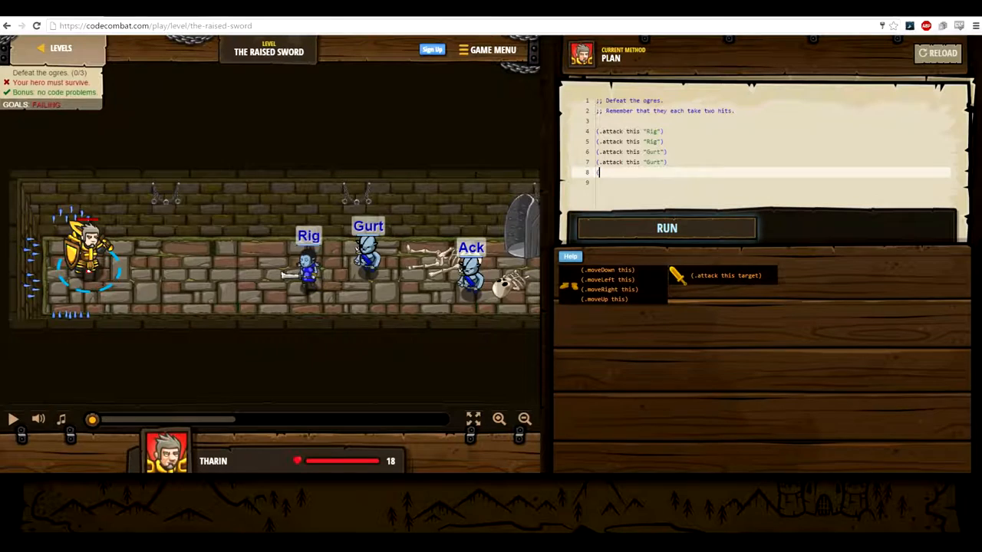
text((.)
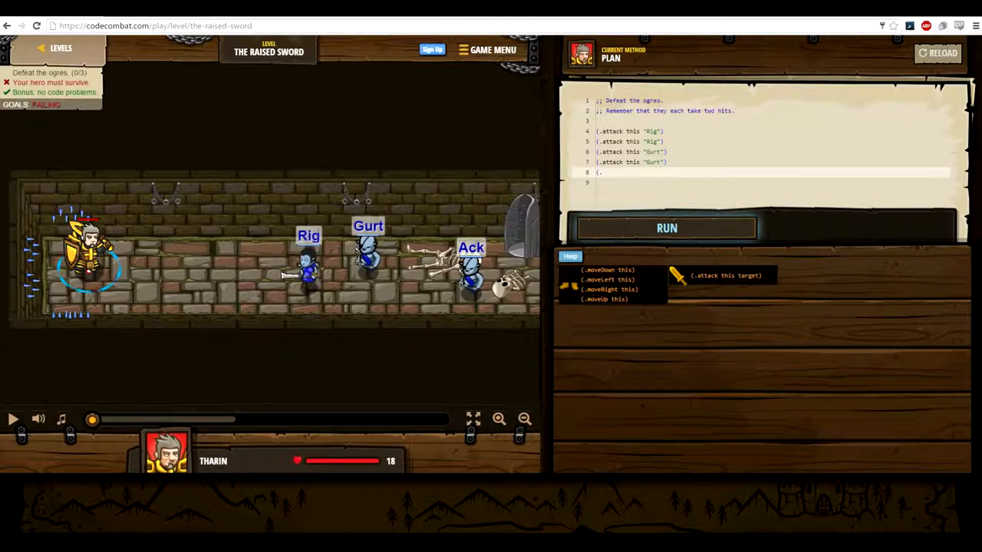
text(attack this "Ack)
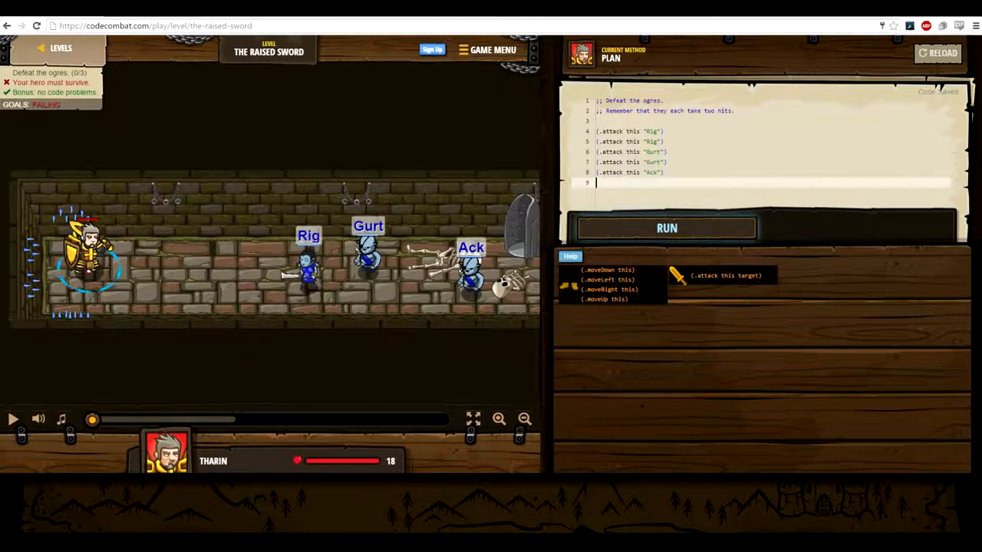
Run The Raised Sword plan, let the hero die, and leave for the dungeon map.
click(665, 228)
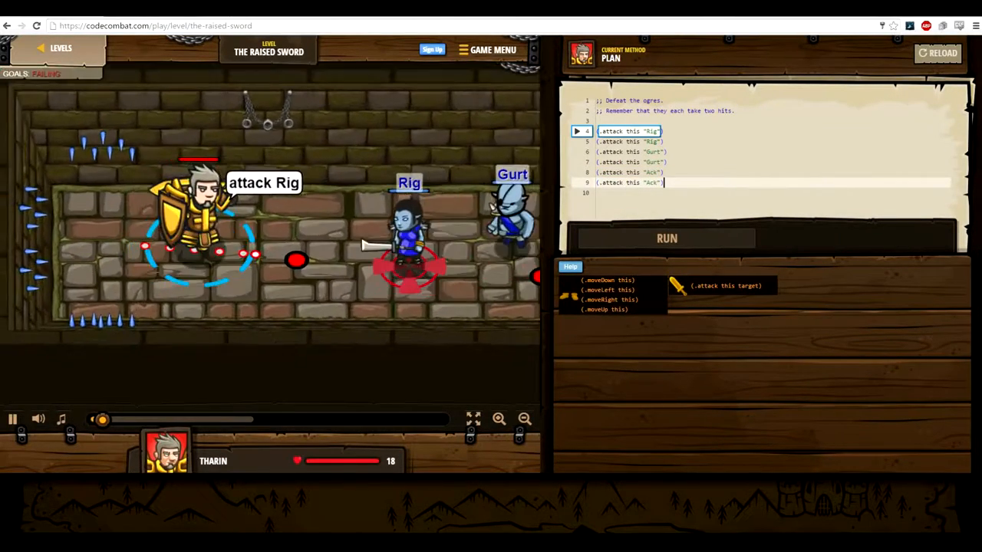
click(665, 238)
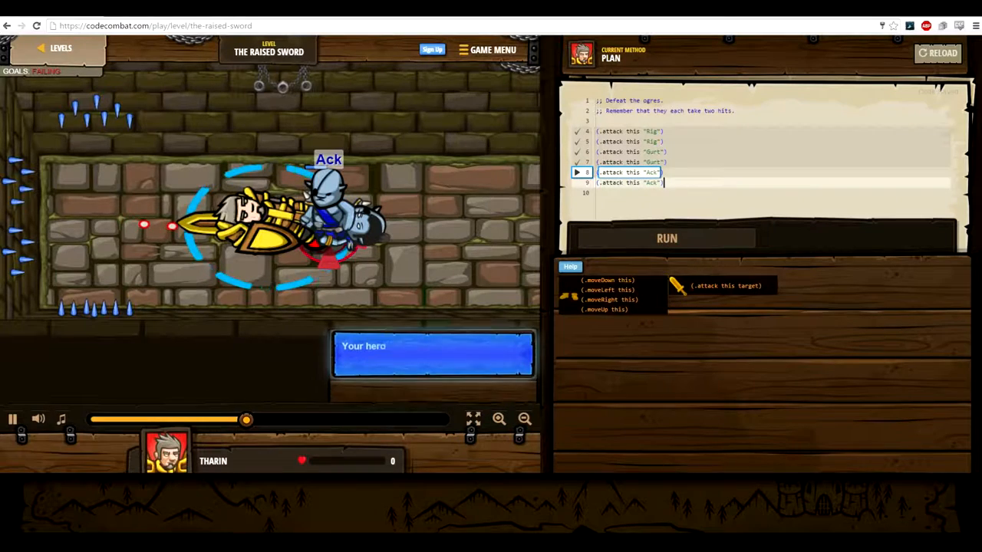
click(666, 238)
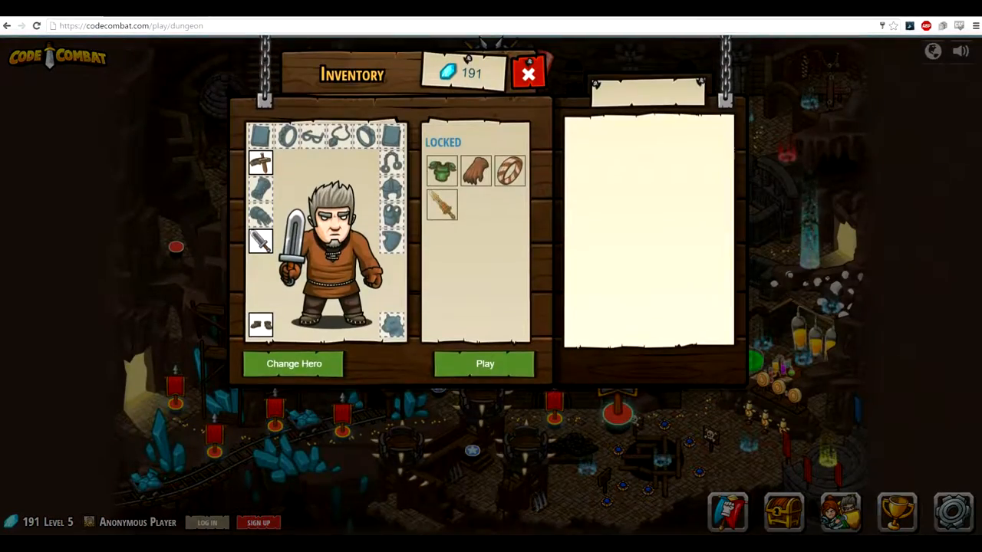
Buy and equip the bronze breastplate and worker's gloves, then replay The Raised Sword.
click(441, 171)
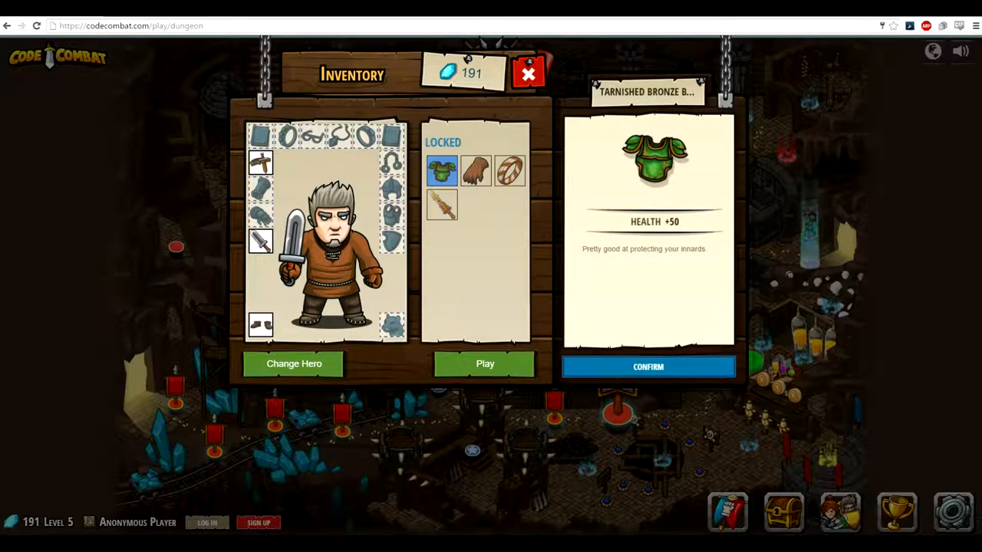
click(647, 367)
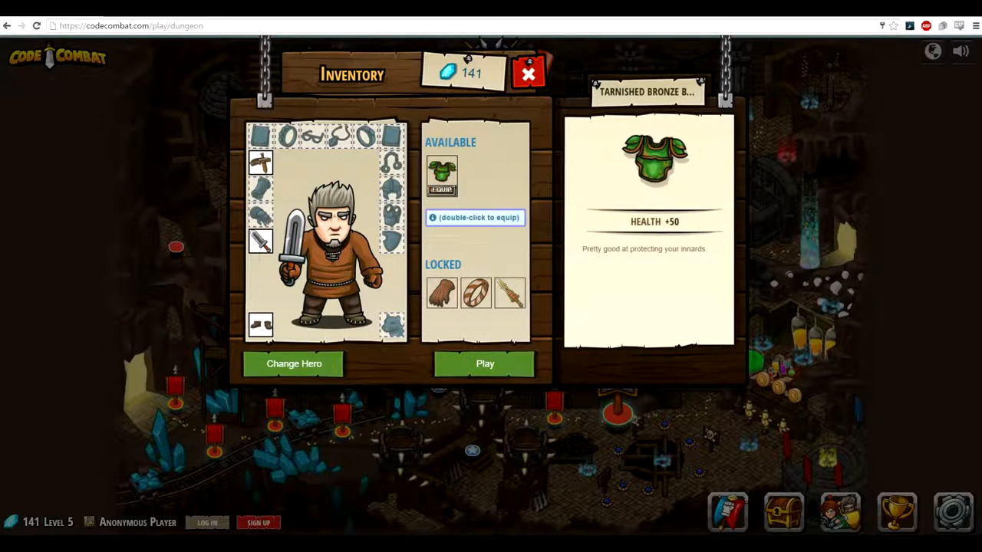
double_click(441, 177)
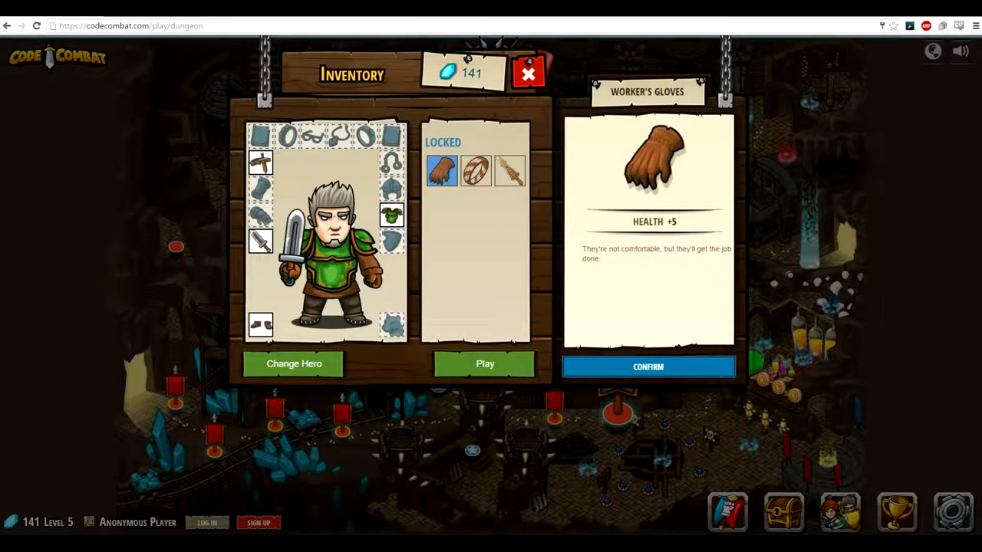
click(647, 366)
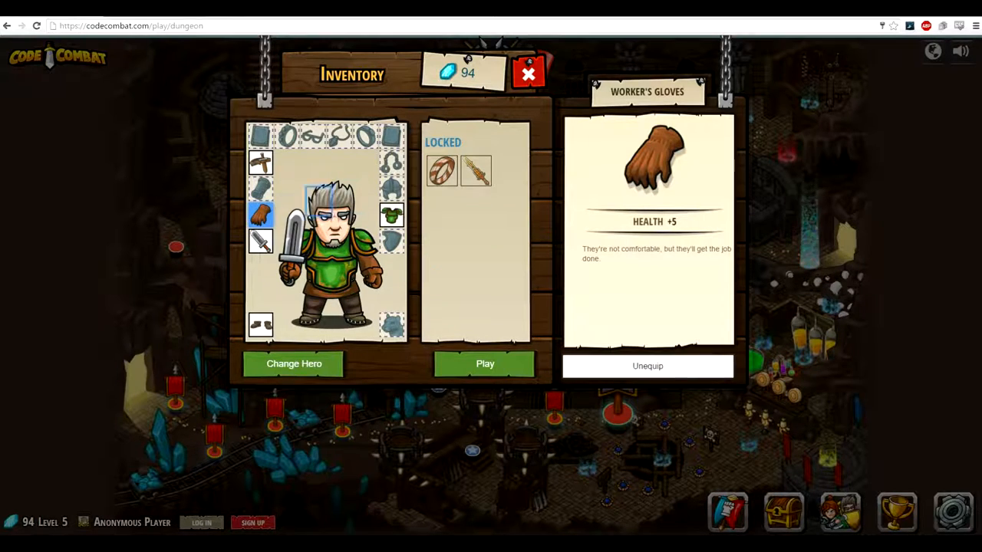
click(484, 363)
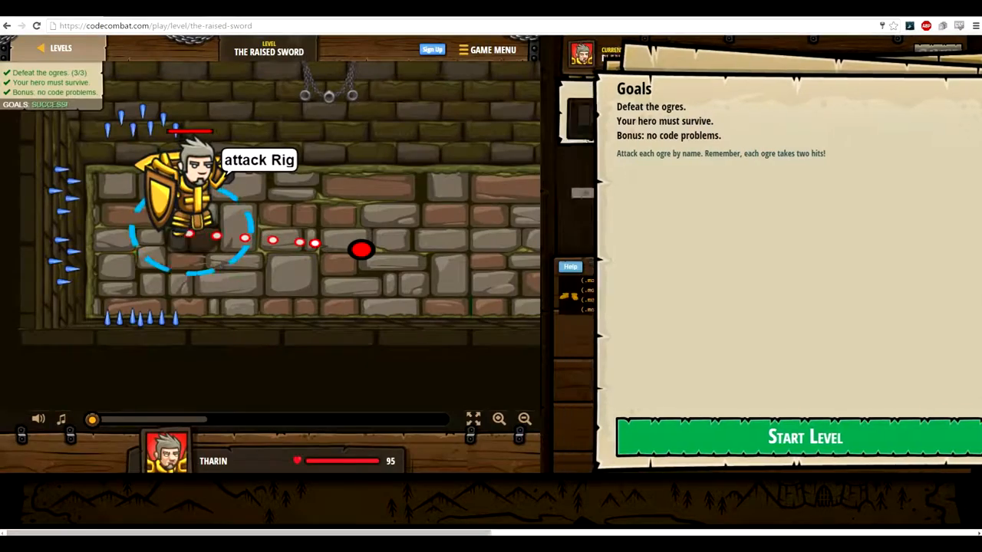
click(805, 437)
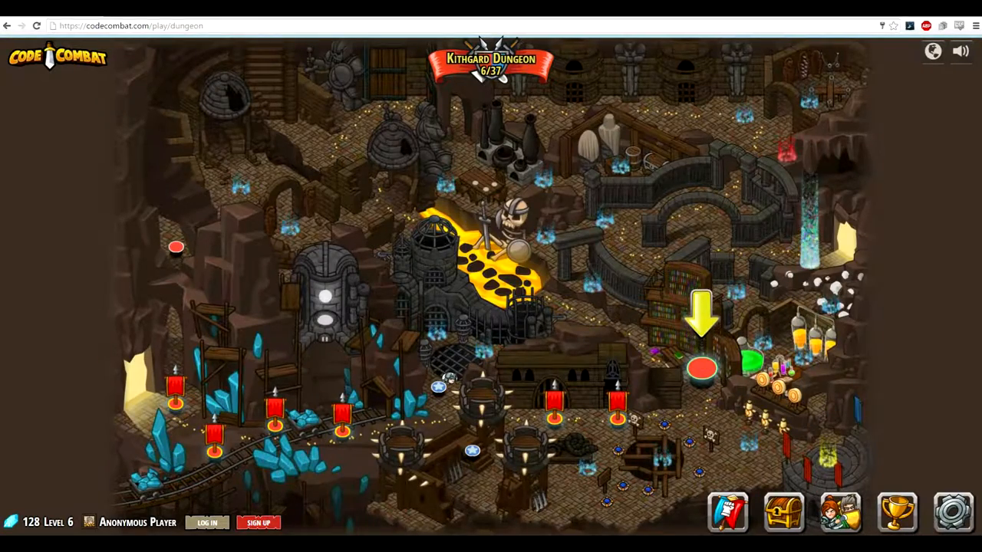
Select Kithgard Librarian on the map, equip Programmaticon I, and start the level.
click(702, 357)
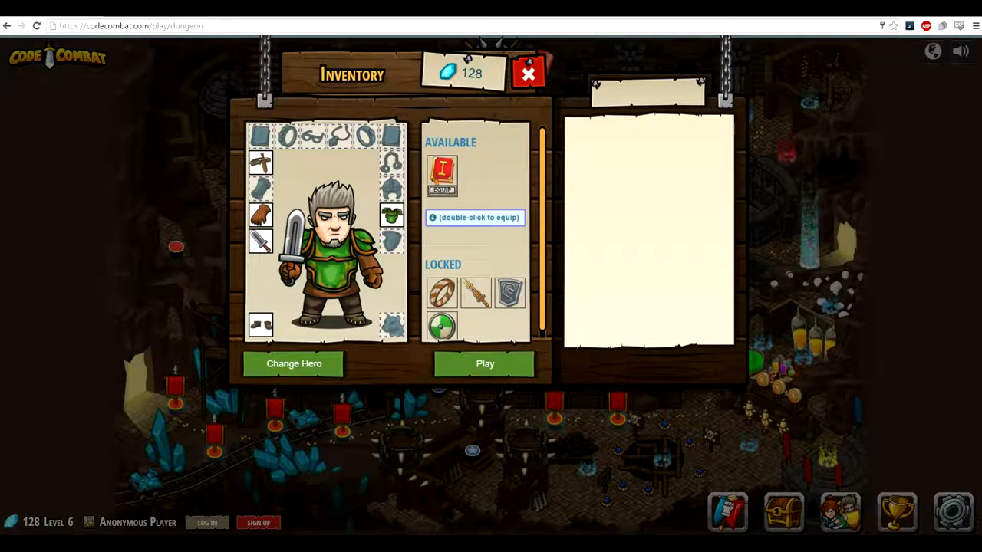
double_click(442, 175)
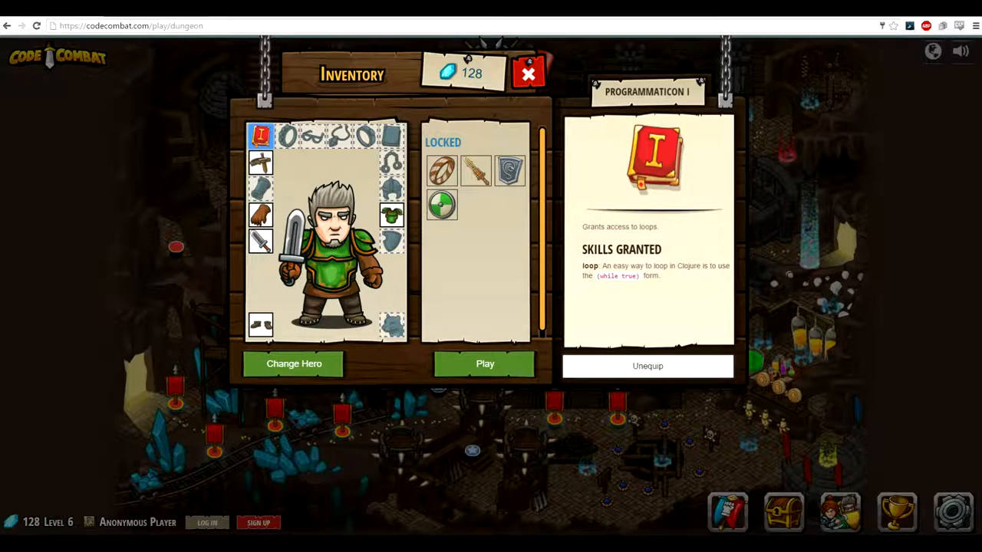
click(484, 364)
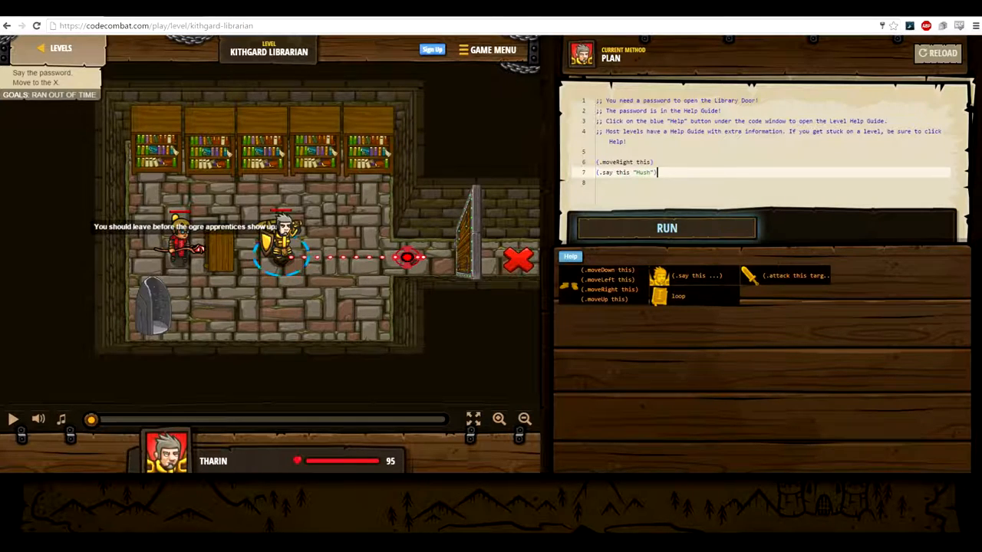
Add a final (.moveRight this) line, run Kithgard Librarian, and collect the 12-gem rewards.
key(enter)
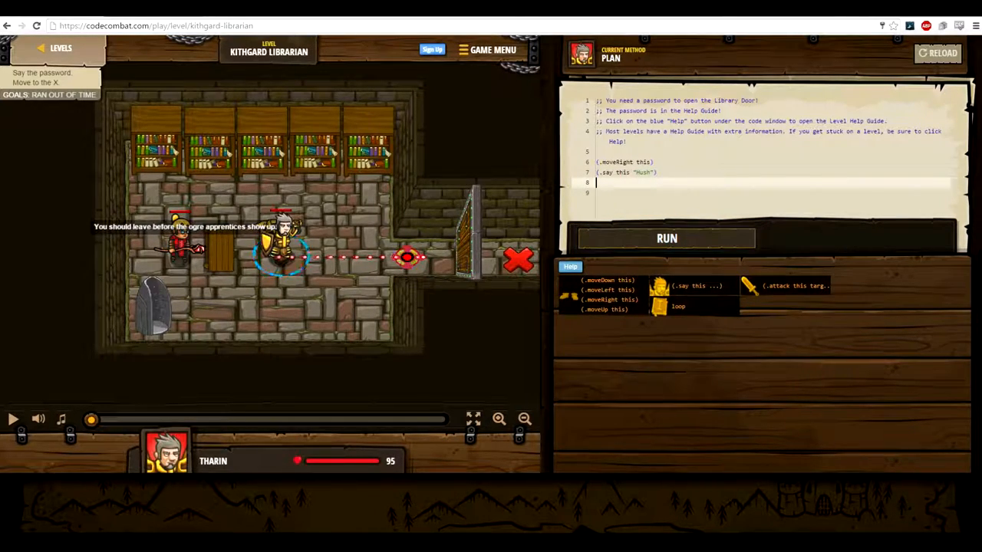
text(.moveRight this))
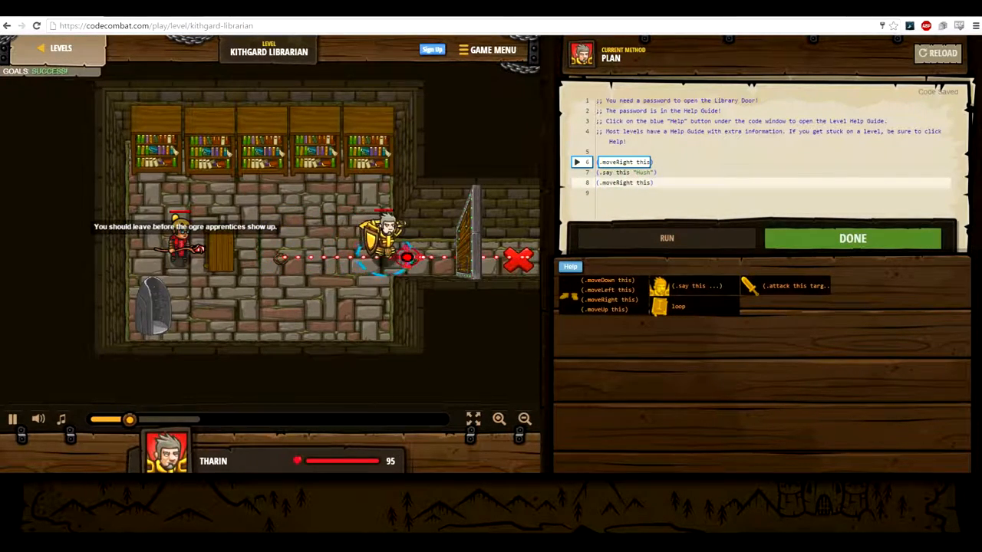
click(666, 238)
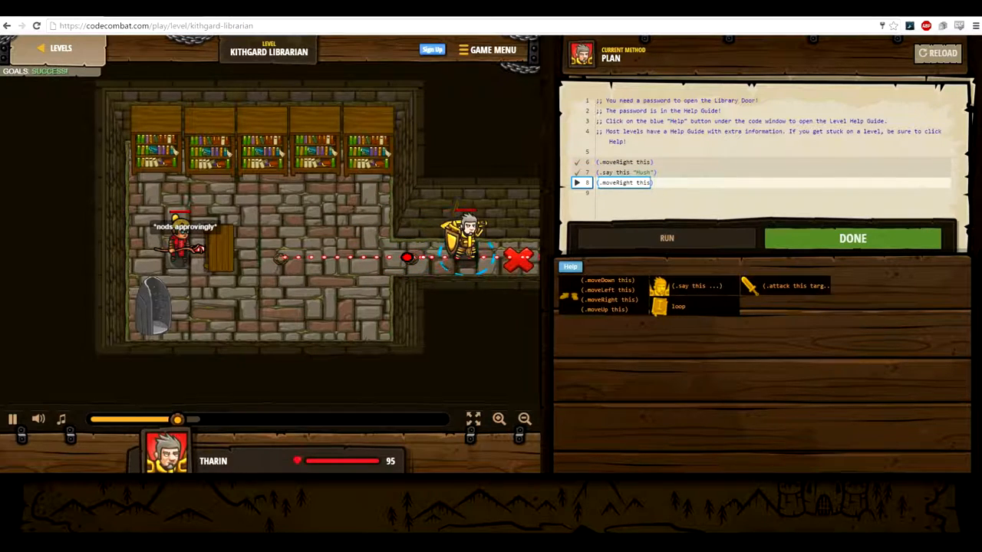
click(666, 237)
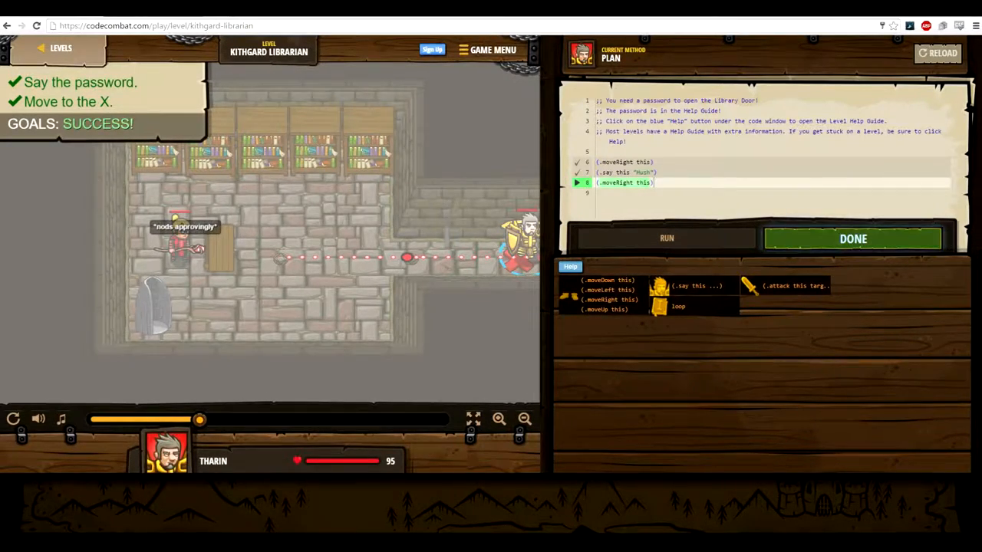
click(853, 239)
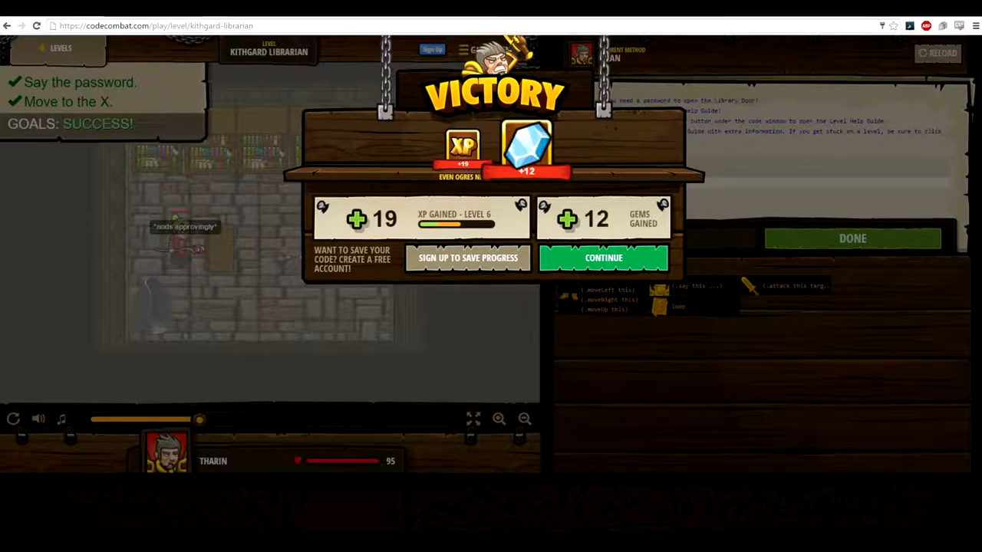
click(603, 258)
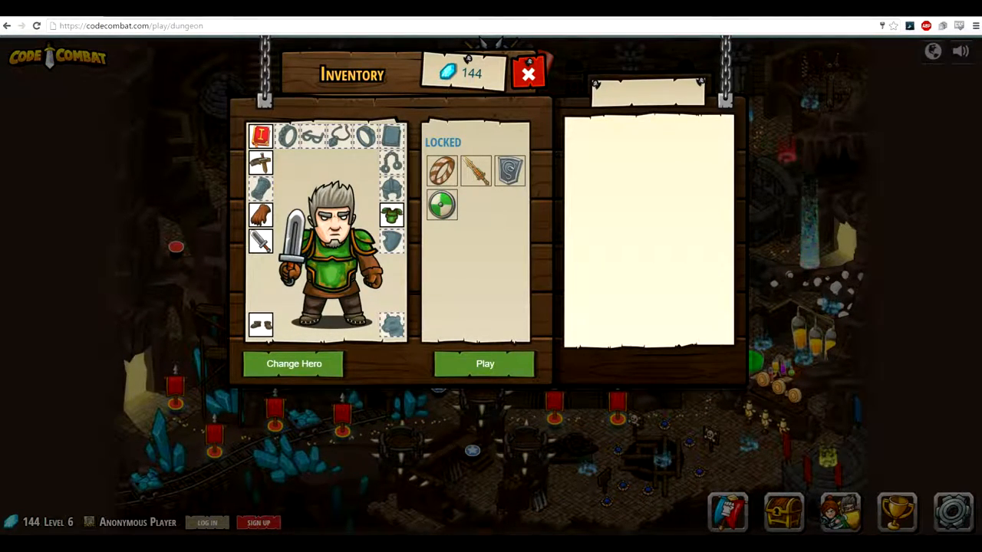
Enter Fire Dancing from the inventory and dismiss its goals screen.
click(485, 364)
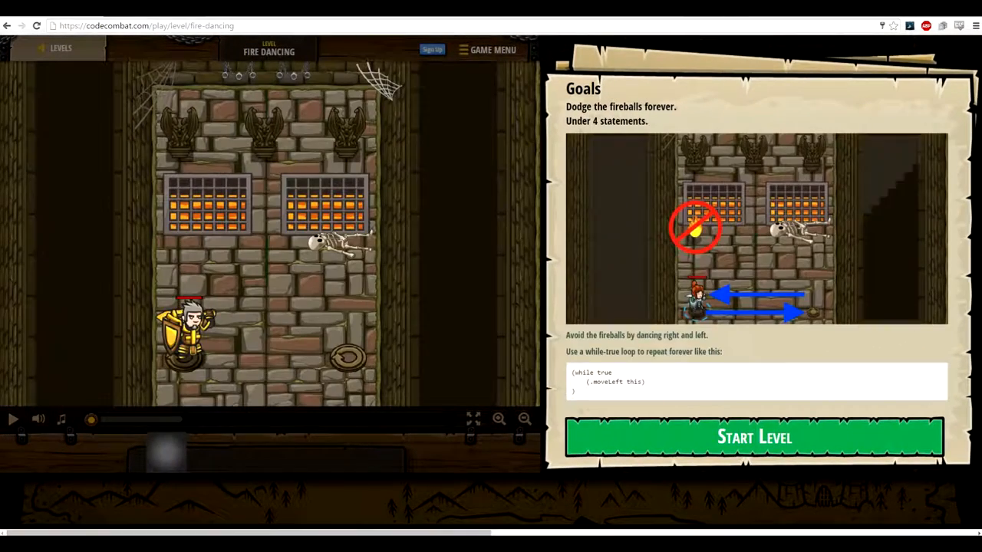
click(754, 437)
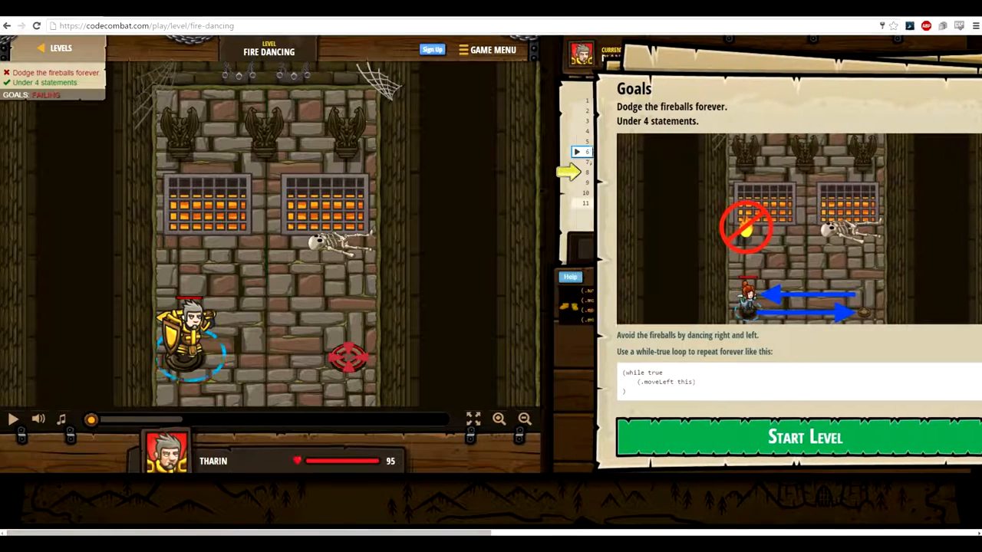
click(798, 437)
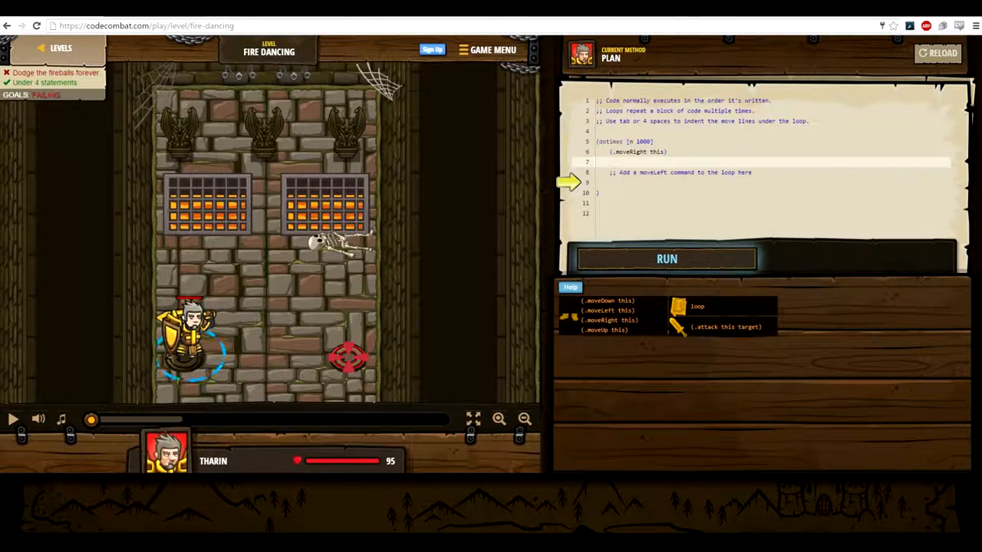
Add (.moveLeft this) inside the Fire Dancing loop, win, and enter Loop Da Loop.
text((.m)
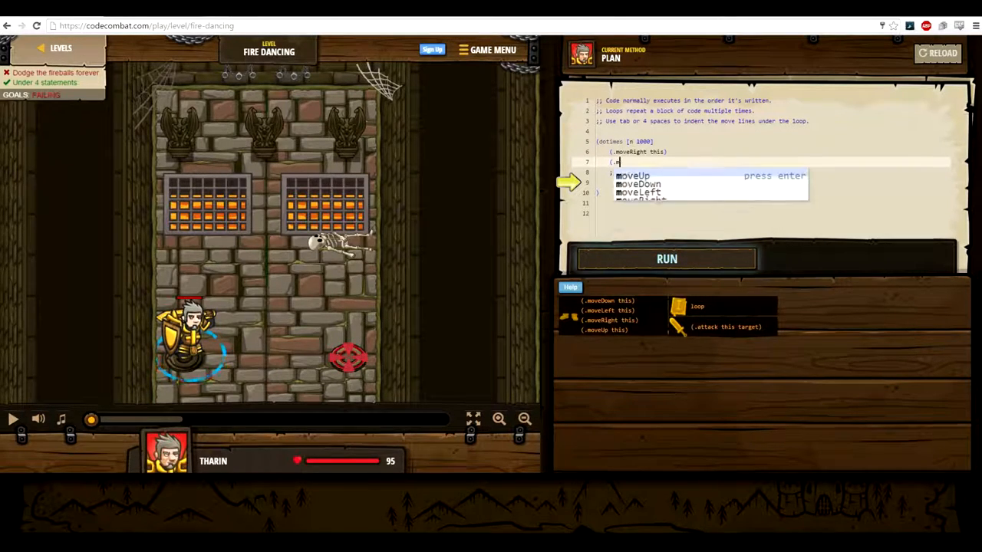
text(moveLeft)
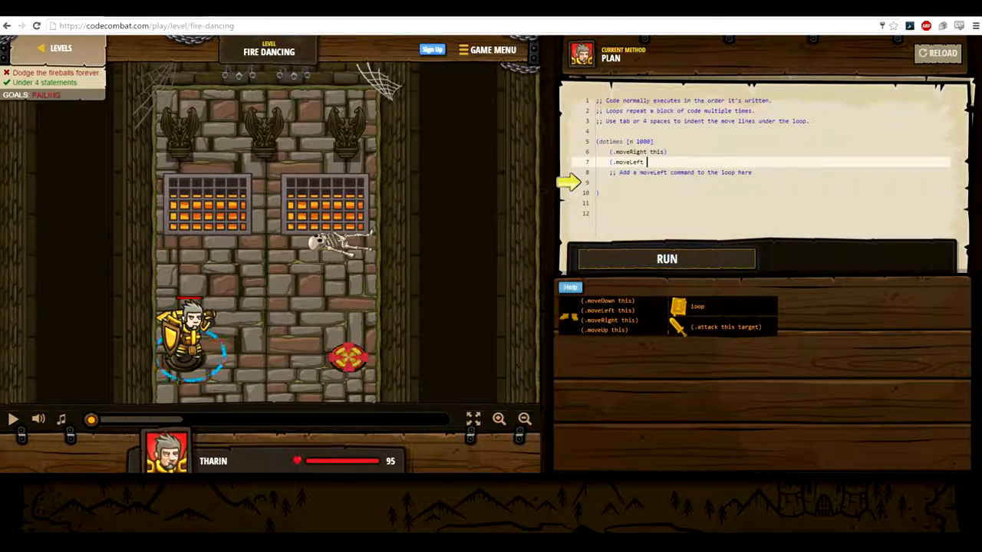
click(666, 258)
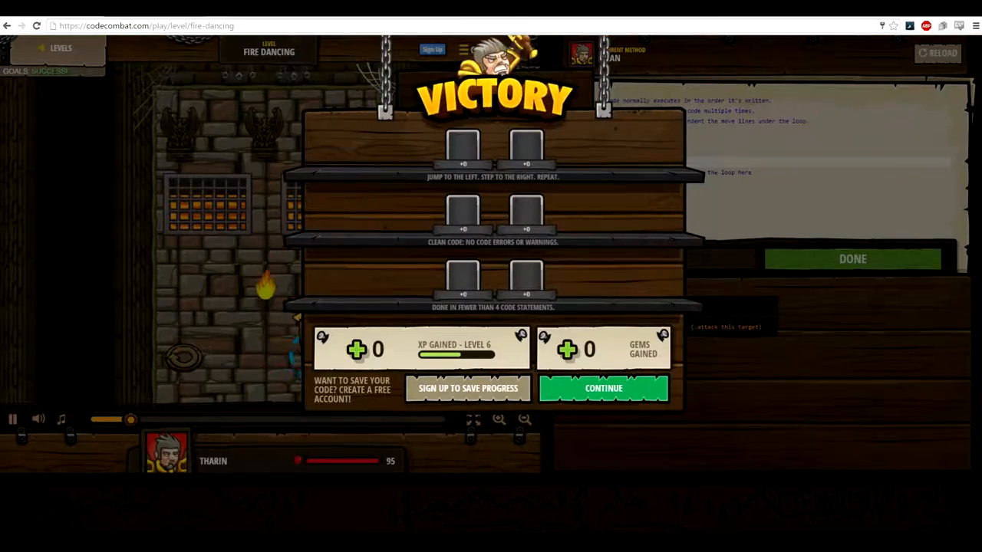
click(603, 388)
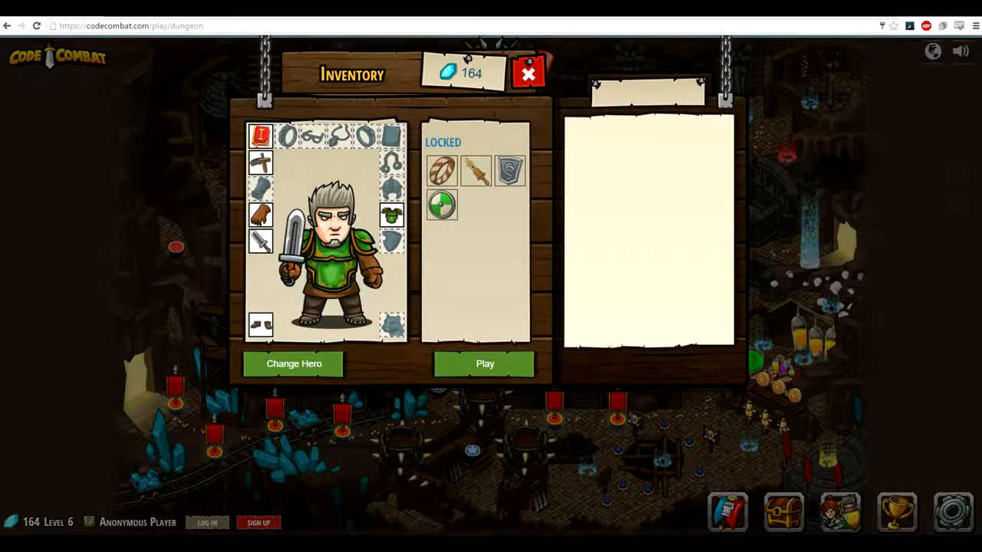
click(484, 364)
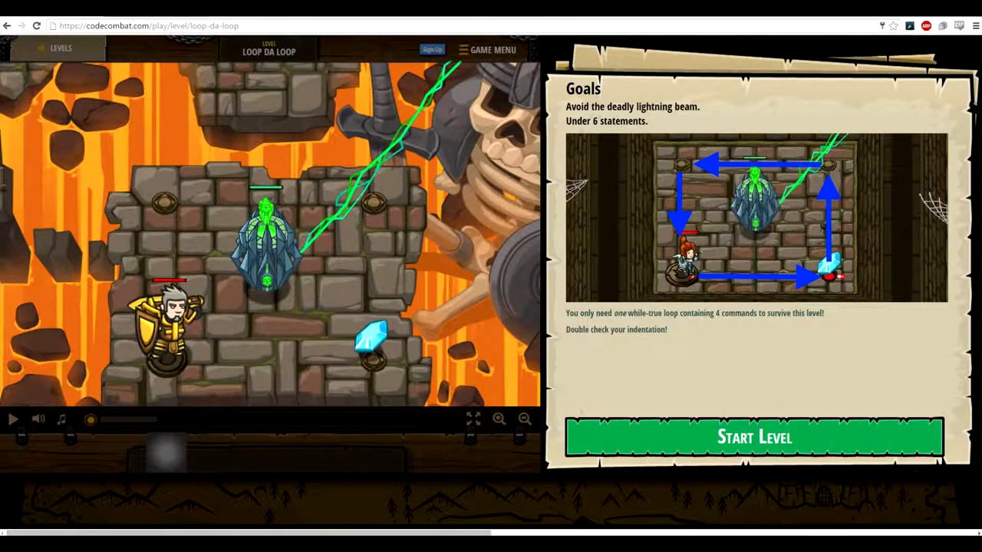
Add moveUp, moveLeft and moveDown to the Loop Da Loop while loop and run it.
click(754, 436)
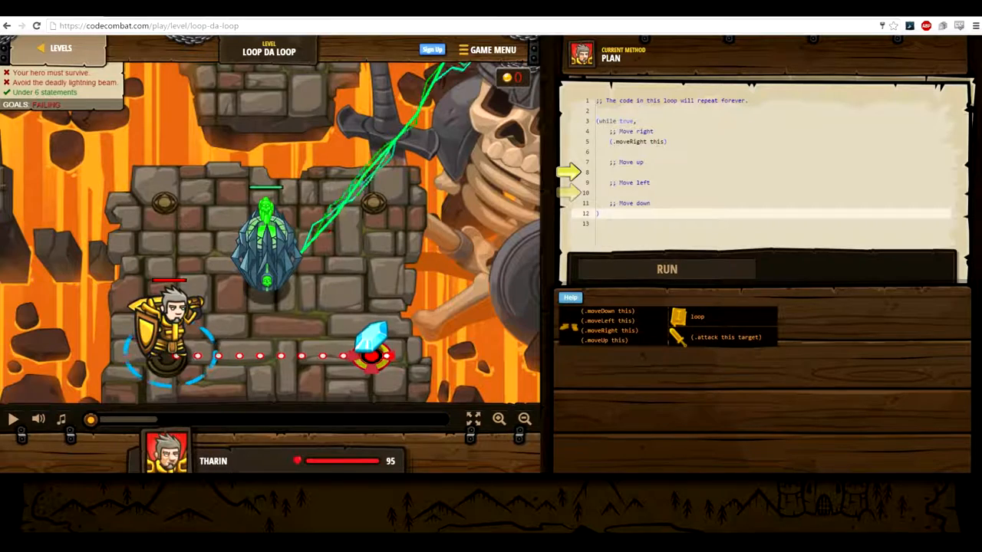
text(u)
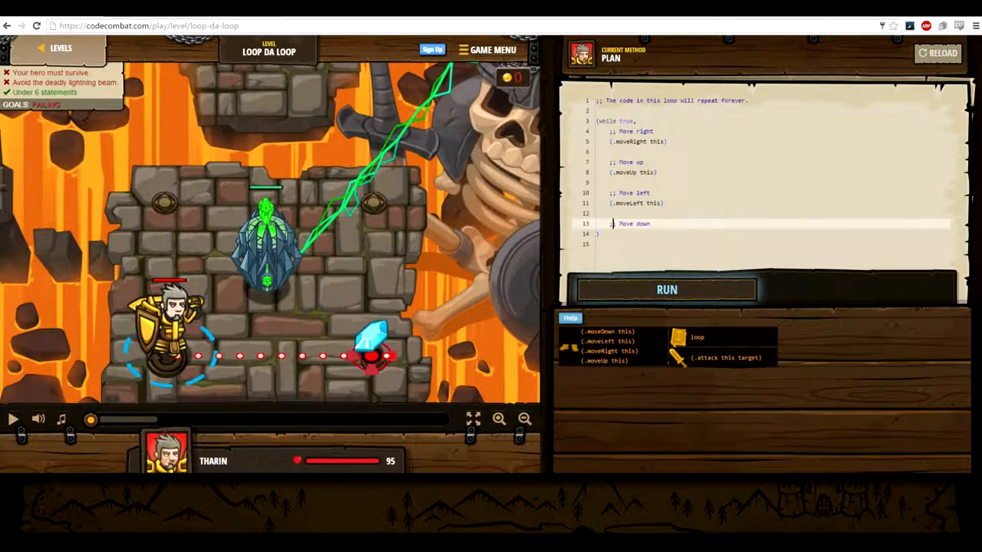
click(666, 289)
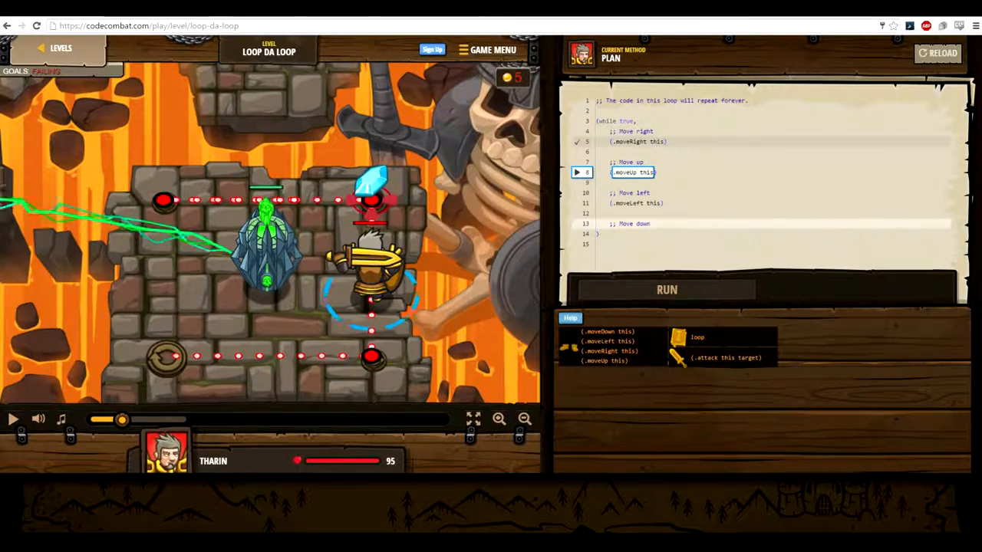
text(do)
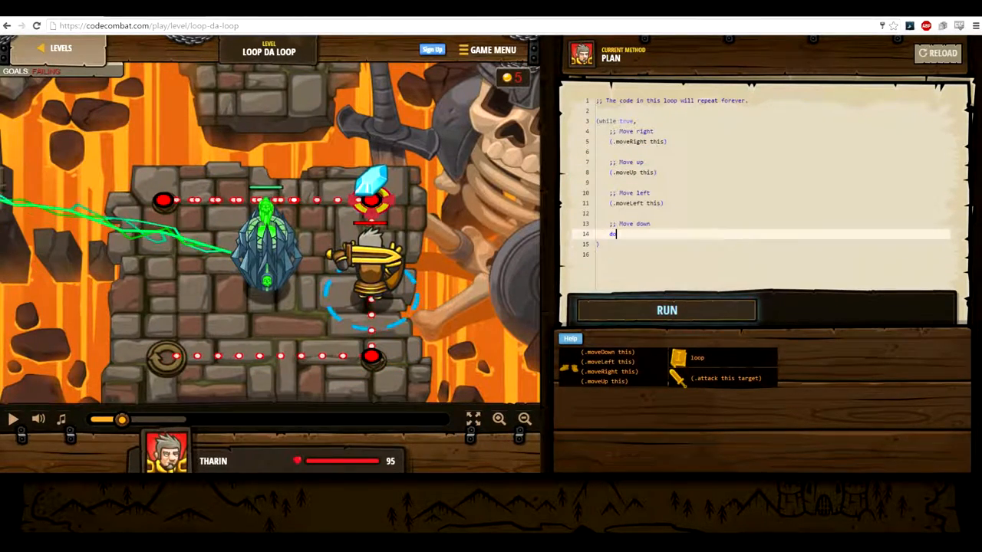
click(666, 310)
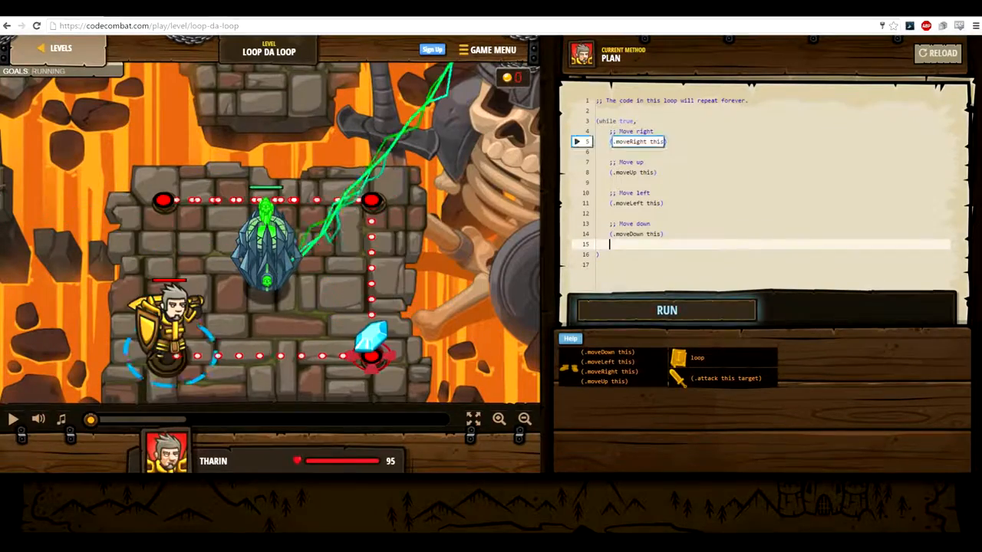
Continue past the victory and unlock the bronze helmet in the inventory.
click(667, 310)
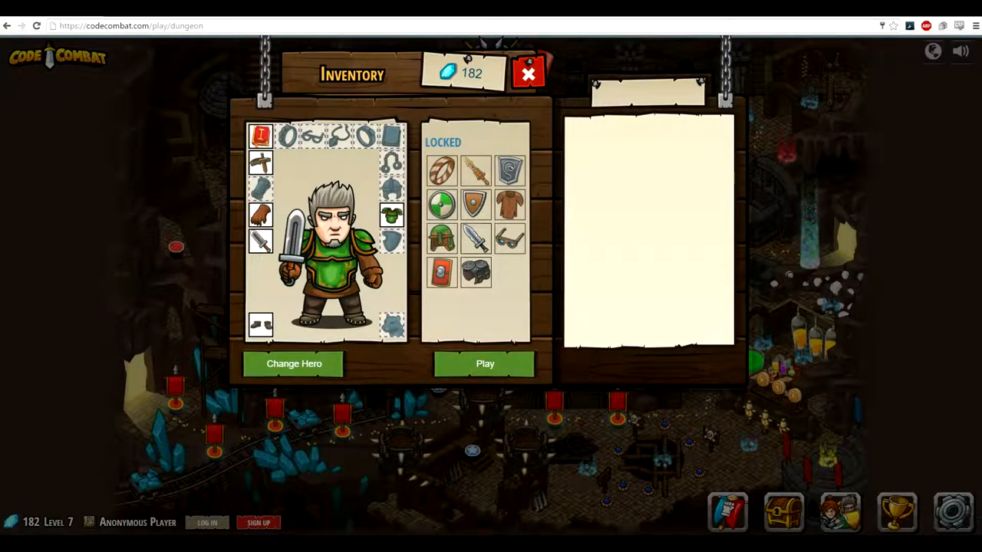
click(442, 239)
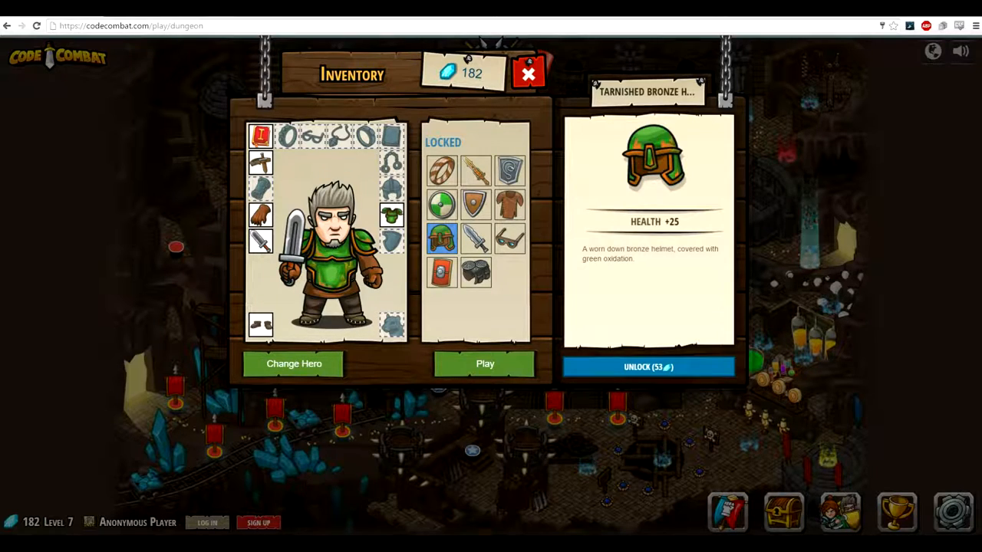
click(647, 366)
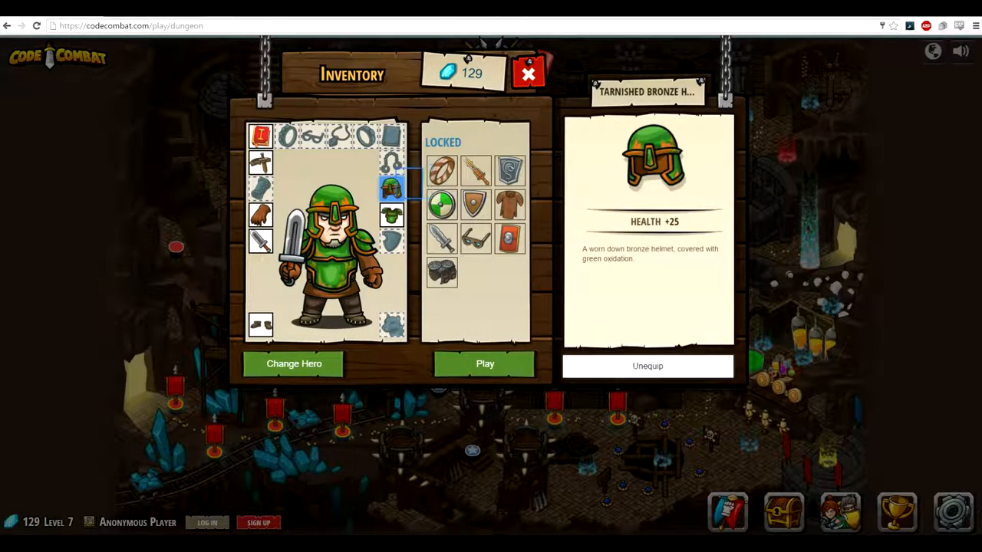
Start Haunted Kithmaze and add (.moveUp this) lines after the two moveRight calls.
click(485, 364)
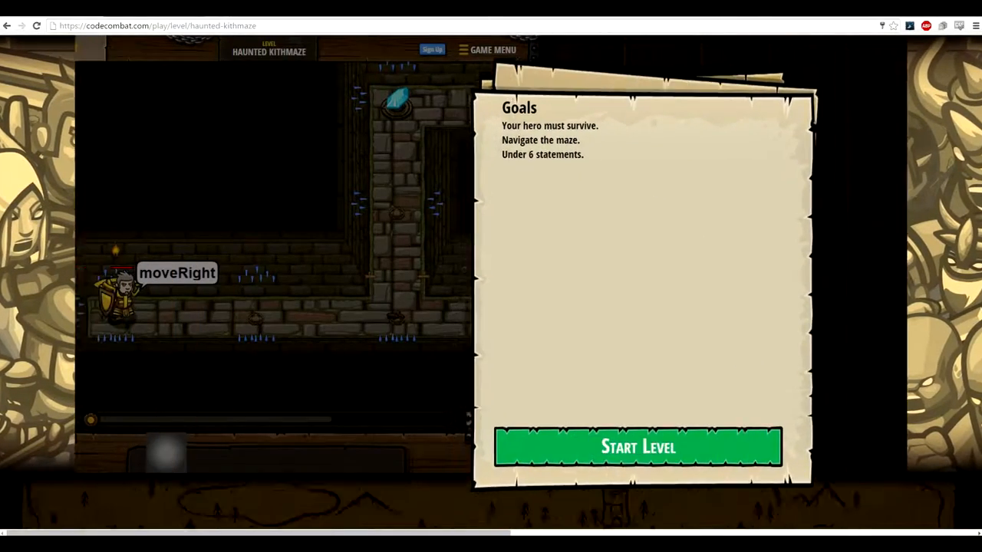
click(638, 447)
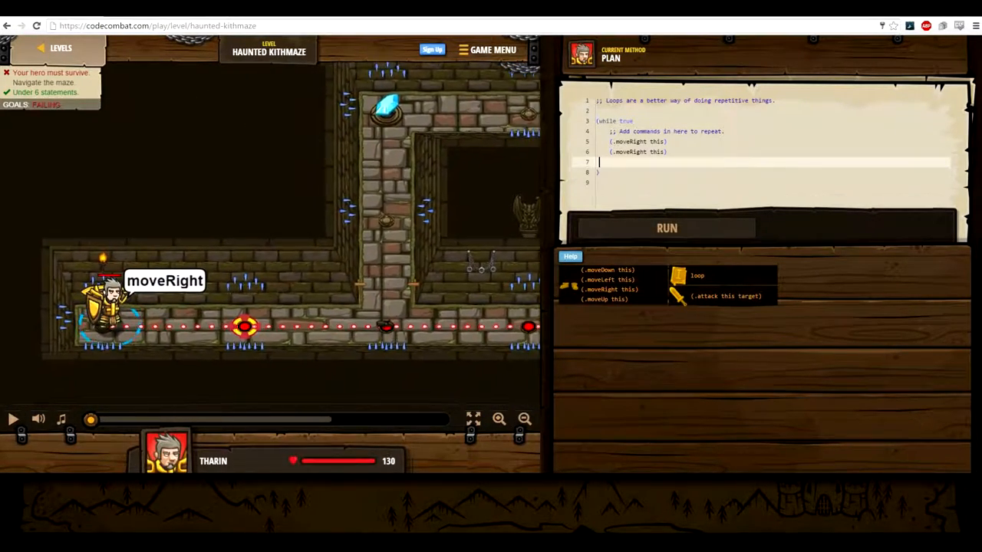
click(666, 228)
text(()
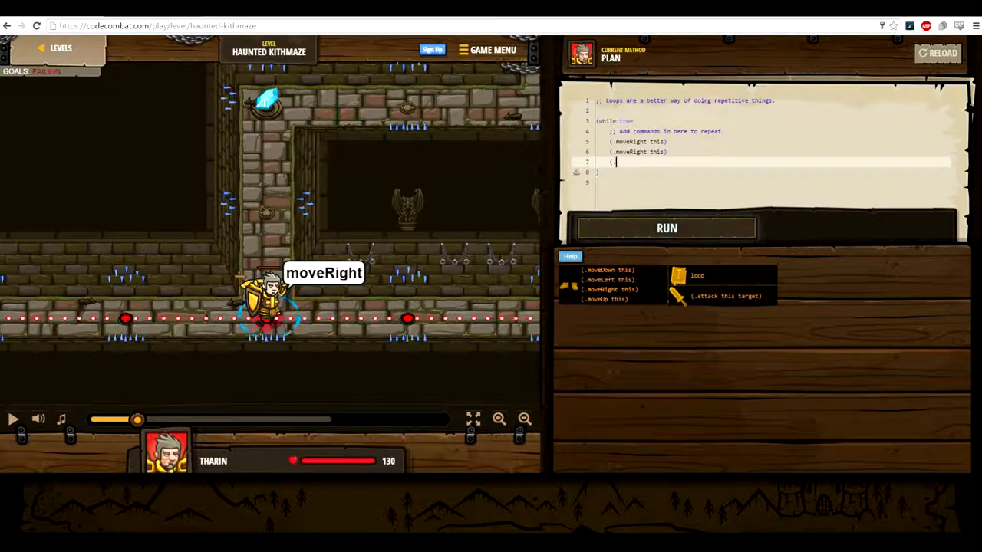
text(.moveU)
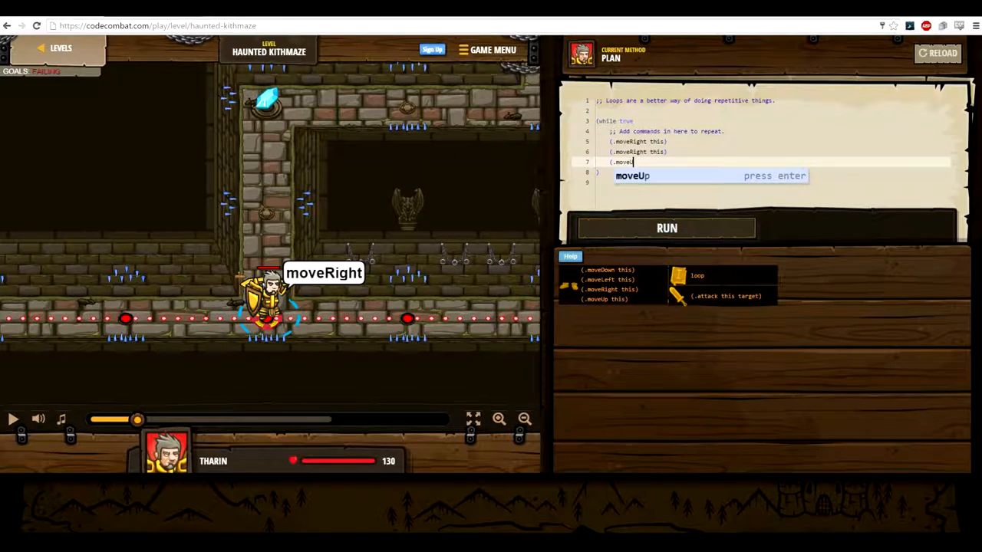
key(enter)
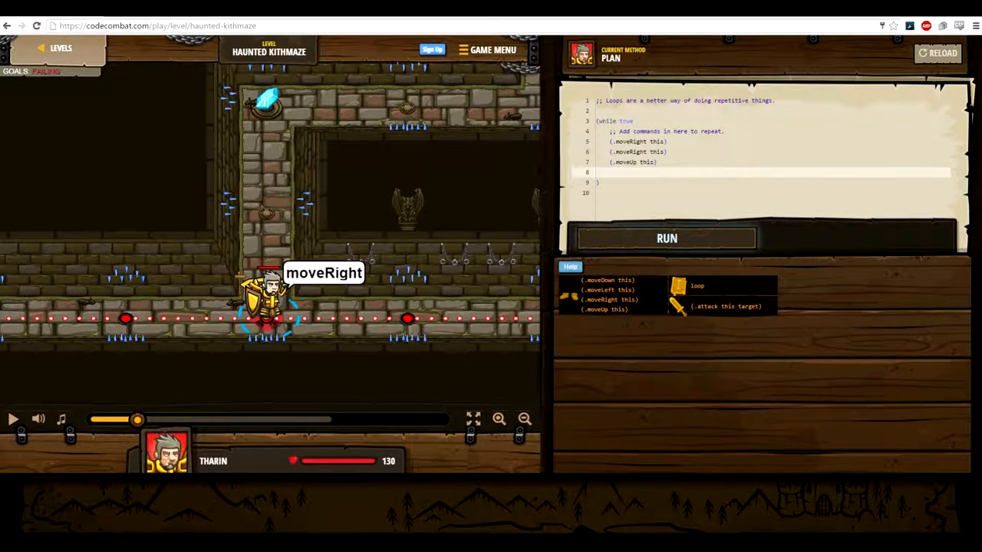
text(()
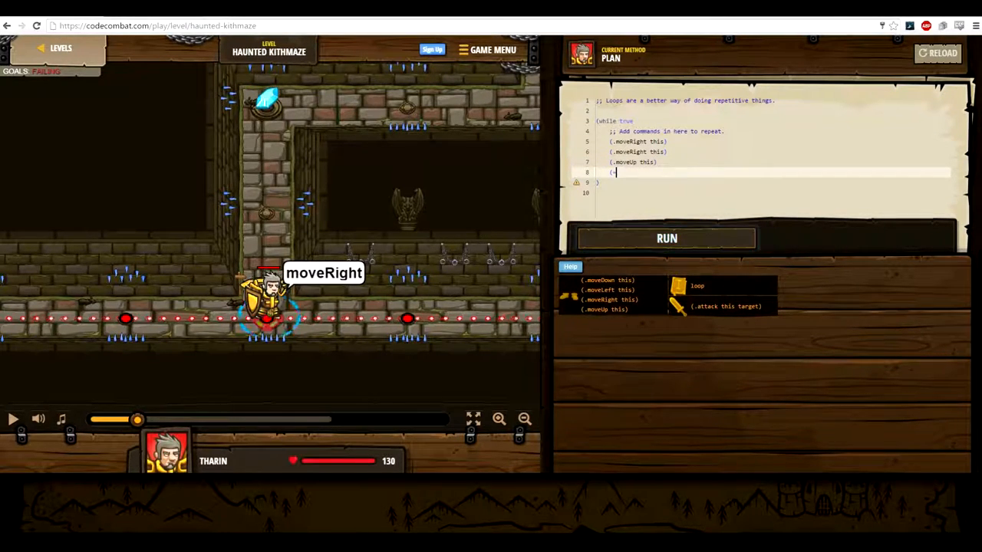
text(mo)
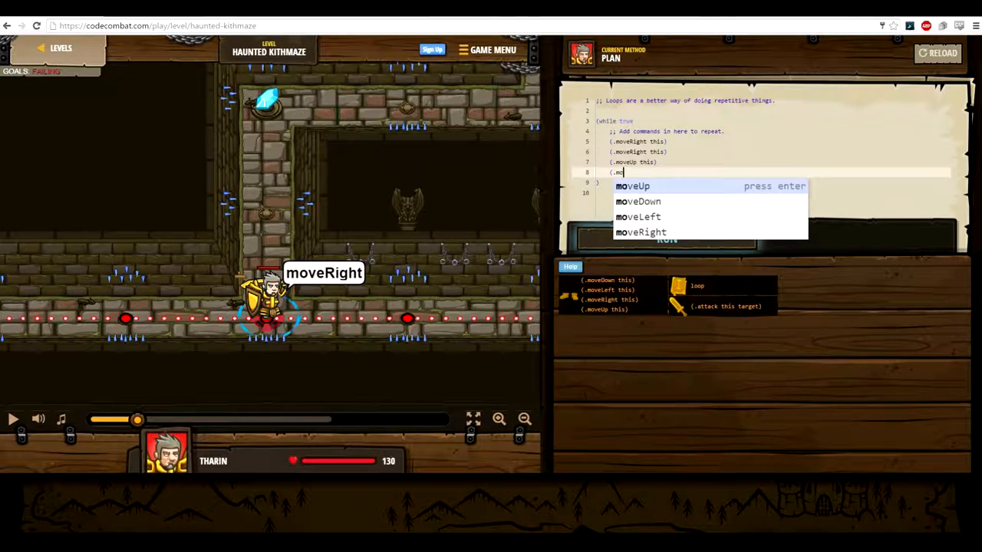
text(oveUp t)
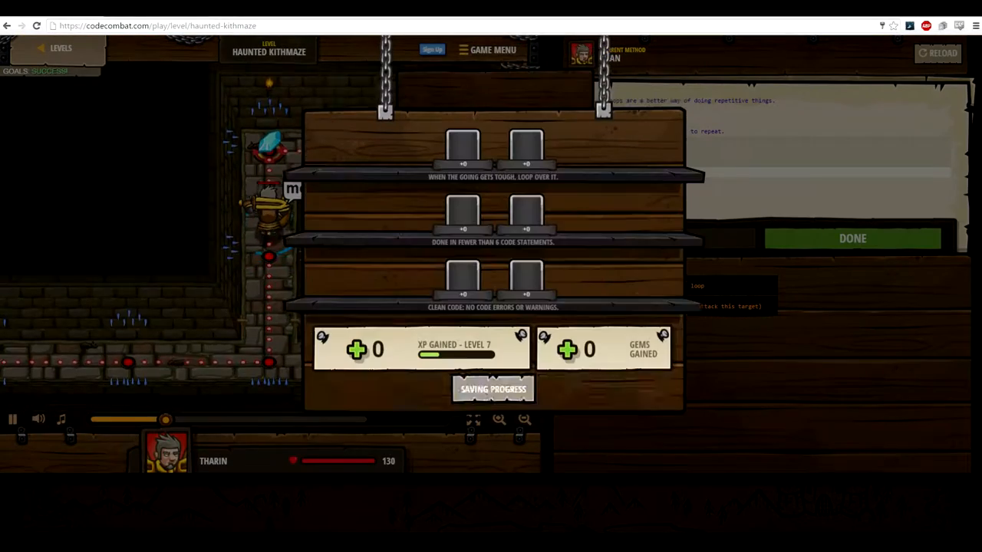
Dismiss the victory screen and open The Second Kithmaze with its goals shown.
click(852, 238)
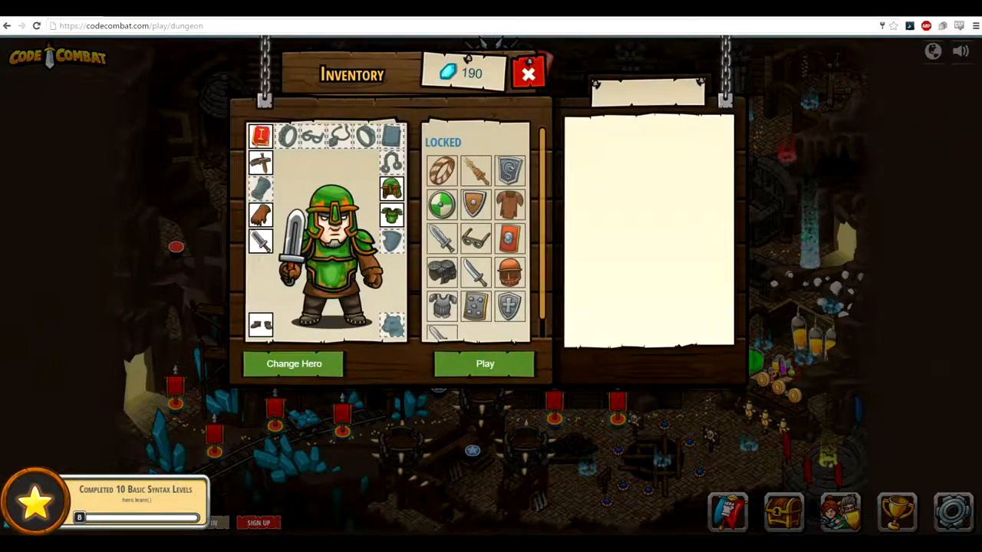
click(485, 363)
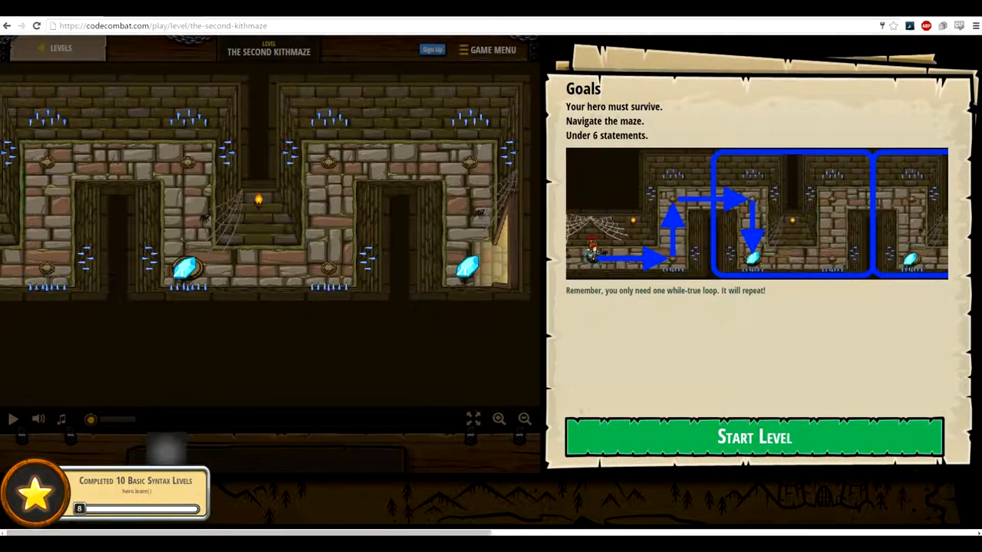
Start The Second Kithmaze and insert a loop snippet into the Clojure editor.
click(753, 437)
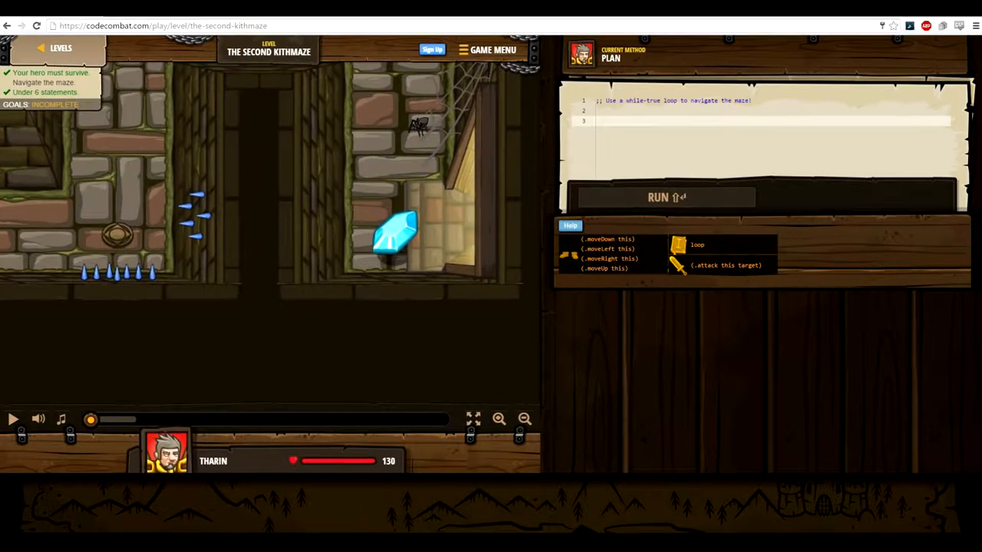
click(524, 419)
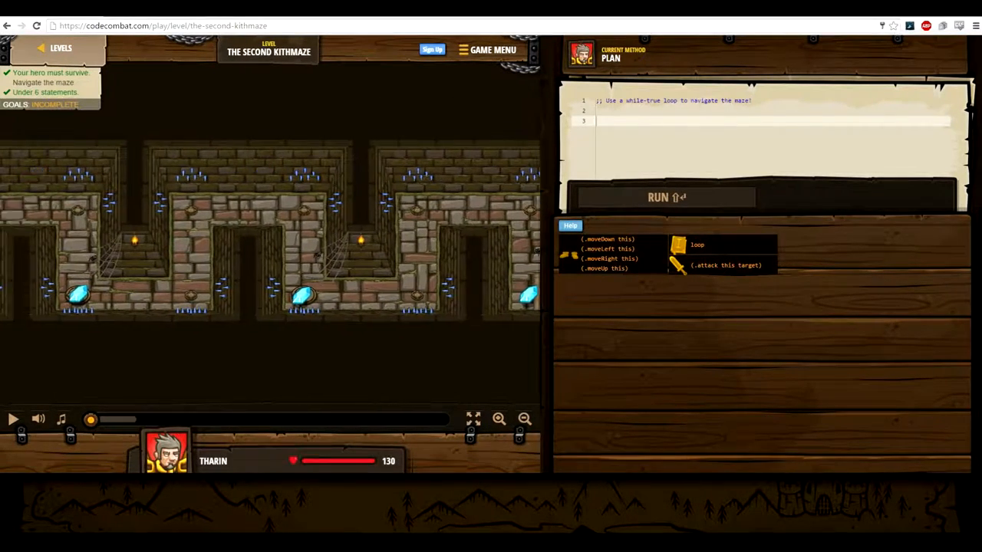
click(13, 419)
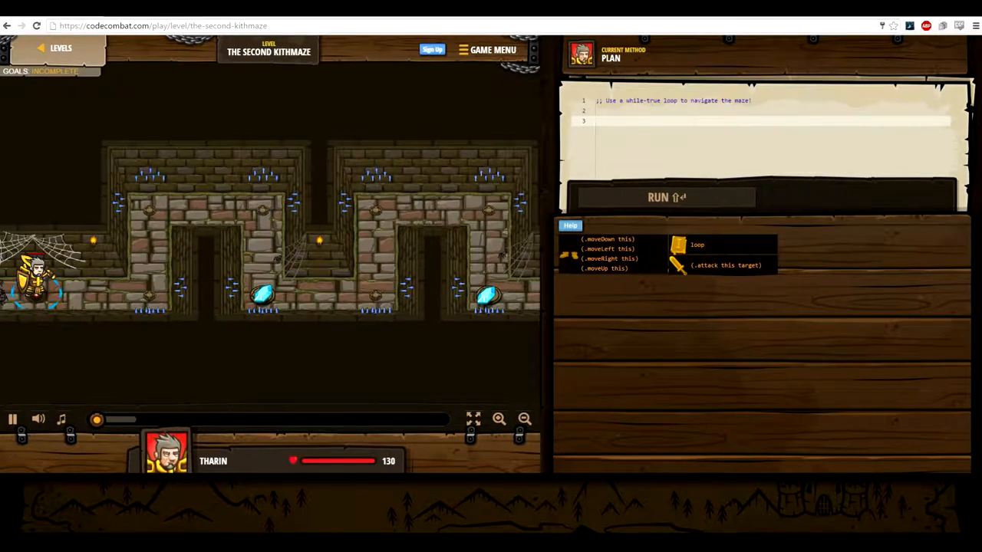
text(loop)
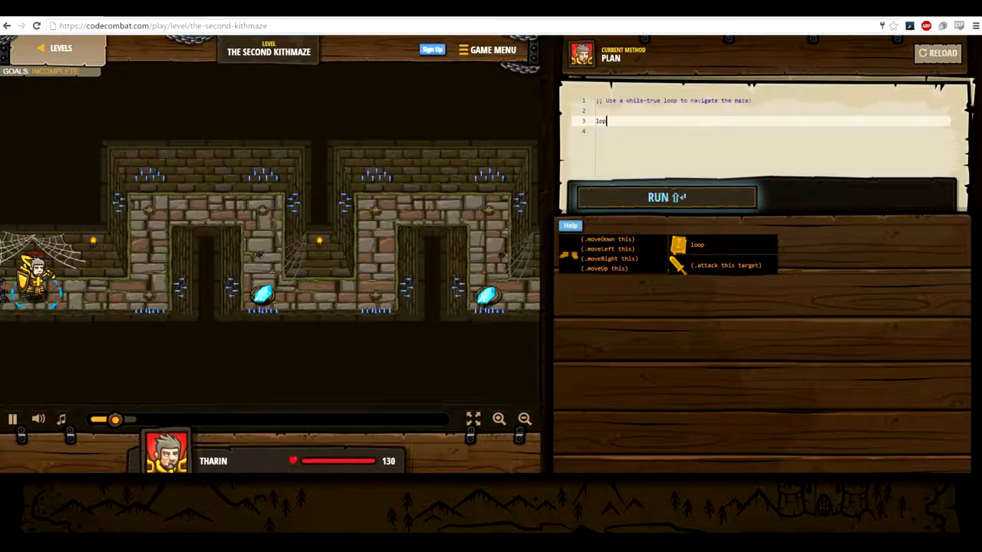
key(enter)
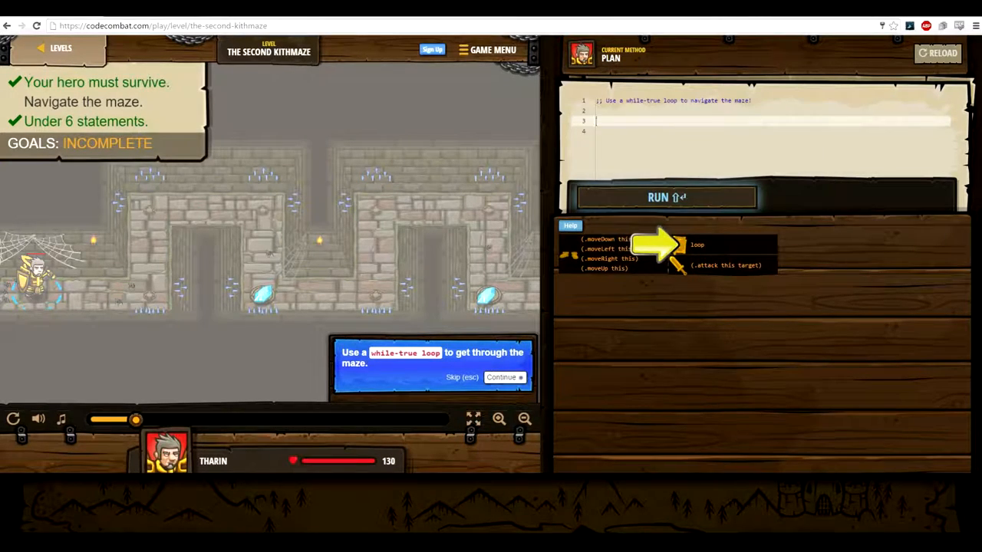
click(504, 377)
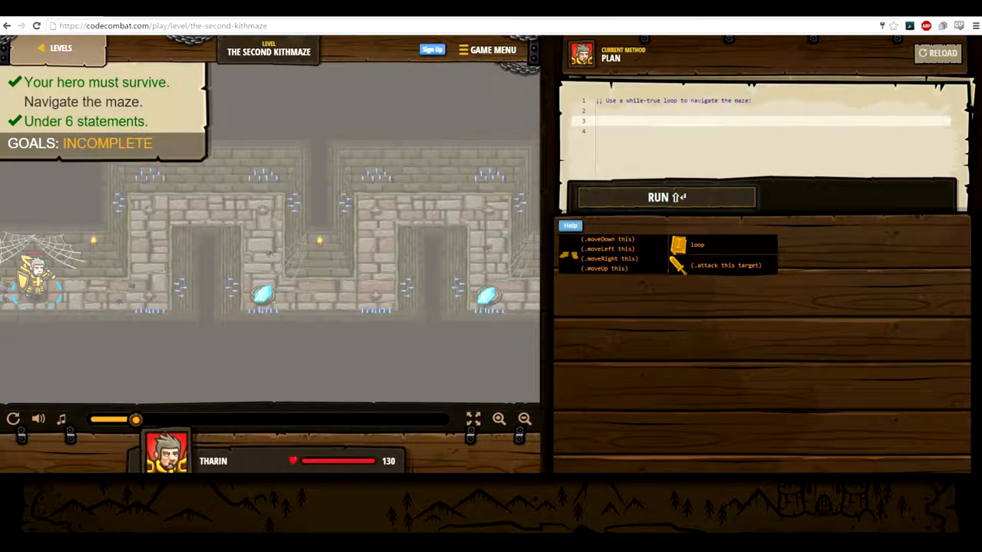
Fill the while-true loop with moveRight, moveUp, moveRight, moveDown and run it to win.
text((dotimes [n 1000])
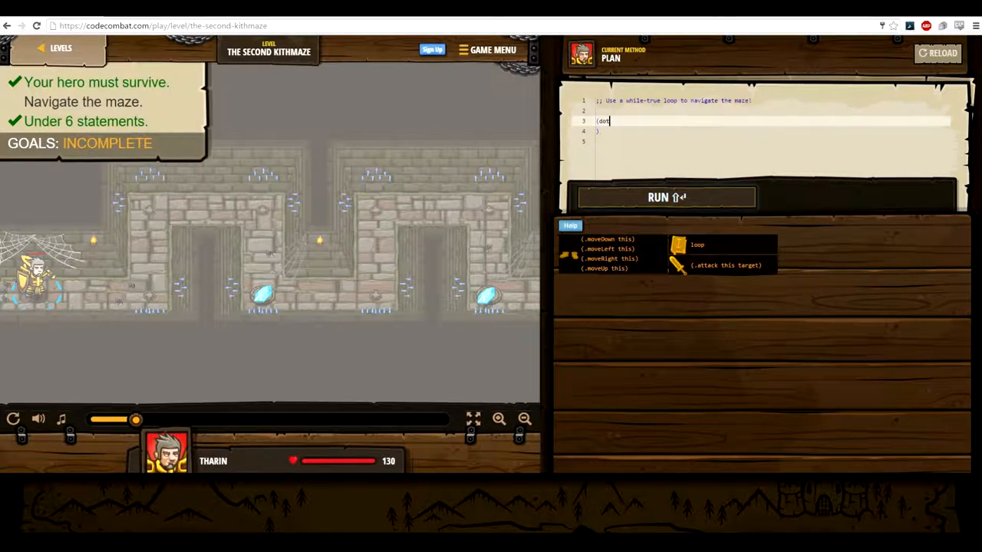
text(while true)
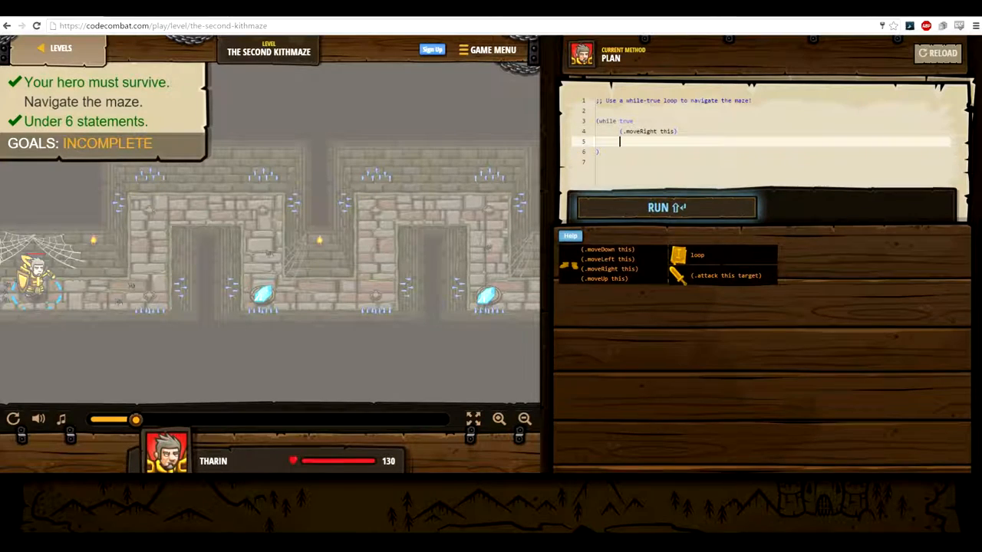
text(.m)
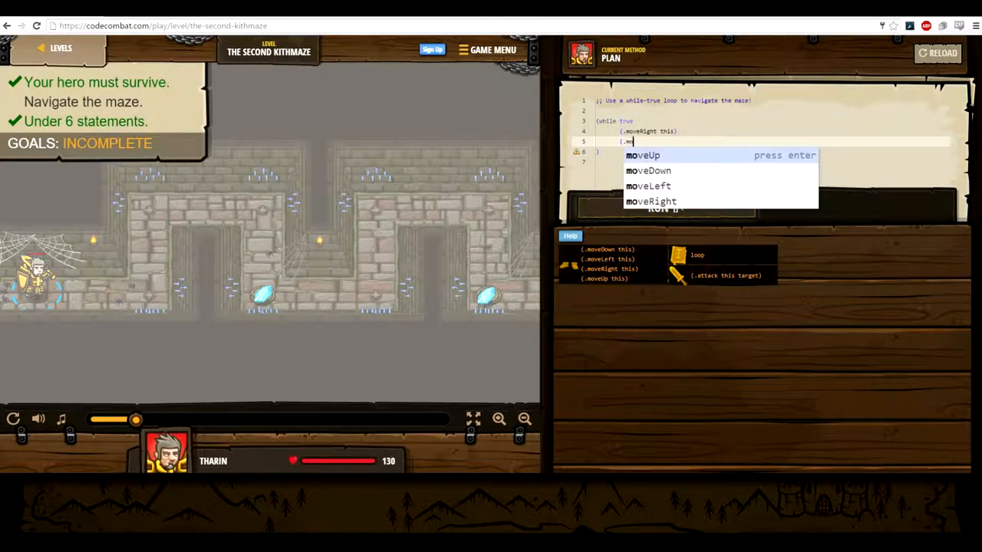
text(ovveRight)
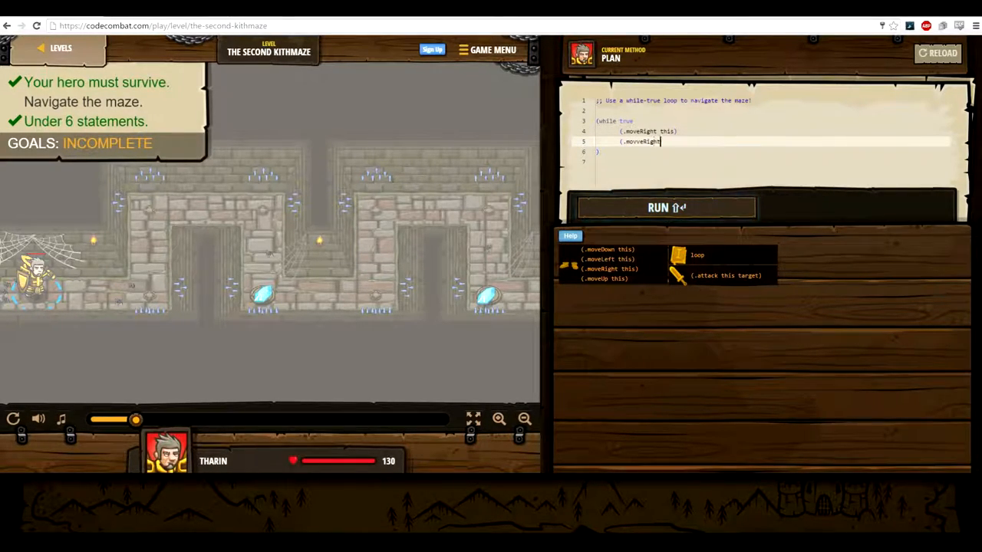
text(move)
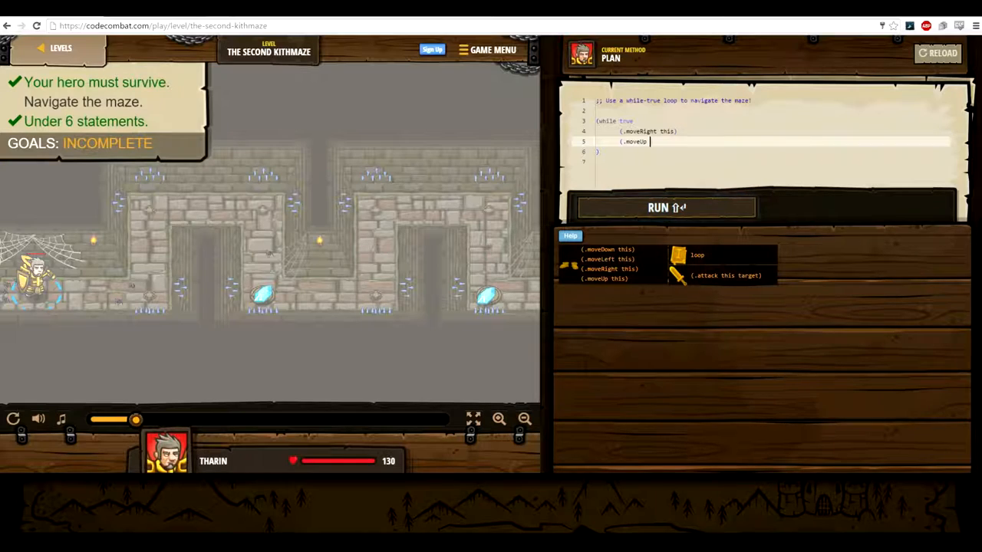
text(this))
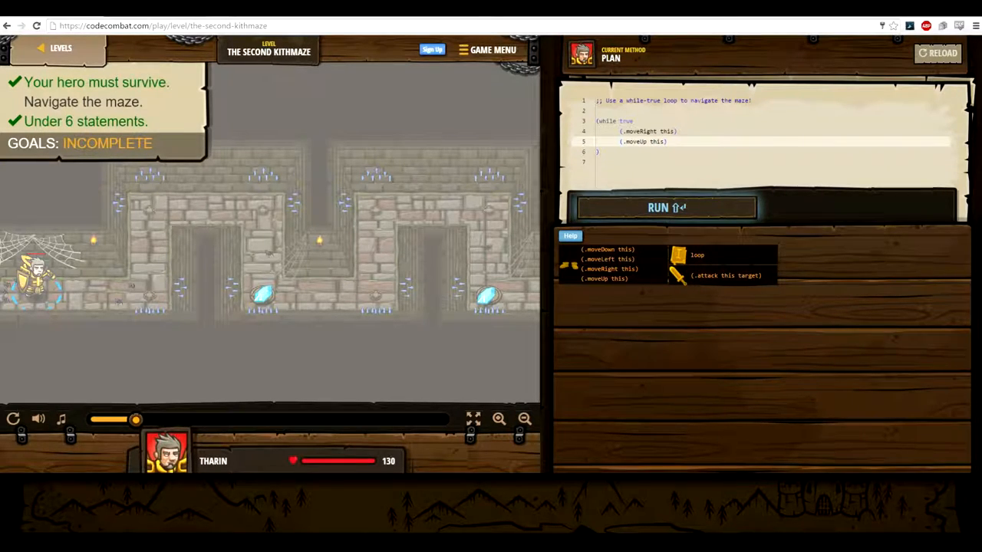
text((.)
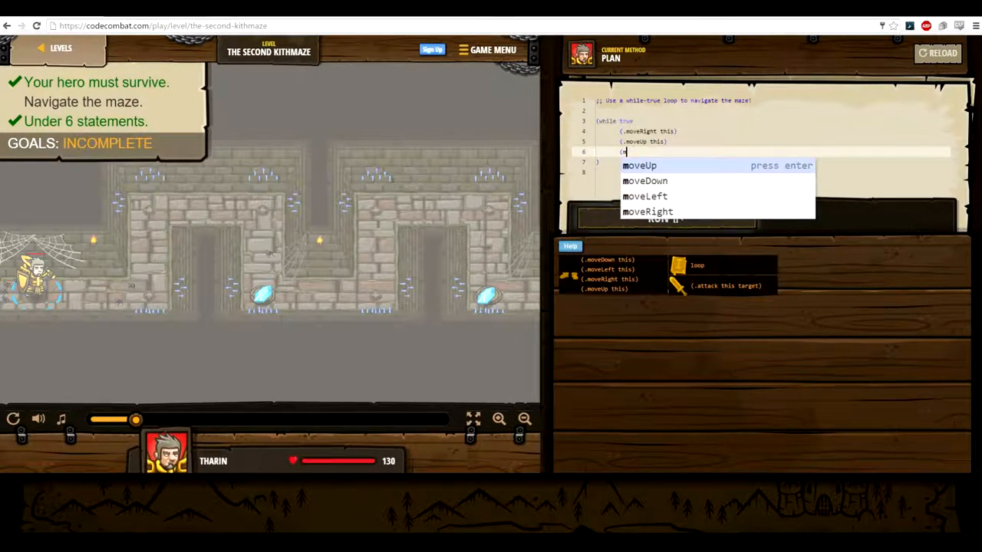
text(moveRigh)
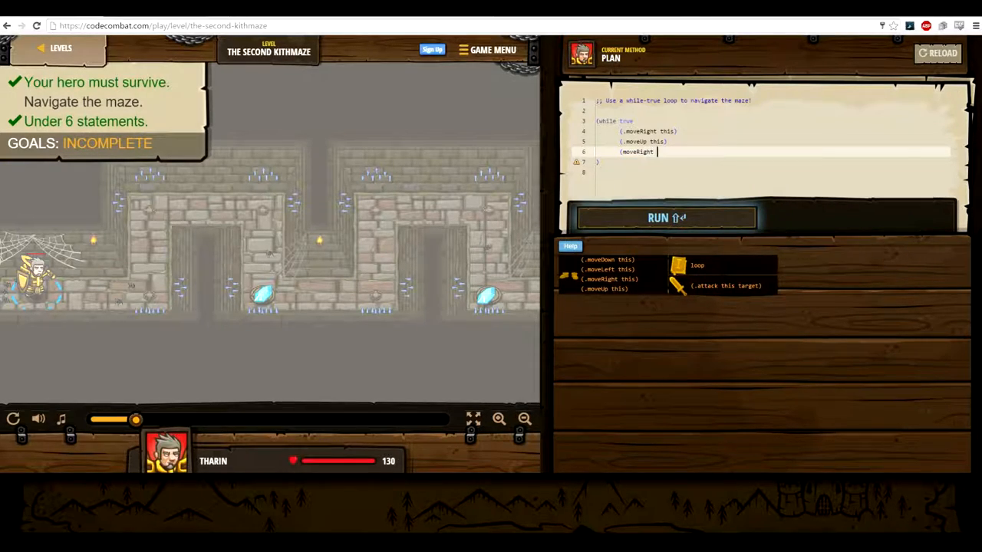
text(this))
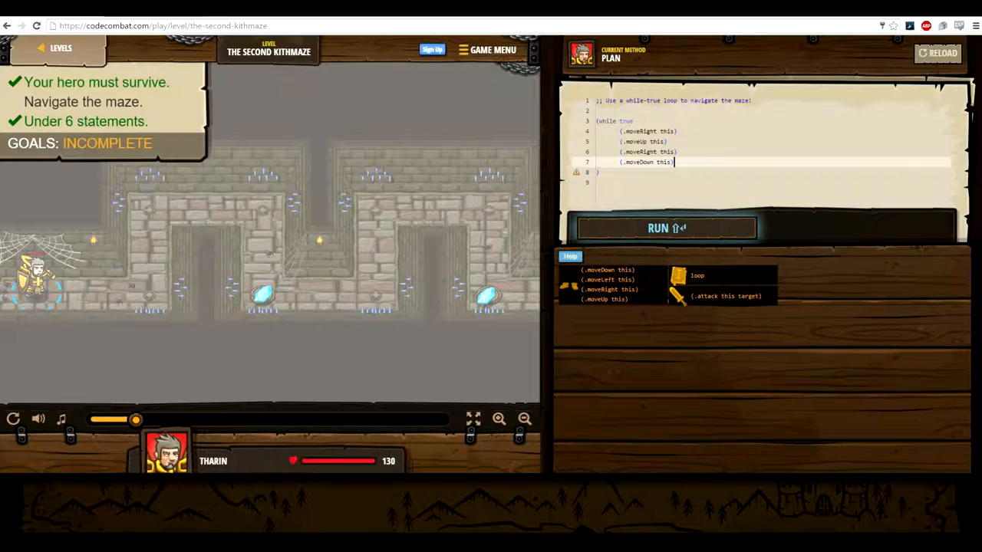
click(665, 228)
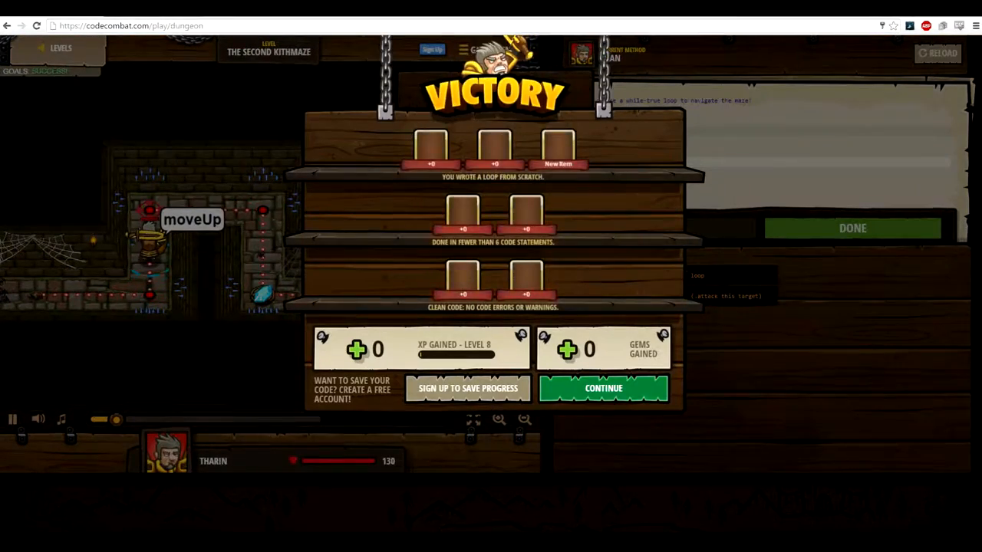
Continue past the victory, inspect the equipped helmet's stats, and open Dread Door.
click(602, 388)
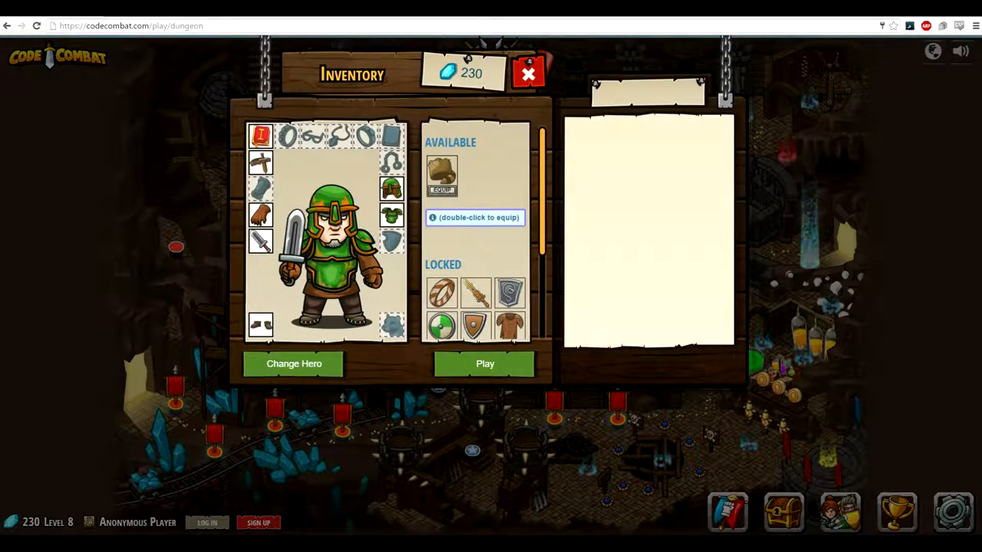
click(391, 188)
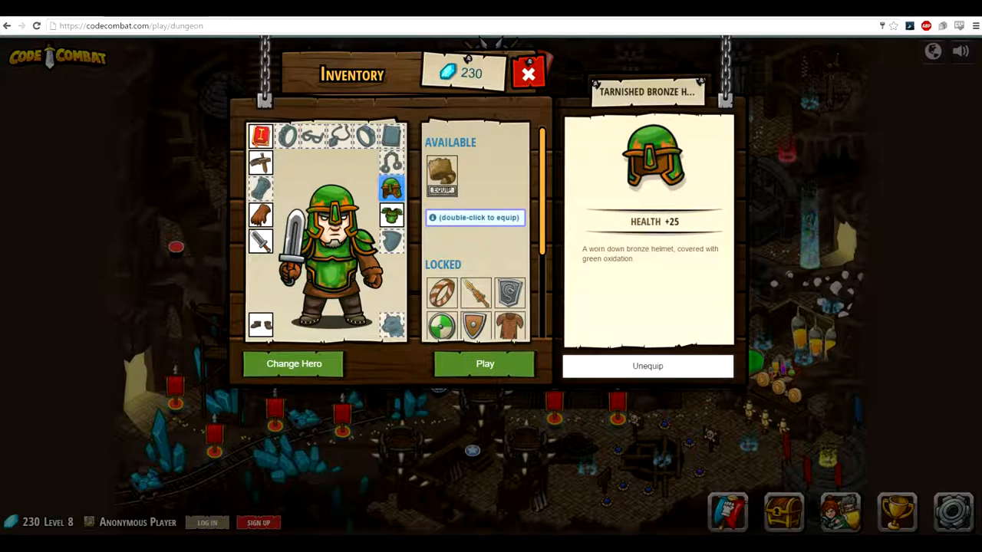
click(485, 363)
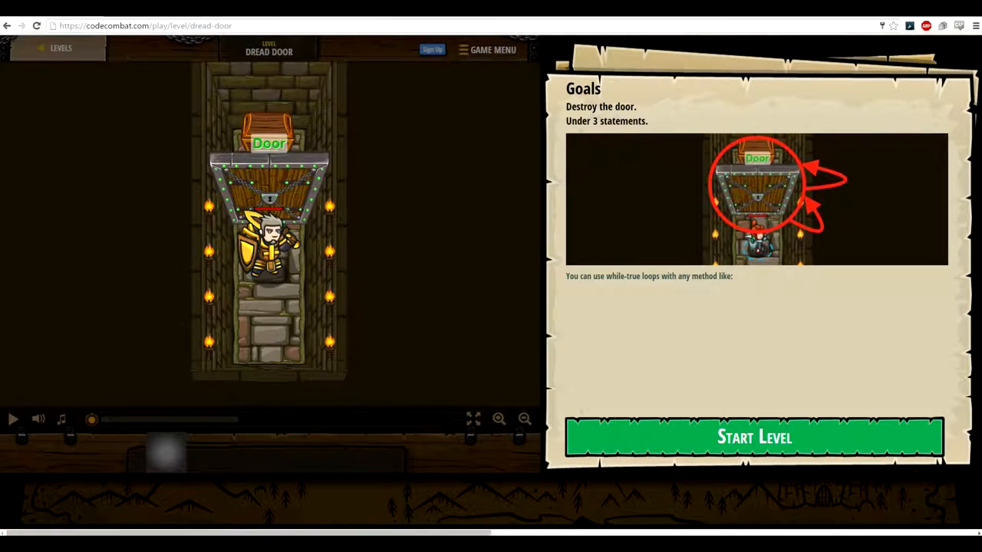
Start Dread Door, write (while true (.attack this "Door")), and submit it.
click(754, 436)
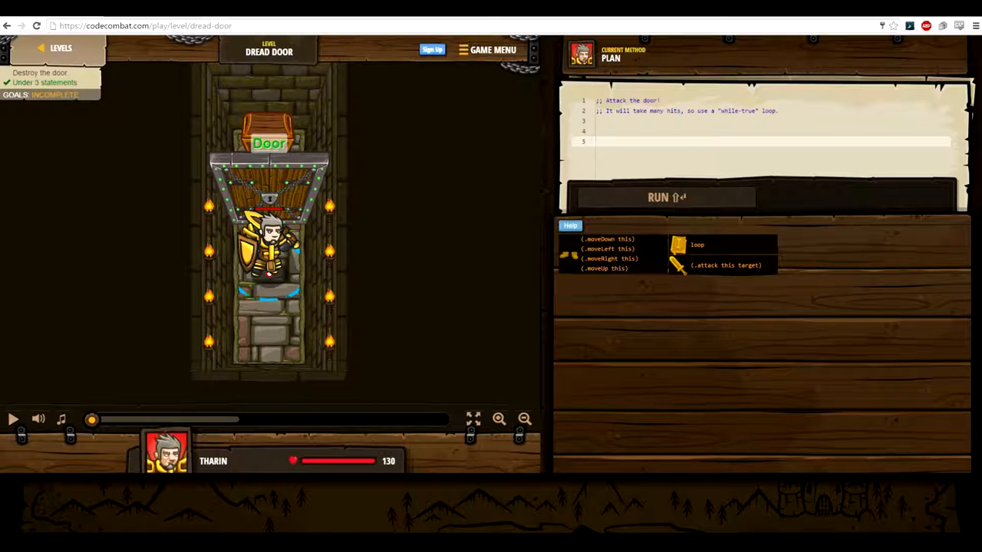
text((wh)
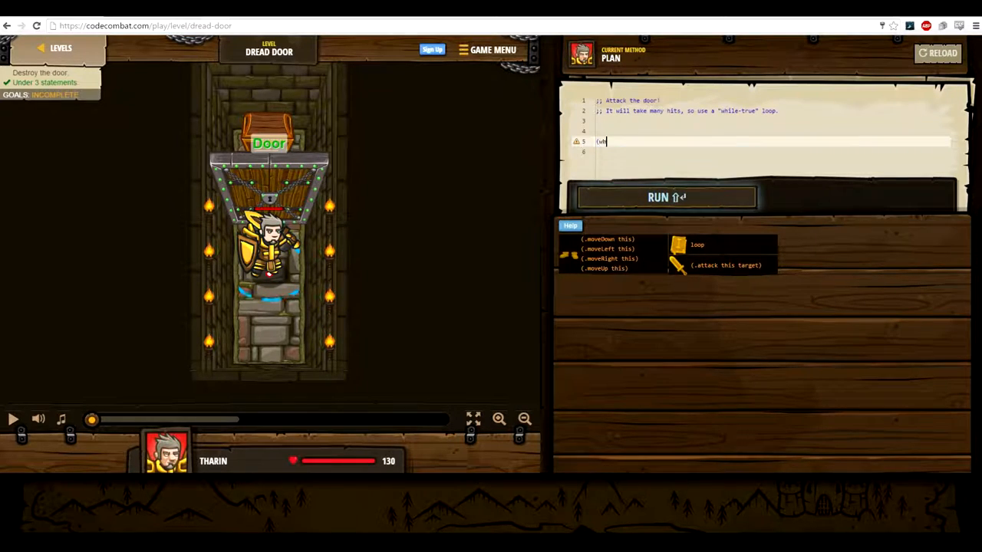
text(ile)
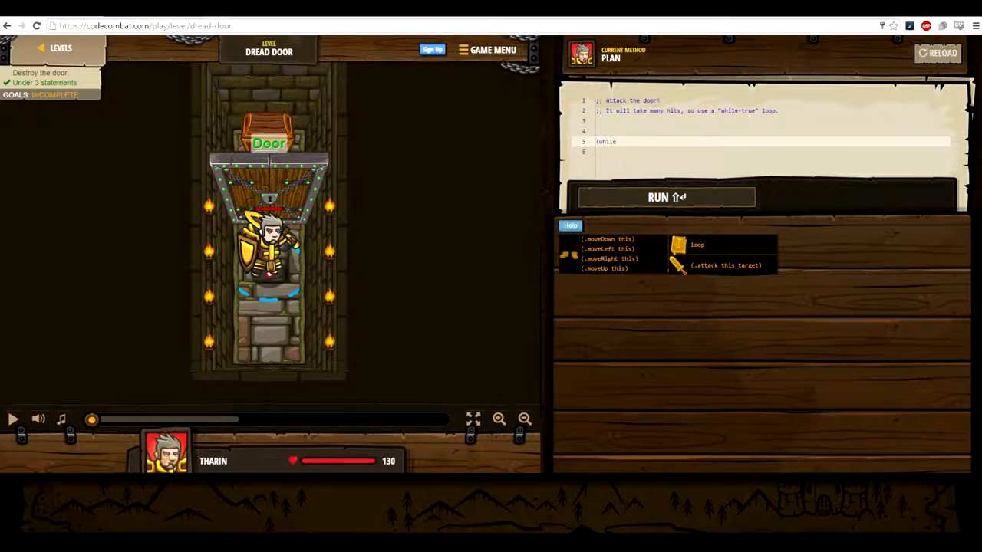
text(true)
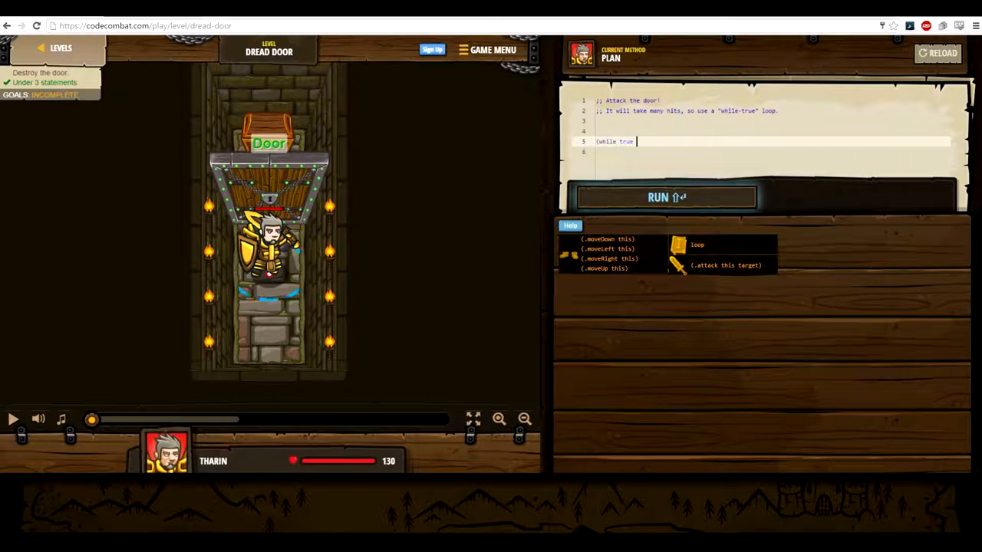
key(Enter)
text((.attack )
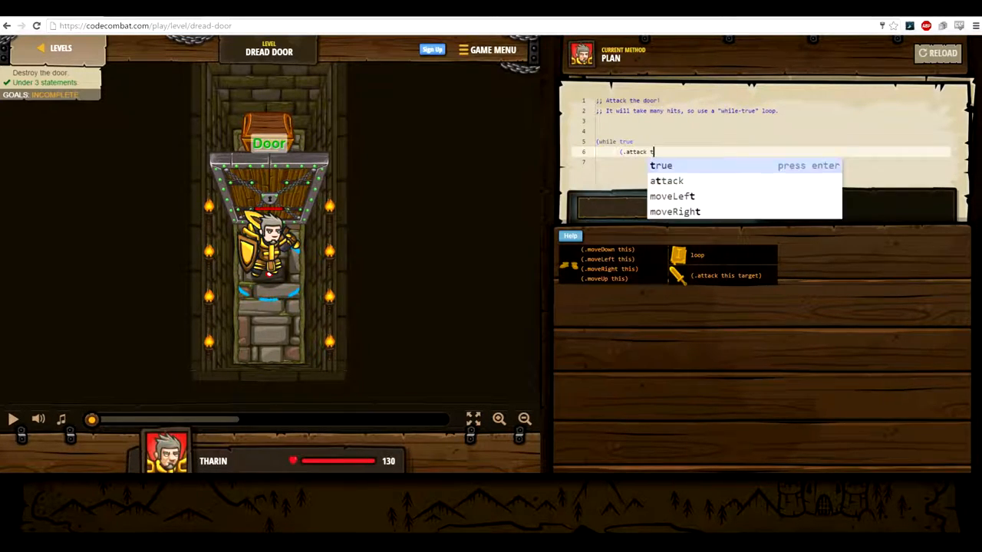
text(this "Door"))
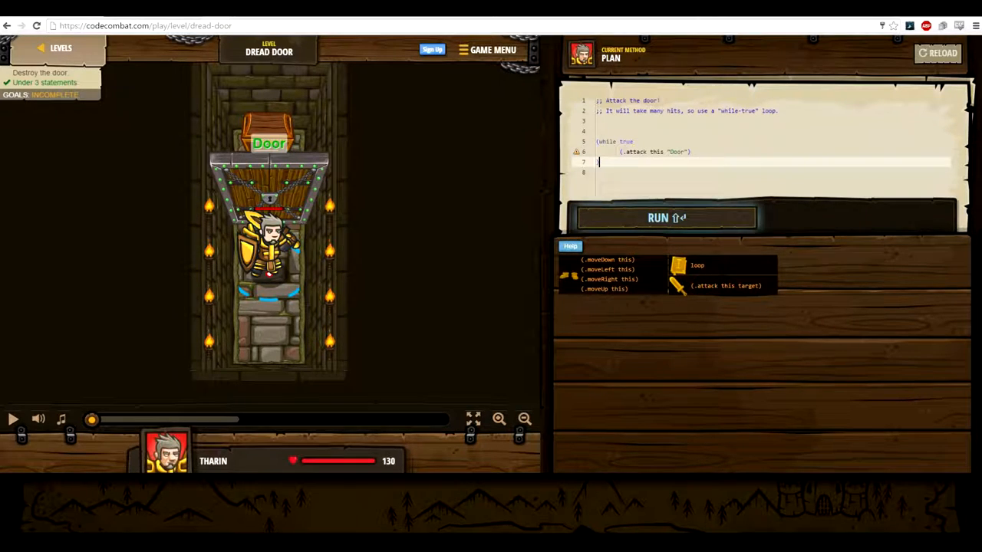
click(665, 218)
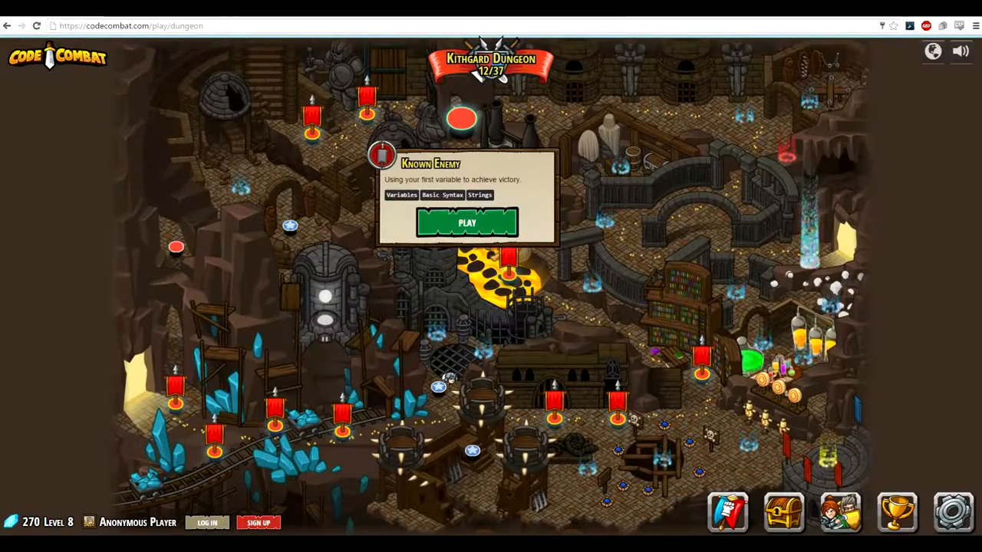
Open and start Known Enemy, confirming Sir Tharin Thunderfist with Clojure.
click(467, 222)
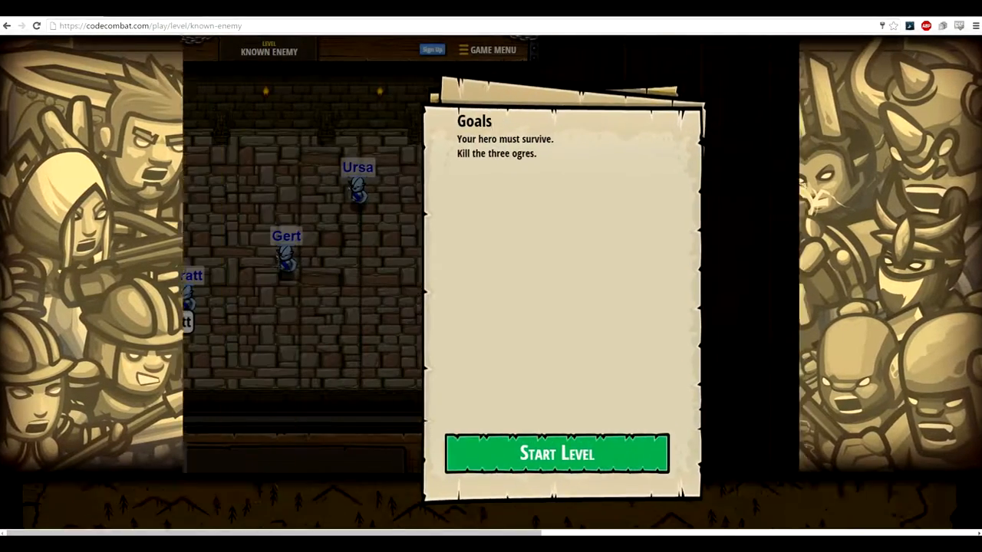
click(556, 453)
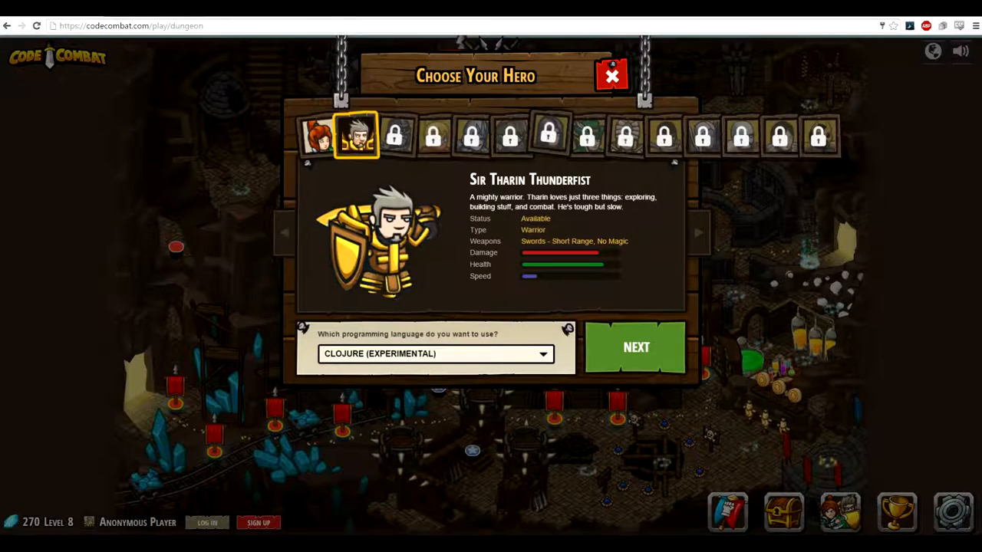
click(635, 348)
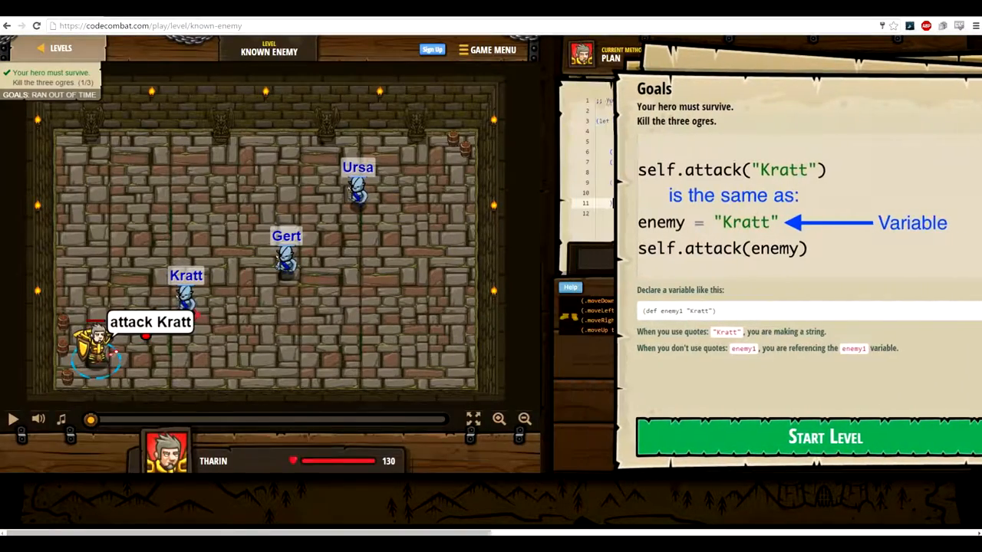
Start Known Enemy and add (.attack this enemy2/enemy3) lines to the plan.
click(806, 437)
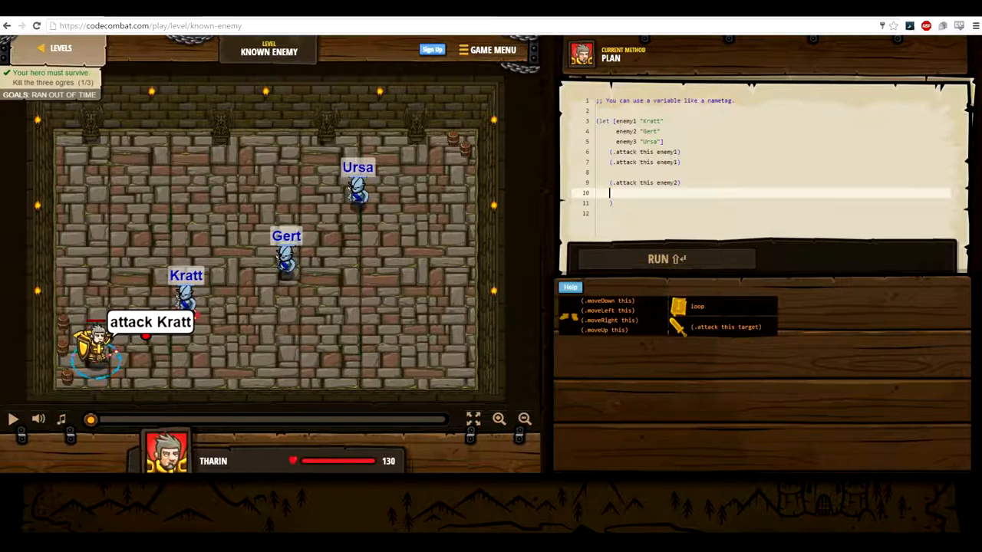
text((.attack)
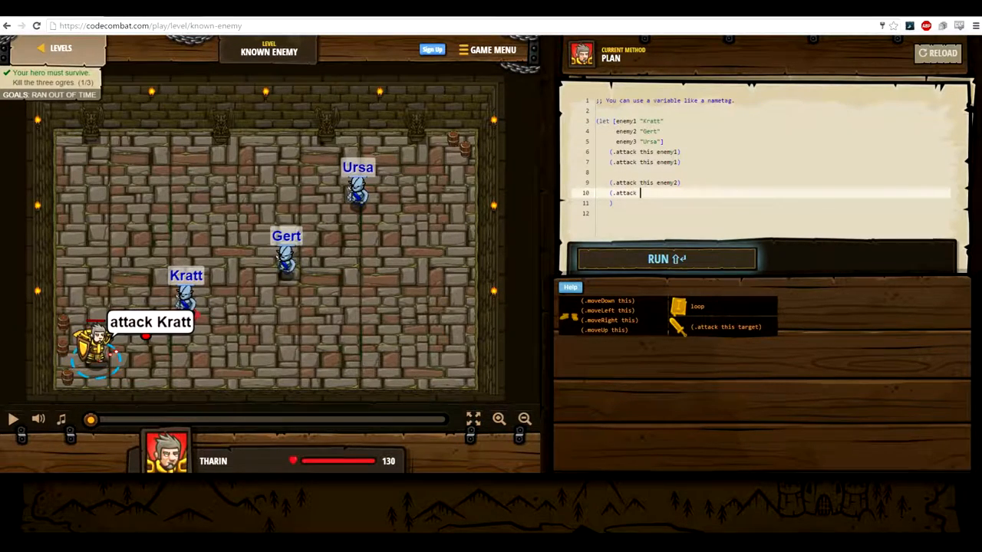
text(enemy)
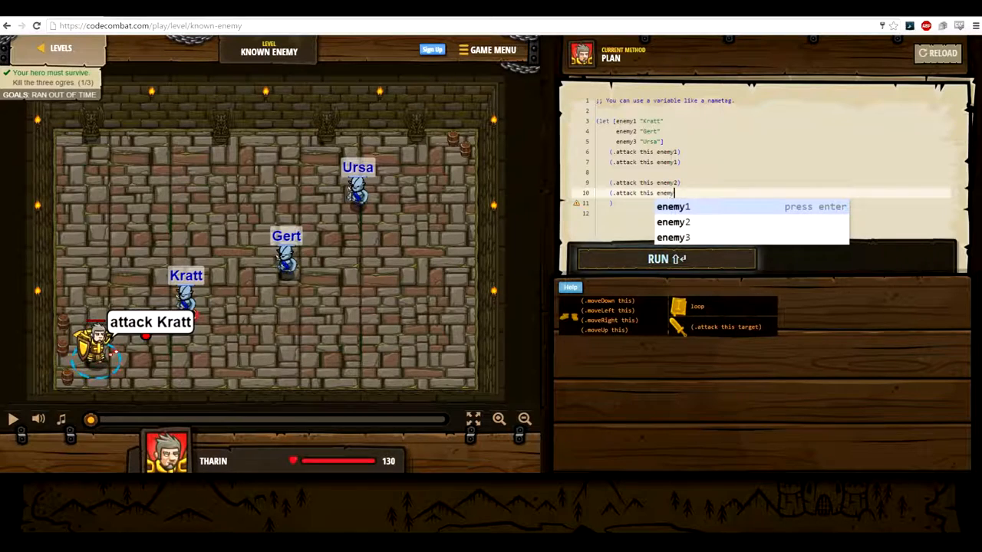
key(Enter)
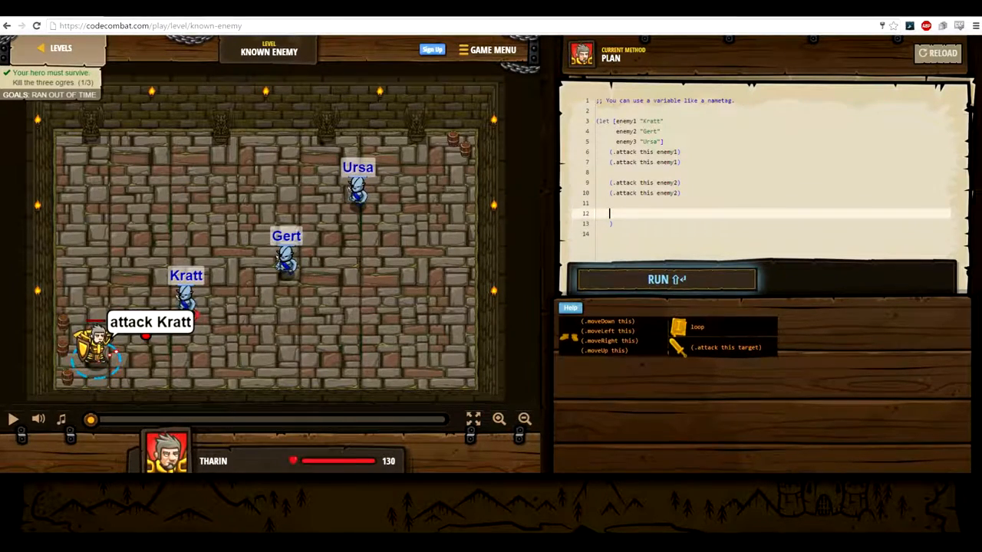
text((.attack this enemy3)
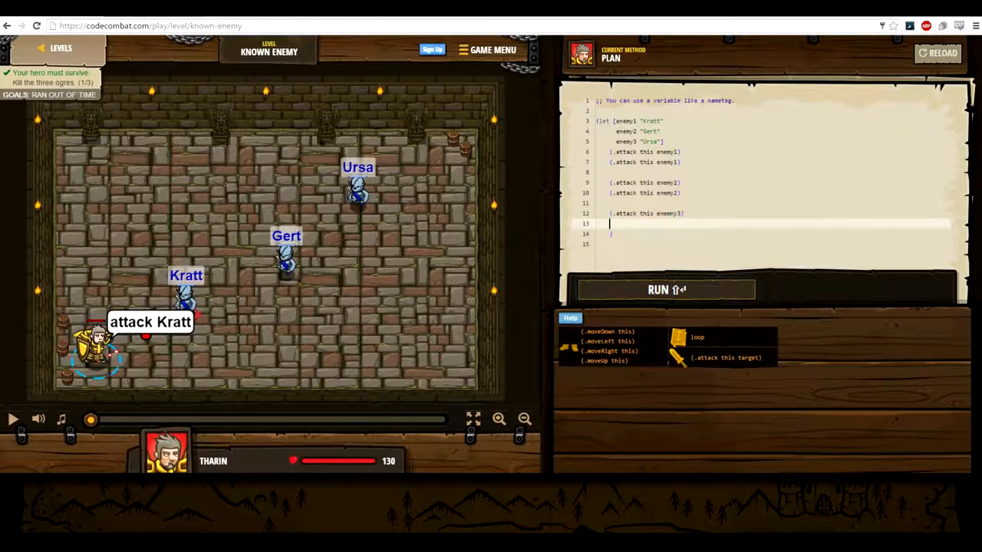
text(.attack this enemy3)
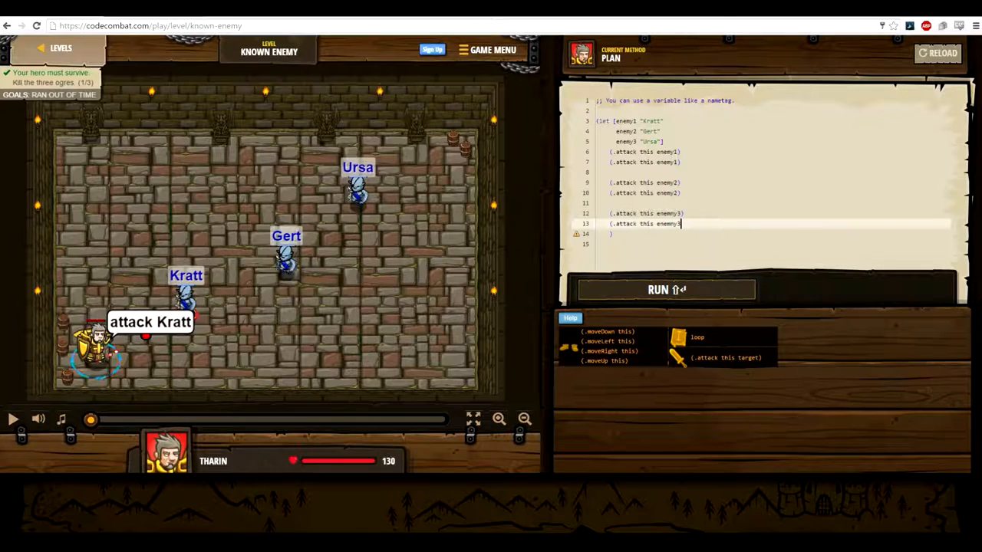
Run and submit the code, equip the Crude Glasses, and open Master of Names.
click(664, 289)
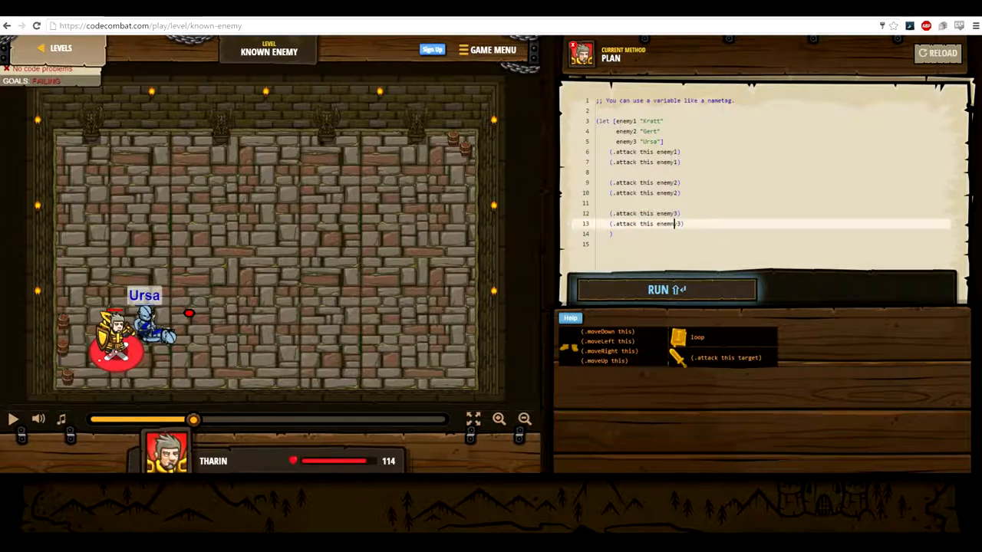
click(665, 289)
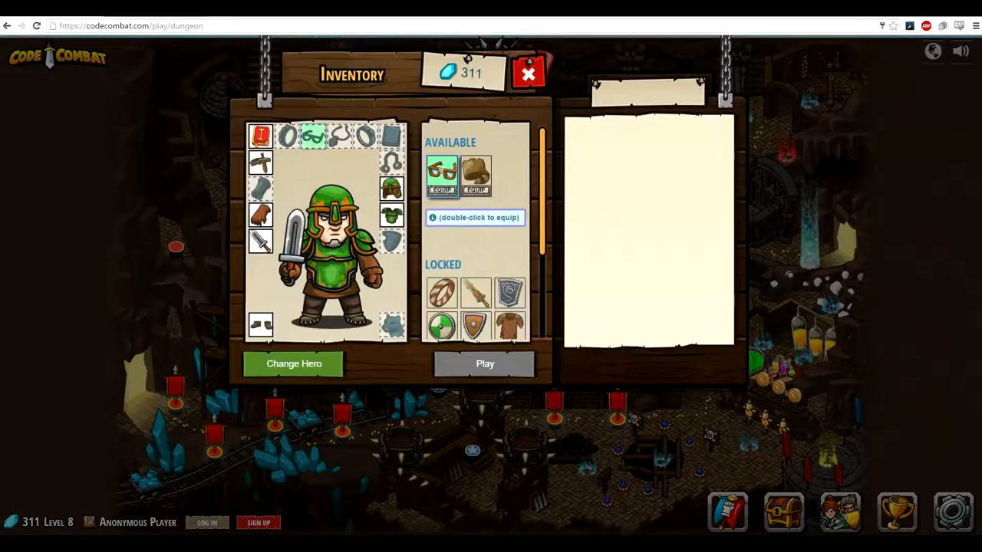
double_click(441, 172)
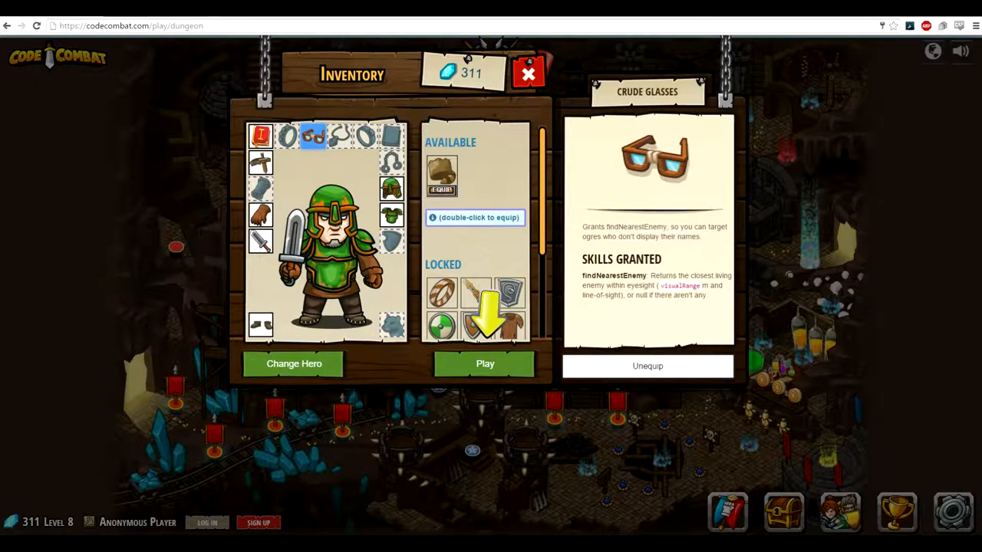
click(485, 364)
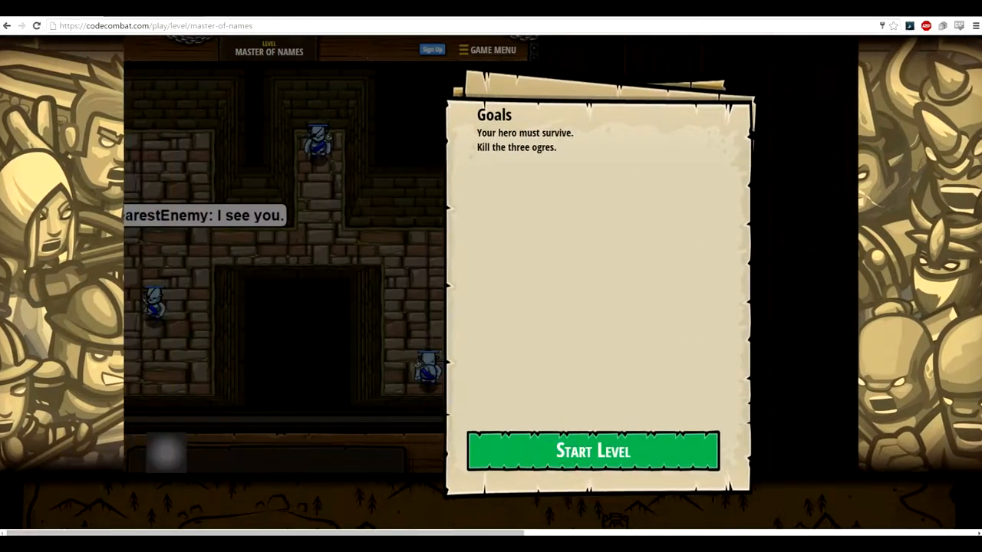
Start Master of Names and bind enemy3 with (let [enemy3 (.findNearestEnemy this)].
click(592, 450)
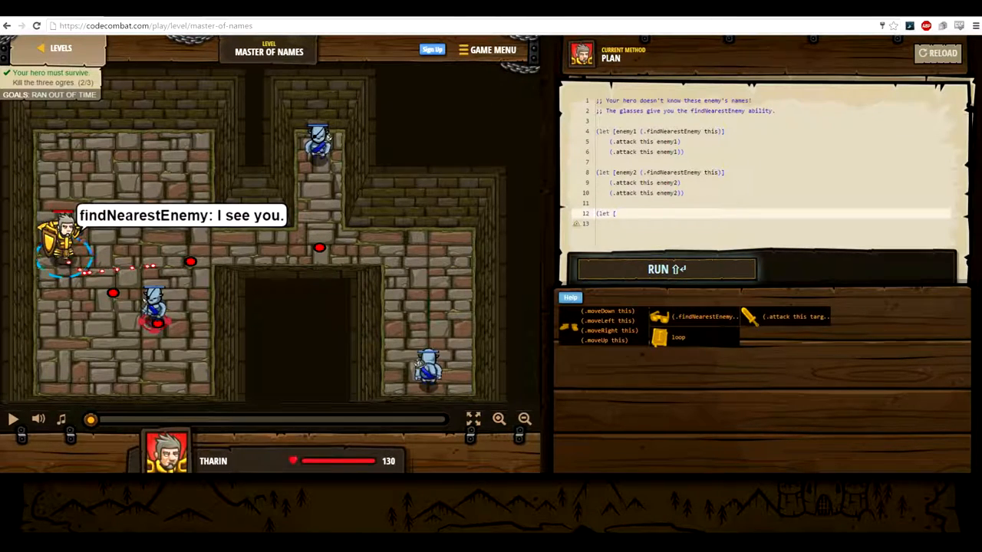
text(enemy)
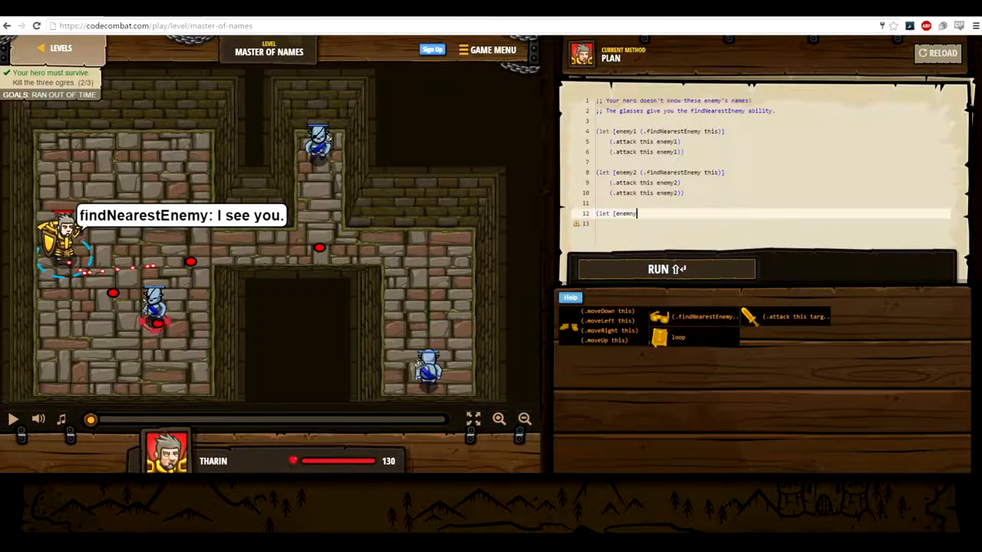
text(enemy)
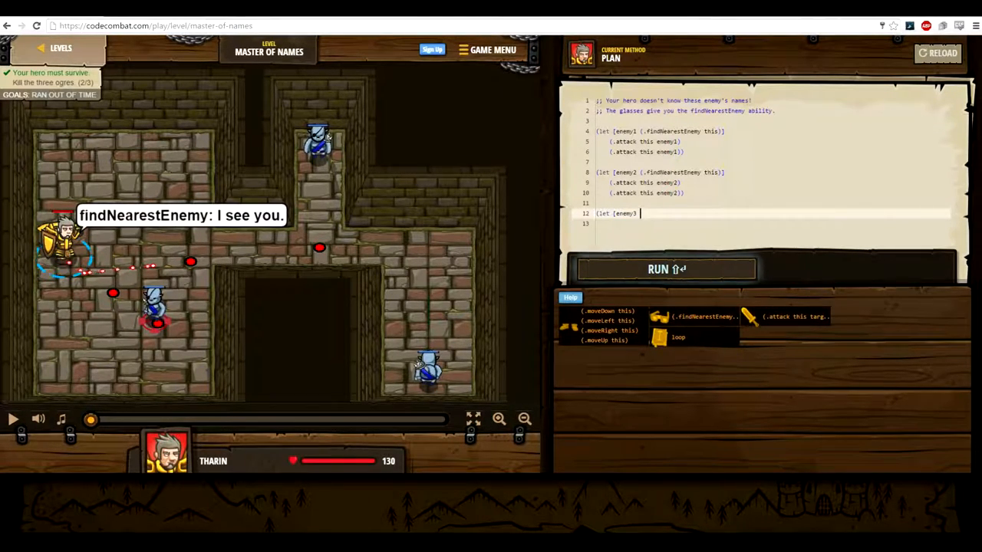
text((.)
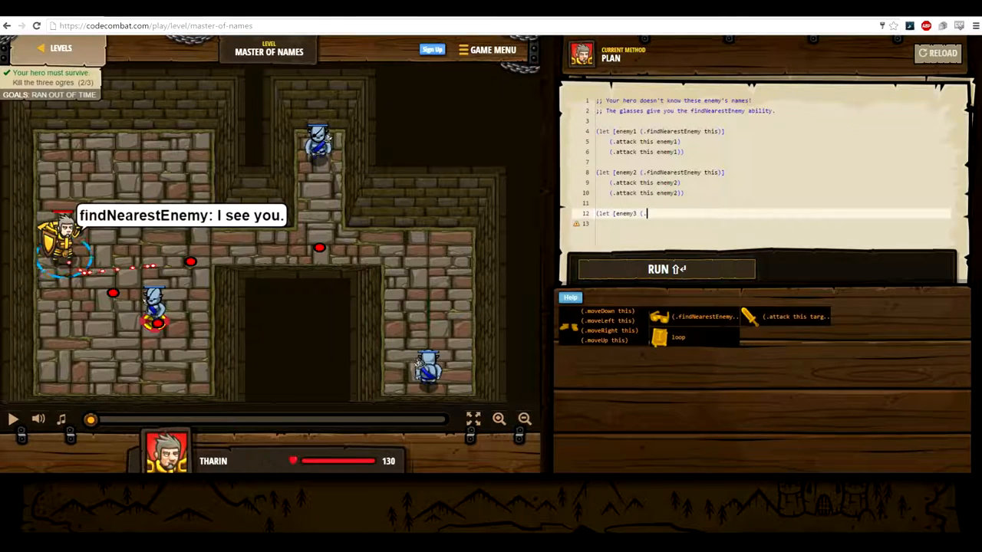
text(findNearestEnemy this)])
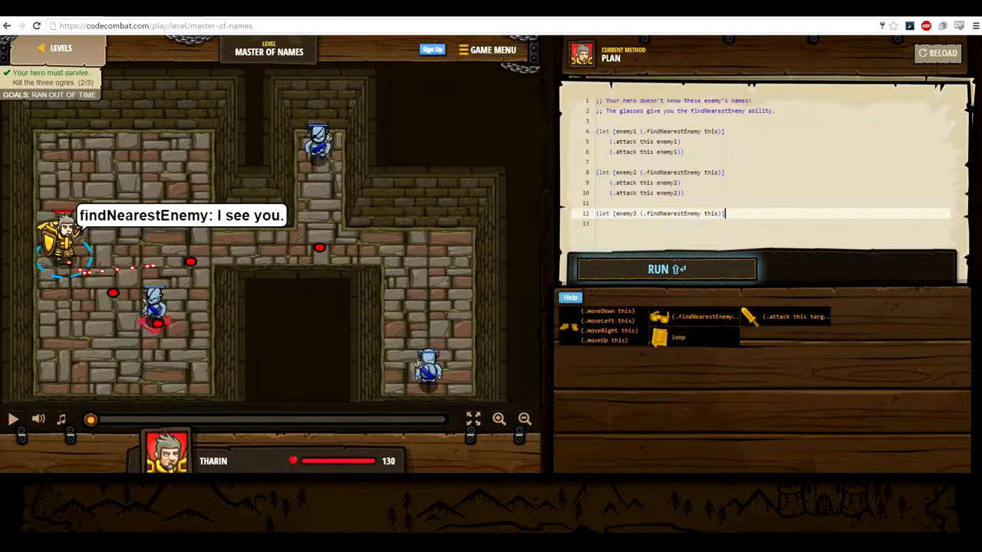
key(enter)
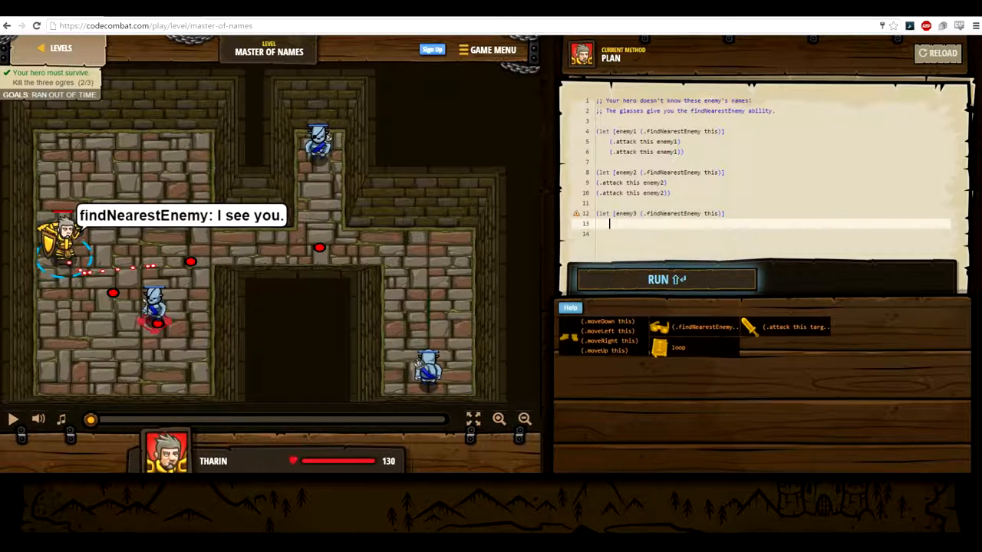
Type the first (.attack this enemy3) line under the third binding.
text(()
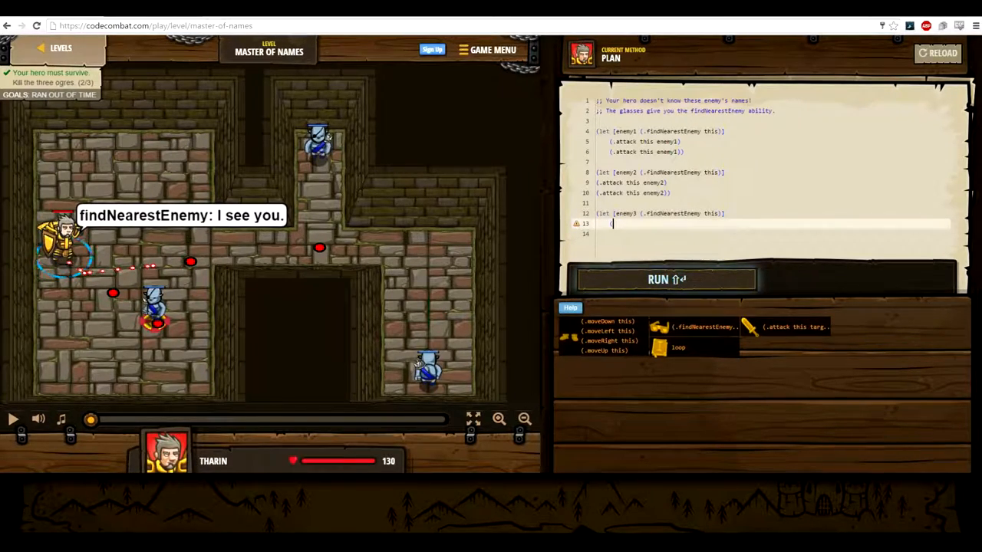
text(at)
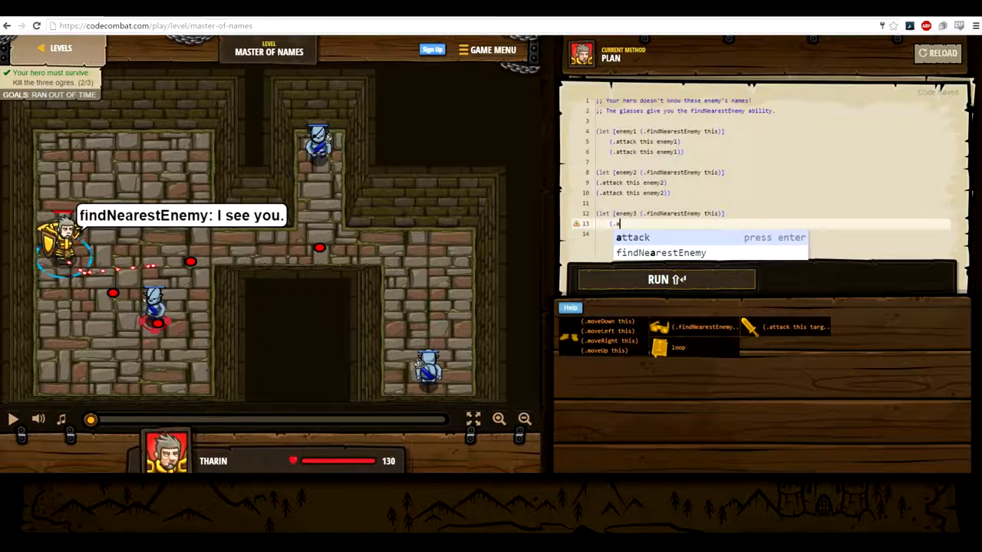
text(tta)
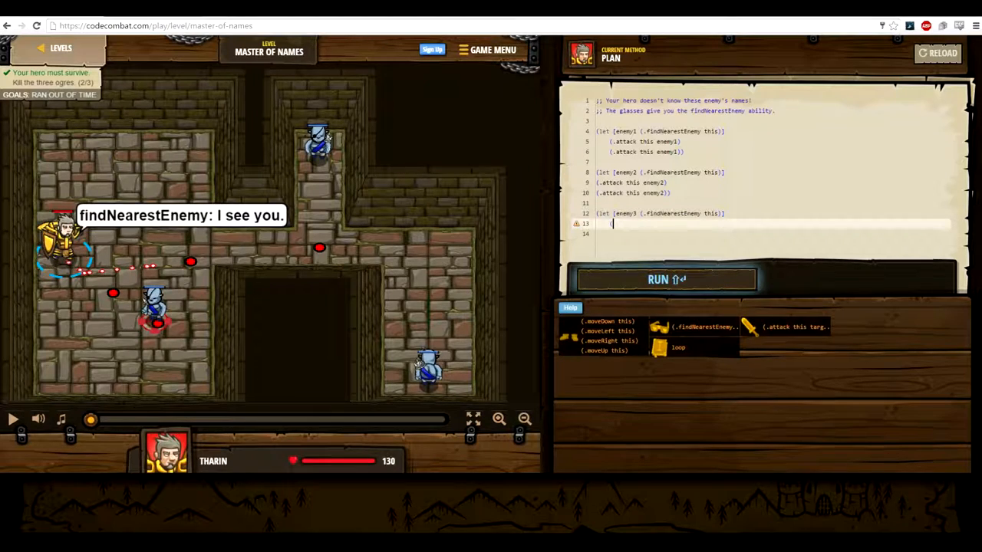
text(.)
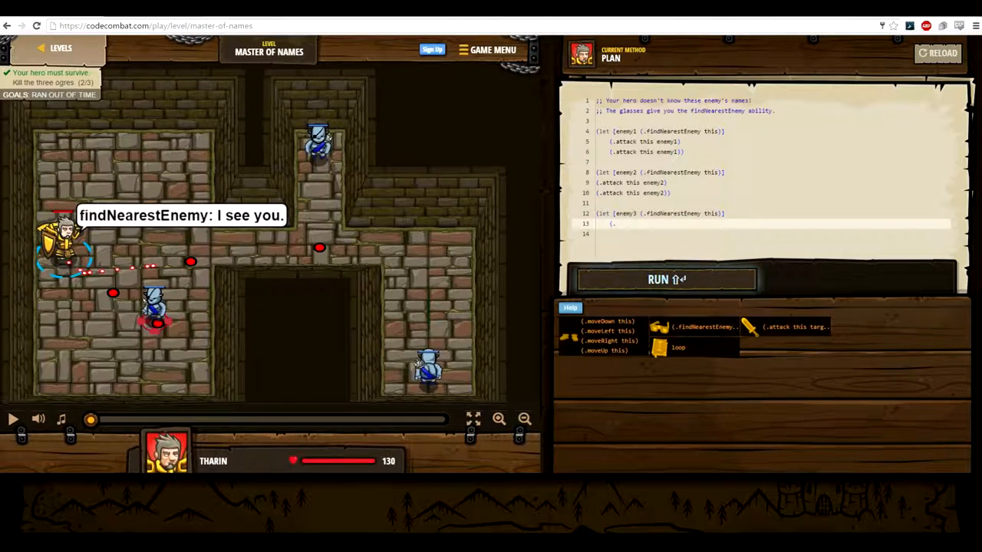
text(.attack this enemy)
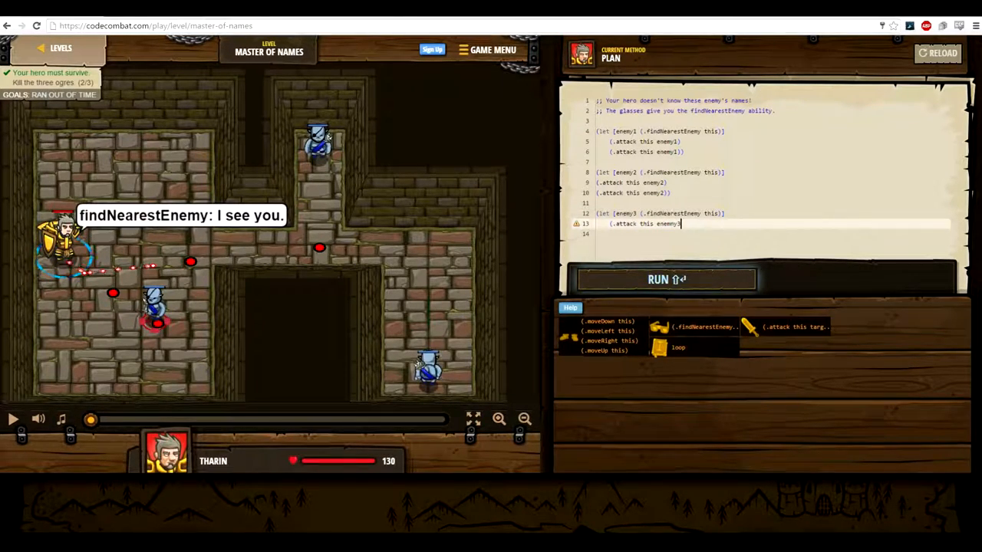
text(3))
click(773, 233)
text(()
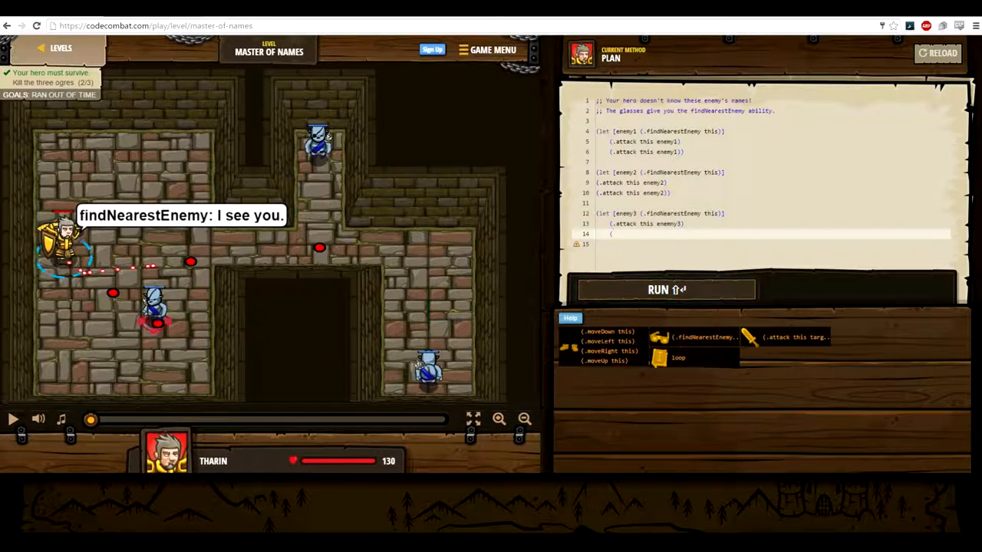
Add a second attack line against enemy3 and run the code.
click(665, 289)
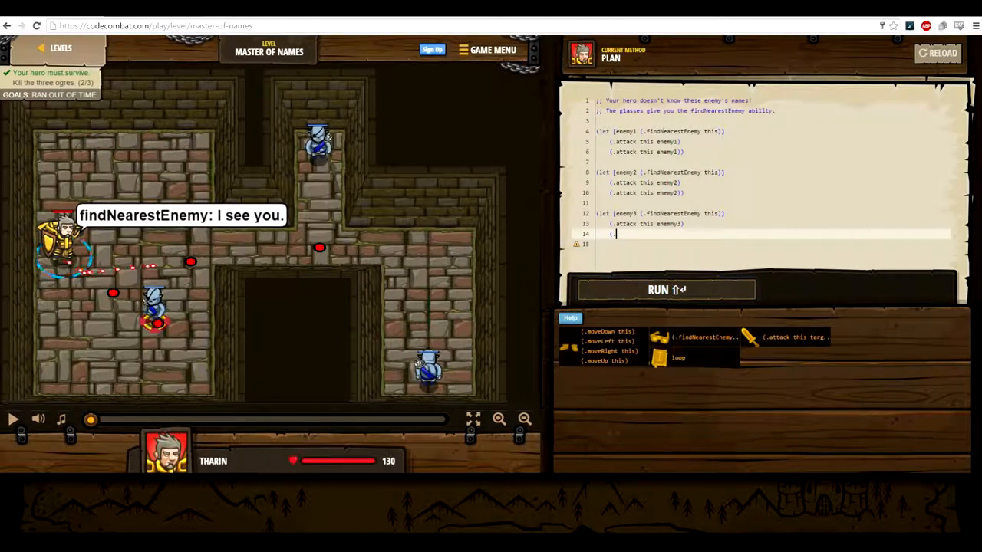
text(.attack this)
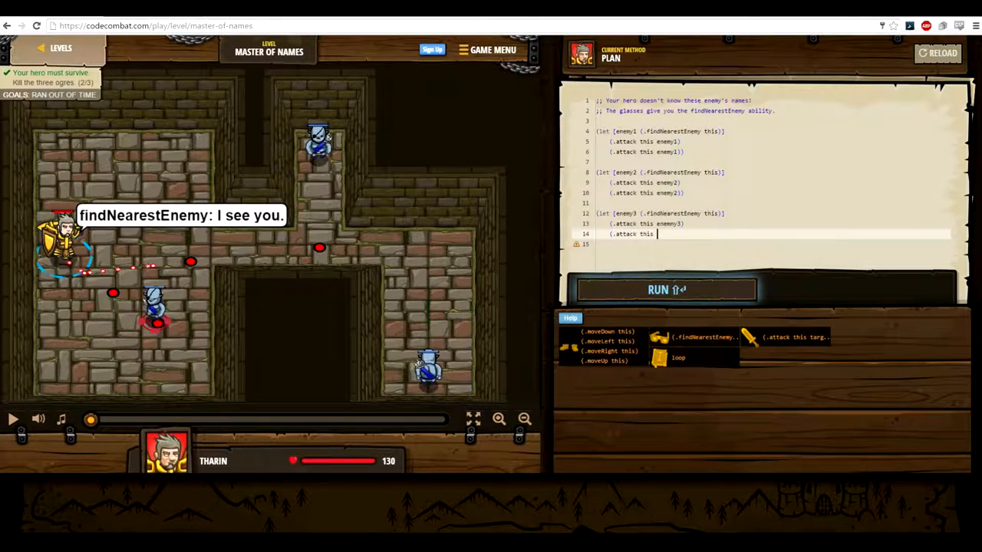
text(enmen)
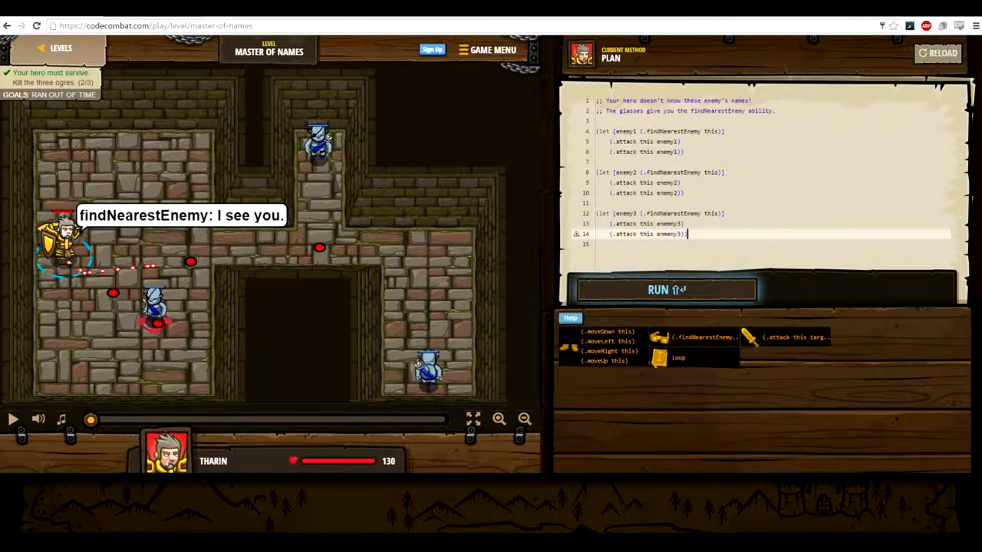
click(664, 290)
text(e)
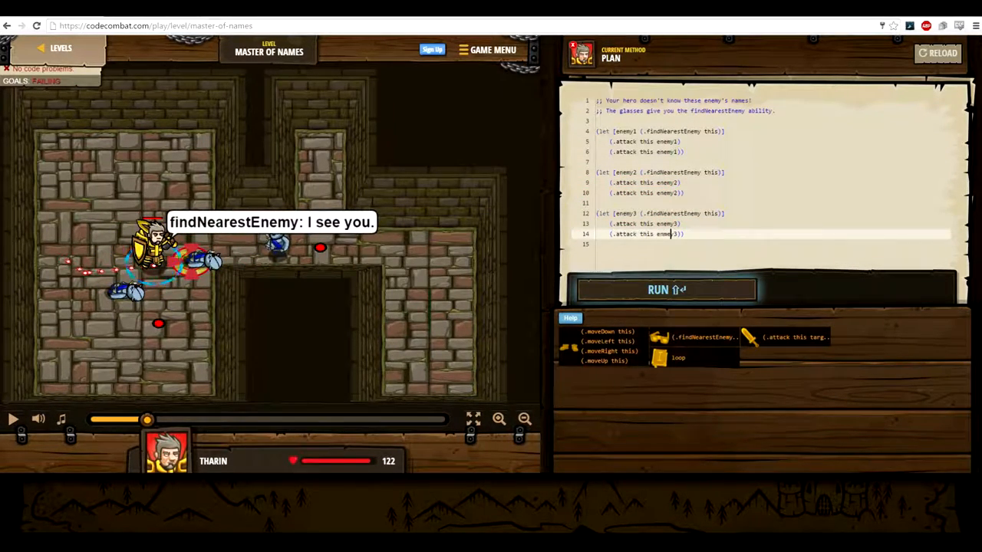
Dismiss the Fix Your Code errors, correct enemy3 on line 14, rerun, and return to the map.
click(664, 289)
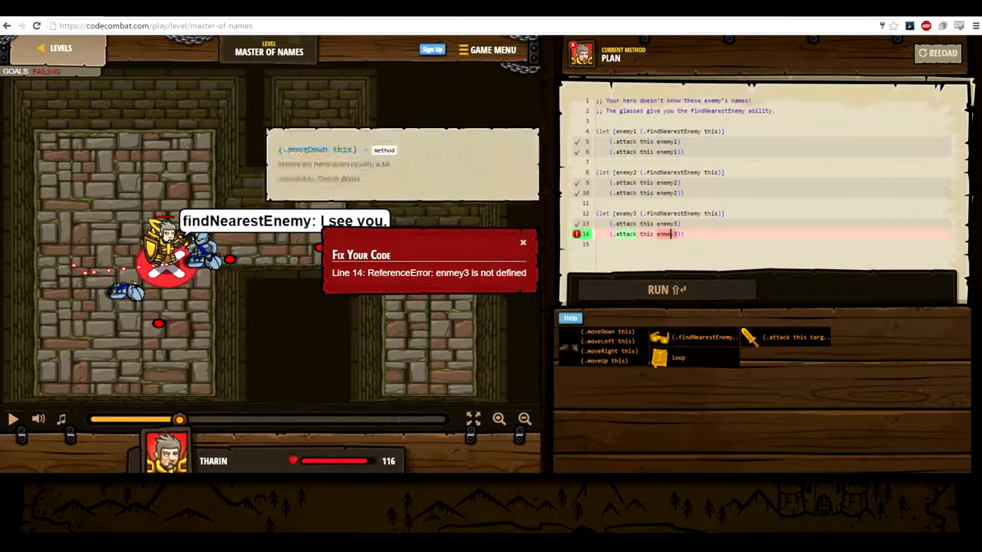
click(522, 242)
text(emy3)
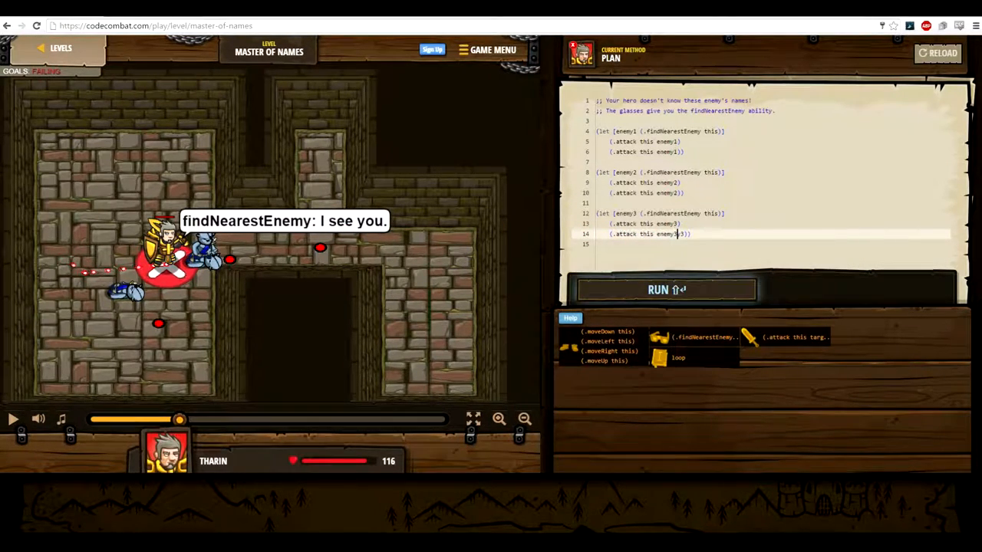
click(665, 290)
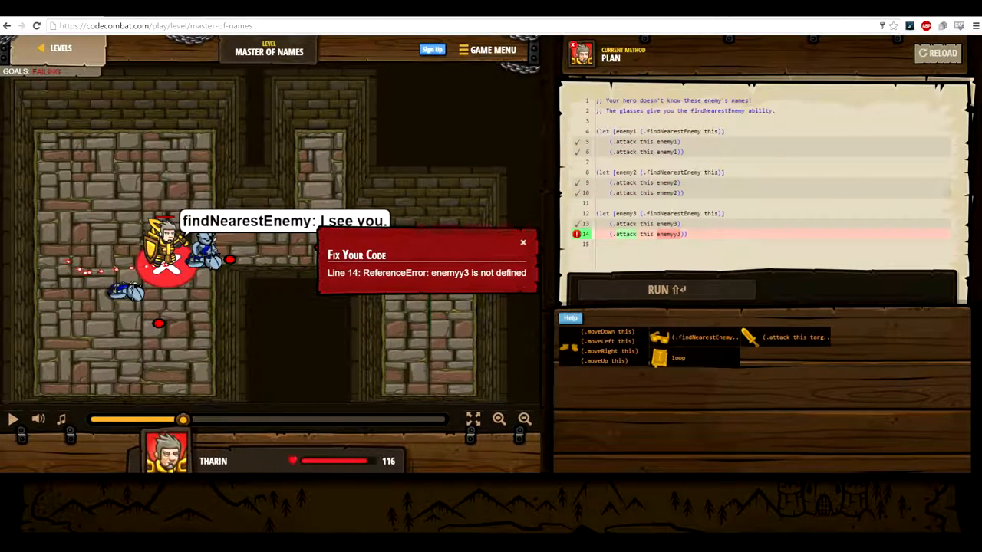
click(523, 242)
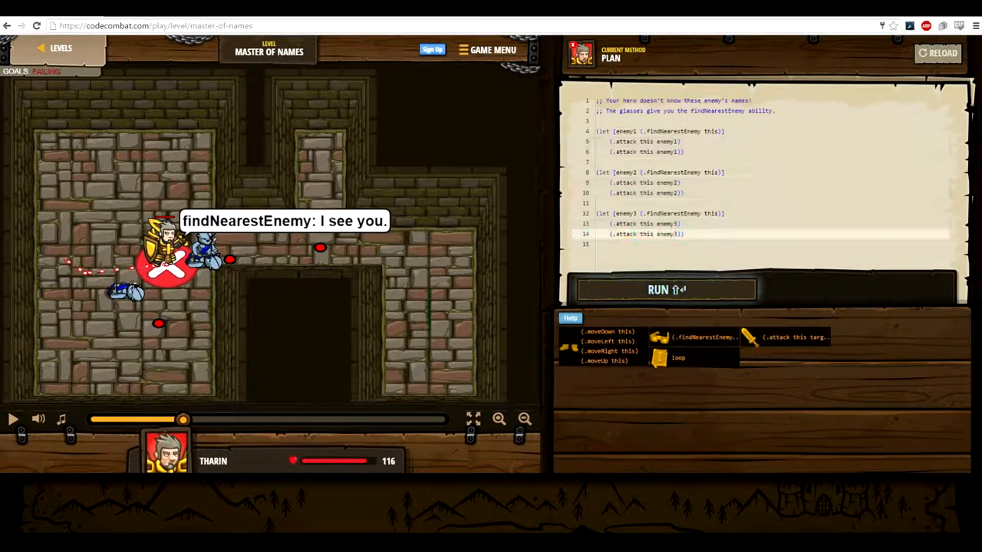
click(665, 289)
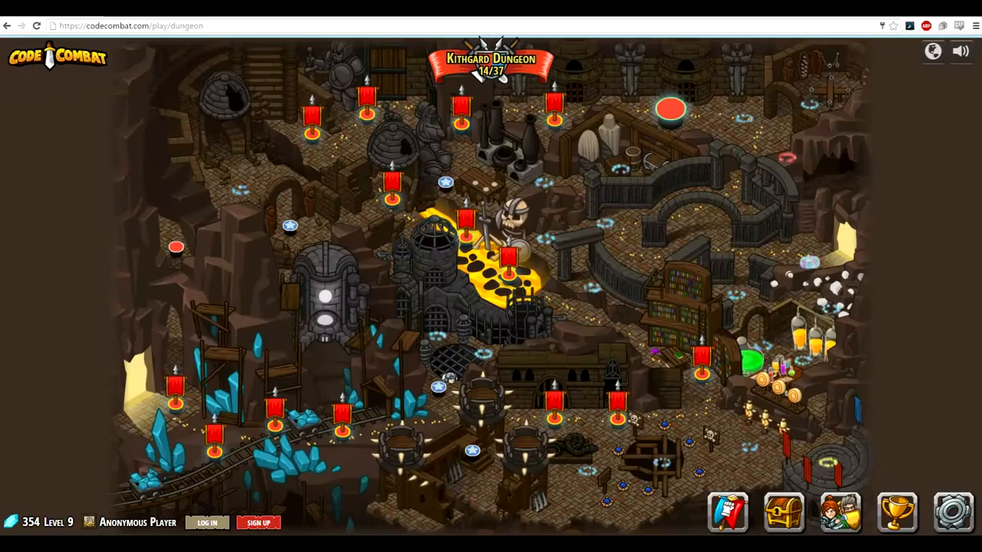
Select the next level flag, play with the current hero, and start Lowly Kithmen.
click(671, 107)
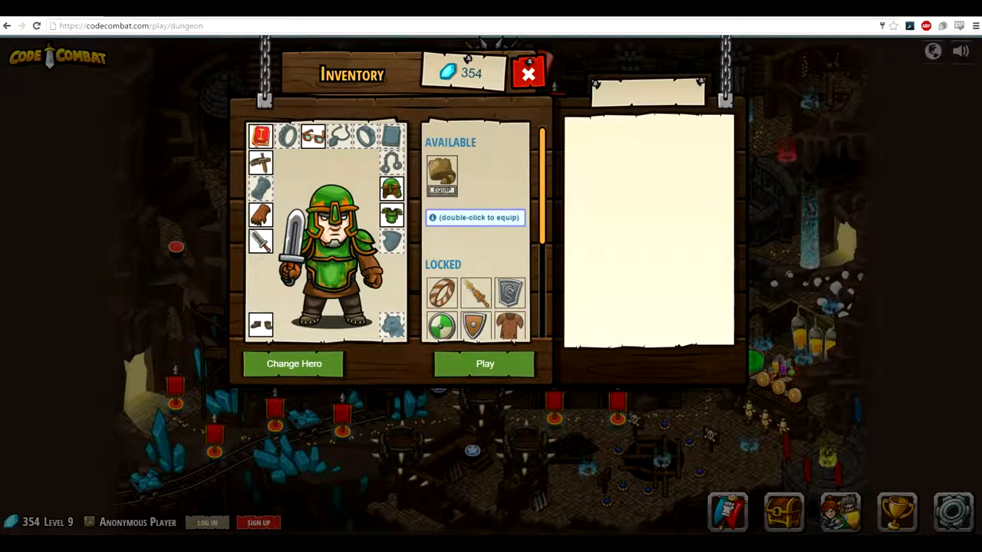
click(484, 364)
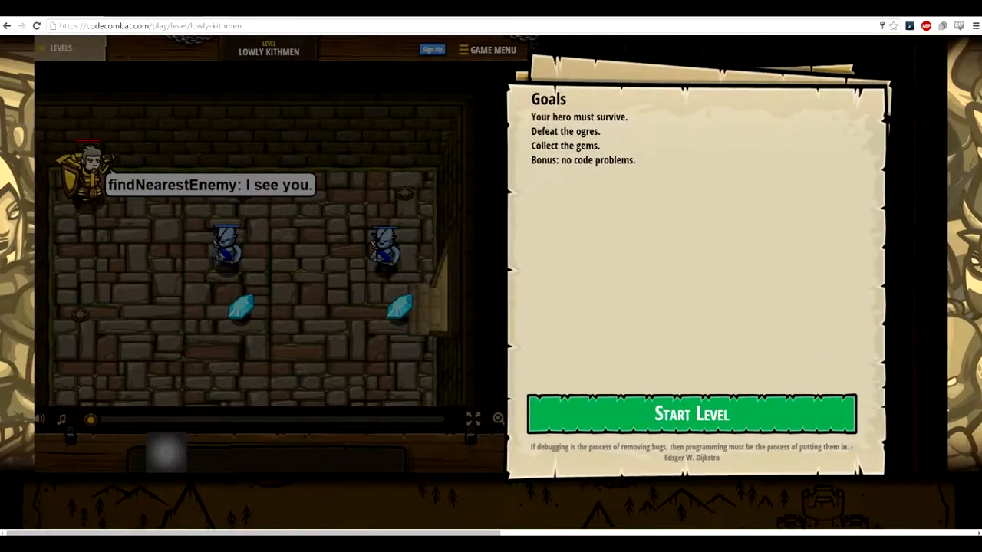
click(690, 414)
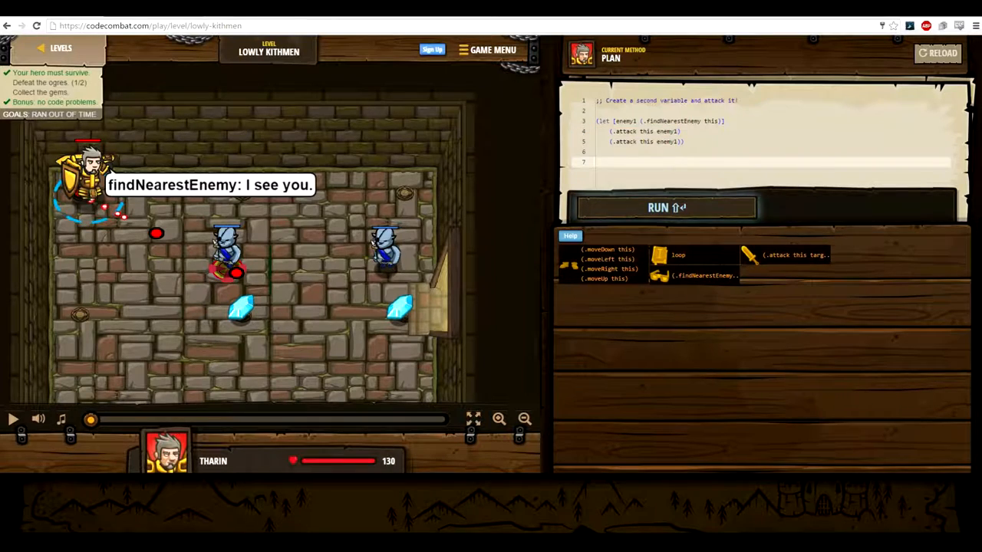
Bind enemy2 with (.findNearestEnemy this), attack it twice, and run Lowly Kithmen.
text((let)
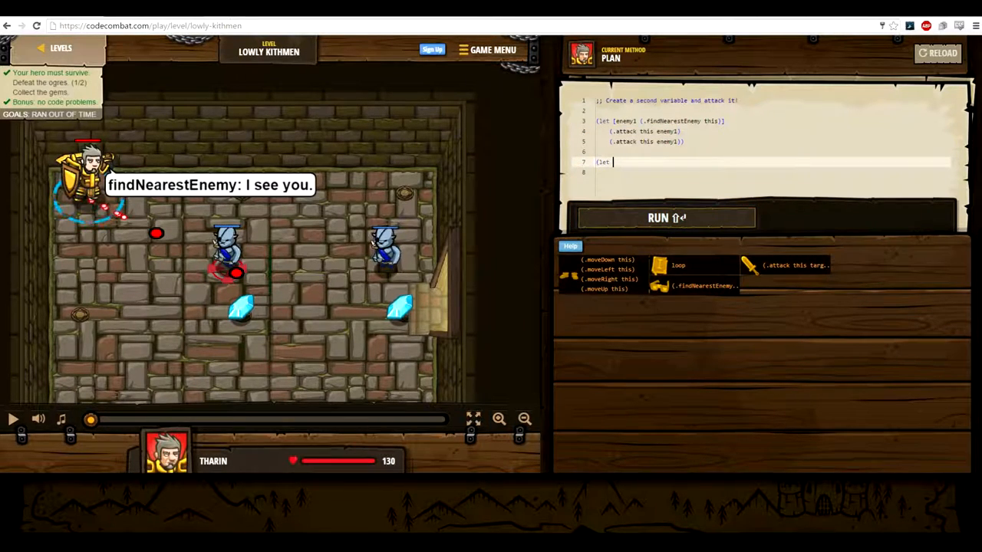
text(en)
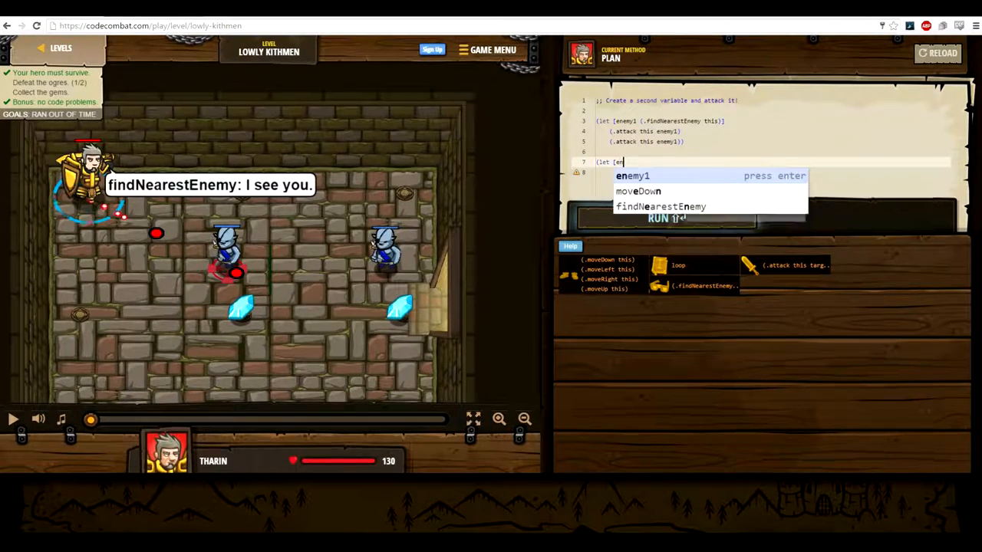
text(emy)
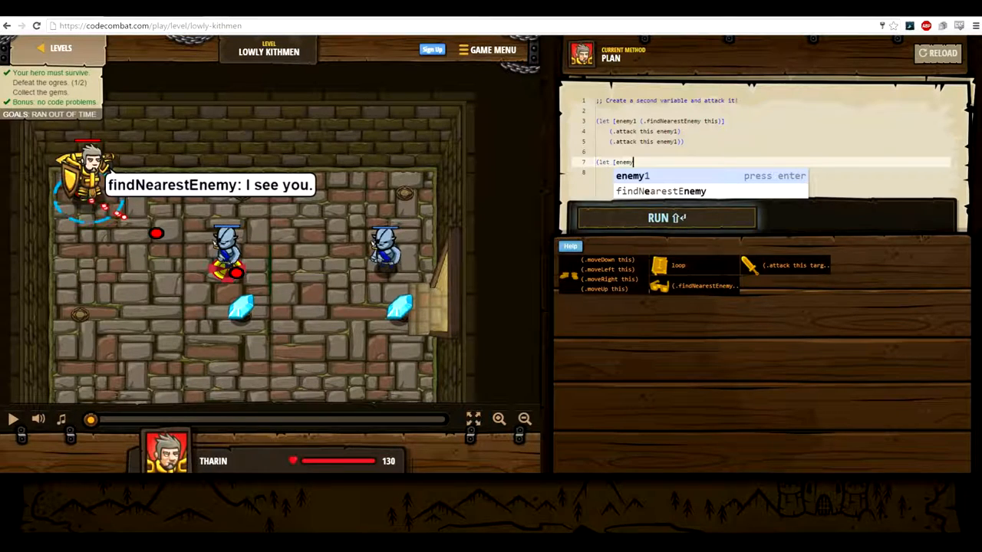
text(2 ()
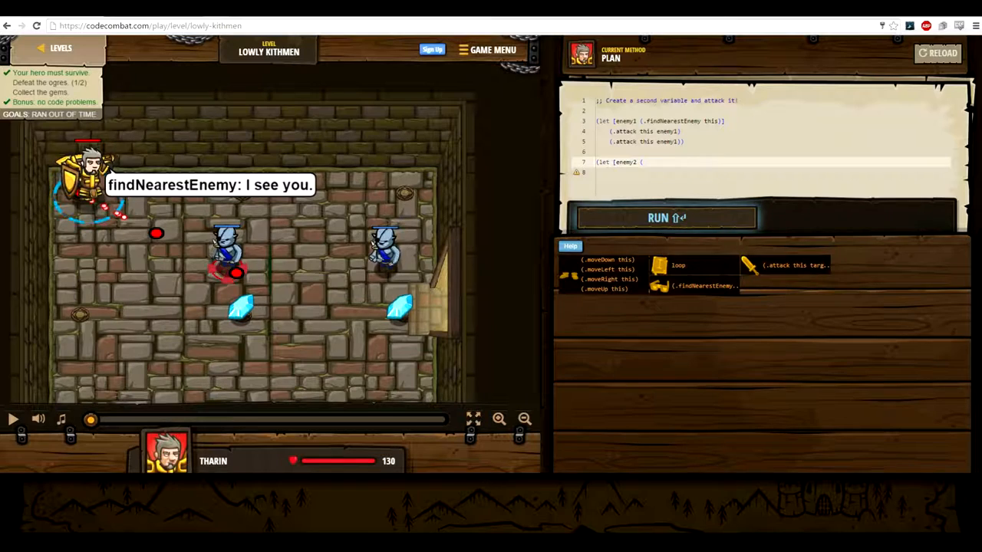
text(.findNearest)
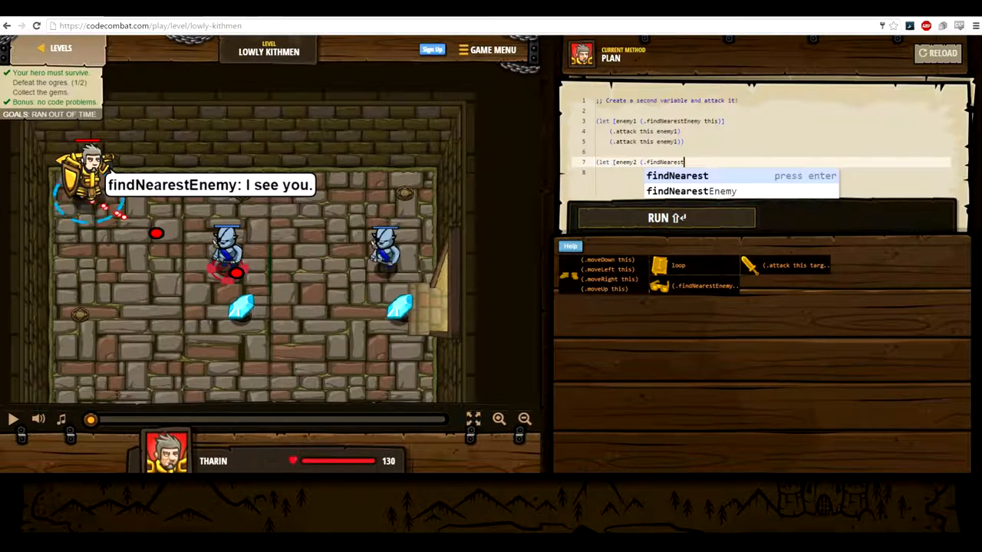
text(Enemy this)])
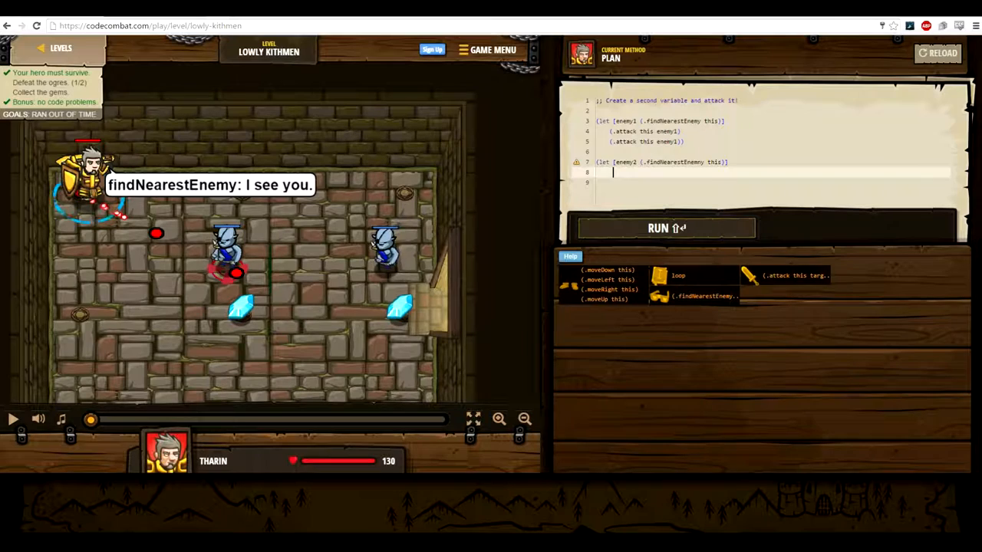
text(.attack this enem)
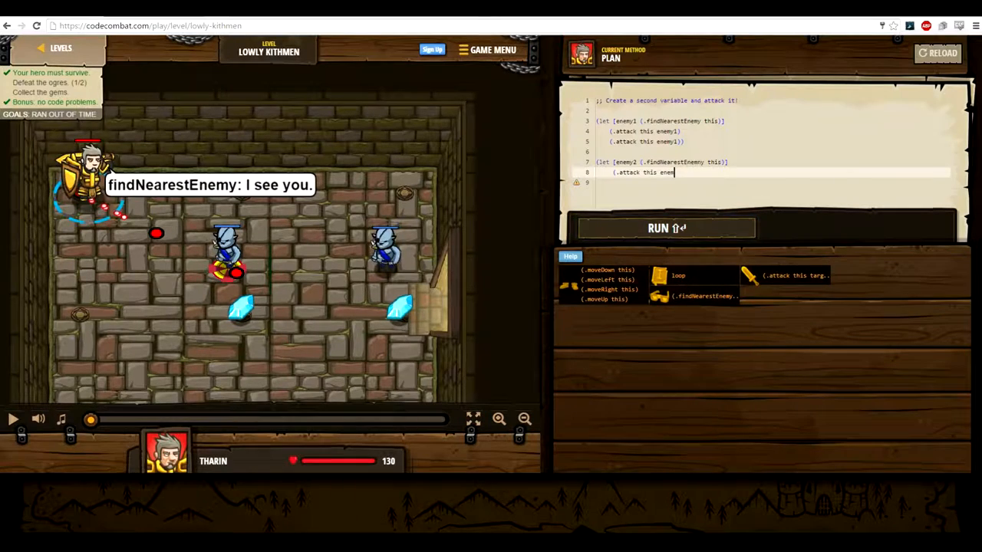
text(y2)
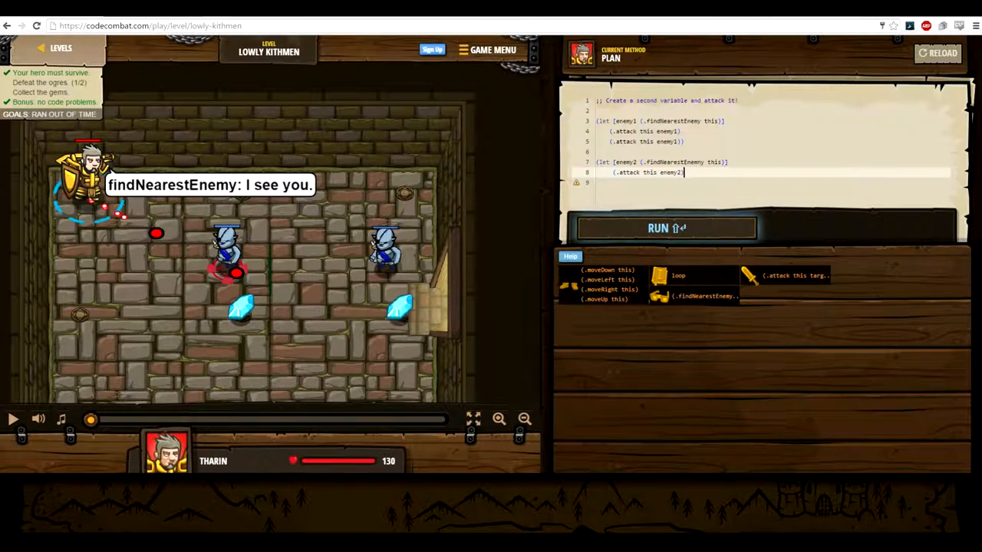
text((.attack this enemy)
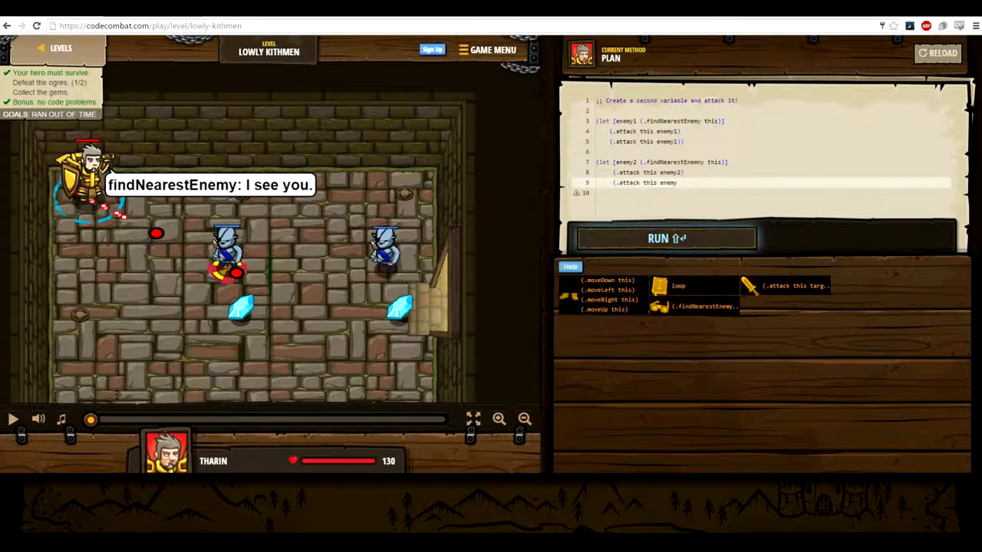
click(665, 237)
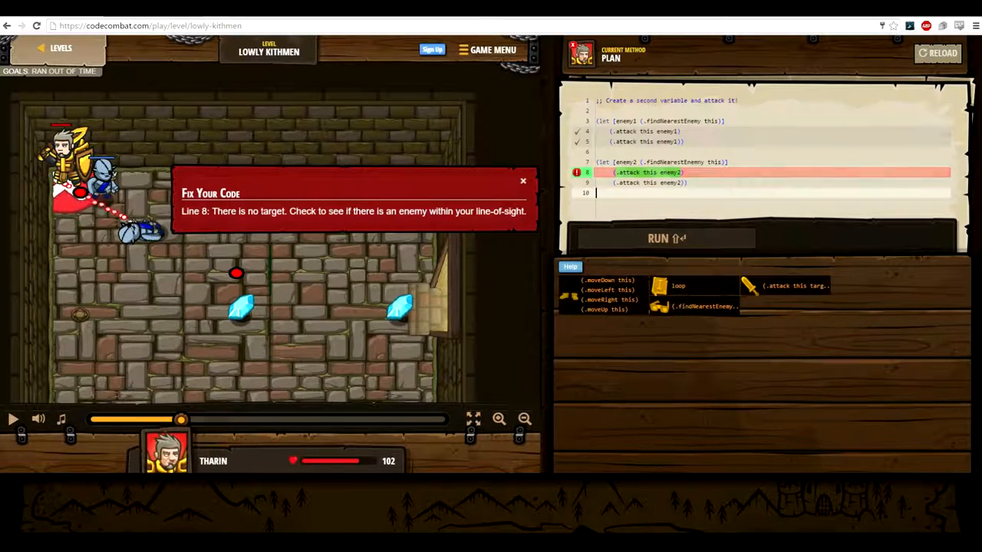
Dismiss the no-target error and add a (.moveDown this) line.
click(12, 418)
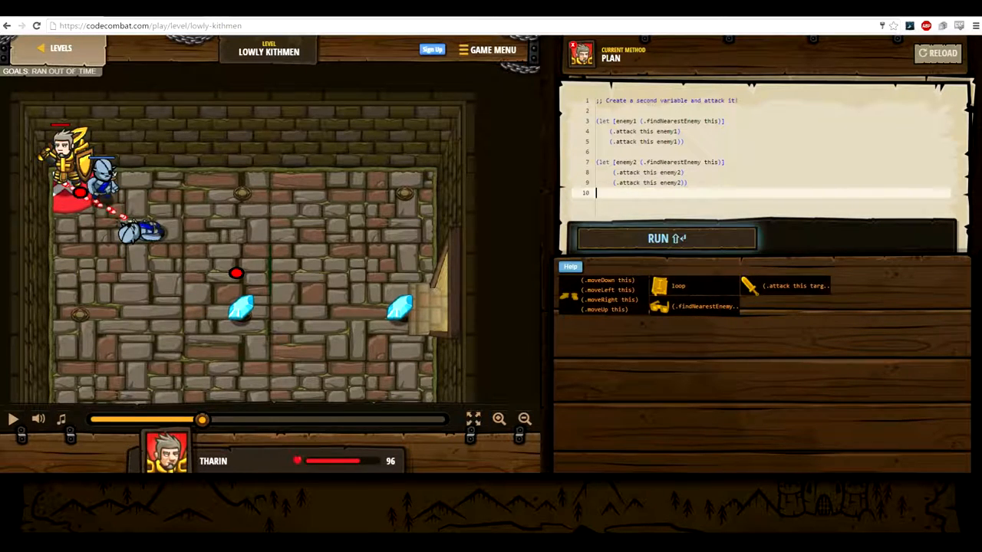
key(enter)
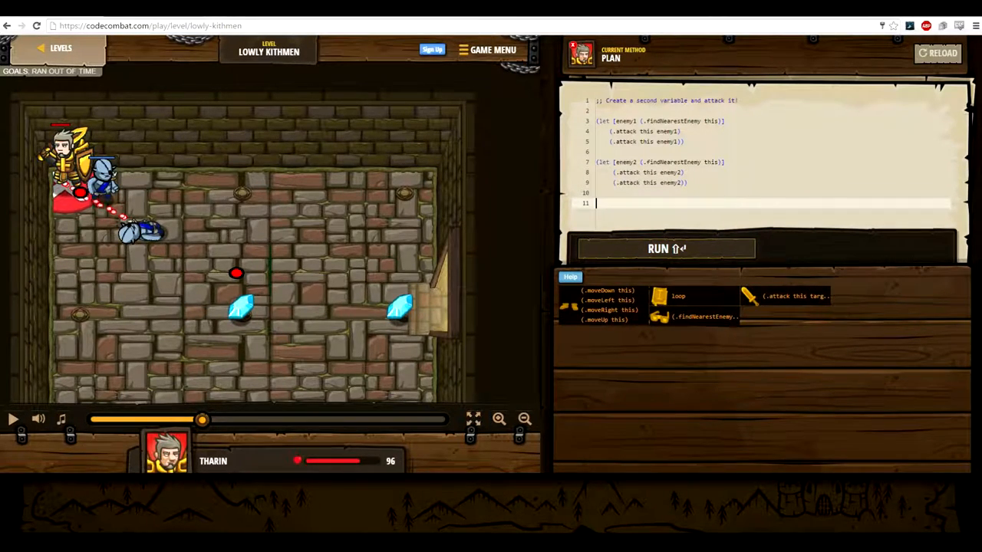
text((.)
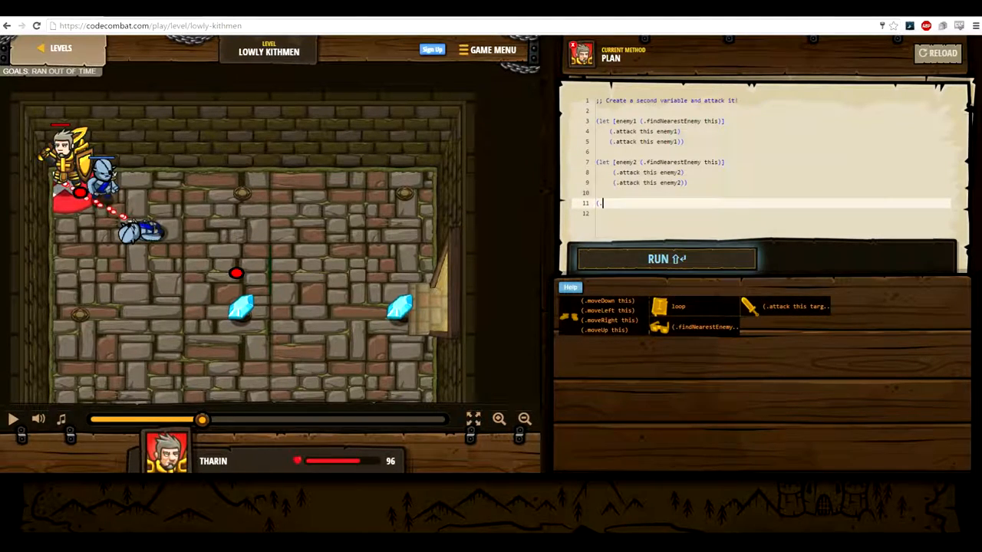
text(move)
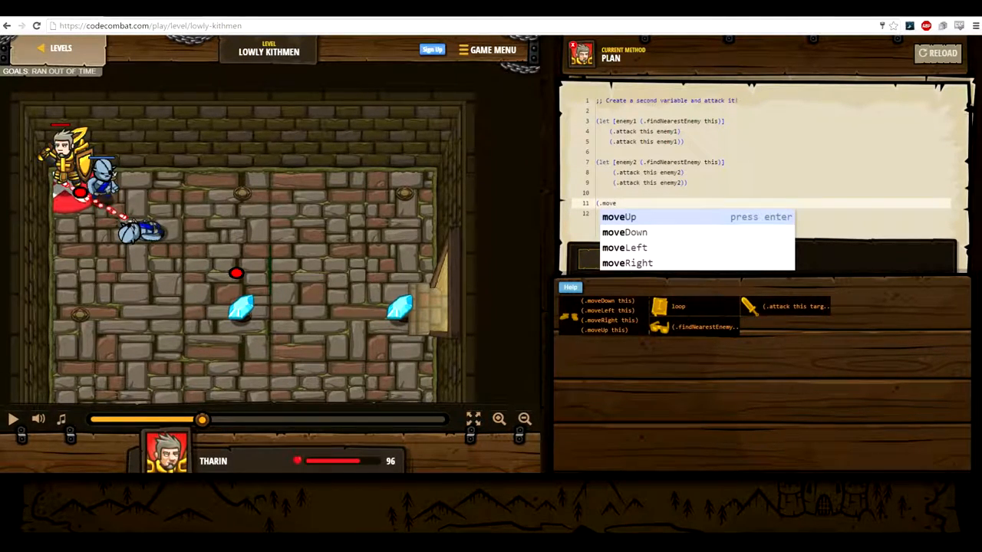
text(t)
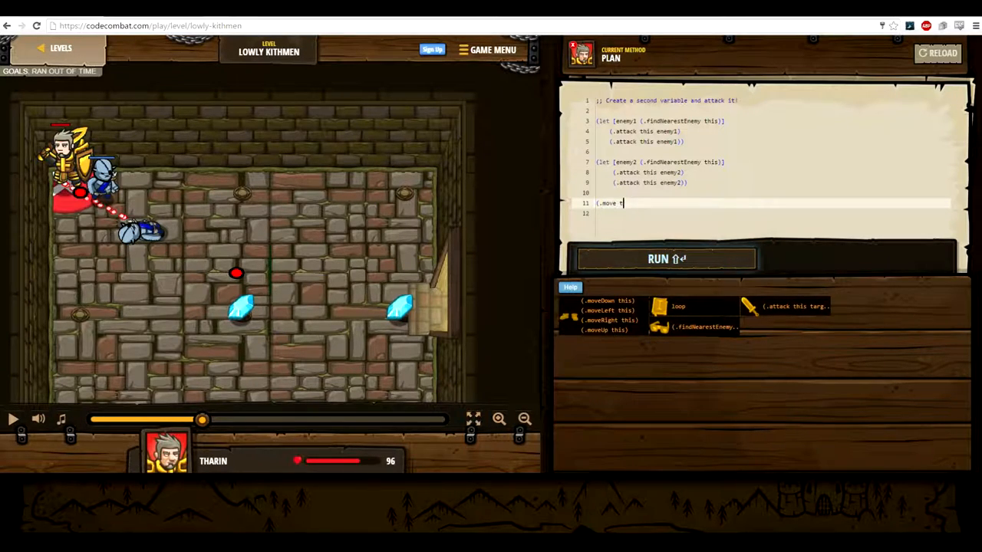
key(Backspace)
text(Down)
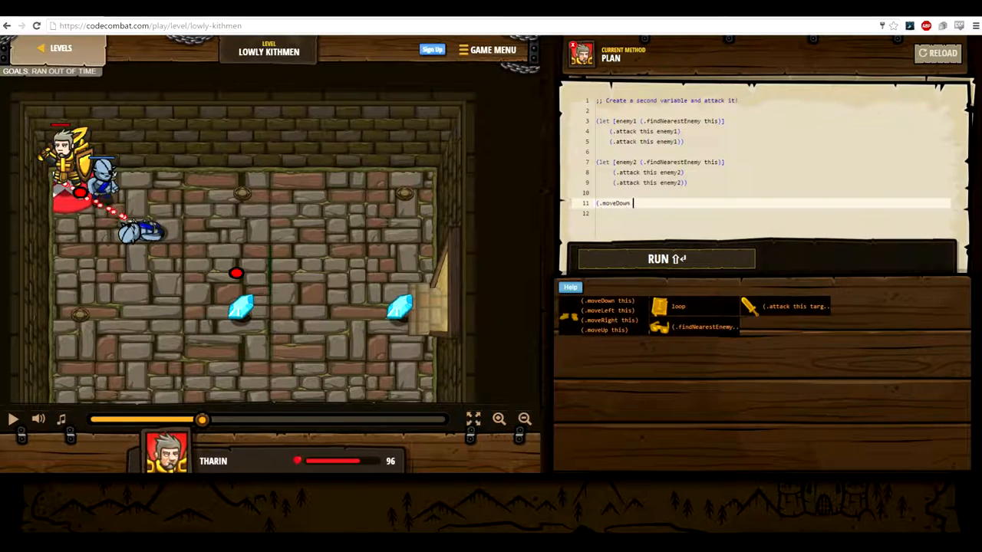
text(this))
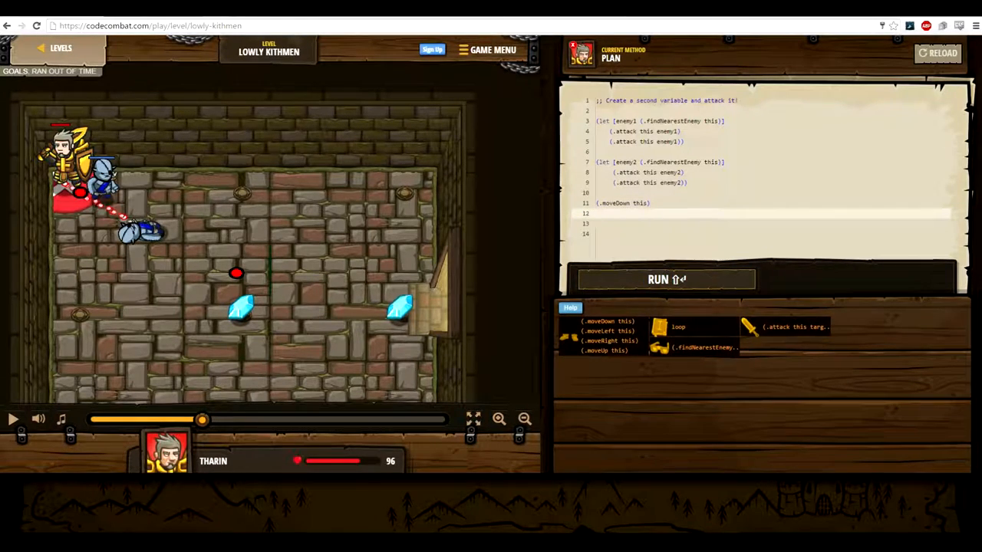
text(()
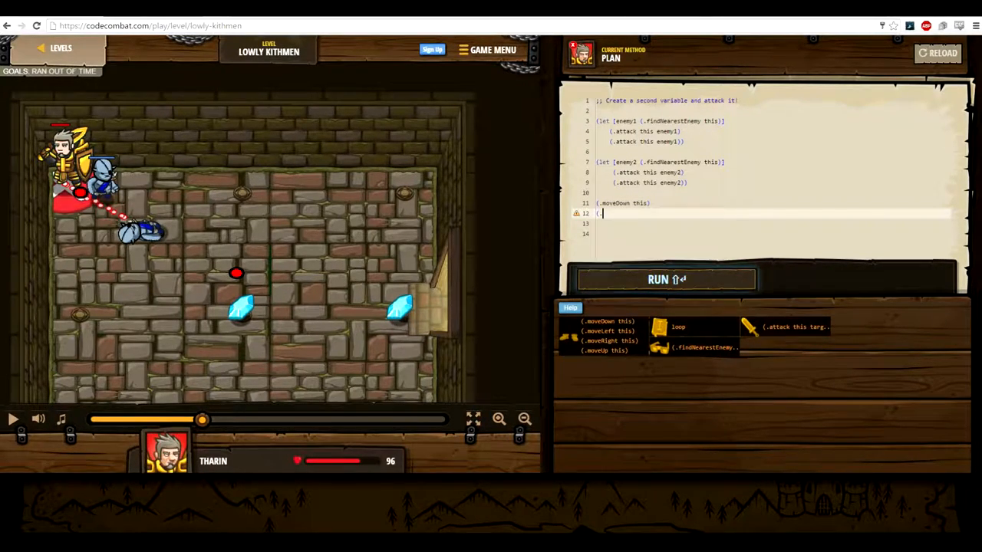
Add two (.moveRight this) commands and run the code.
text(.moveRight)
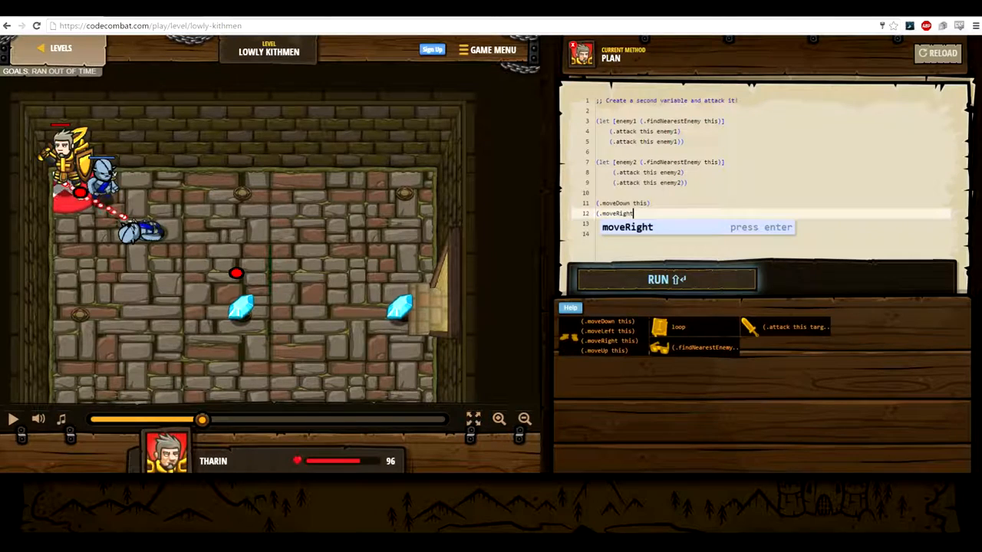
key(enter)
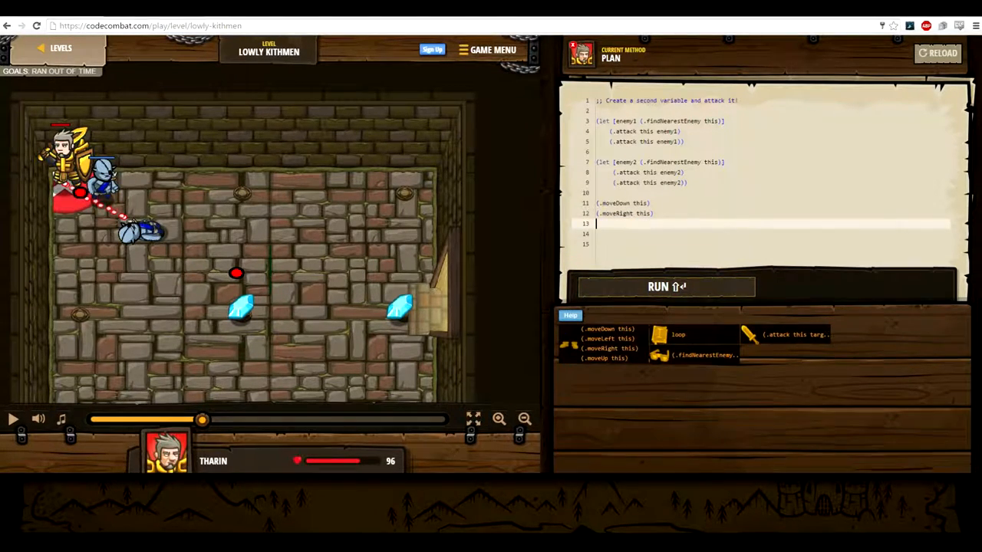
text((.moveRigh)
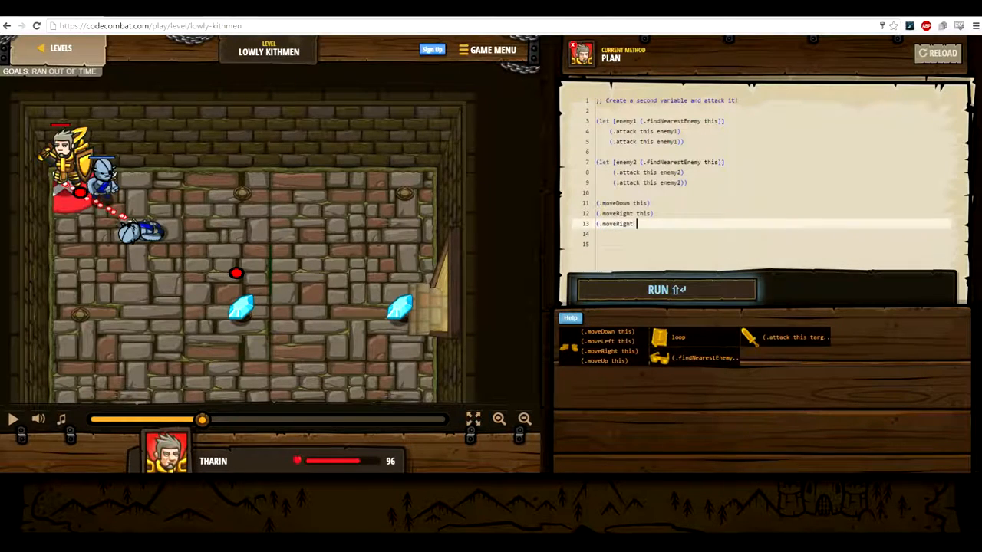
text(this)
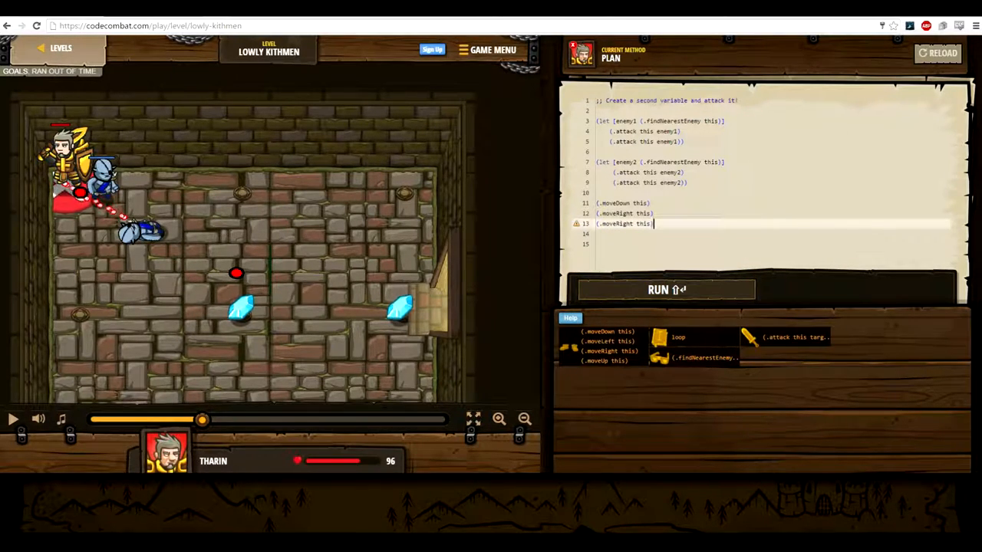
click(665, 289)
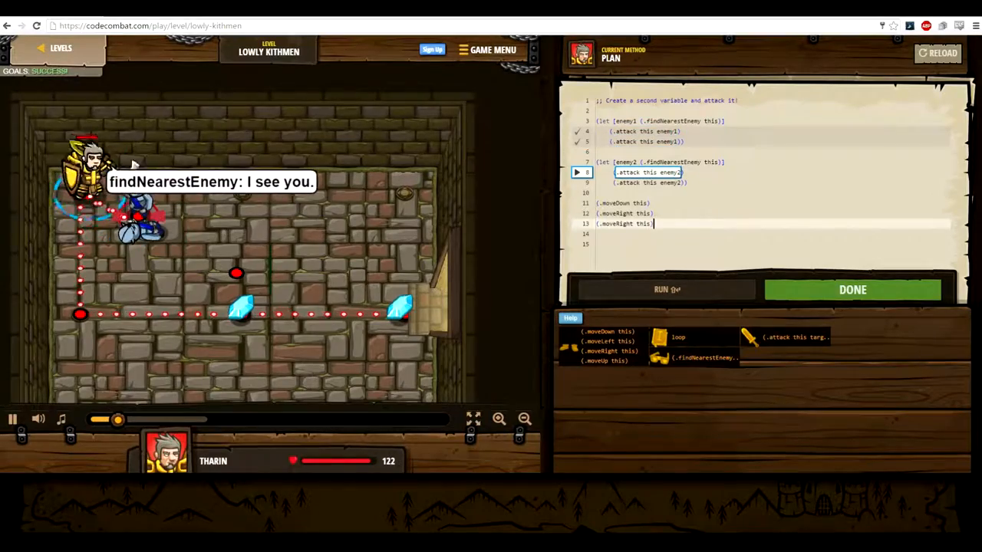
Submit Lowly Kithmen, continue past Victory, and play Closing the Distance with current gear.
click(667, 289)
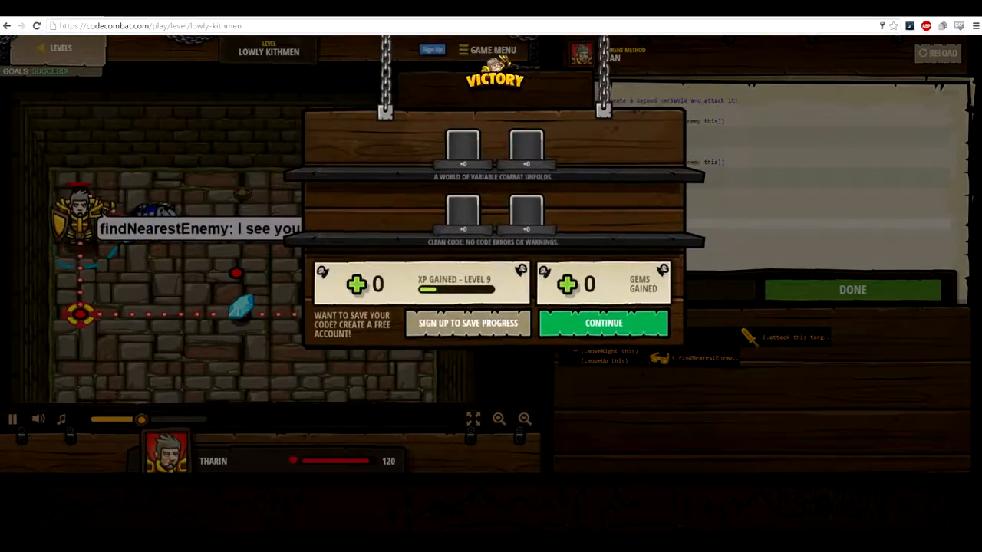
click(604, 322)
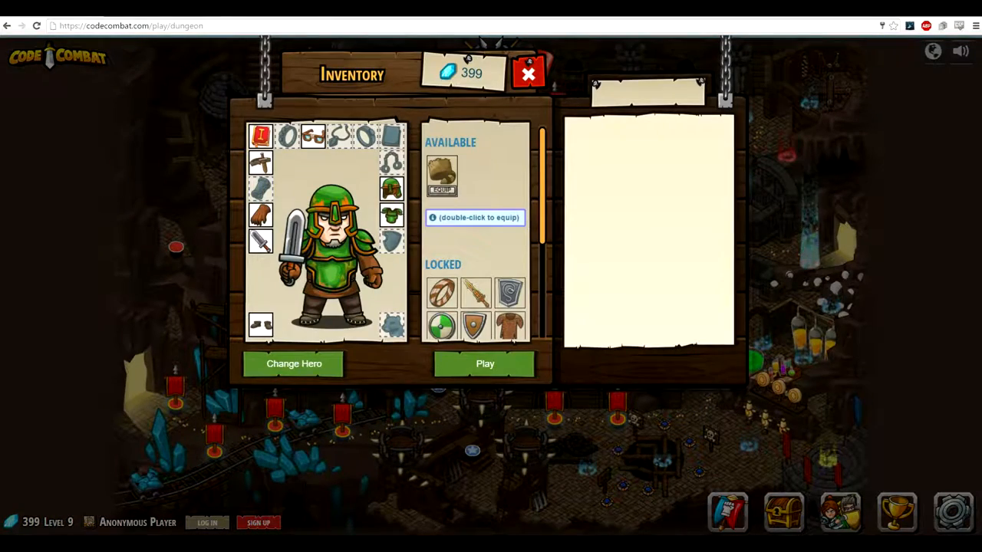
click(484, 363)
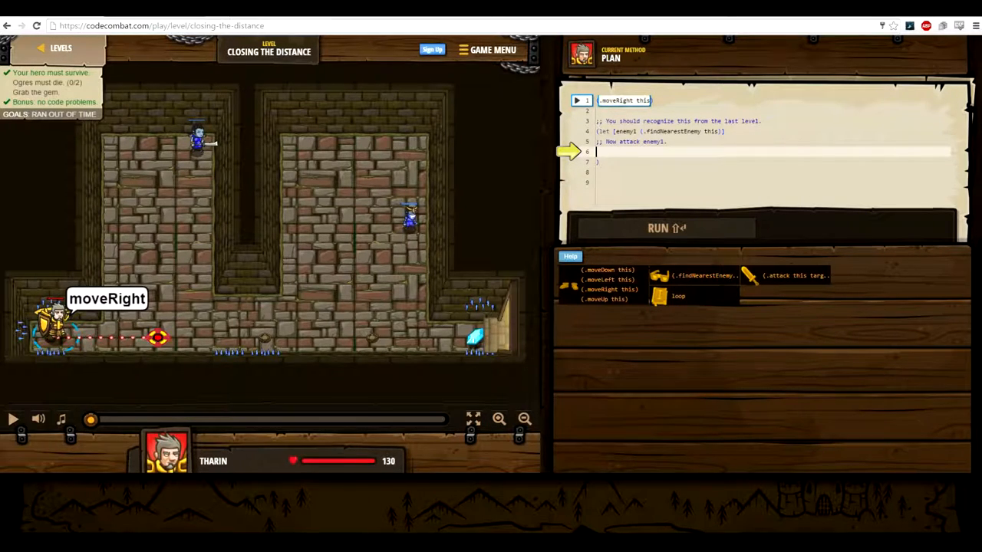
Write two (.attack this enemy1) lines inside the let block on line 6.
text(attack this enemy))
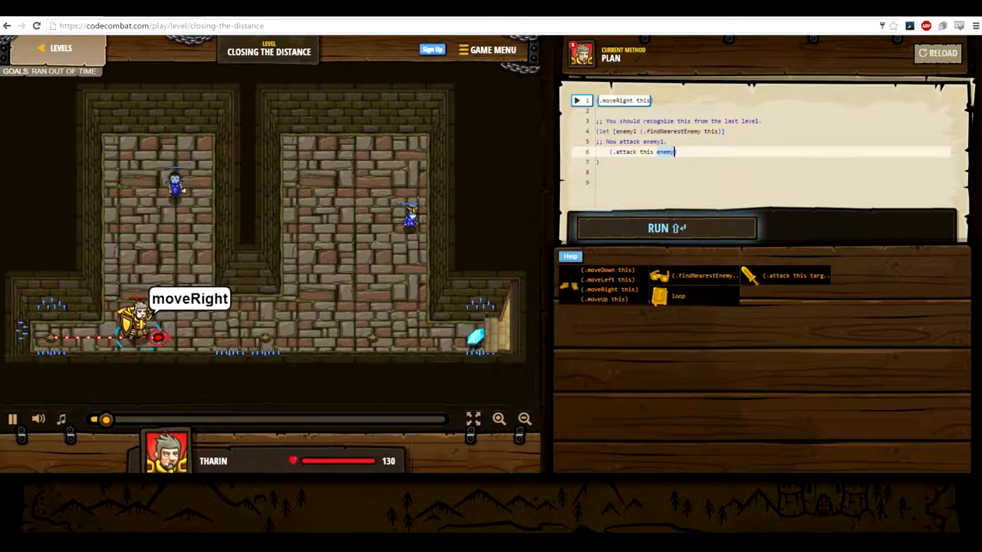
click(665, 228)
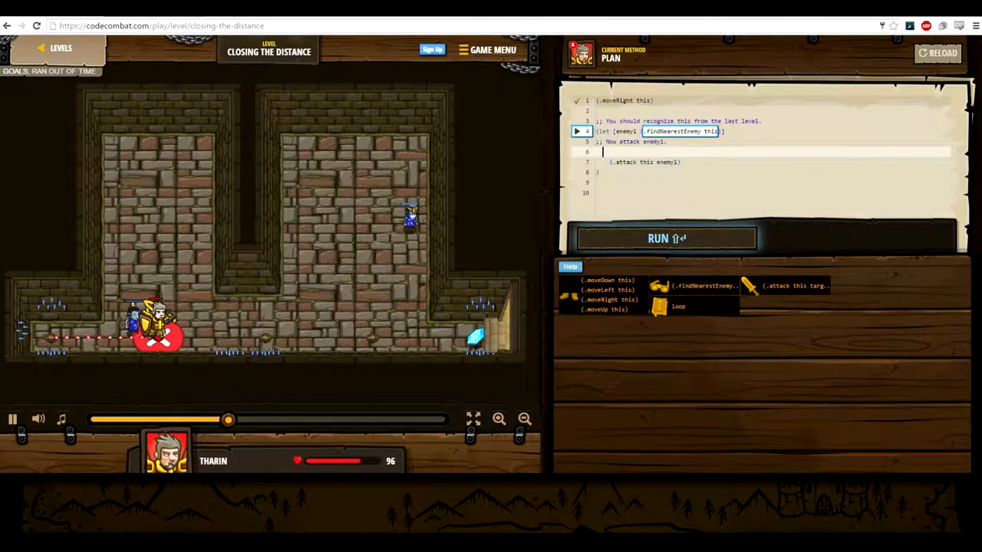
click(665, 238)
text((.attack this enemy1)
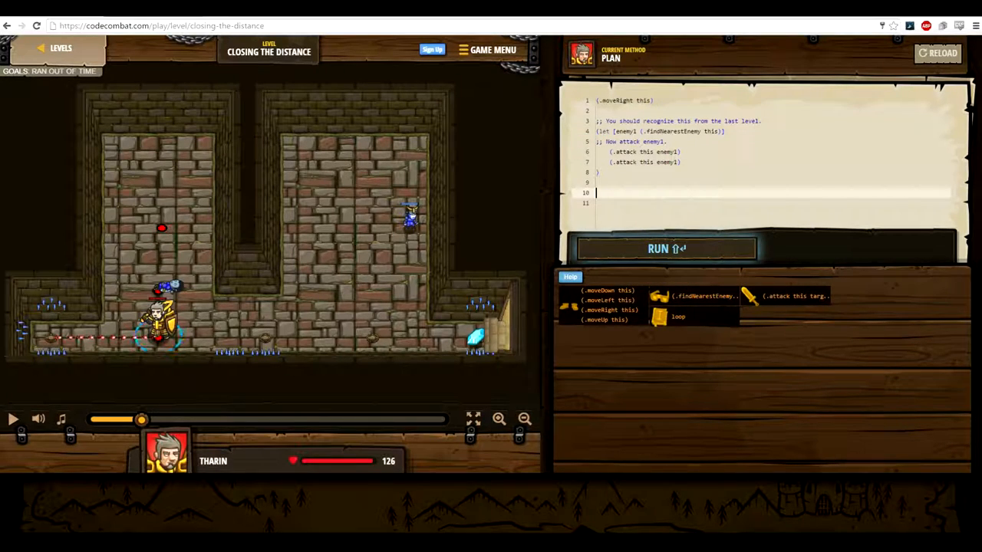
Add moveRight, an enemy2 block attacked twice, two final moveRights, fix parentheses, and run.
text((.moveRight this))
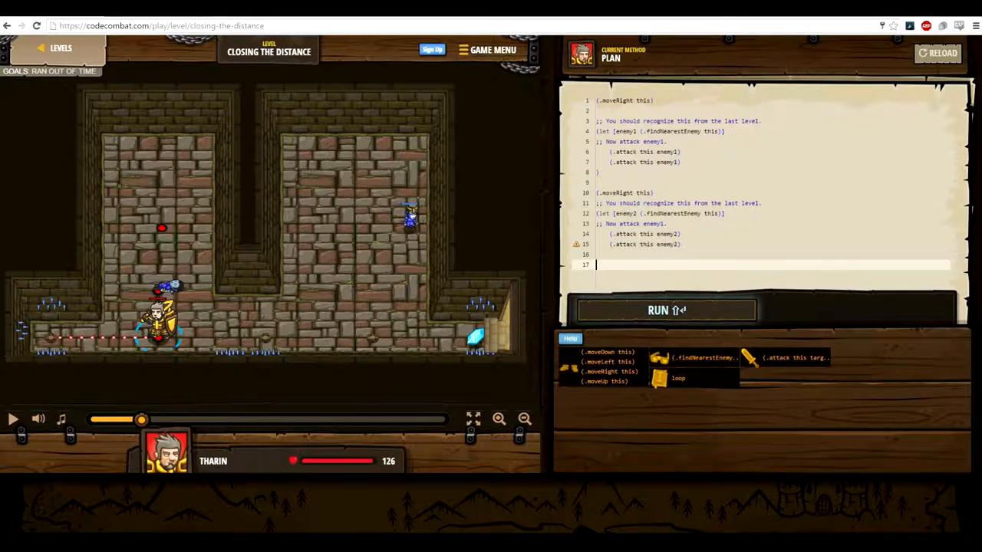
text((.moveRight this))
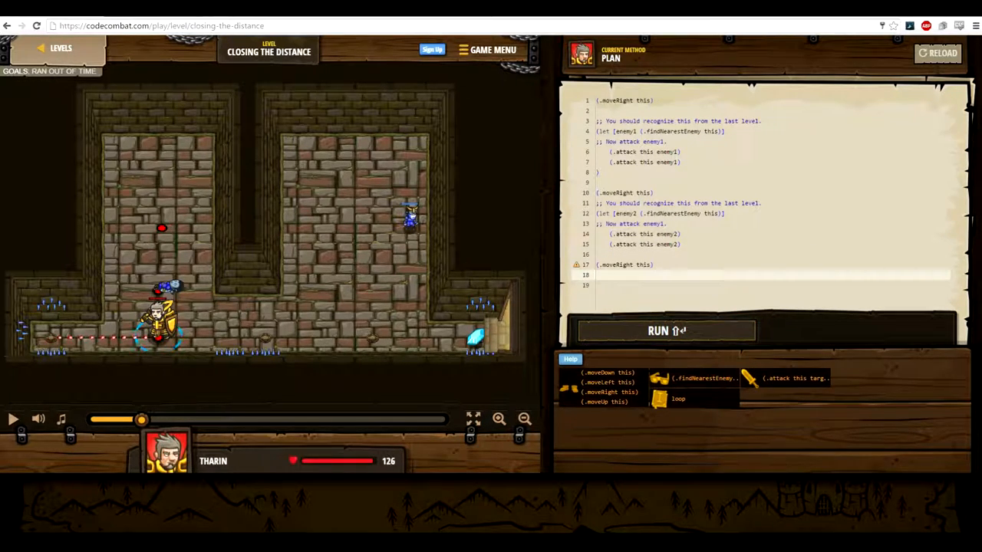
text((.moveRight this))
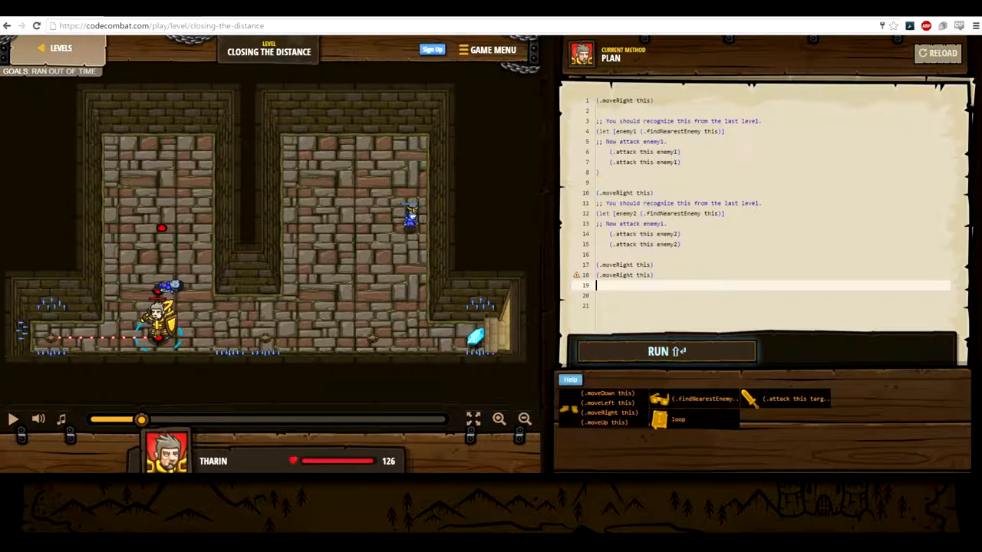
click(665, 352)
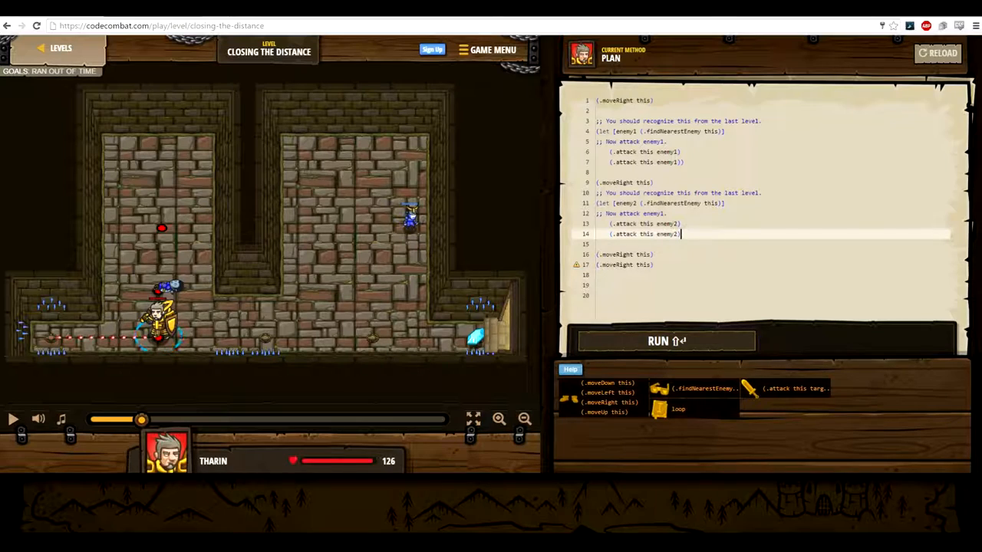
click(666, 340)
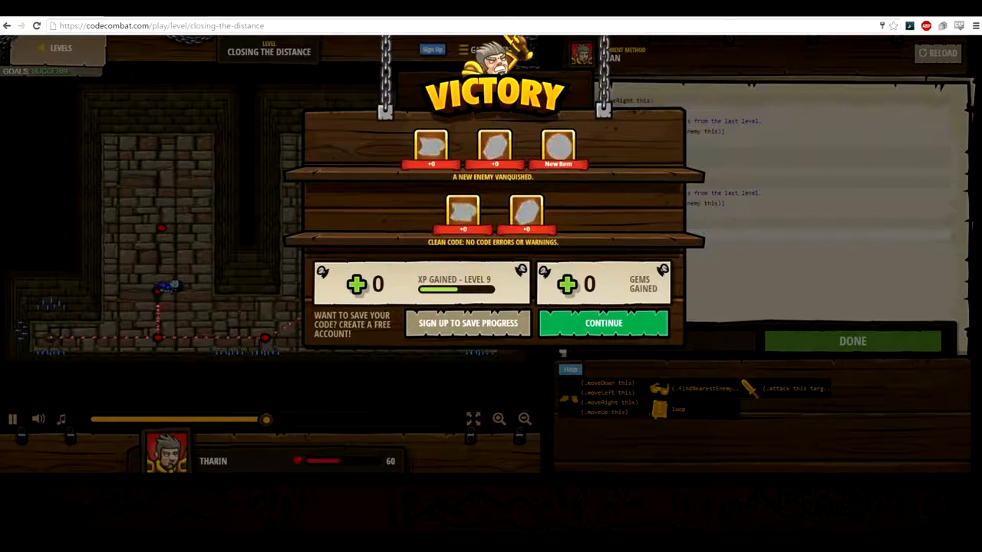
Continue to the map, open the next level, equip the Wooden Shield, and play.
click(604, 323)
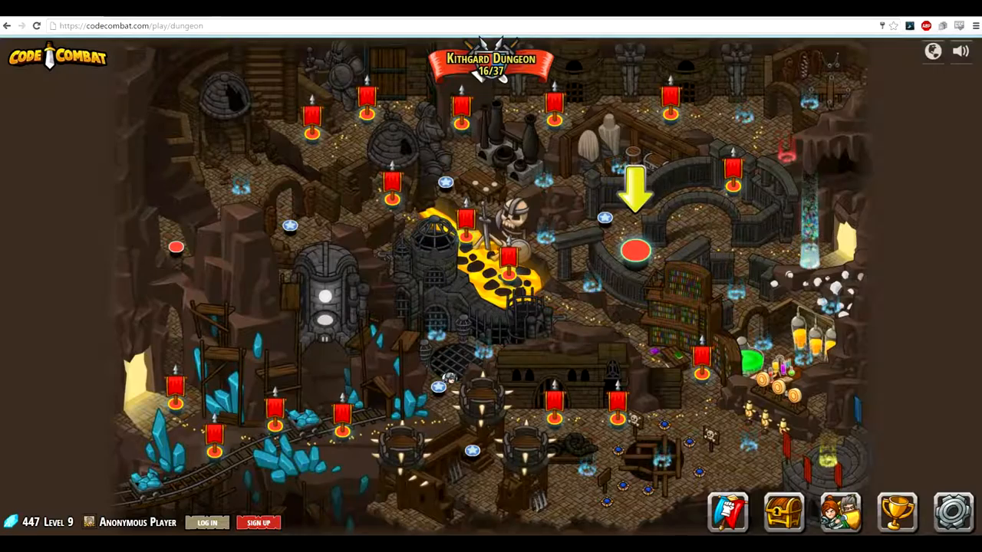
click(636, 251)
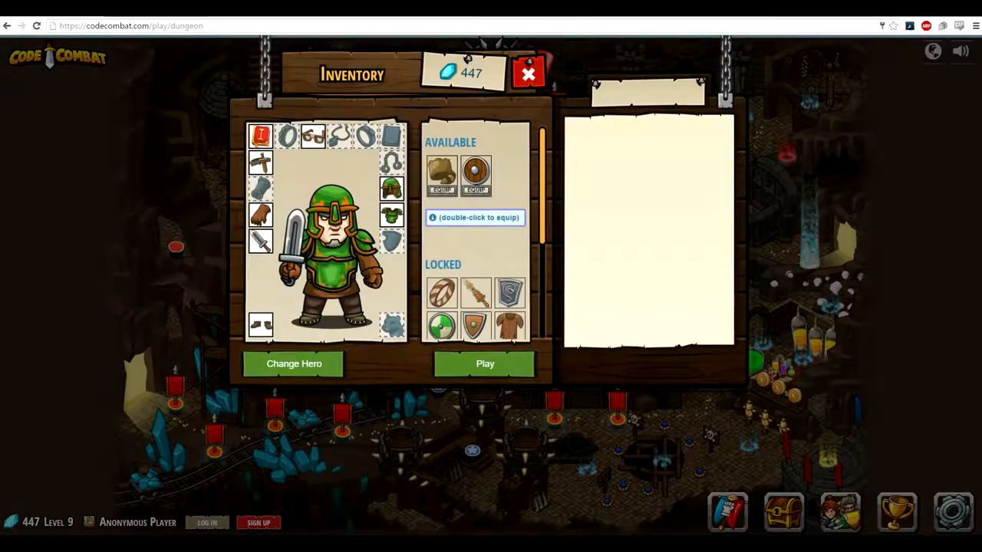
double_click(476, 175)
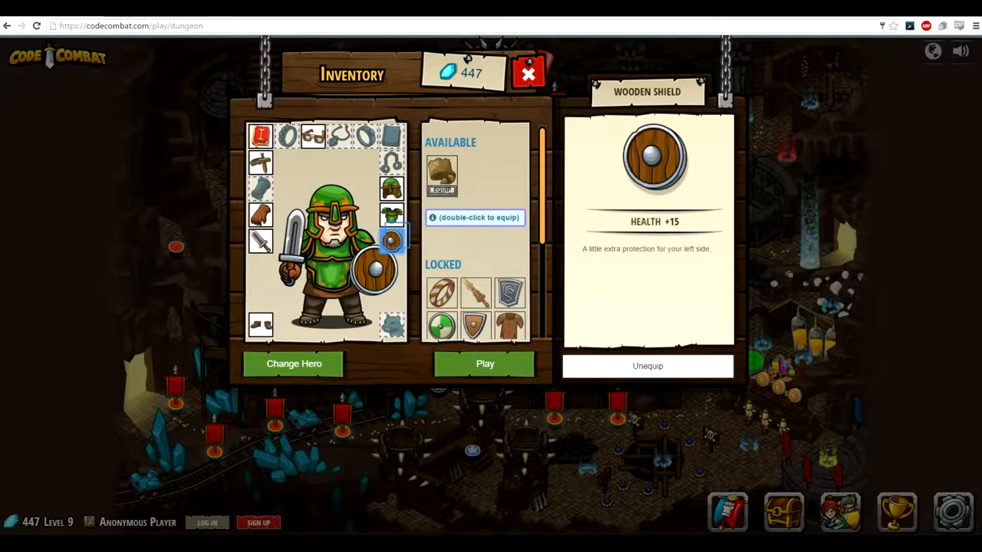
click(484, 364)
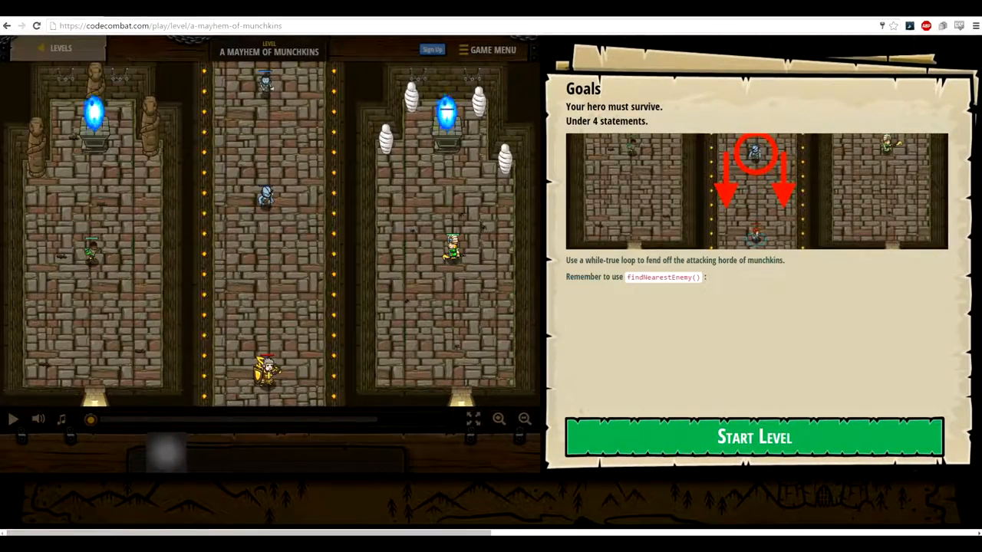
Start the level, bind enemy1 to findNearestEnemy, and write two (.attack this enemy1) lines.
click(754, 437)
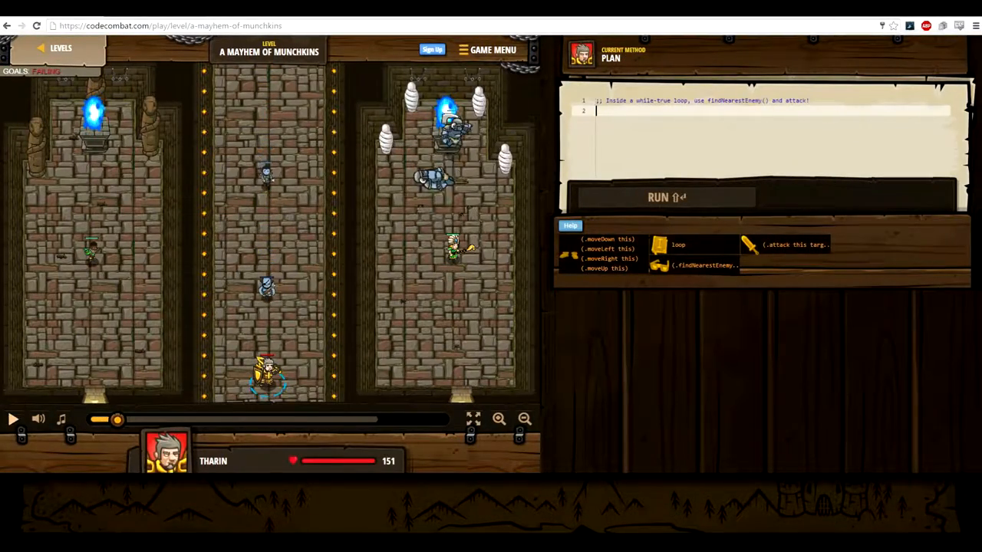
text(fin)
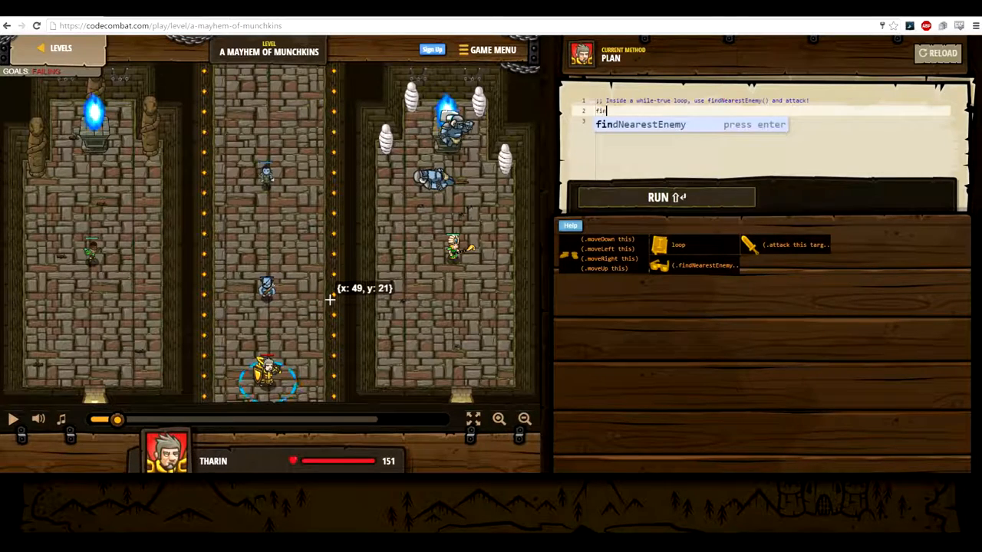
key(enter)
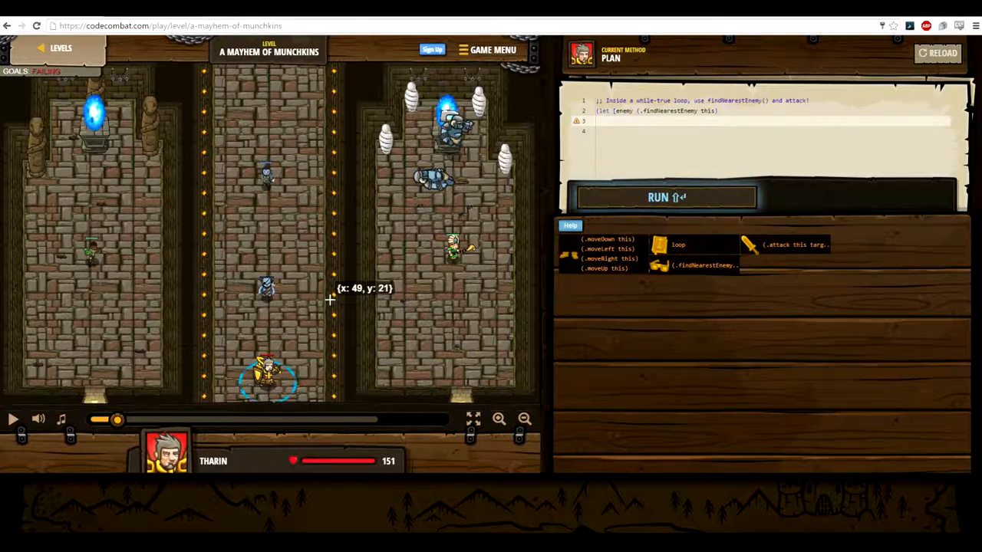
text((.attack this enemy))
click(772, 111)
text(1)
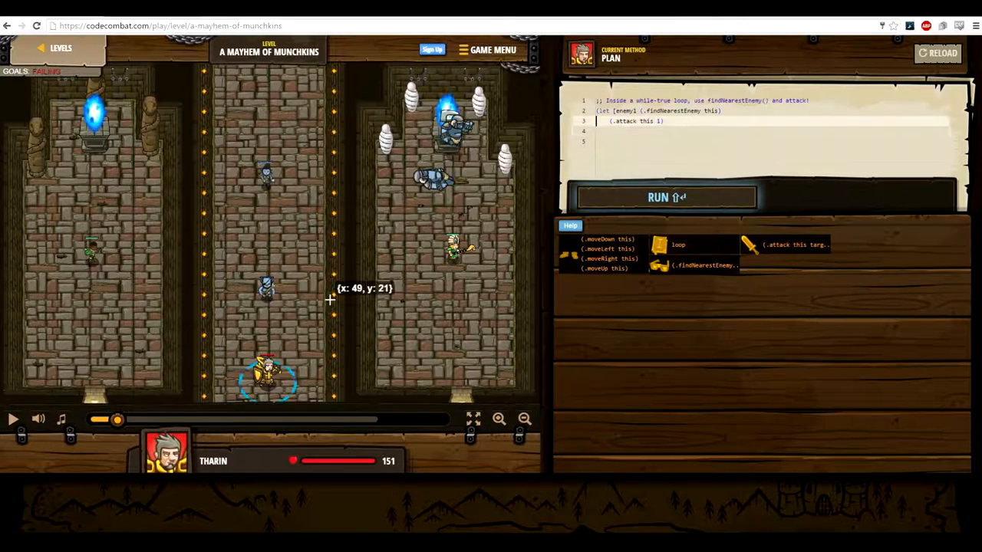
text(enemy)
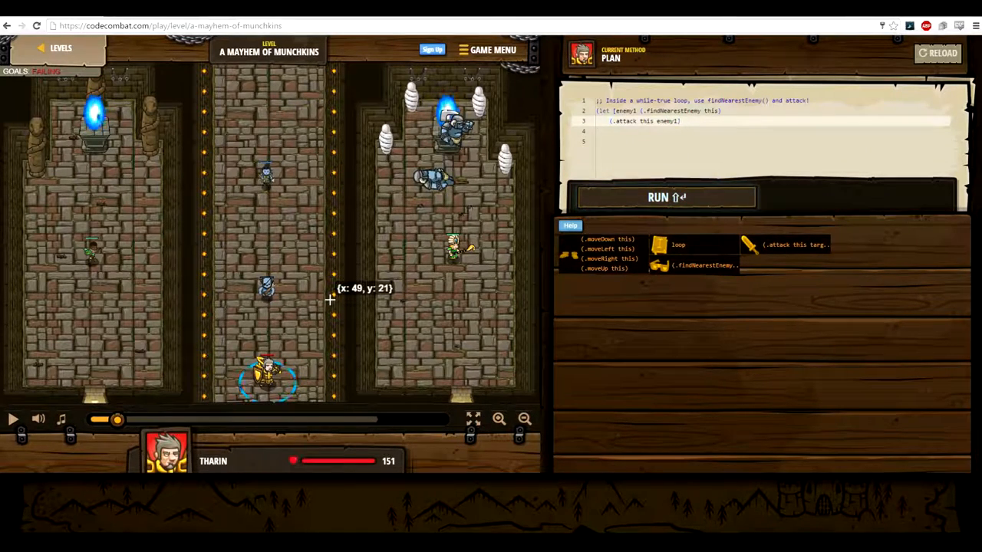
click(666, 197)
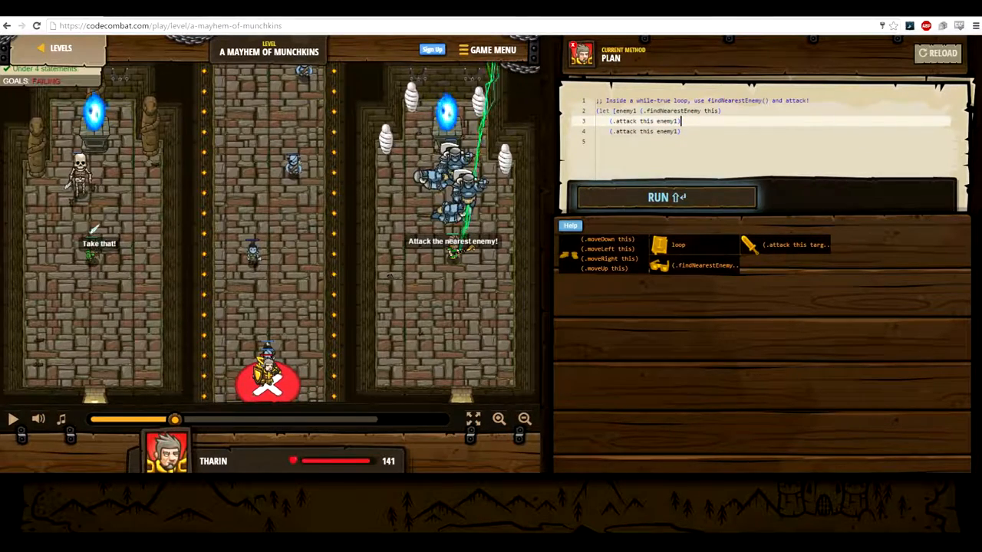
Run the code twice after renaming to enemy, then open the Reload All Code prompt.
click(666, 197)
text())
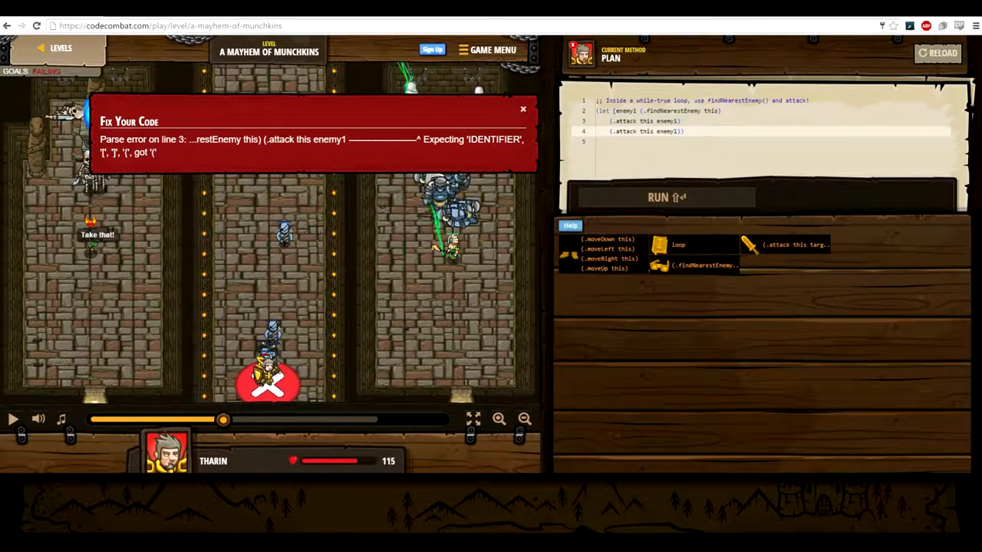
mouse_move(702, 265)
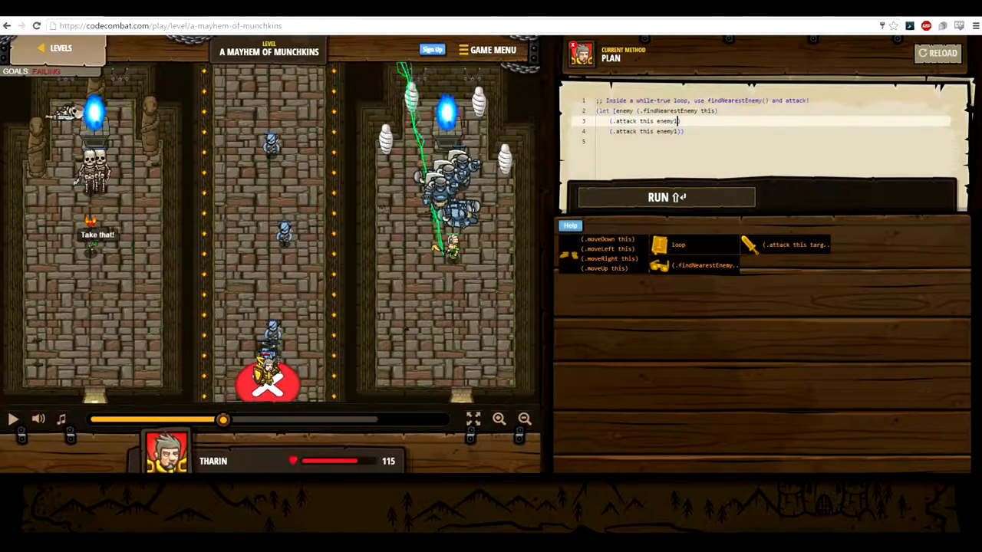
click(665, 197)
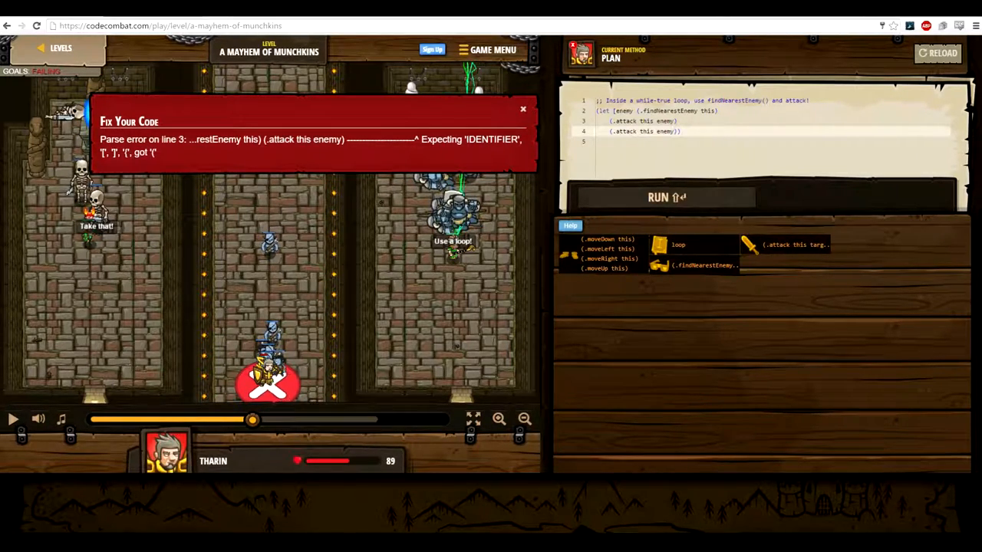
click(936, 53)
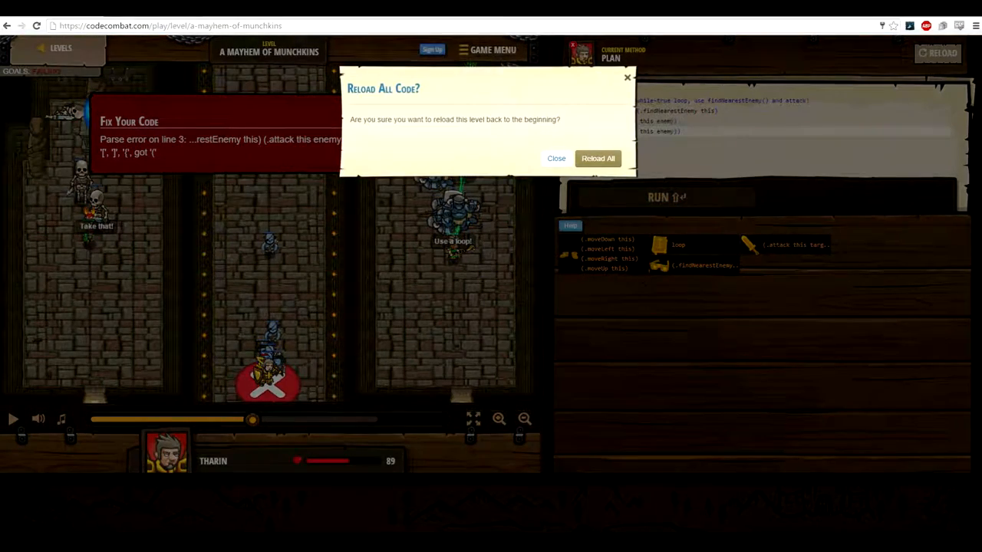
Reset the code, write a (dotimes [n 1000]) loop attacking enemy1 twice, and run.
click(597, 158)
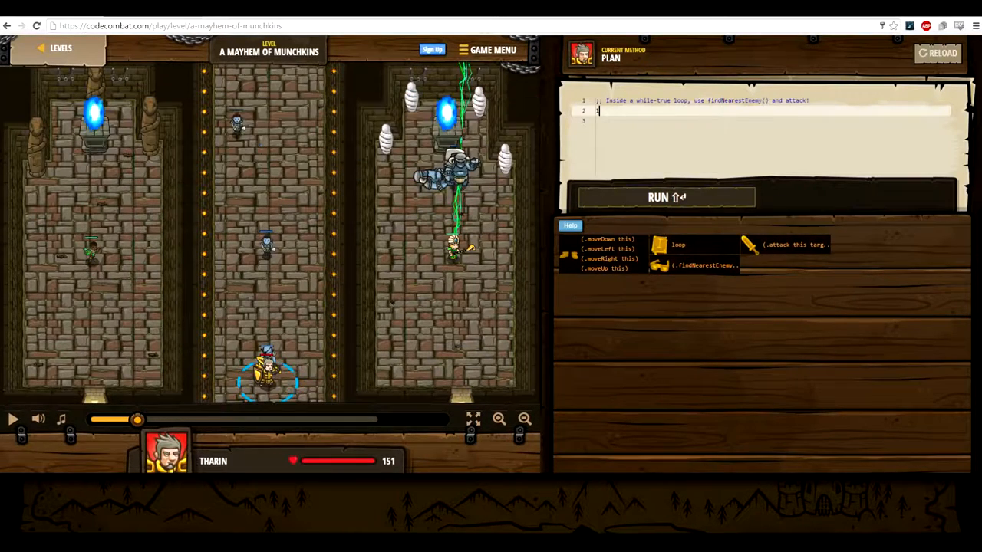
text((dotimes [n 1000])
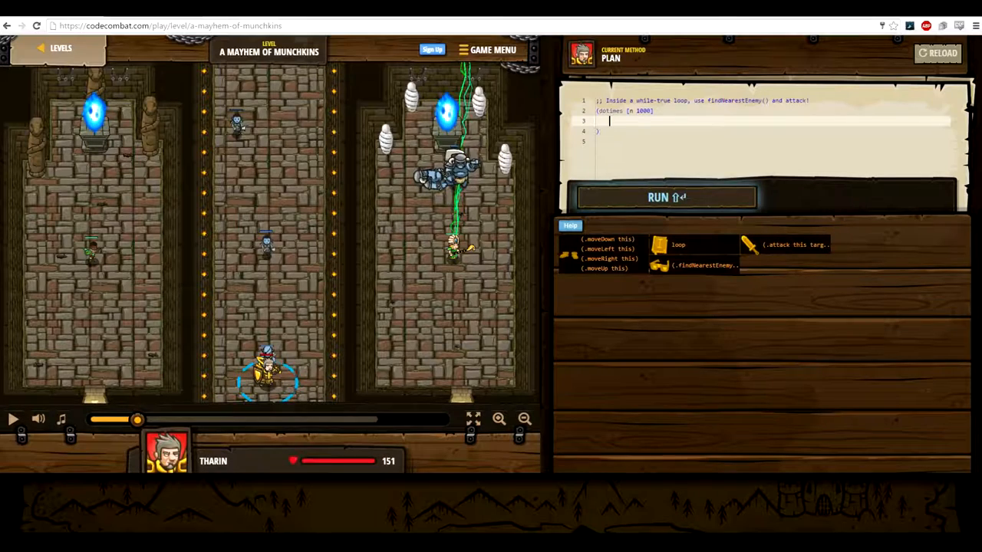
text(f)
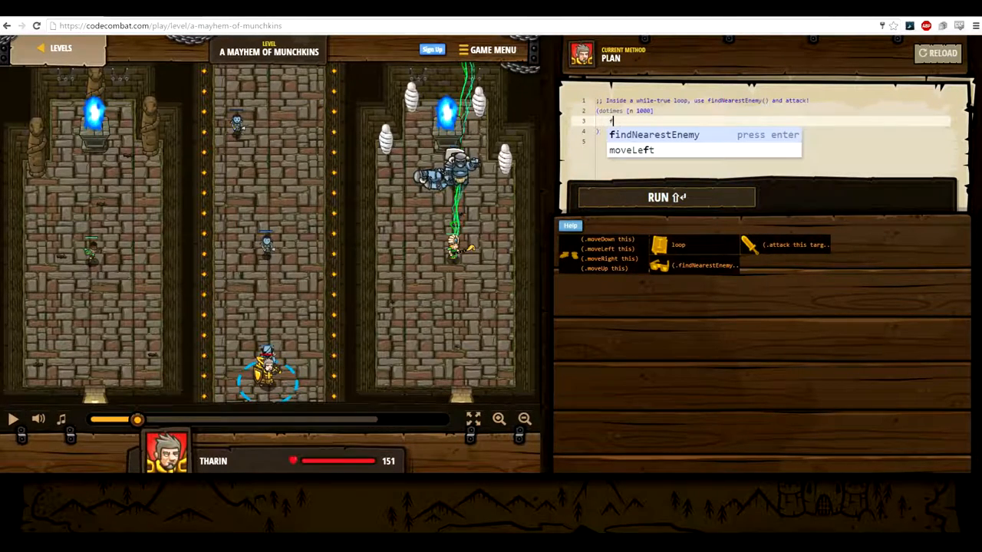
key(enter)
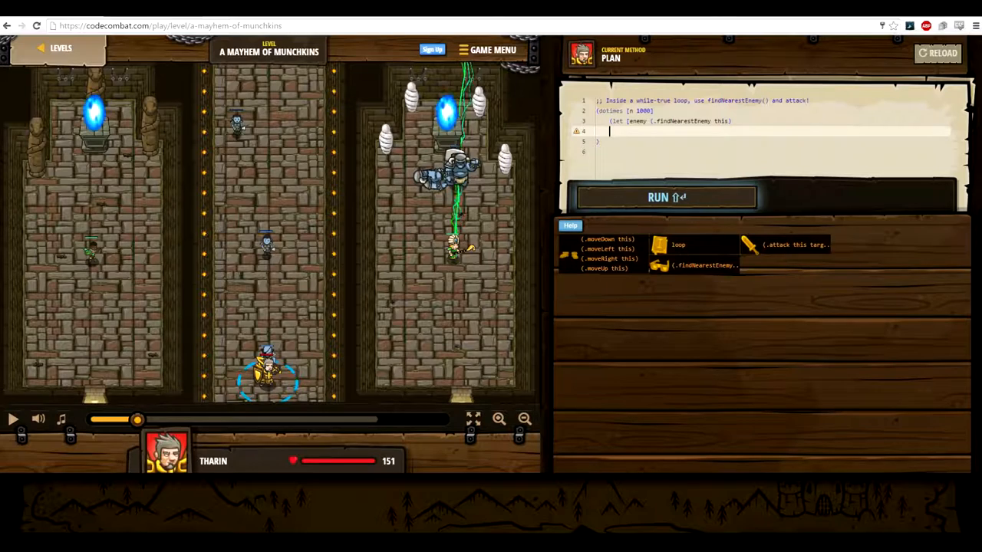
text(attack this enemy1))
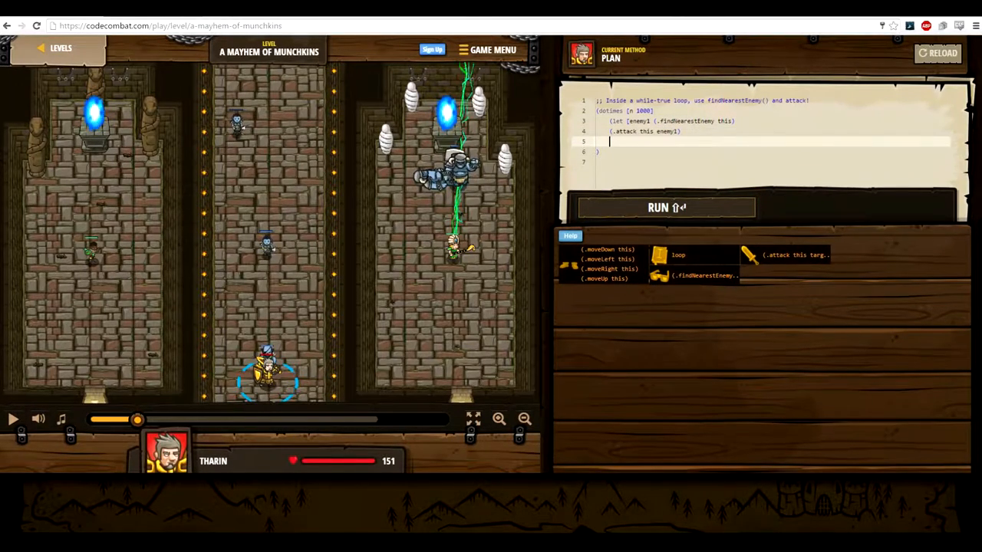
text((.attack this enemy1))
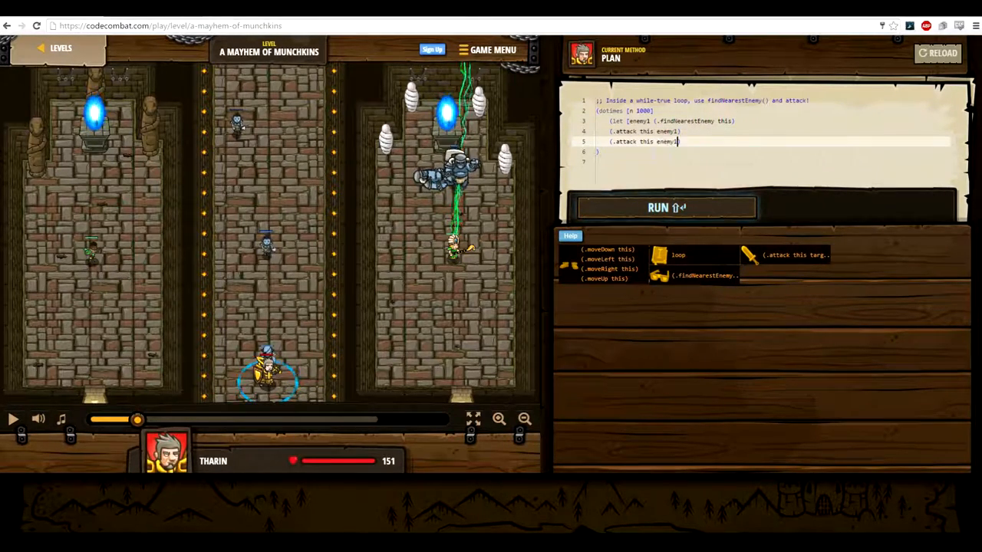
click(665, 207)
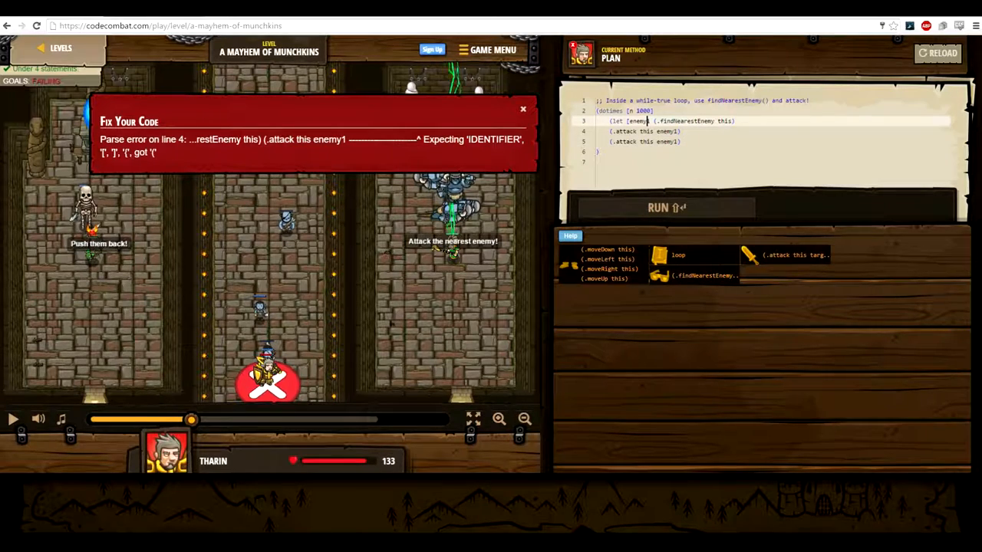
Dismiss the line 4 parse error, rerun with enemy1 renamed to enemy, then reload the code.
click(523, 109)
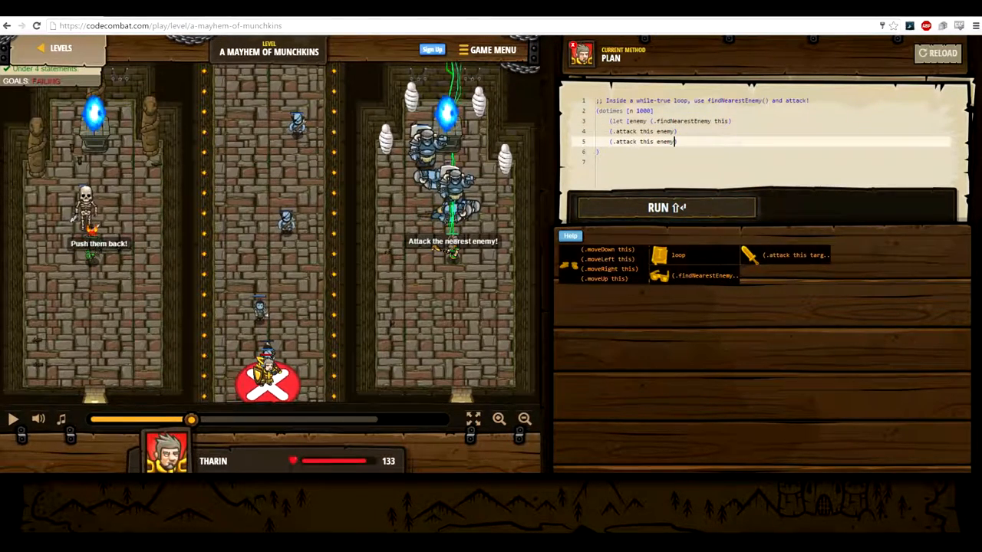
click(664, 207)
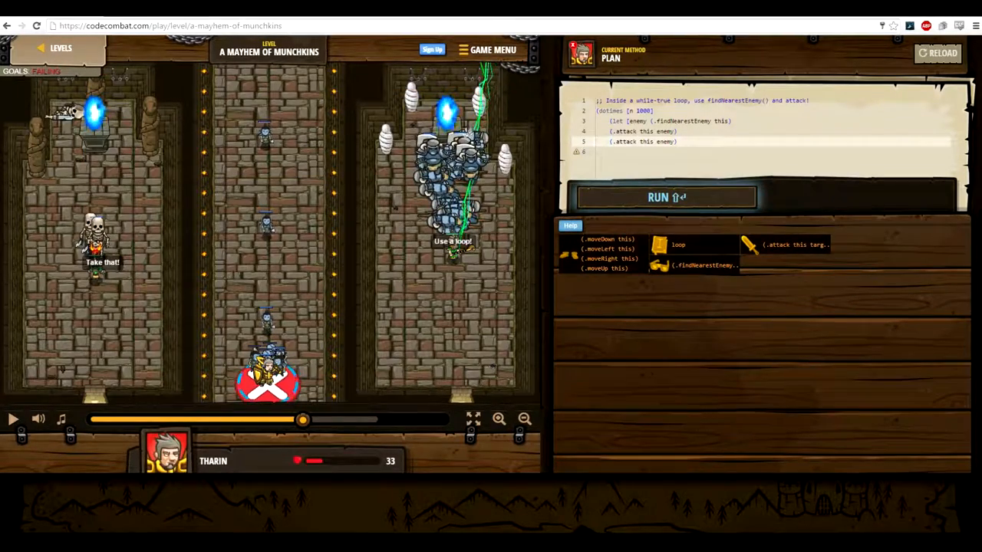
click(664, 197)
text())
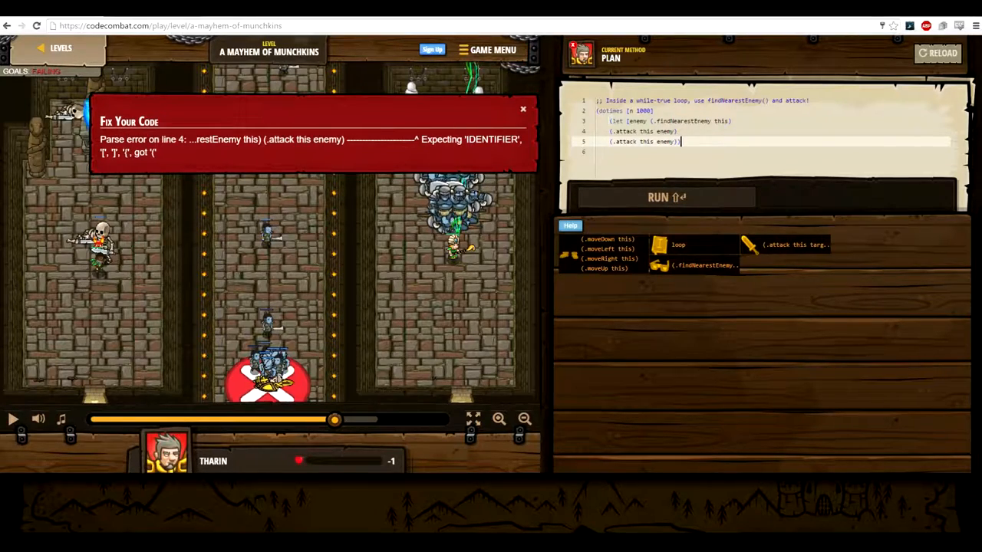
click(936, 52)
text(lo)
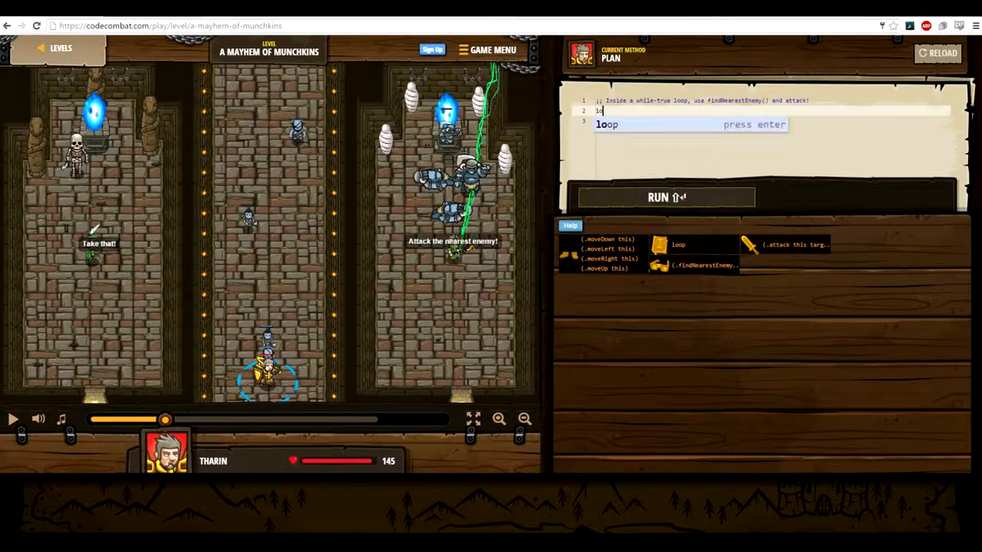
Rewrite the loop to bind enemy with findNearestEnemy and attack it.
key(enter)
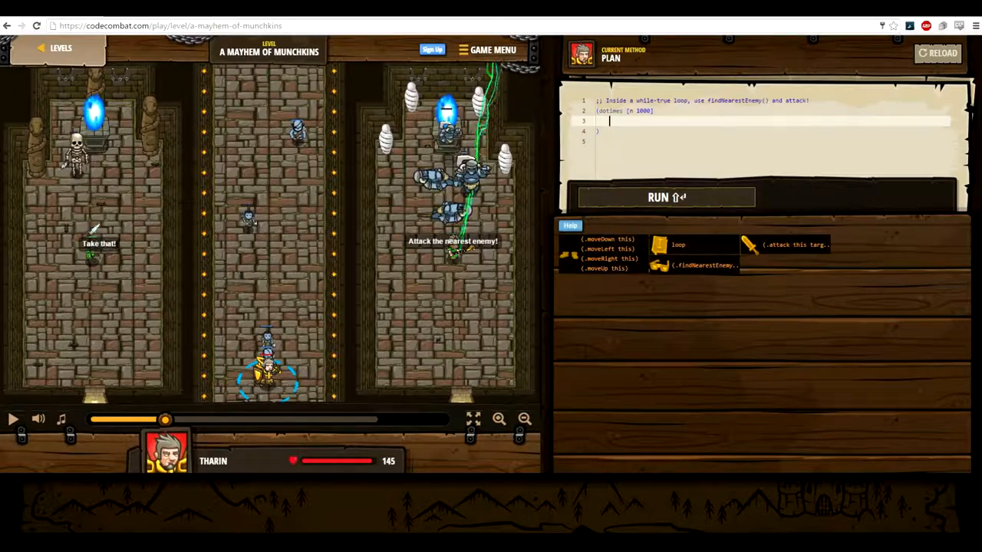
text(ene)
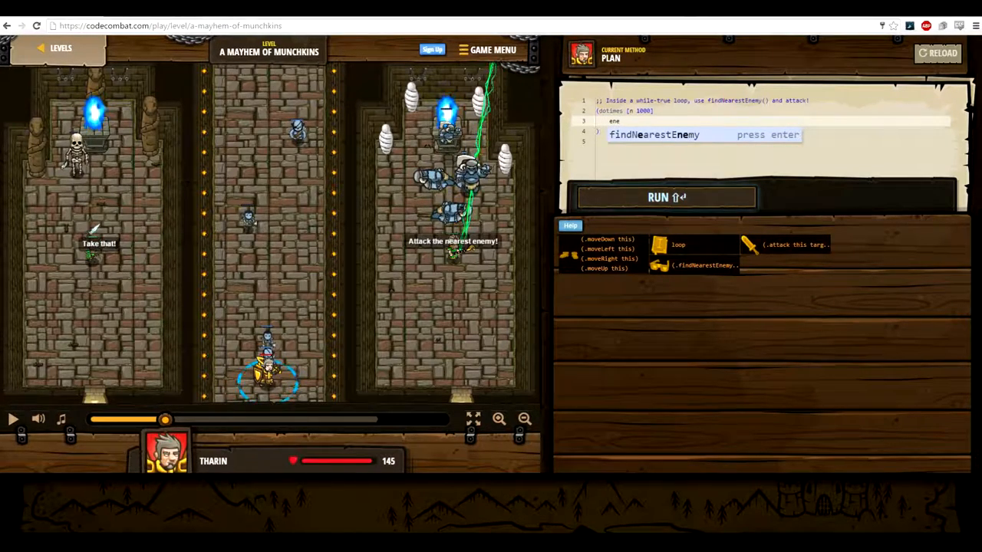
key(enter)
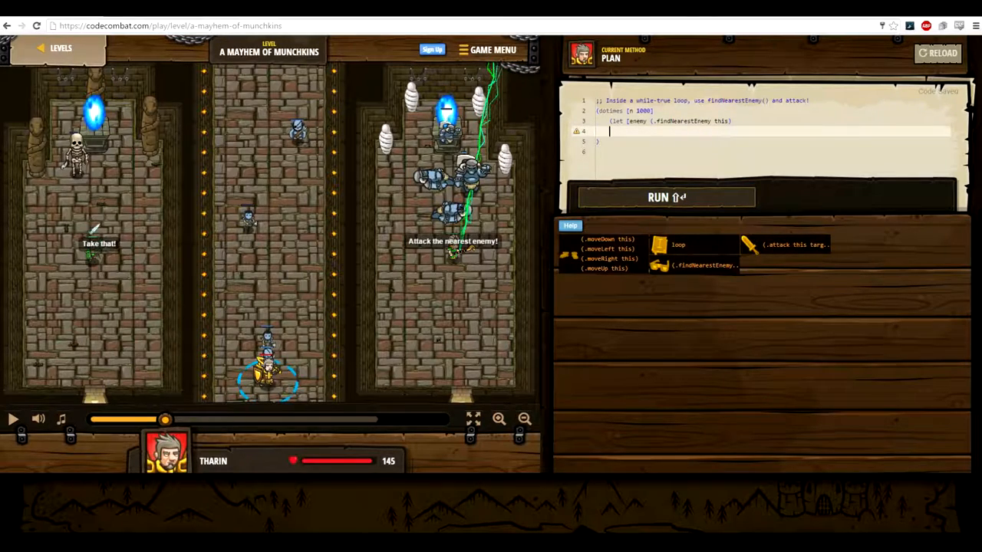
text(a)
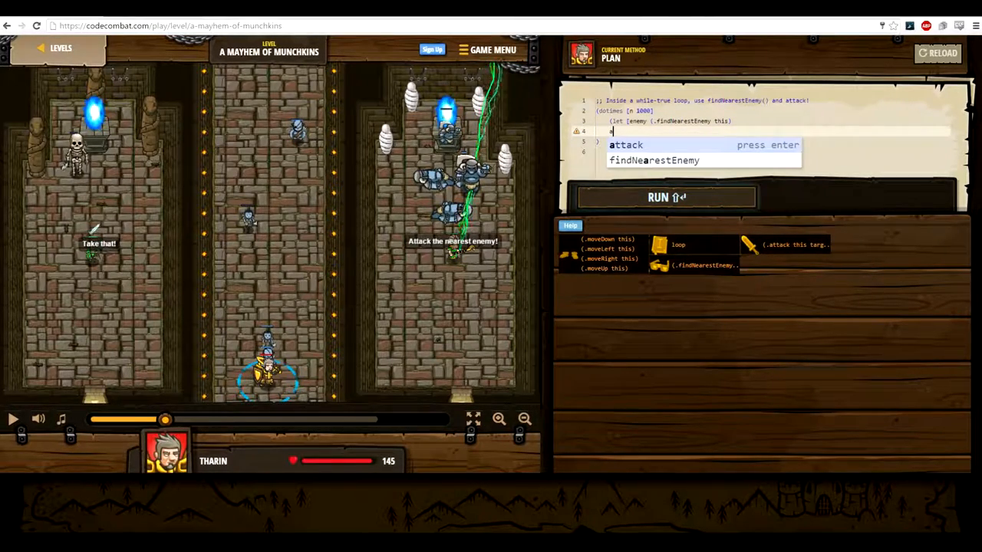
key(enter)
text((.attack this enemy))
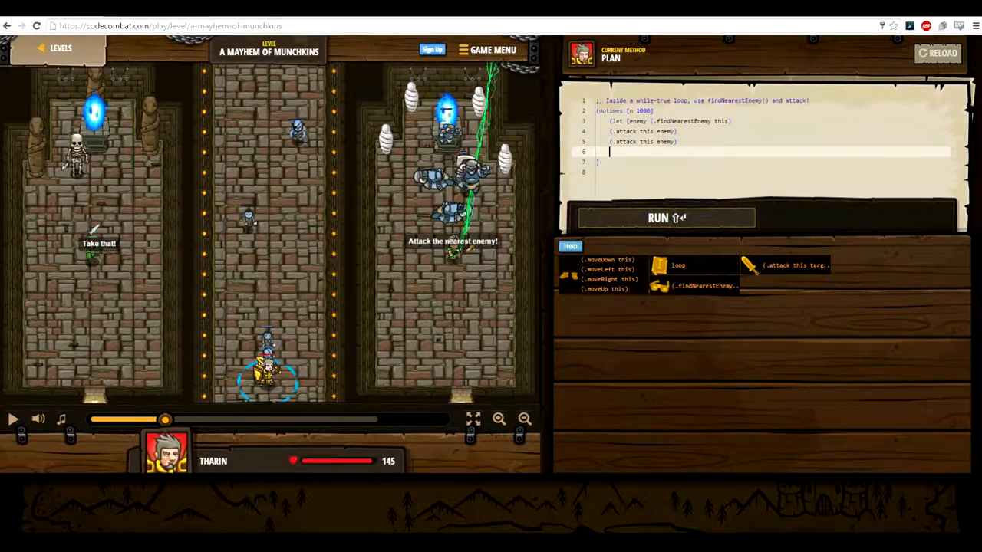
Run the new loop, then bring up the reload-all-code confirmation.
click(664, 218)
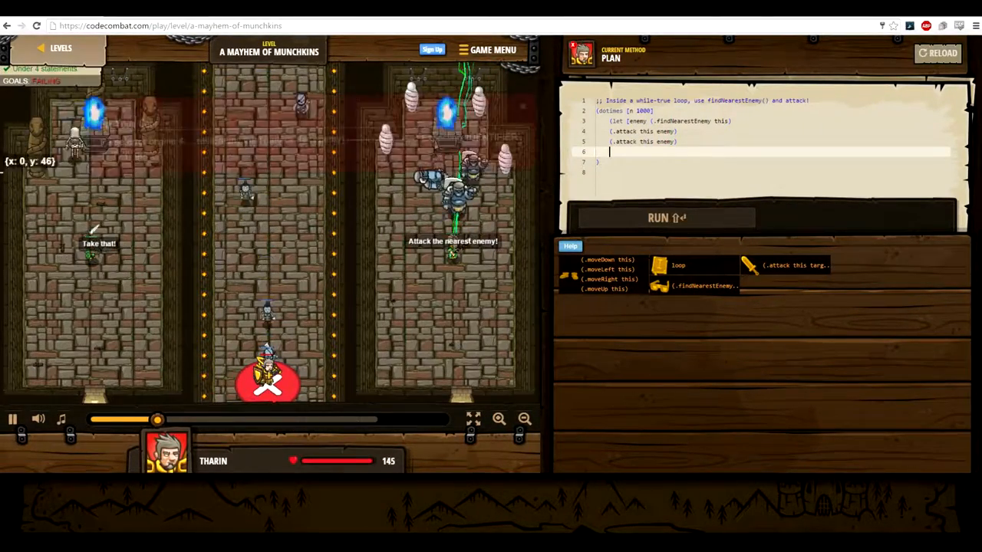
click(664, 218)
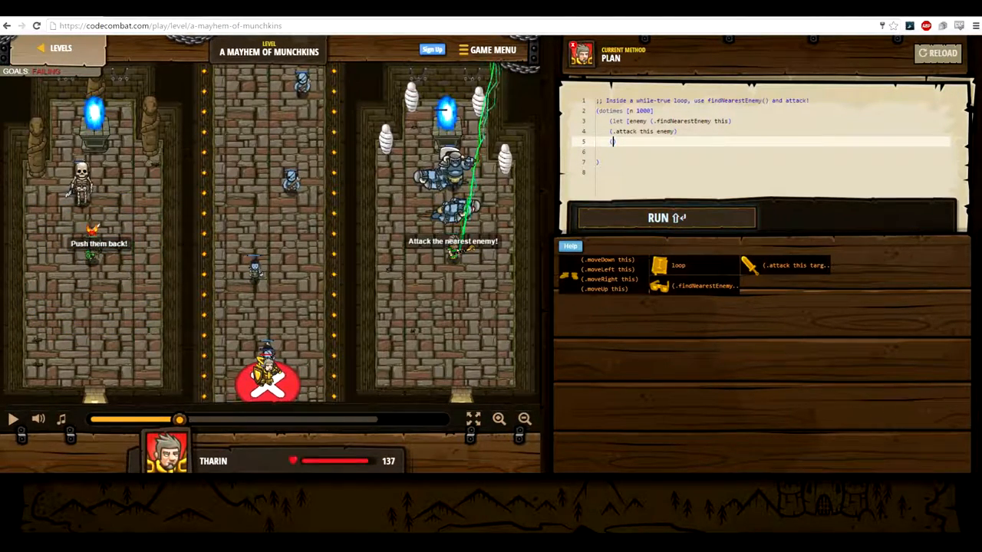
click(938, 53)
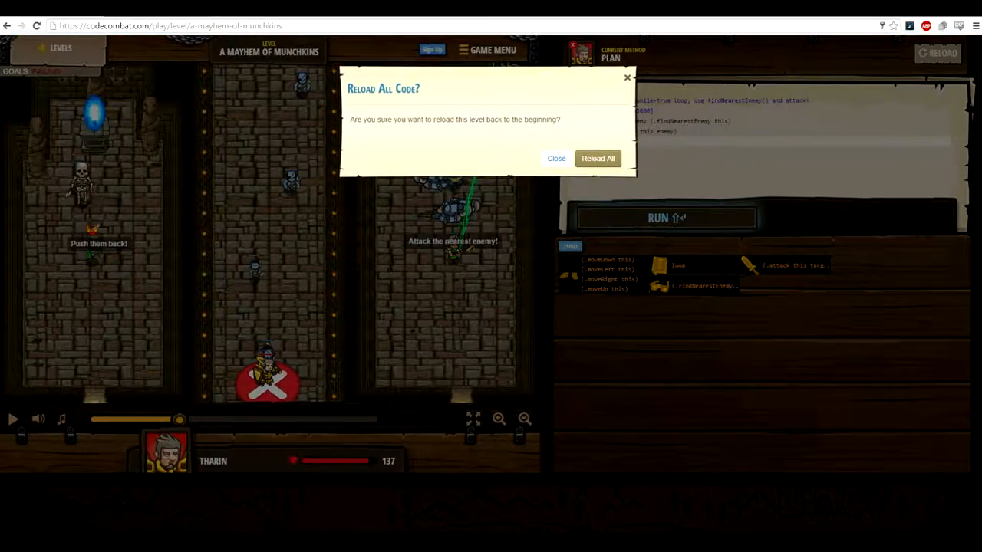
Reset the level, retype the enemy loop with (.attack this enemy) calls, and run it.
click(597, 158)
text(a)
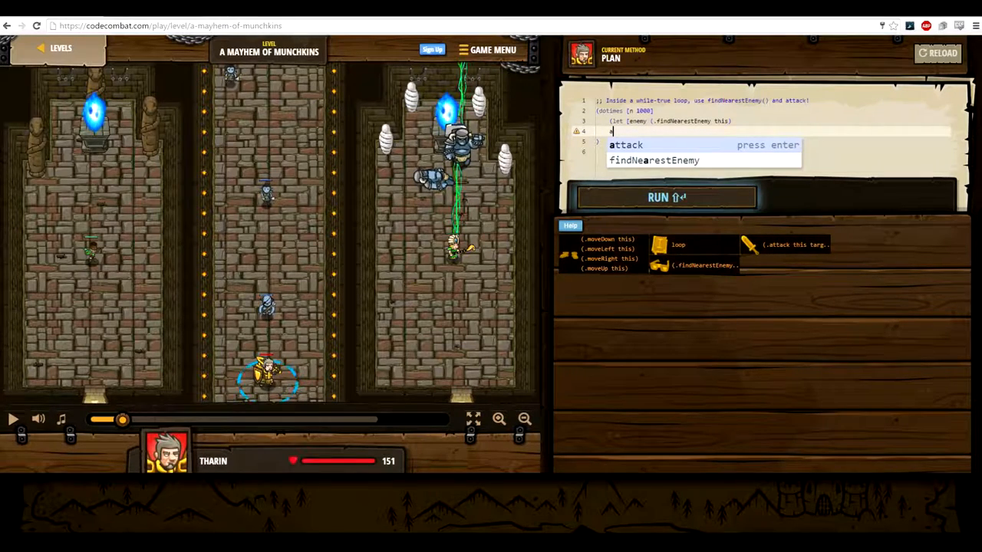
key(enter)
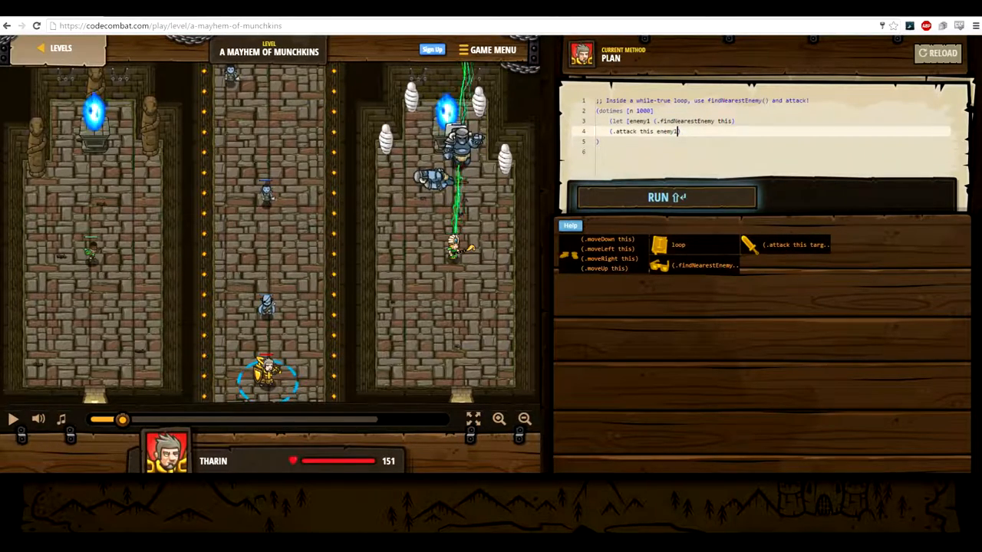
text((.attack this enemy))
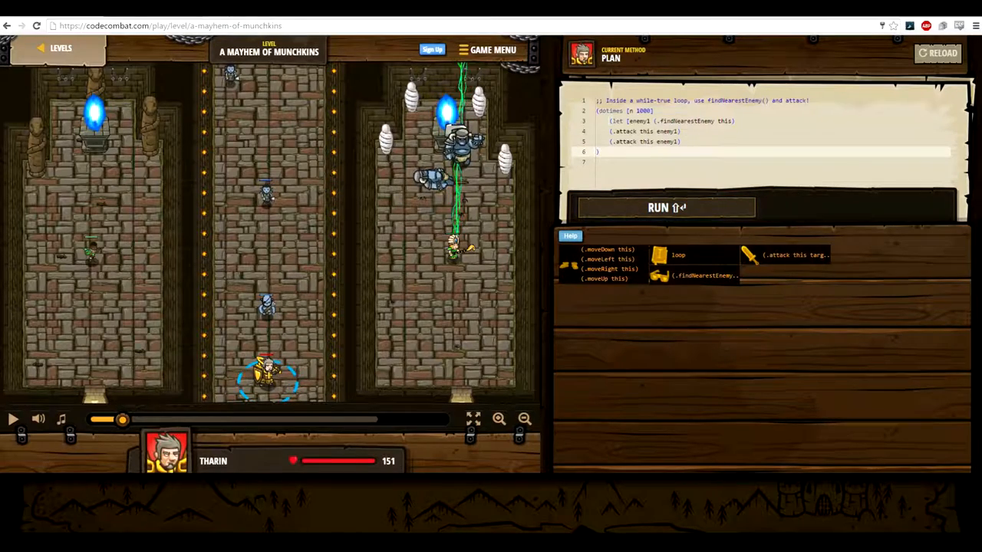
click(665, 207)
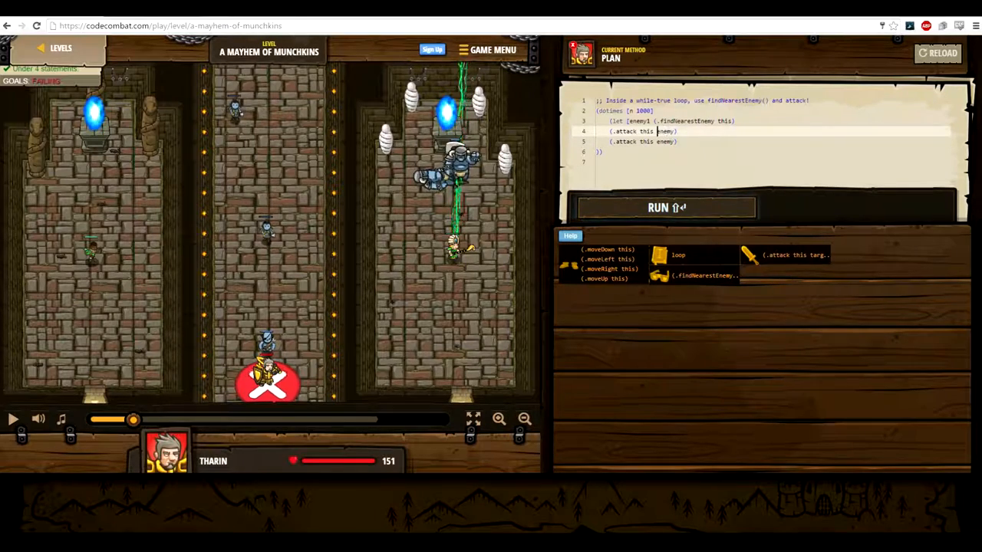
click(666, 207)
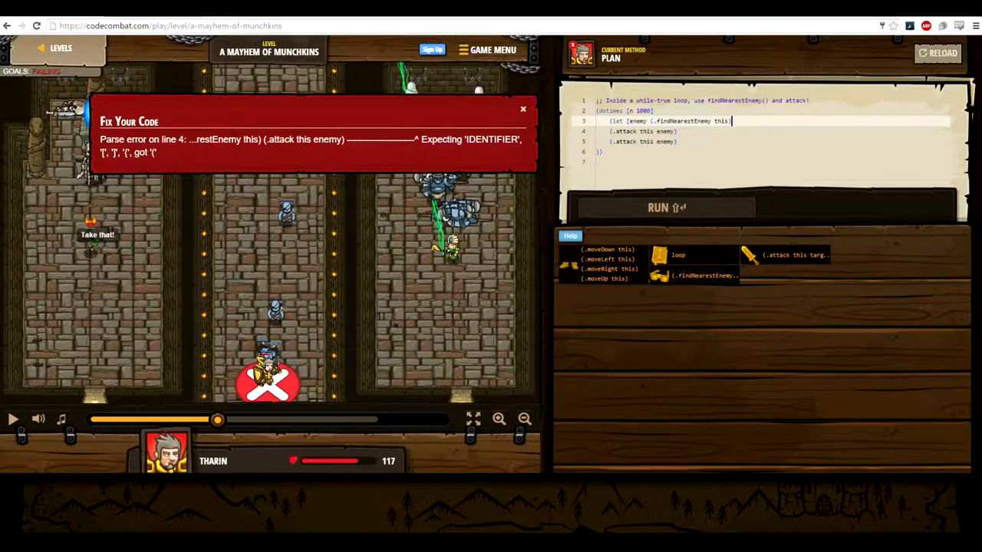
Run the fixed code to beat A Mayhem of Munchkins and continue to The Final Kithmaze.
click(663, 207)
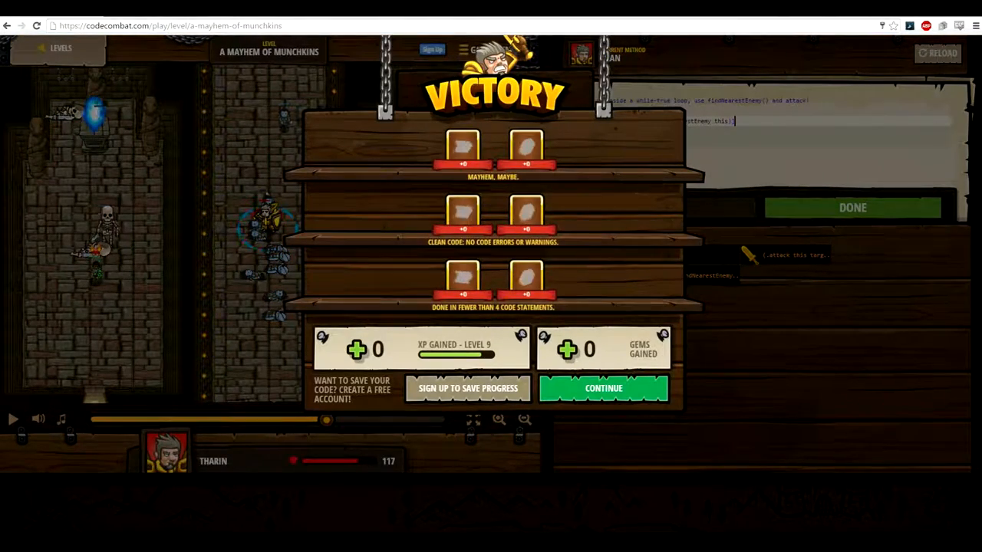
click(602, 388)
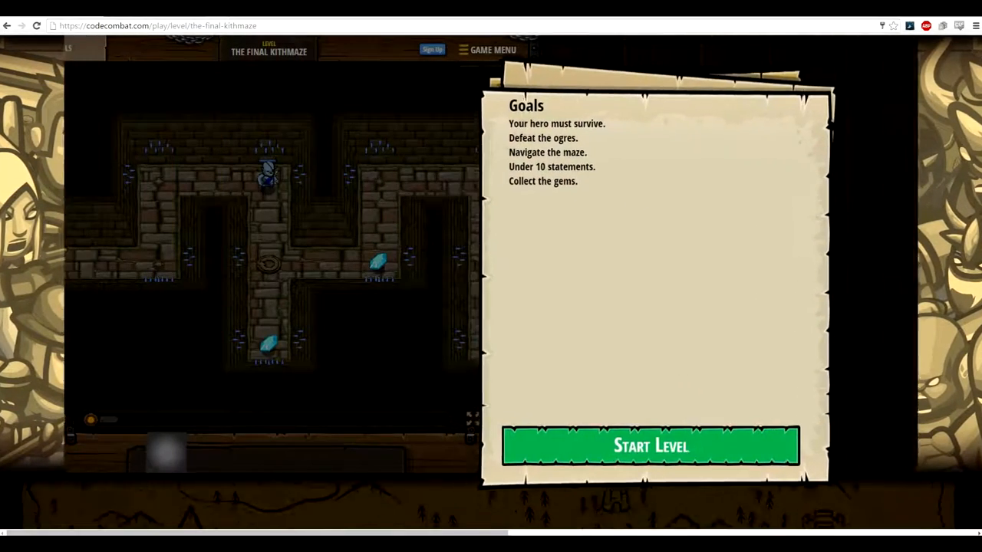
Start The Final Kithmaze and write the right/up moves plus the let enemy findNearestEnemy binding.
click(651, 446)
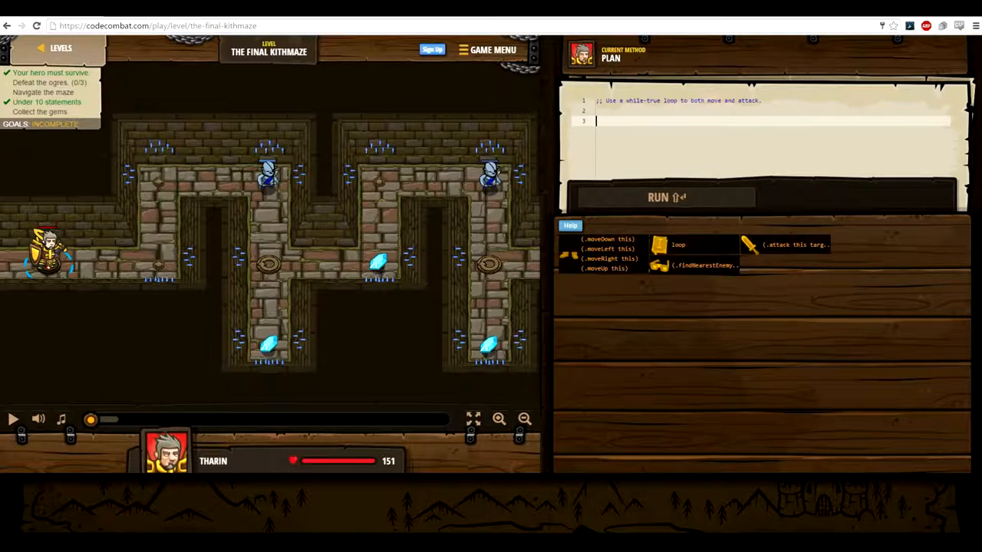
text((.moveRight this))
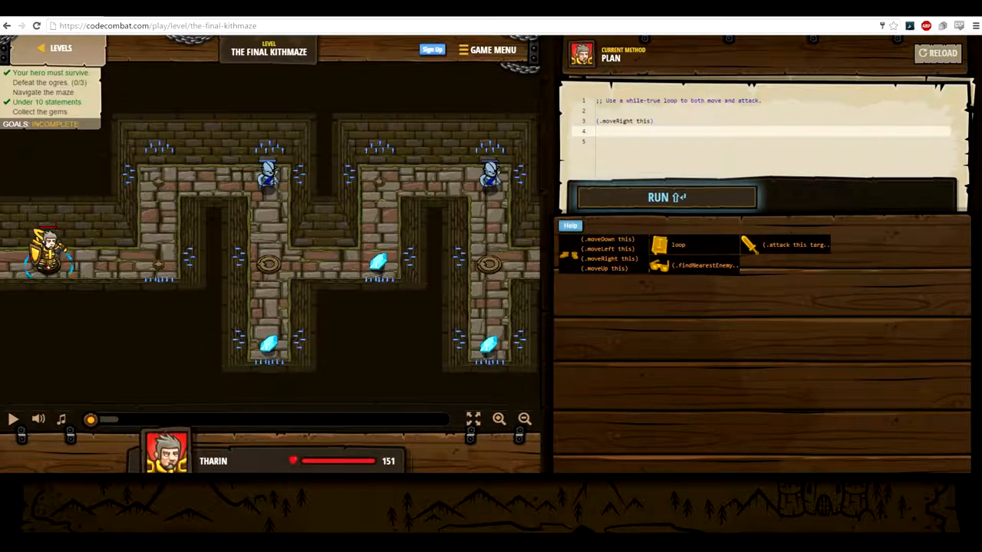
text((.moveUp this))
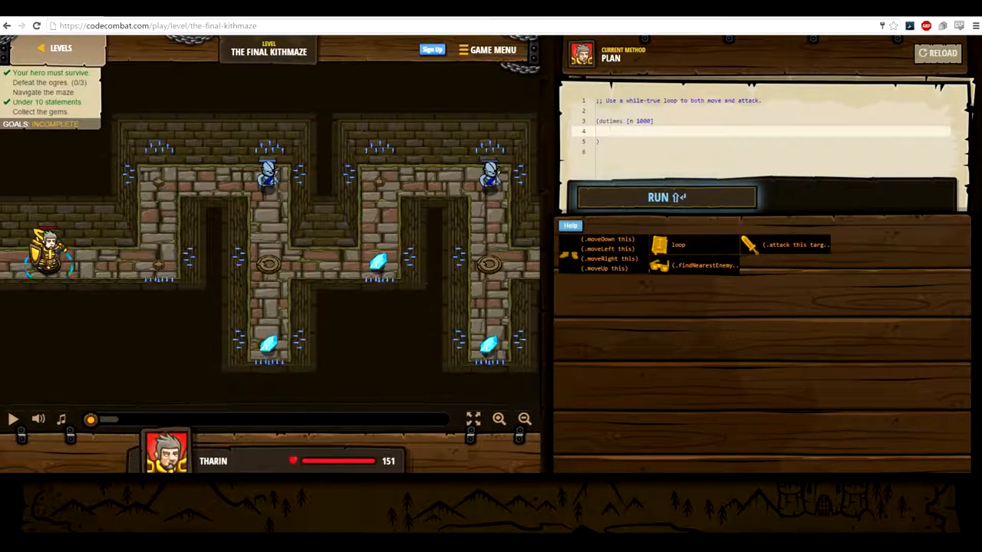
text((.moveRight this))
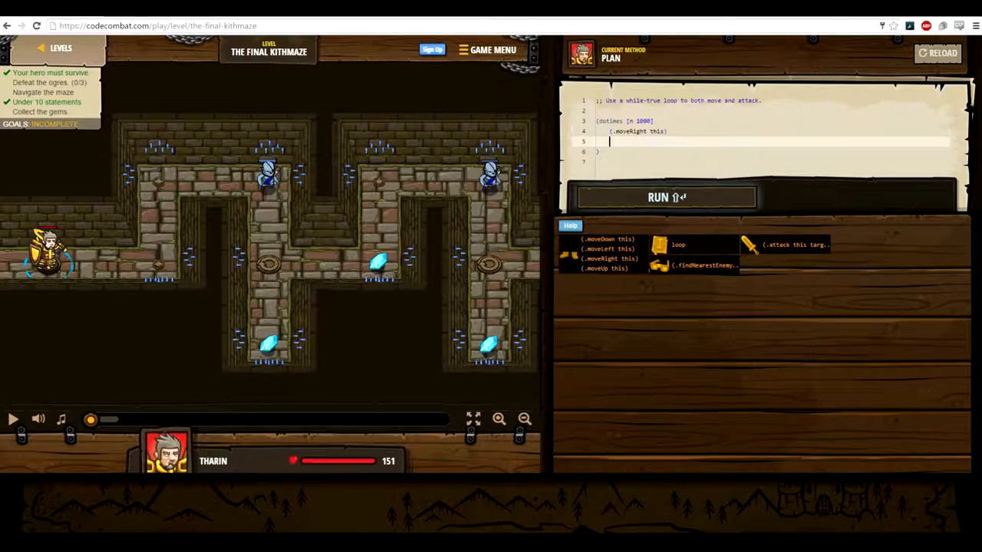
text((.moveUp this))
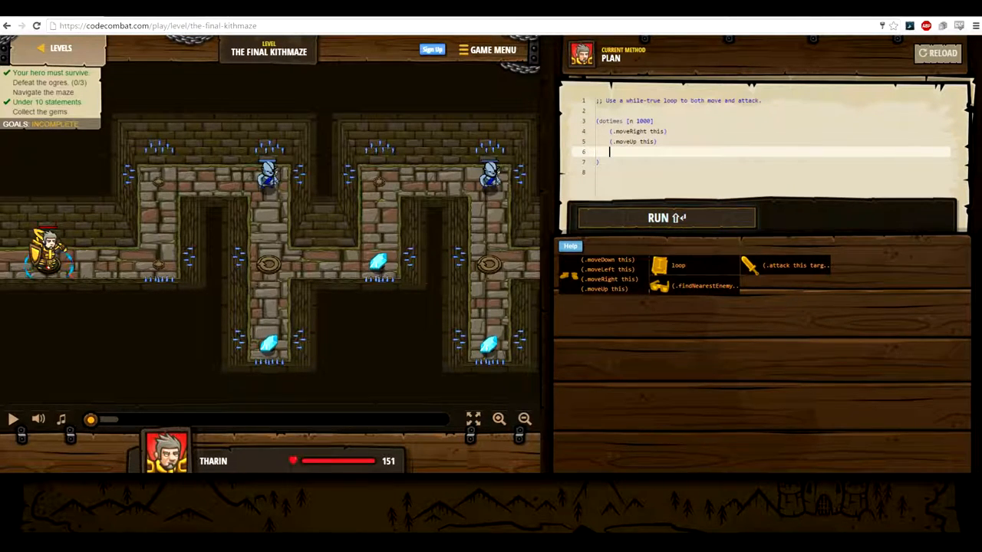
text((let [enemy (.findNearestEnemy this)])
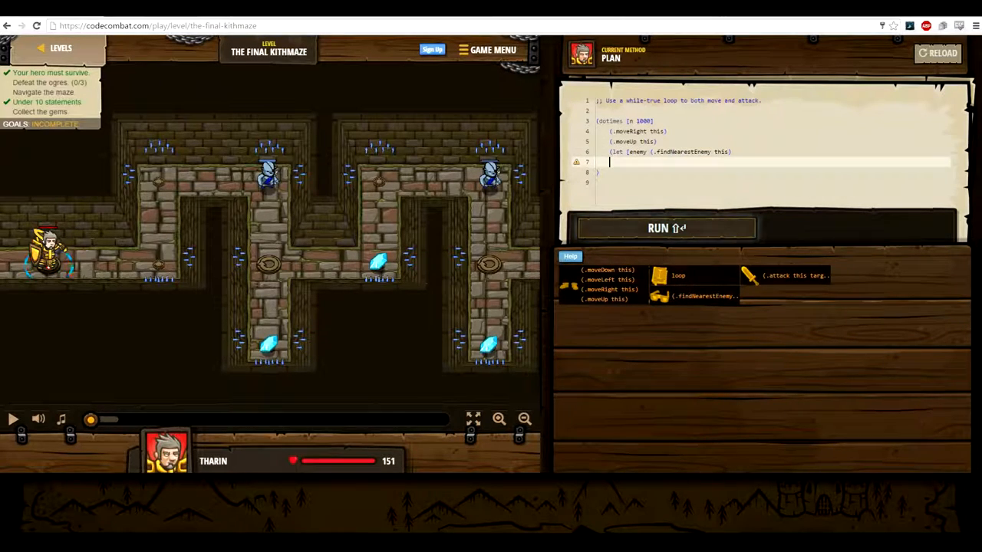
text())
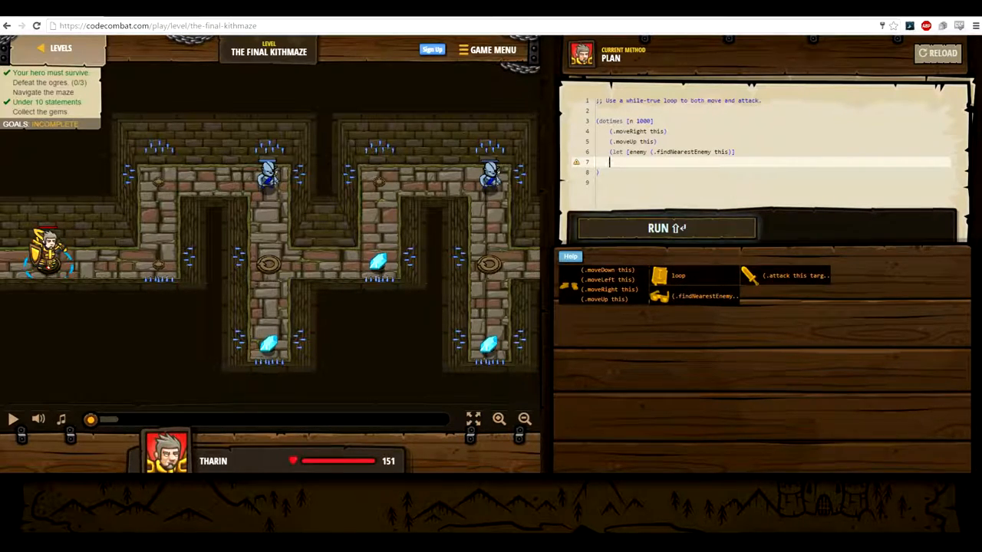
Add (.attack this enemy) calls, then moveRight, moveDown and moveUp lines.
text(attack this enemy))
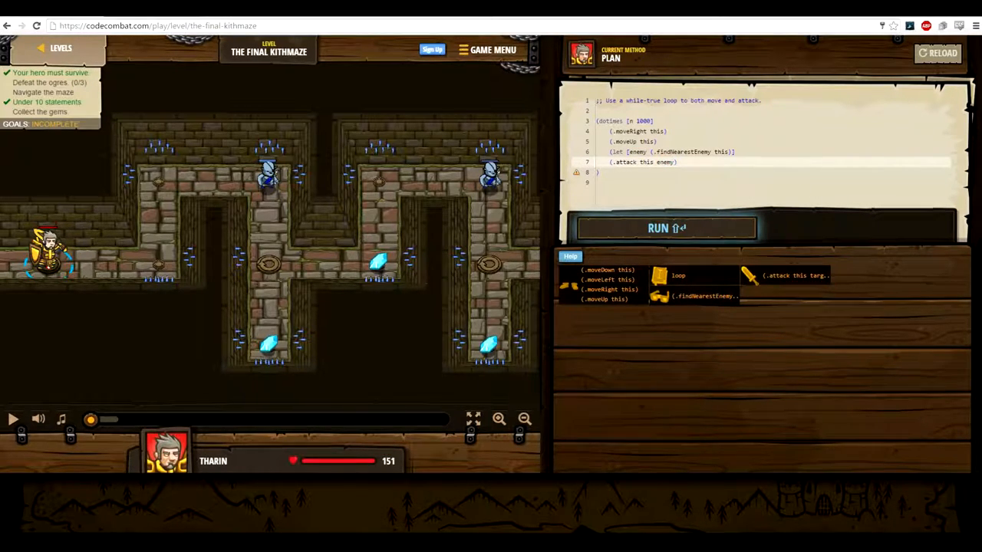
text((.attack this enemy))
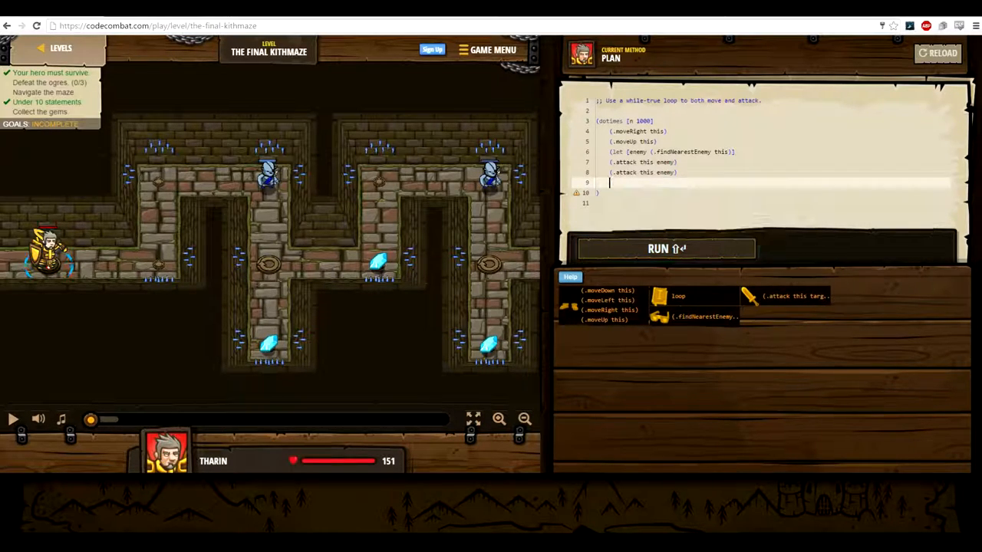
text((.moveRight this))
text((.moveDown this)
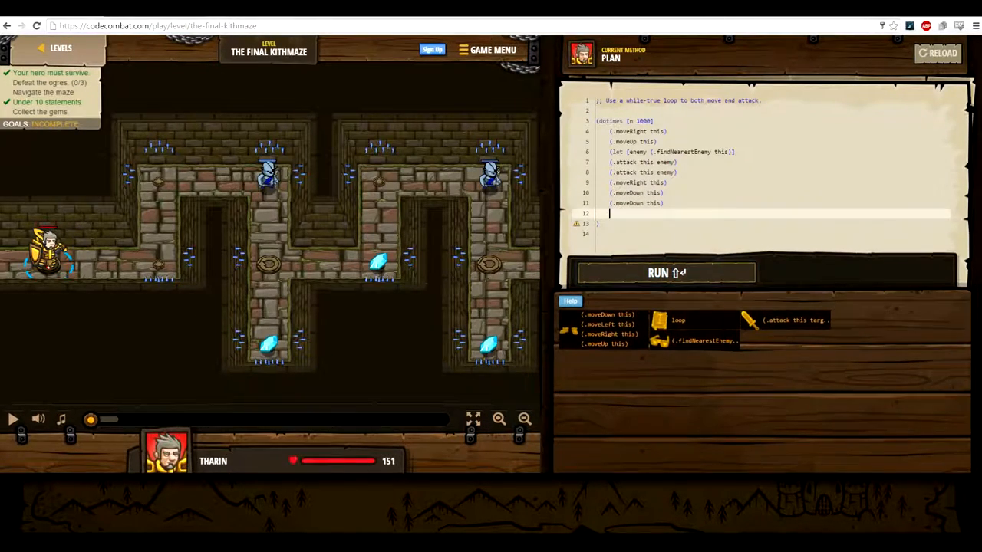
text(up)
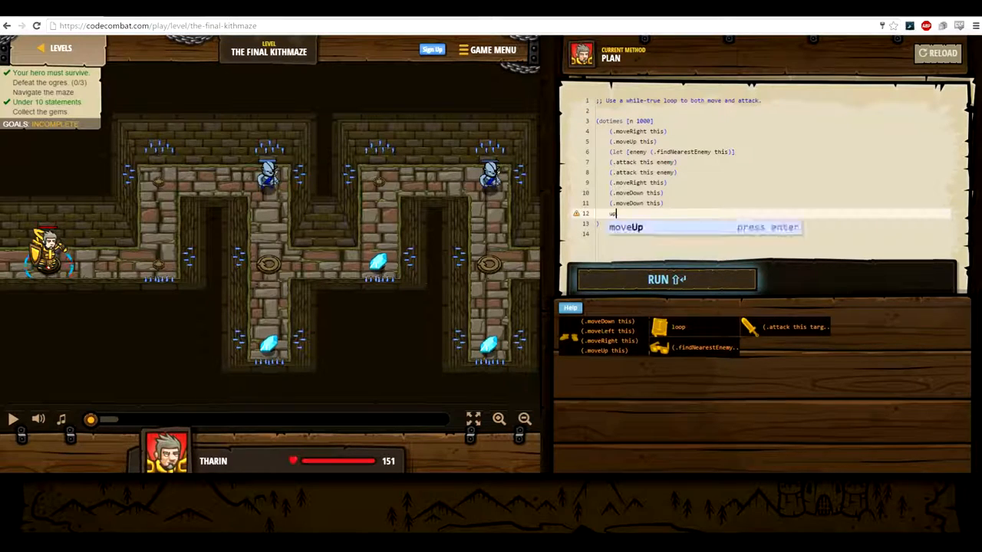
key(Enter)
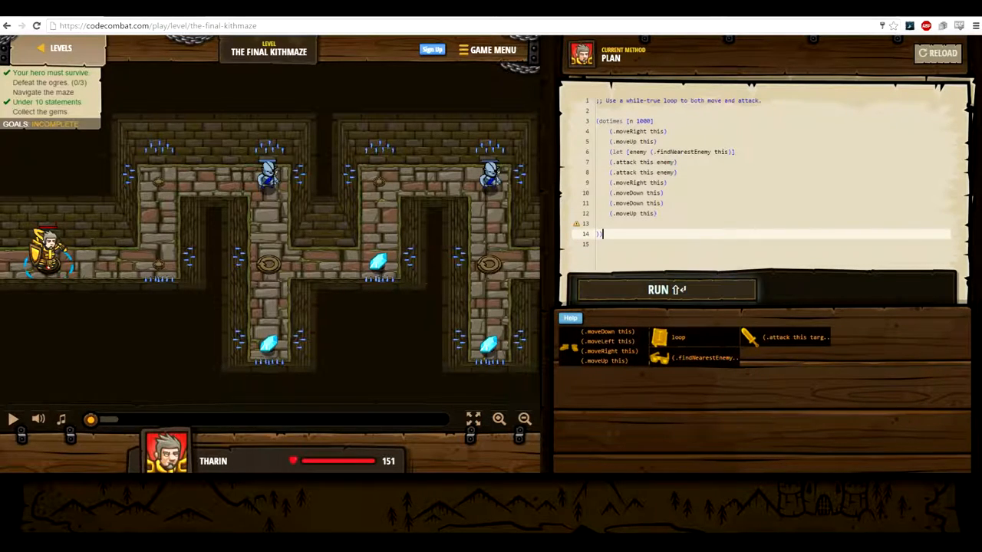
Run the maze code, continue past the Victory screen, and play Kithgard Gates.
click(666, 289)
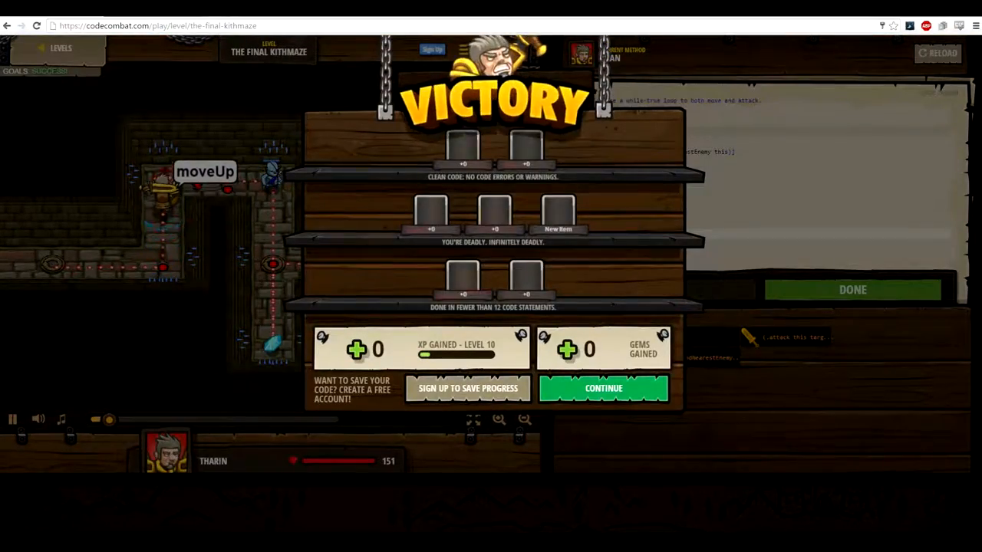
click(603, 388)
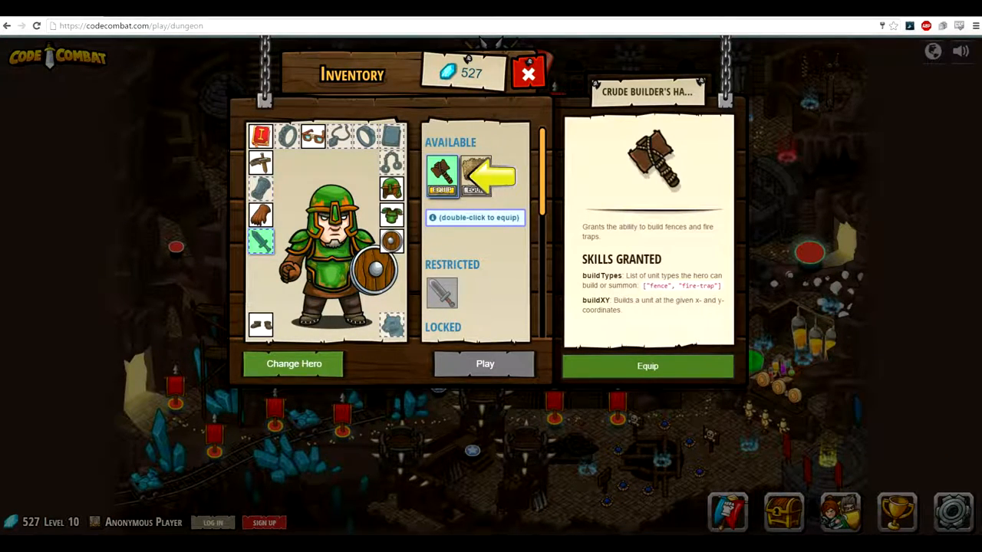
click(484, 363)
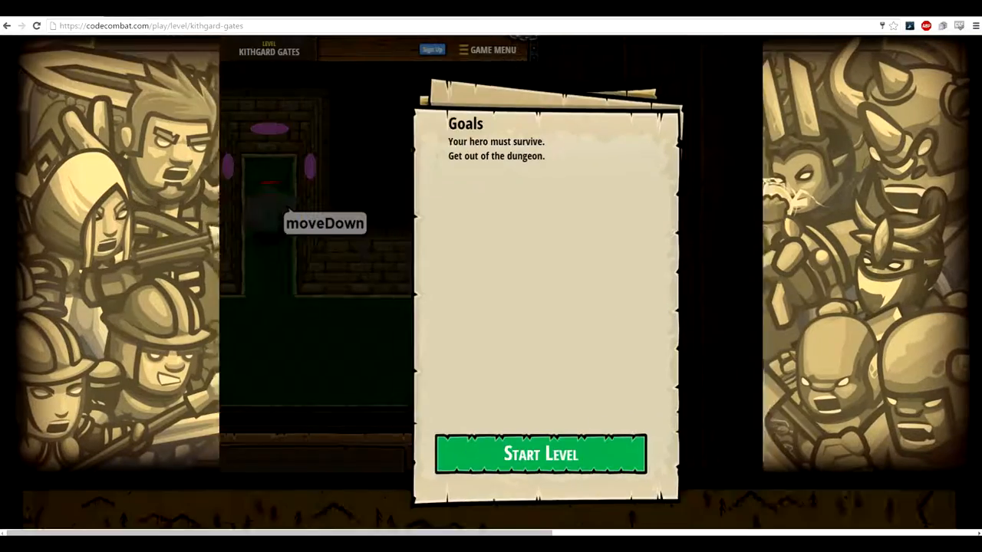
Code a moveDown and a fence at 36, 34, run it, and begin a second buildXY.
click(540, 454)
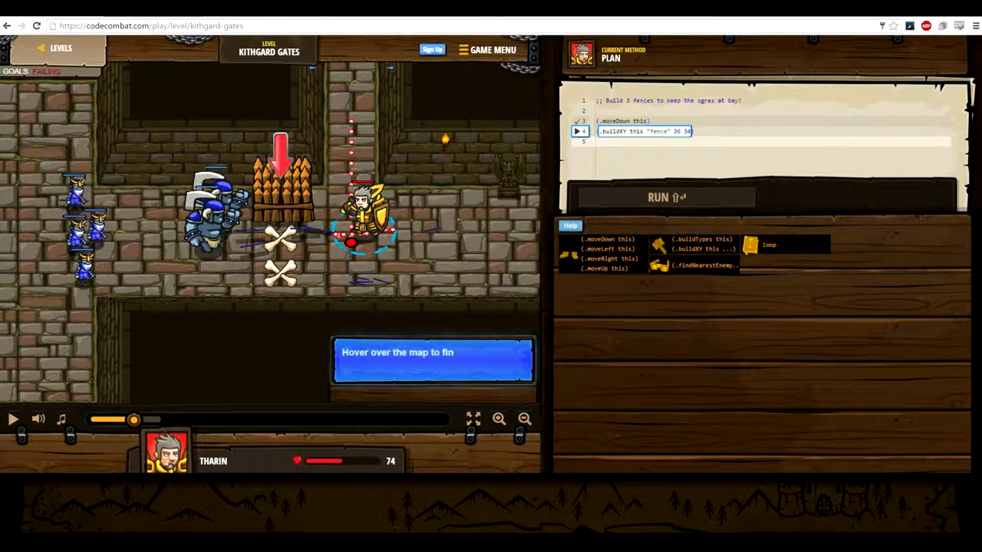
text(.buildX)
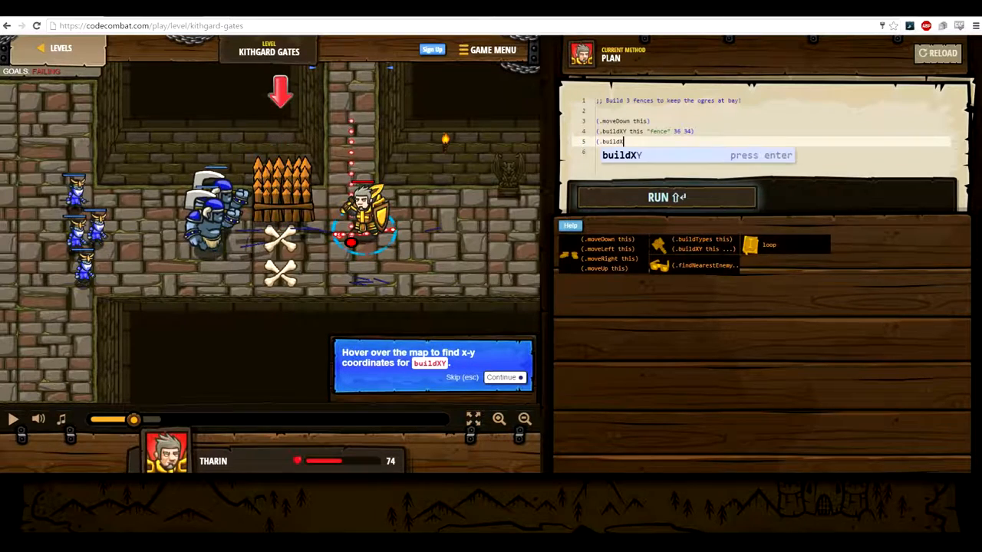
click(665, 197)
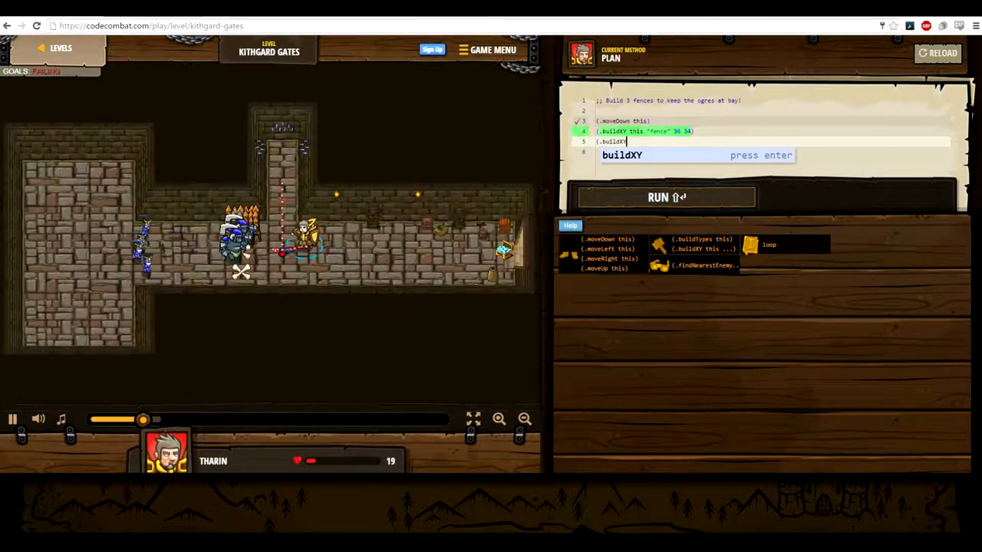
text(this "fence)
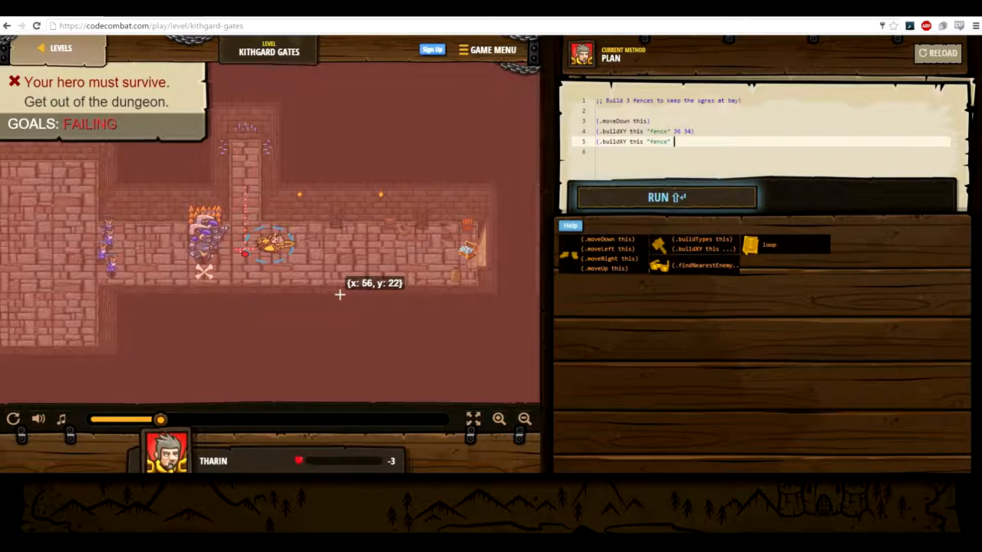
mouse_move(312, 299)
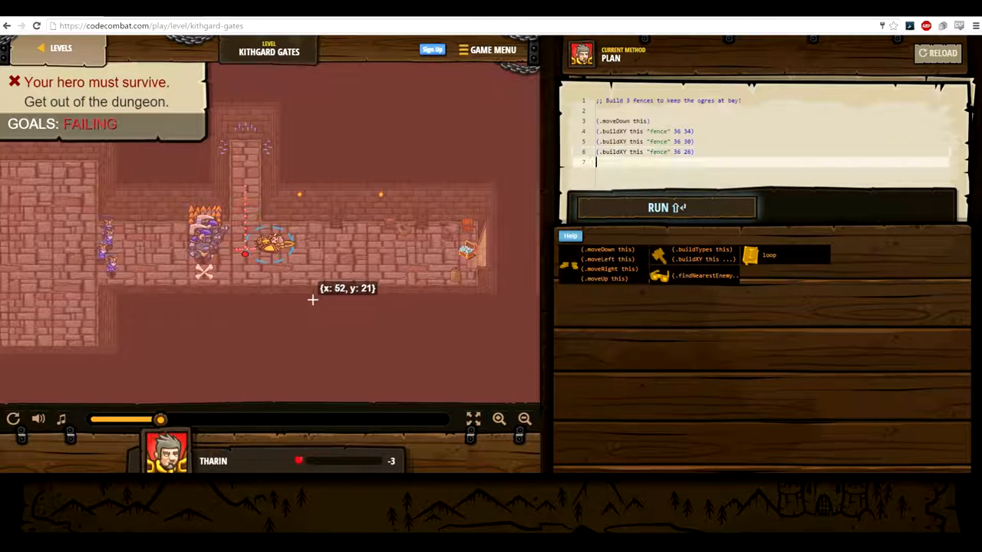
Add the three (.moveRight this) lines and run the three-fence escape code.
text((.moveRight this))
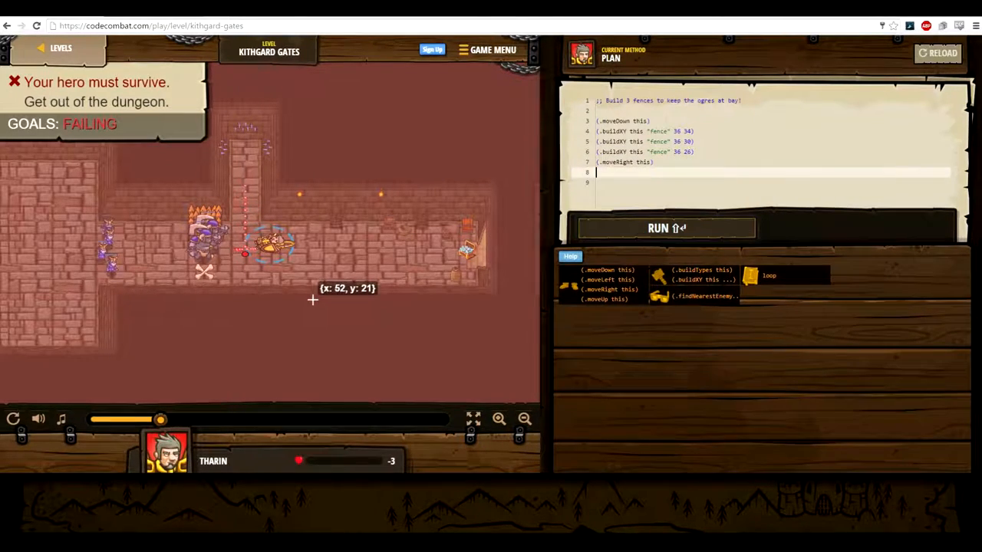
text((.moveRight this))
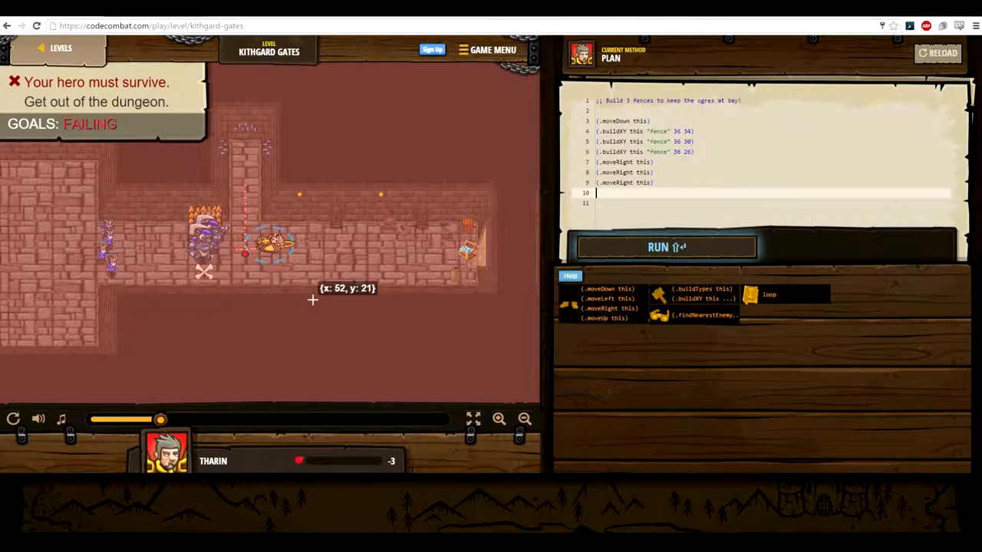
click(666, 247)
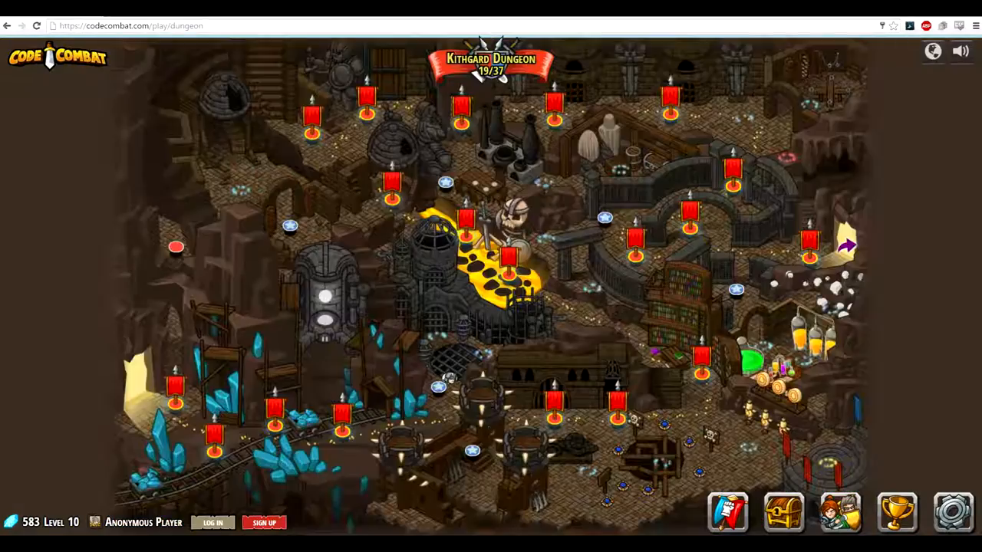
click(176, 247)
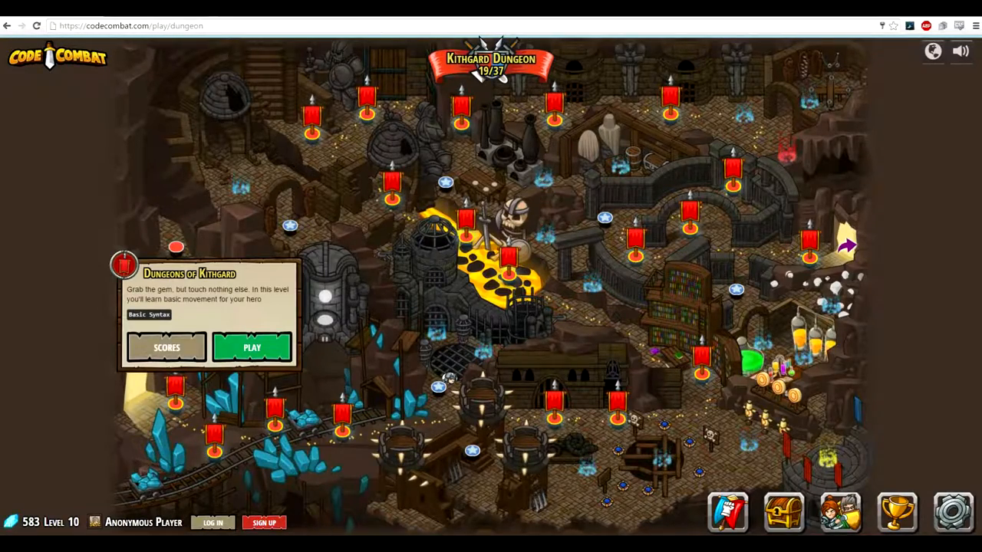
click(839, 513)
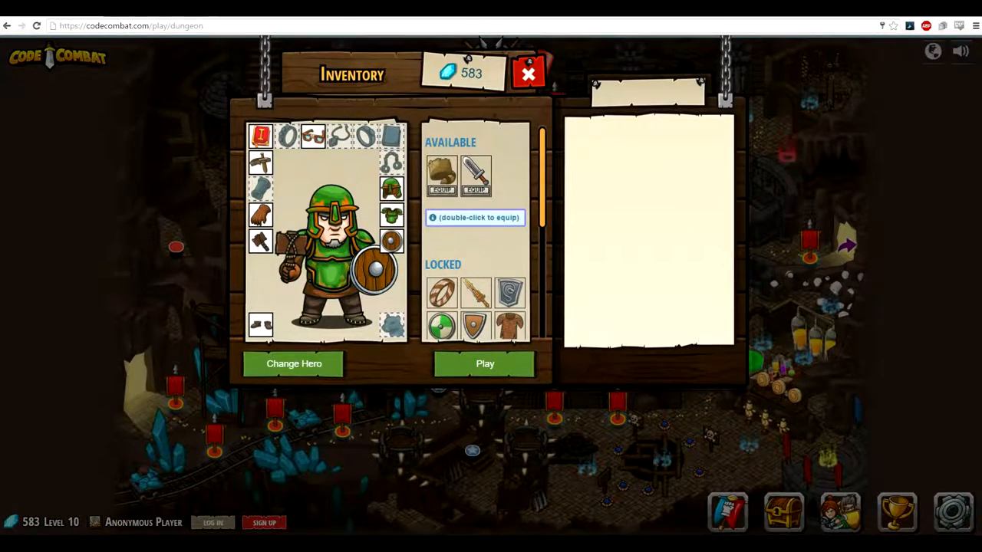
click(528, 73)
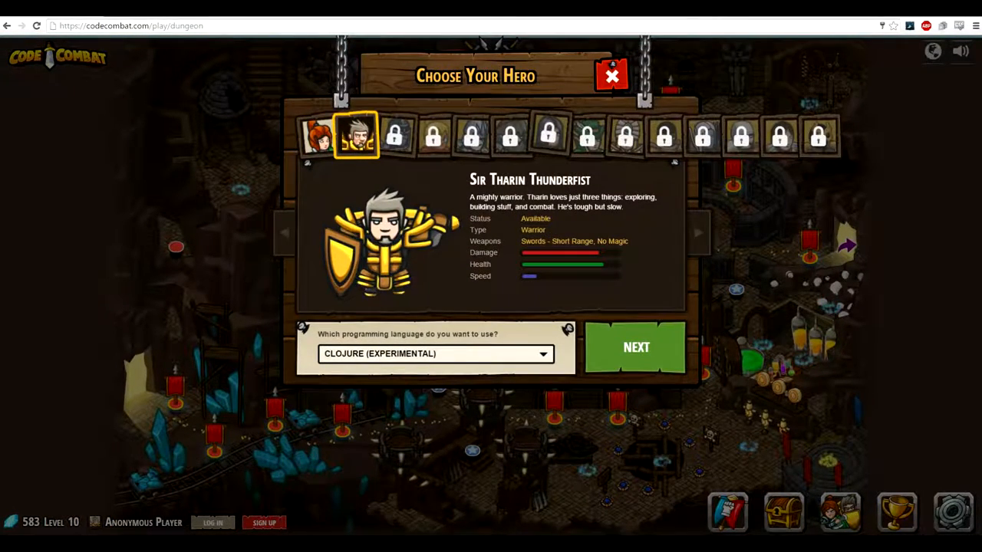
click(436, 354)
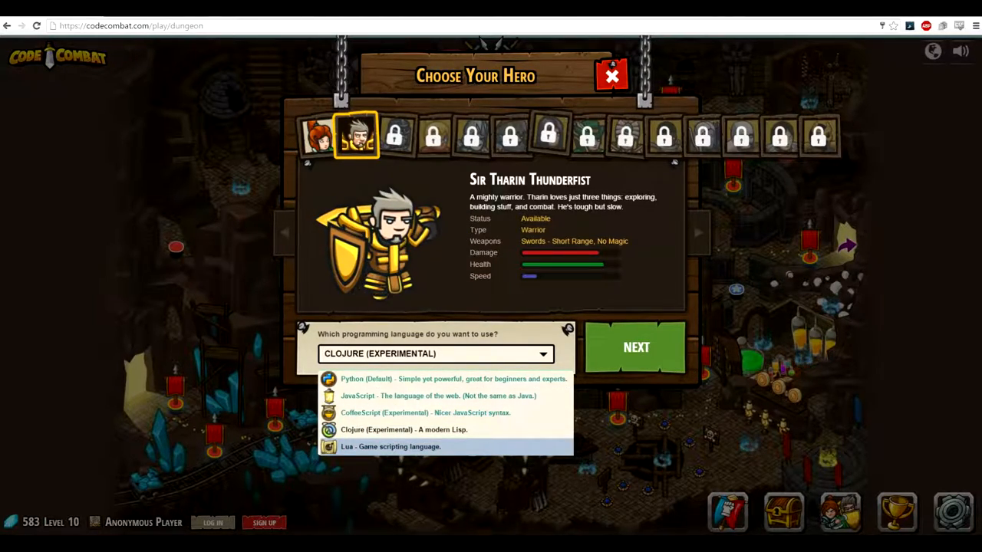
click(611, 75)
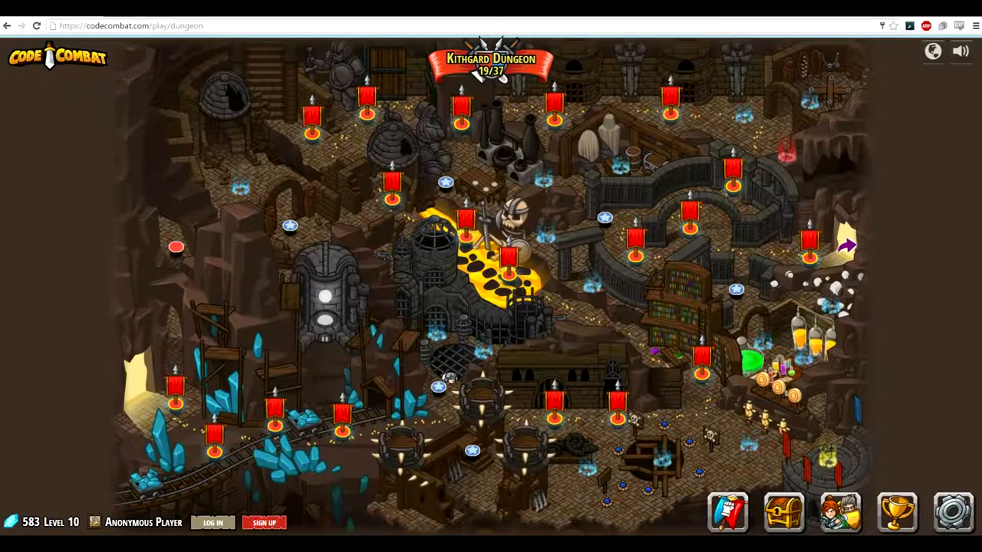